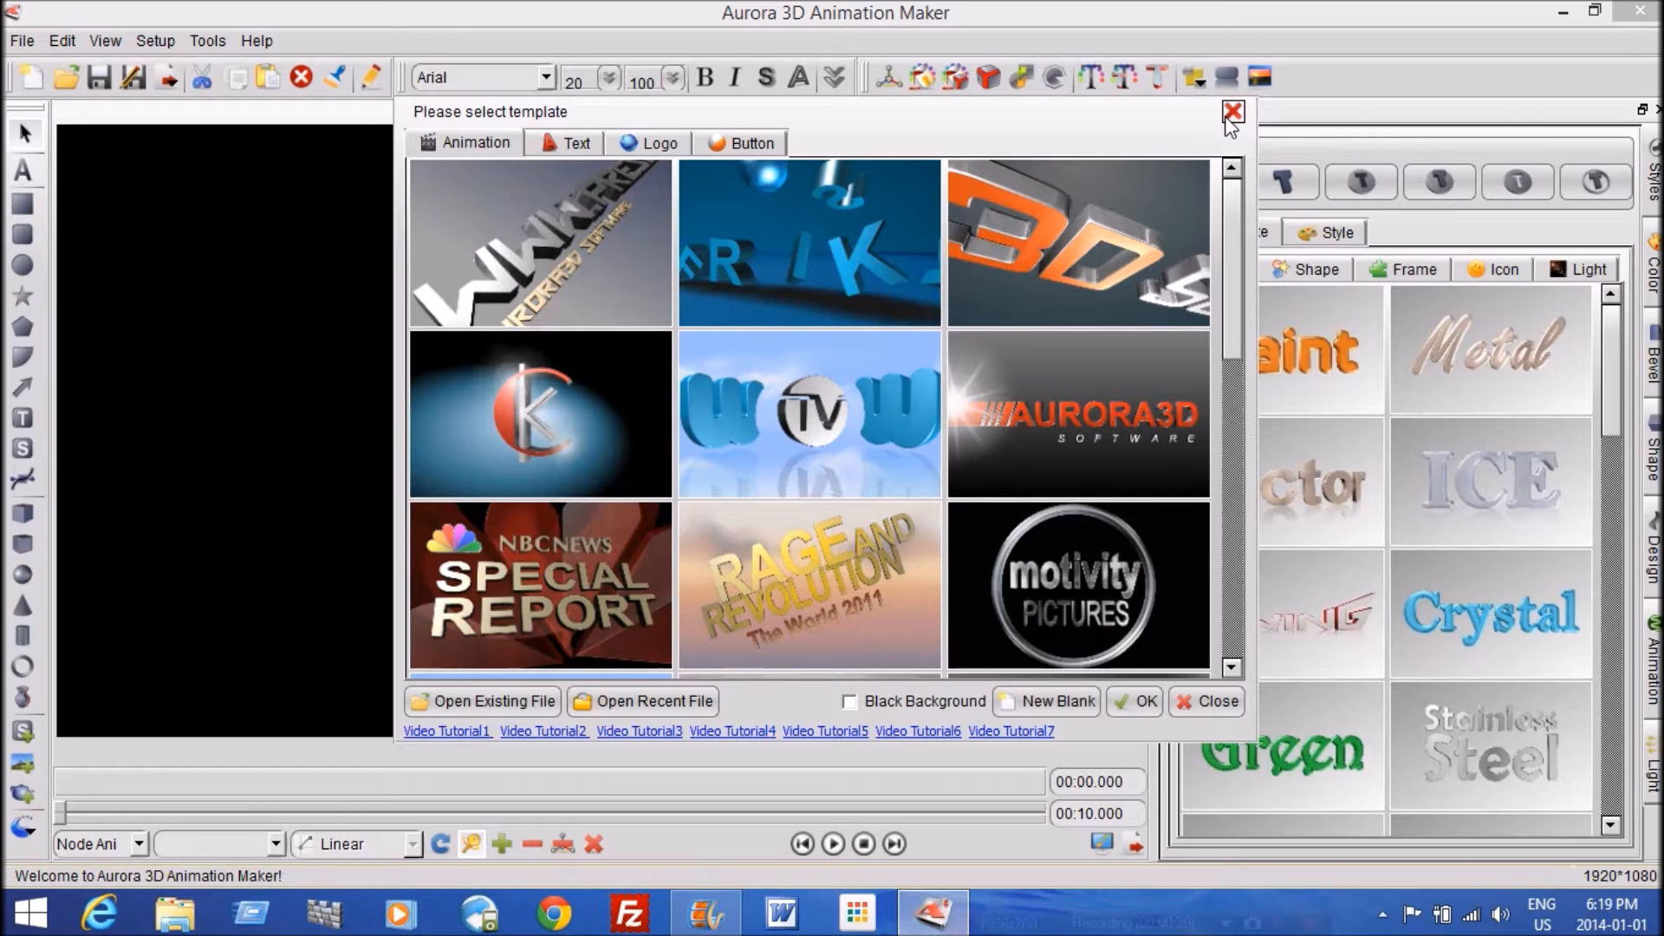
mouse_move(416, 162)
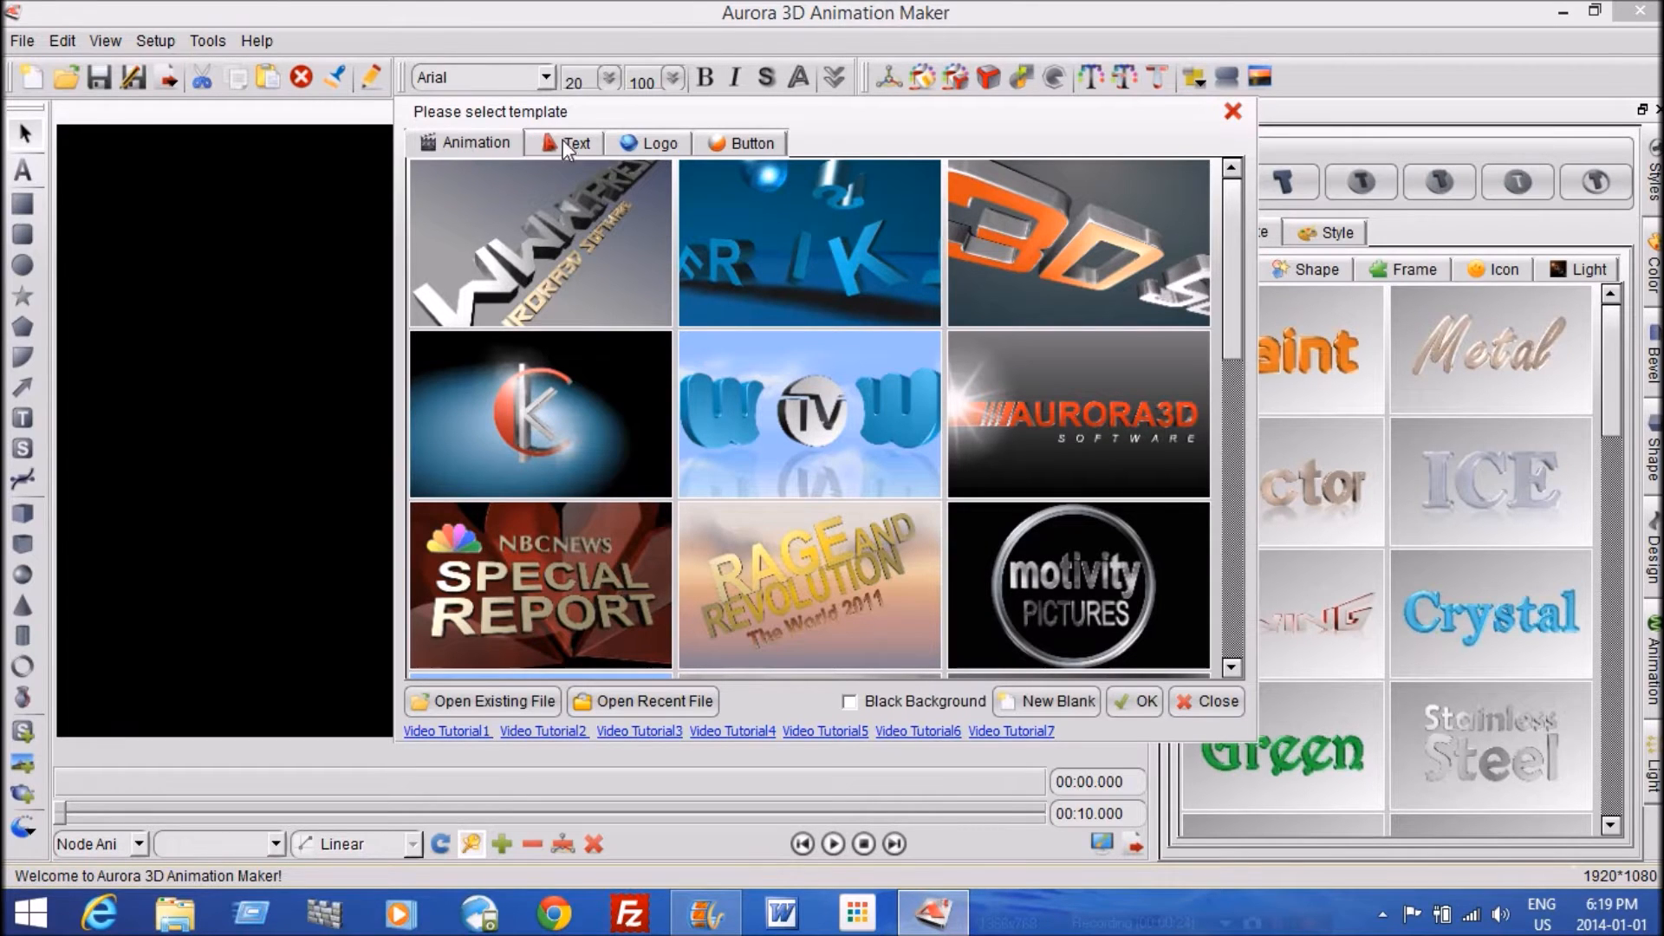
mouse_move(861, 458)
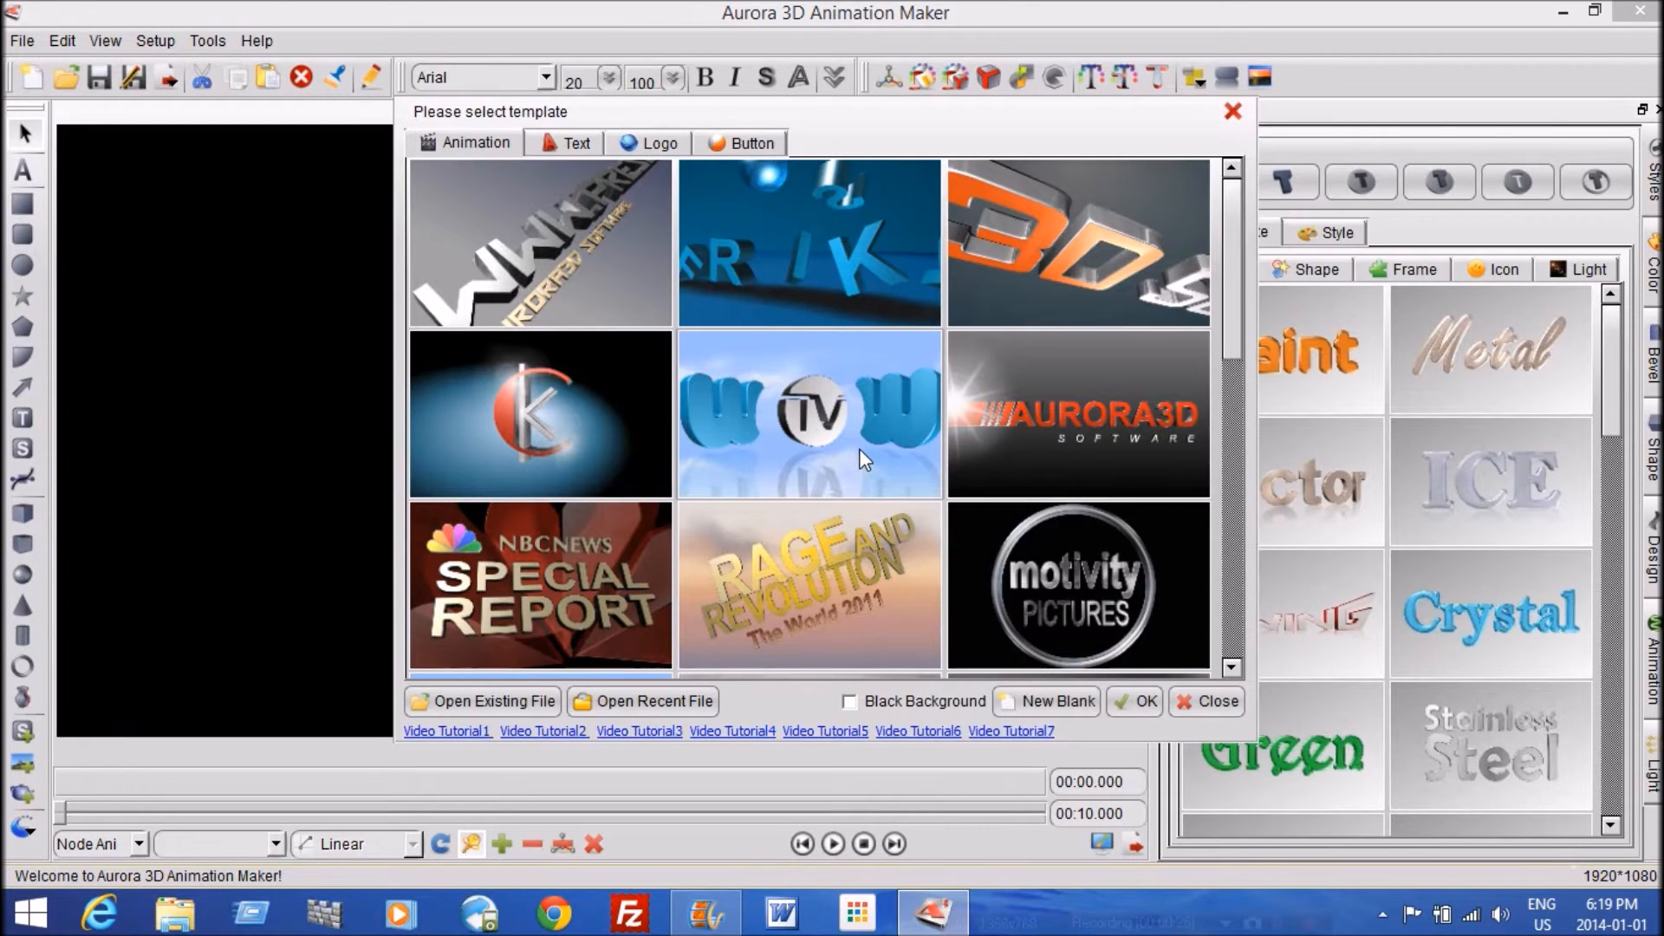
Browse the Text and Button template categories in the template picker
left_click(575, 143)
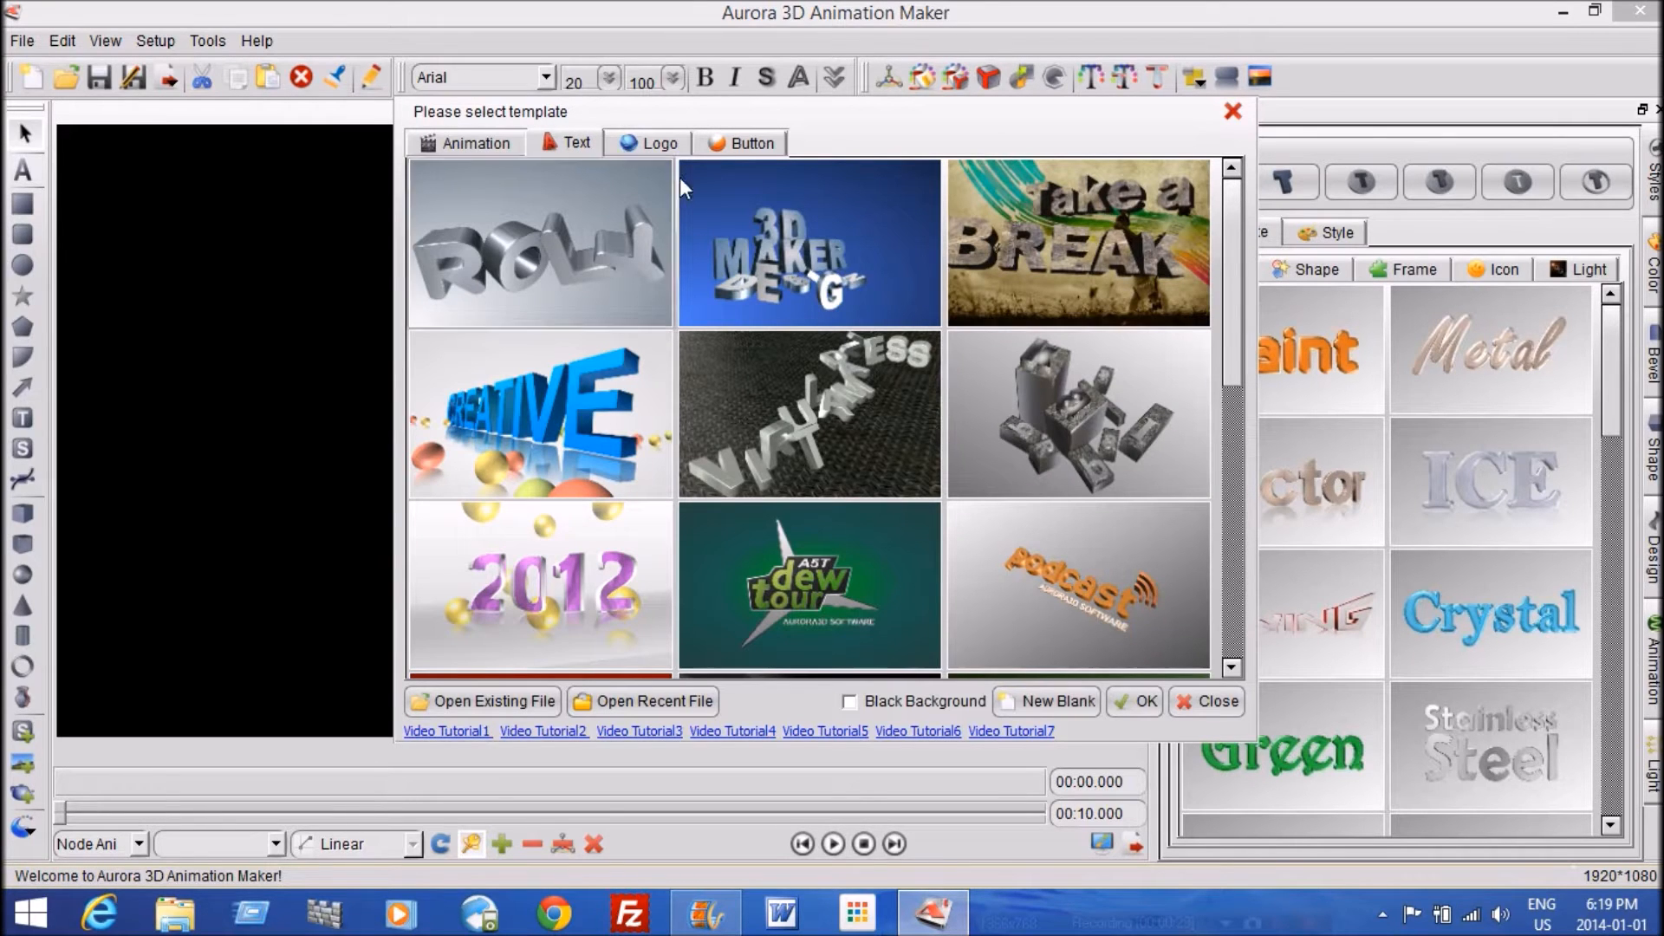
left_click(747, 143)
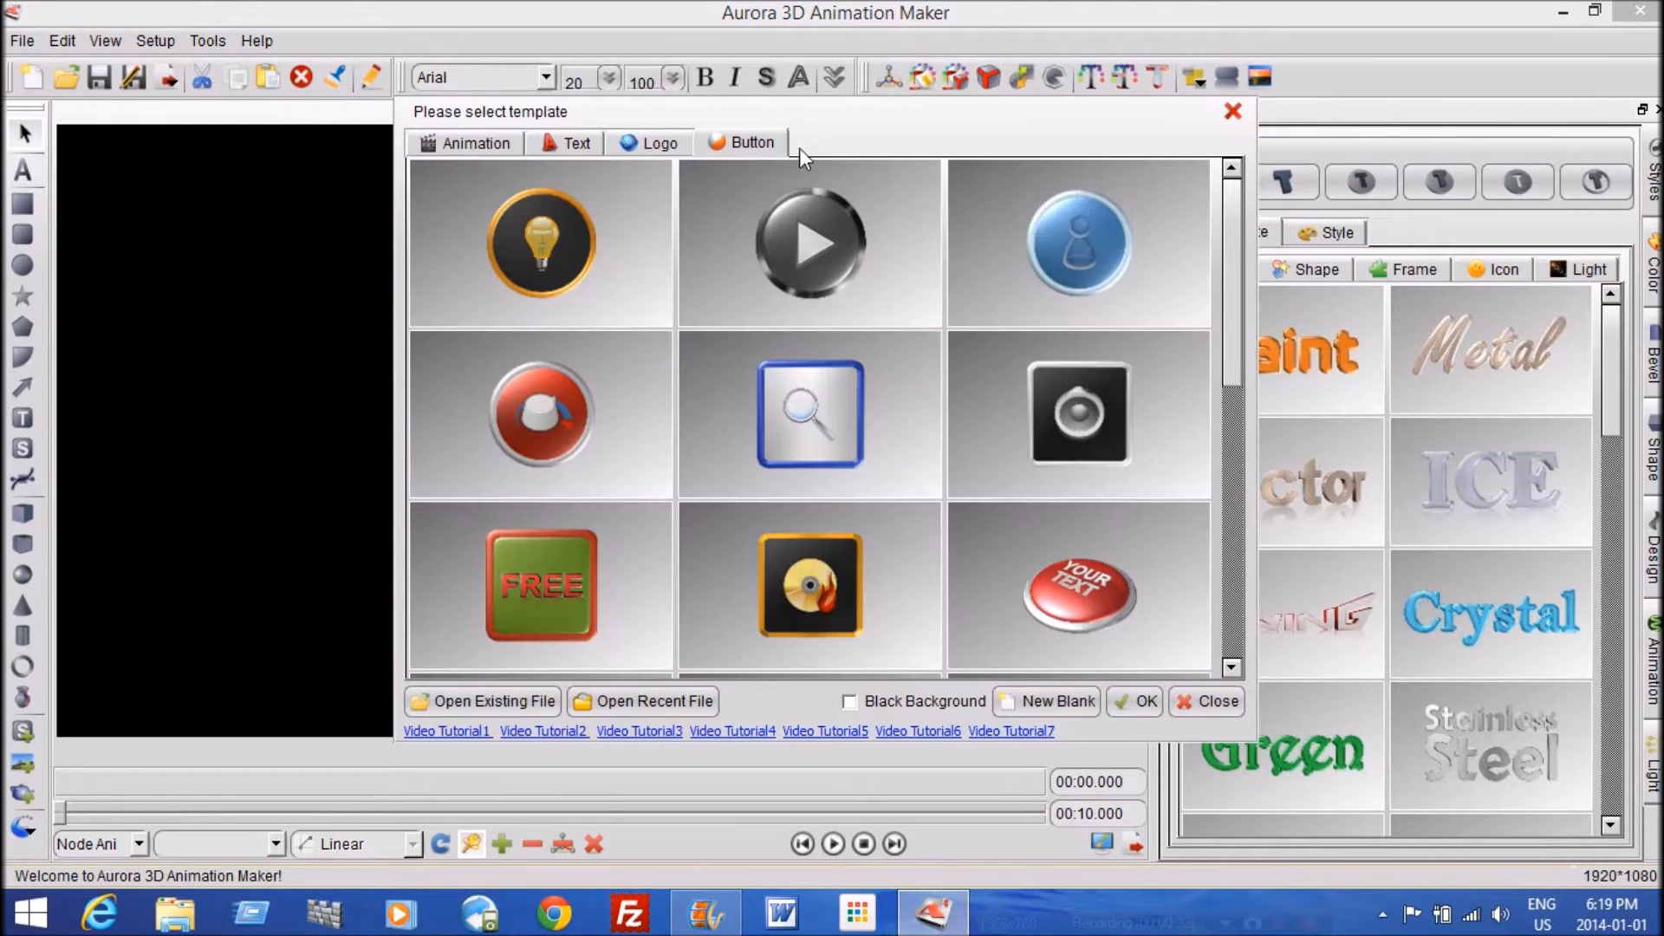
mouse_move(1194, 100)
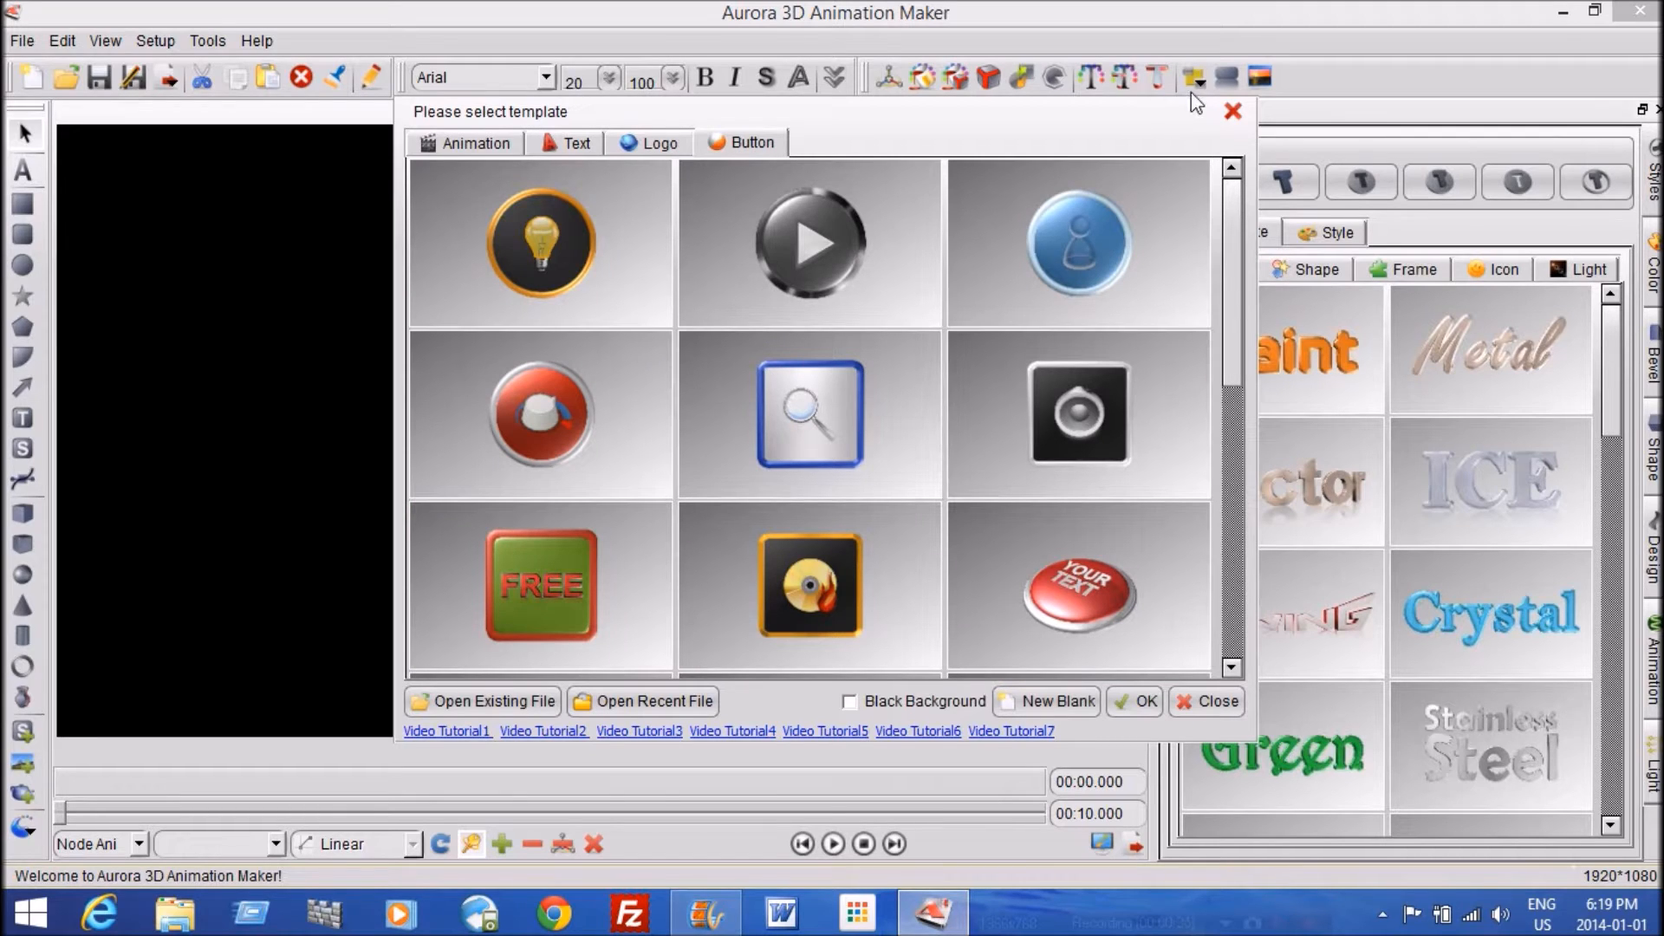
Start a blank project and add HTML5-style 3D text to the scene
left_click(1045, 700)
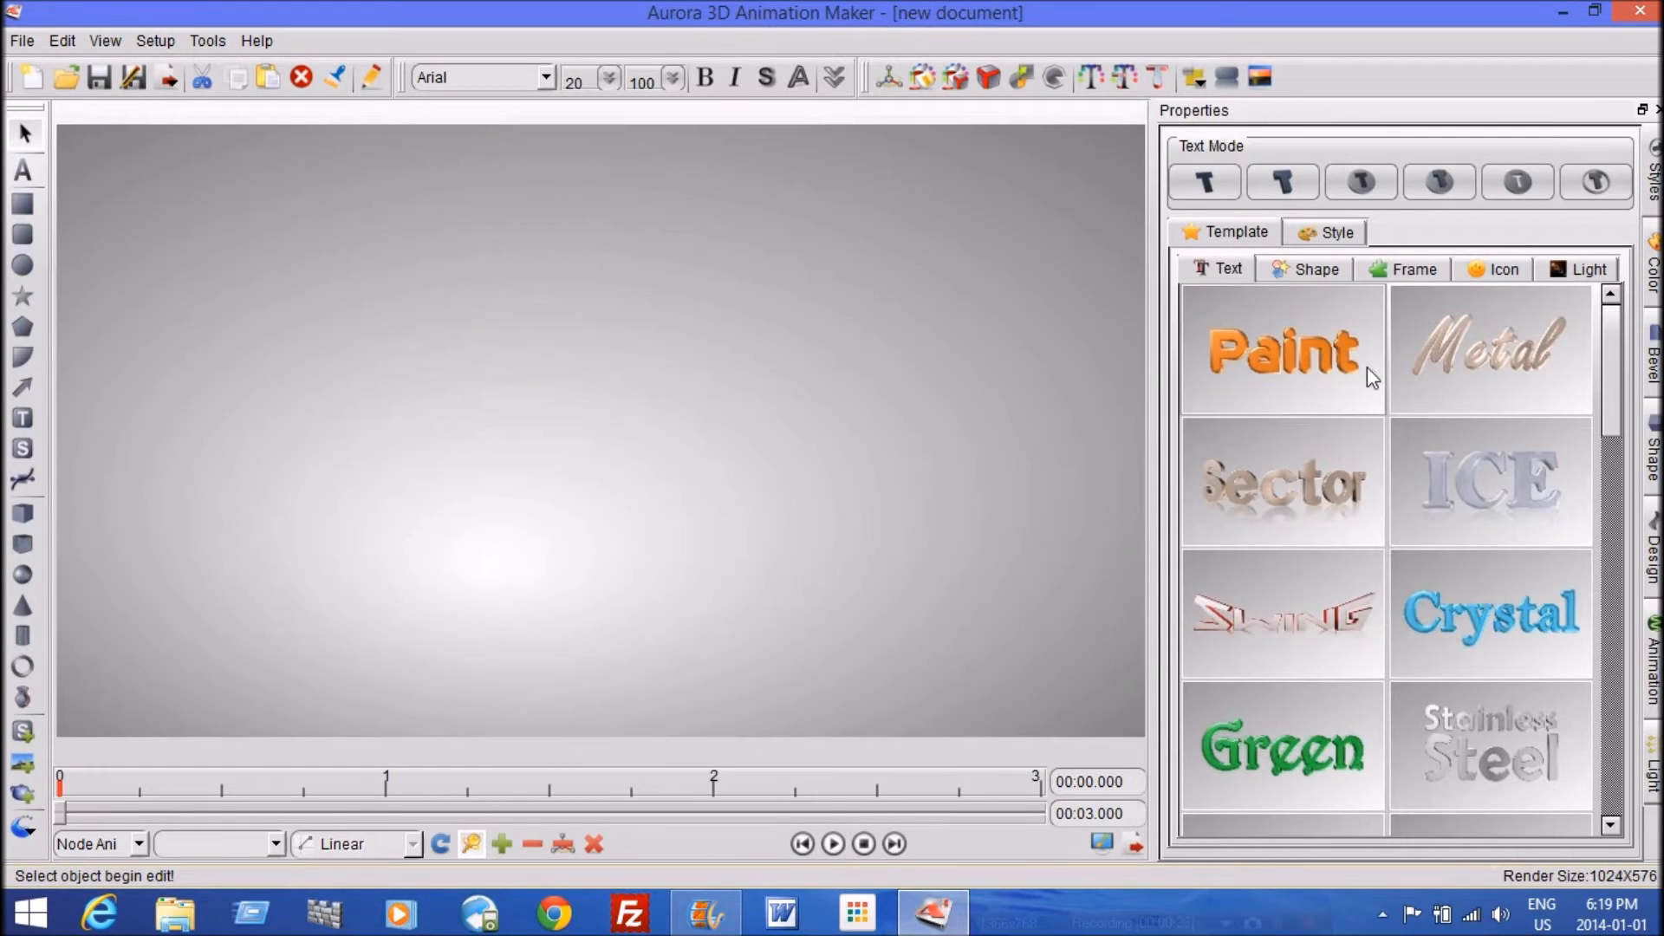
mouse_move(1490, 540)
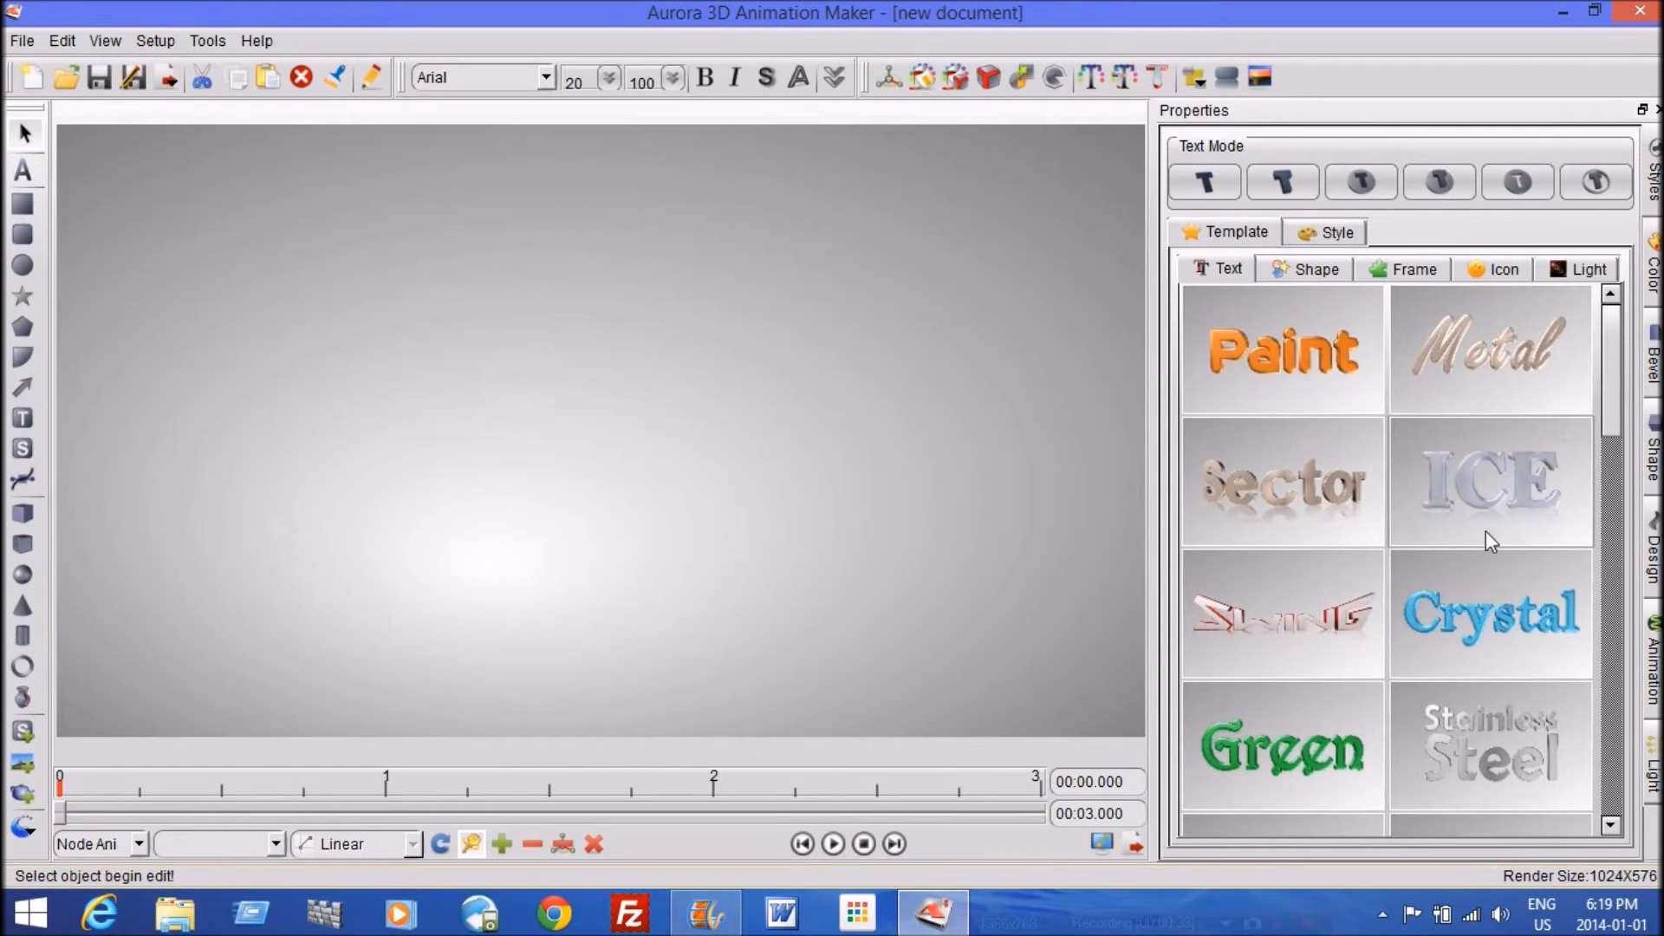
scroll("down", 3)
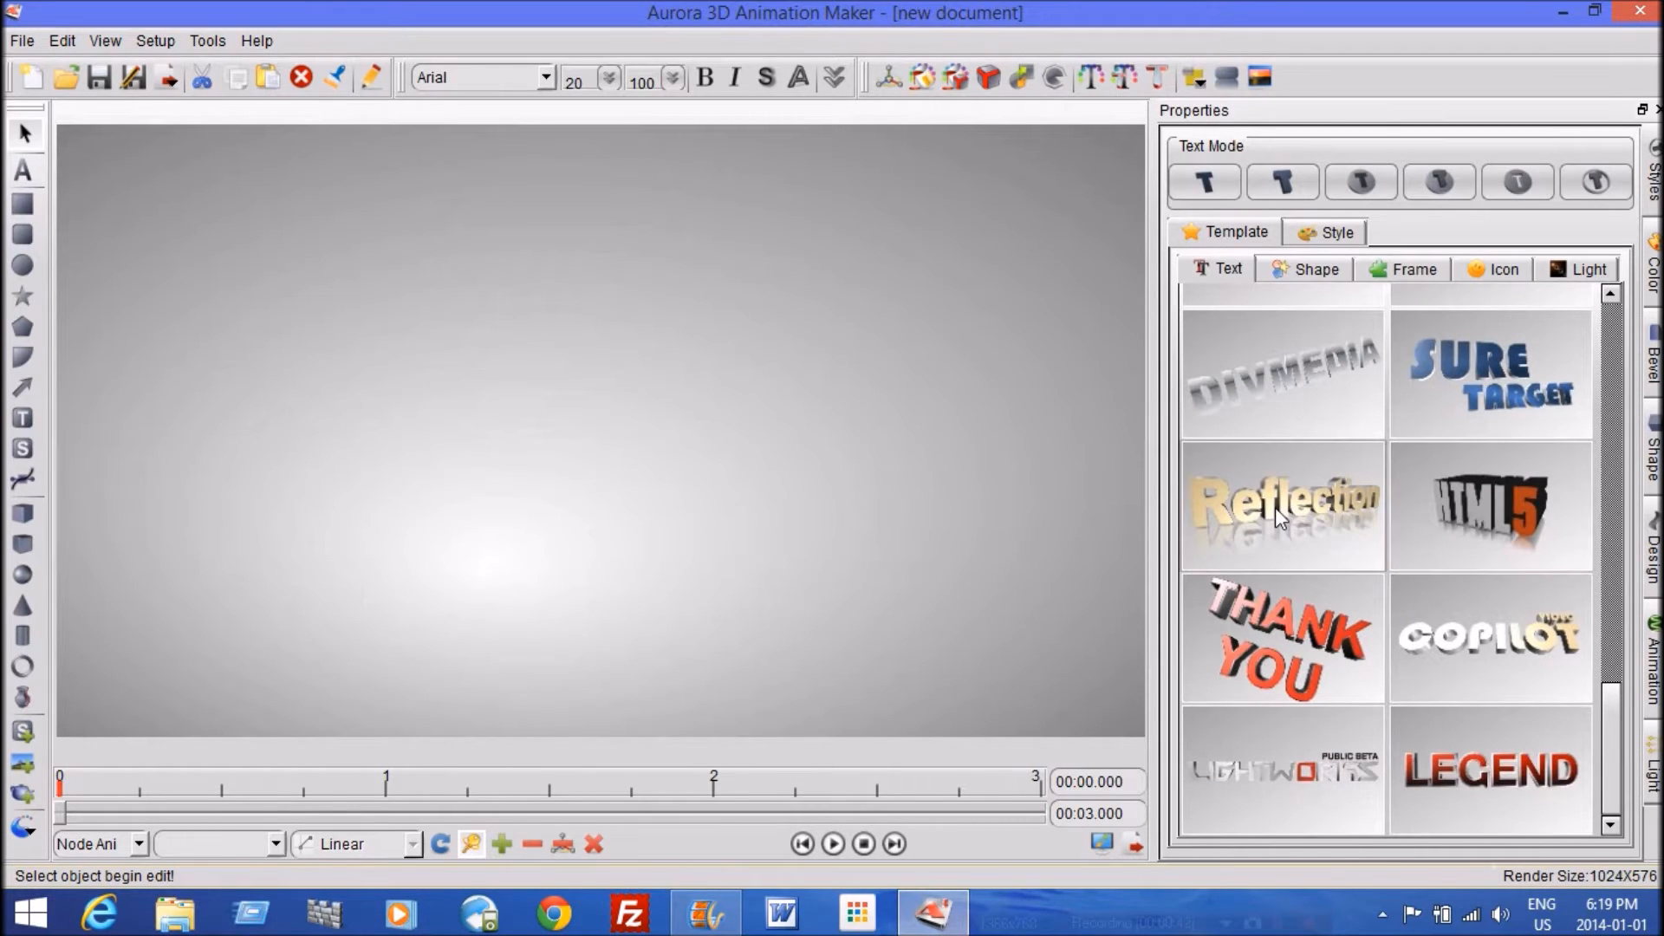
left_click(1490, 506)
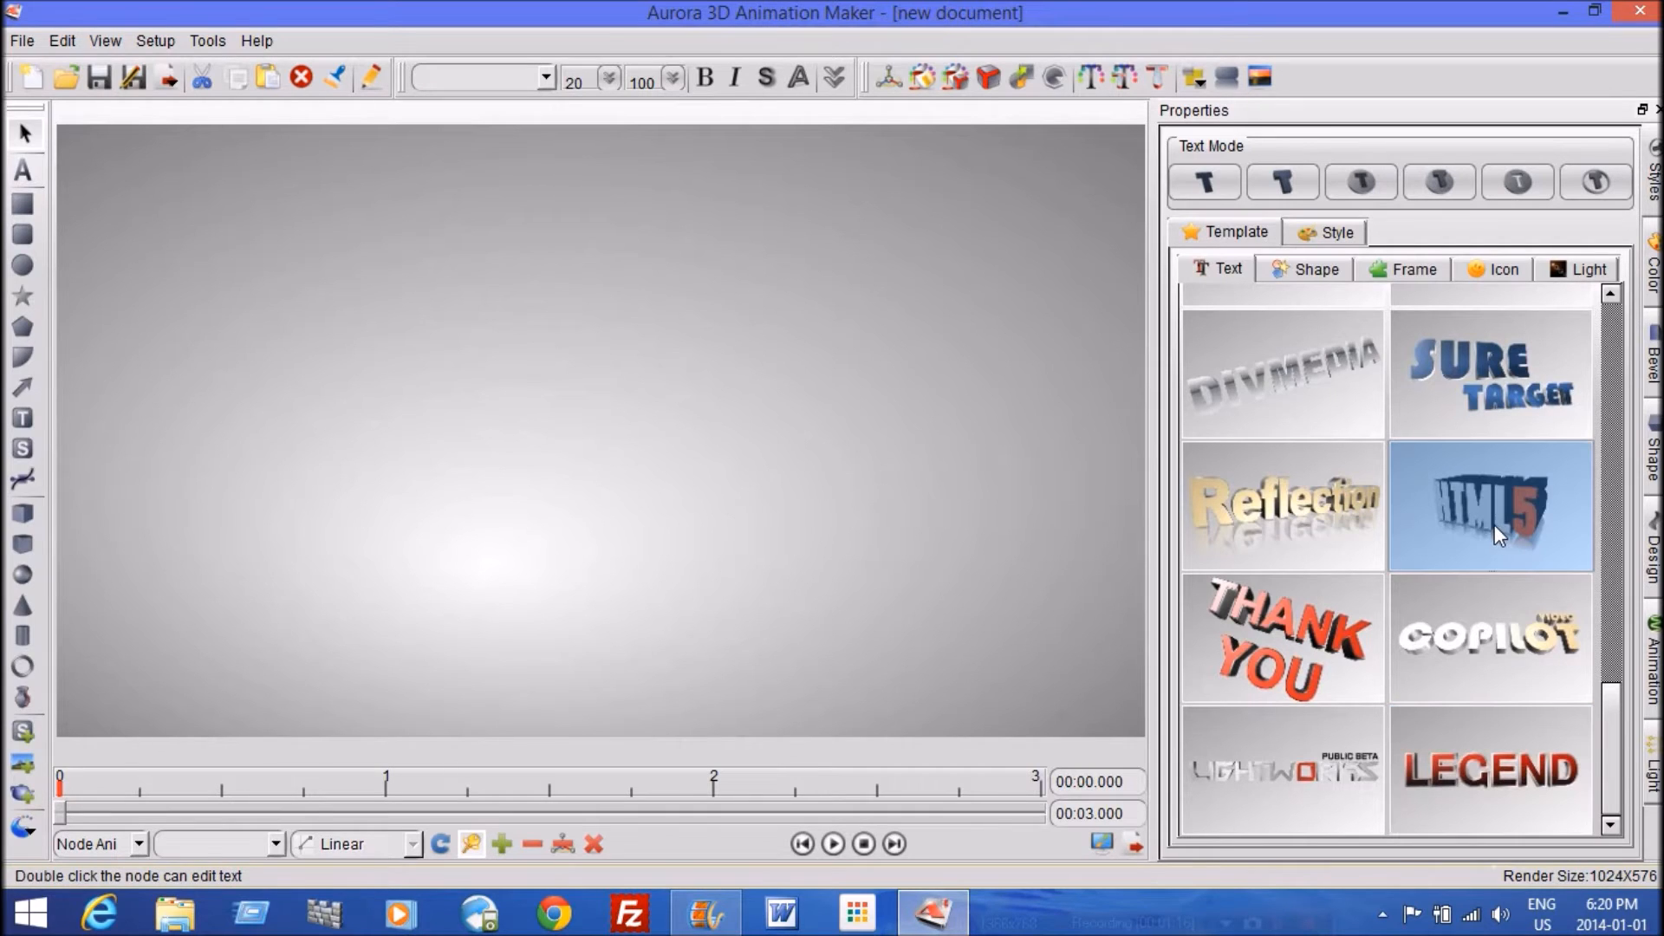
double_click(1489, 504)
type("Arr")
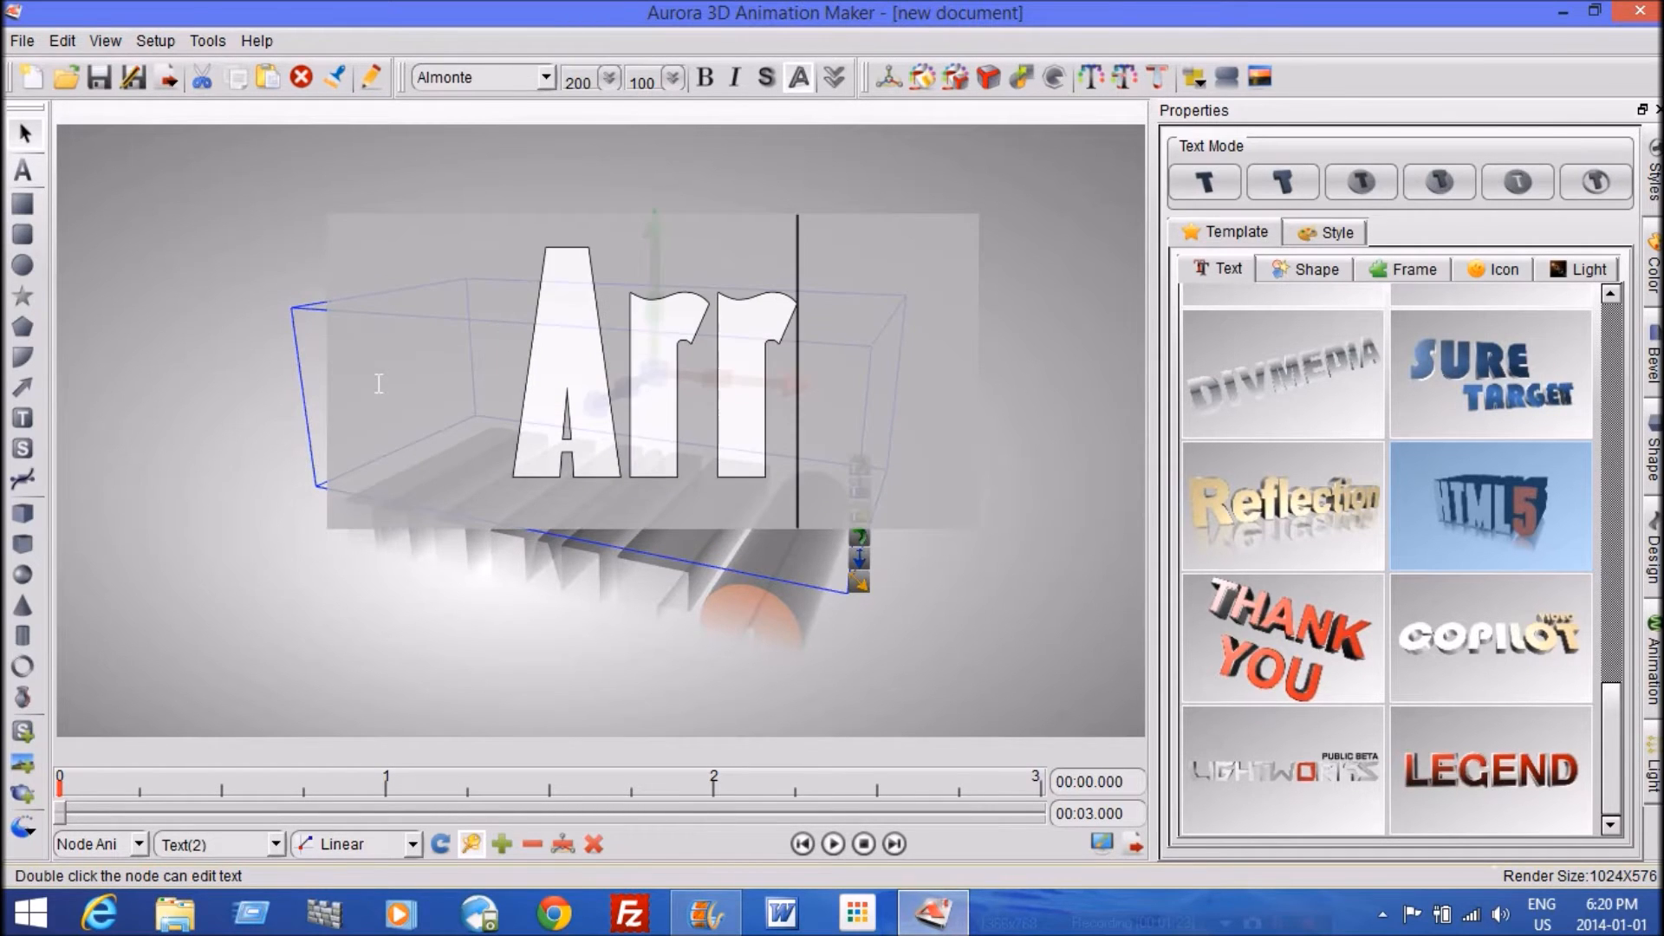
Type 'aSquad' so the 3D text reads 'ArraSquad'
type("aSquad")
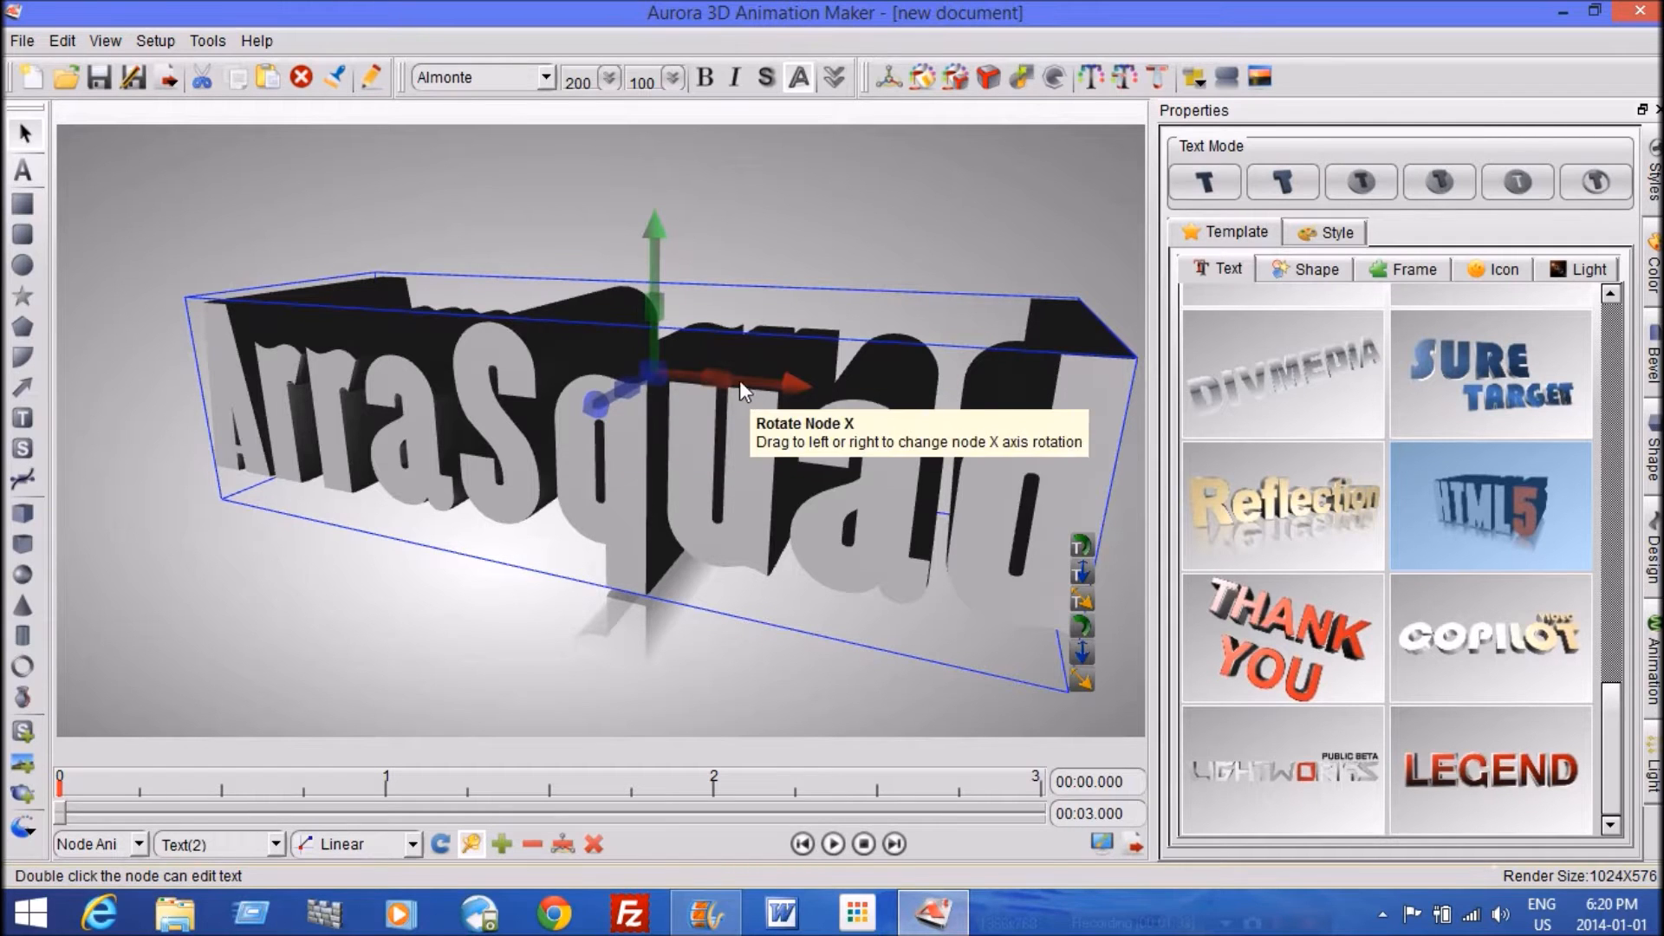
mouse_move(610, 326)
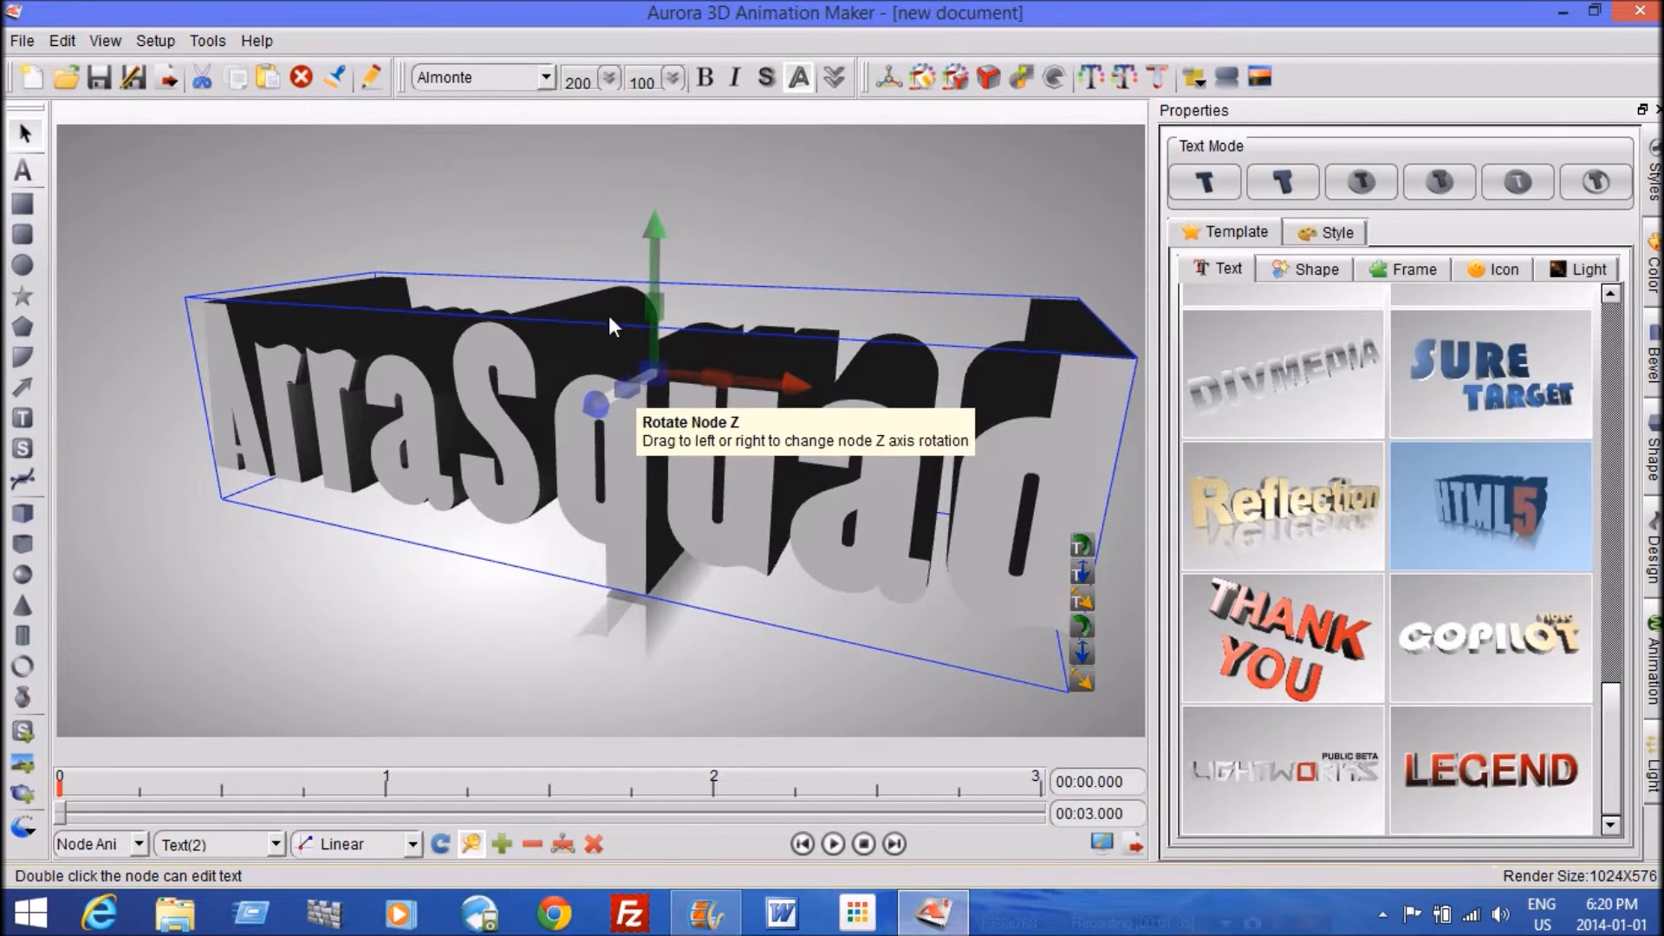
mouse_move(658, 276)
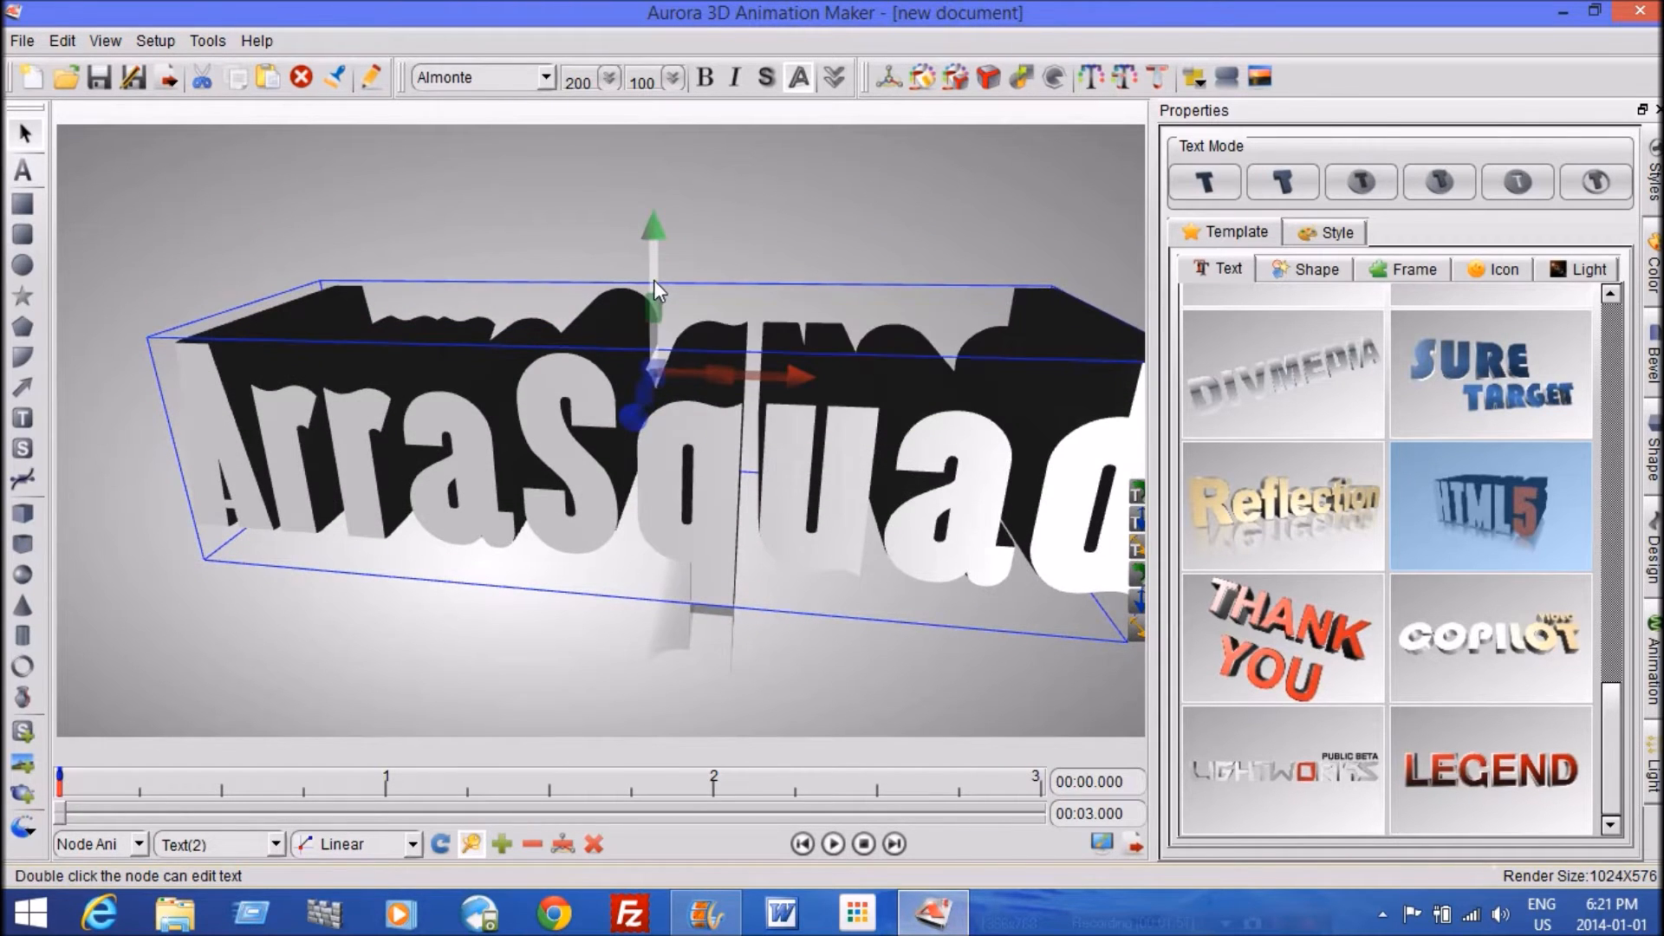
Rotate the ArraSquad text to face the viewer, then deselect it
left_click_drag(653, 293, 647, 303)
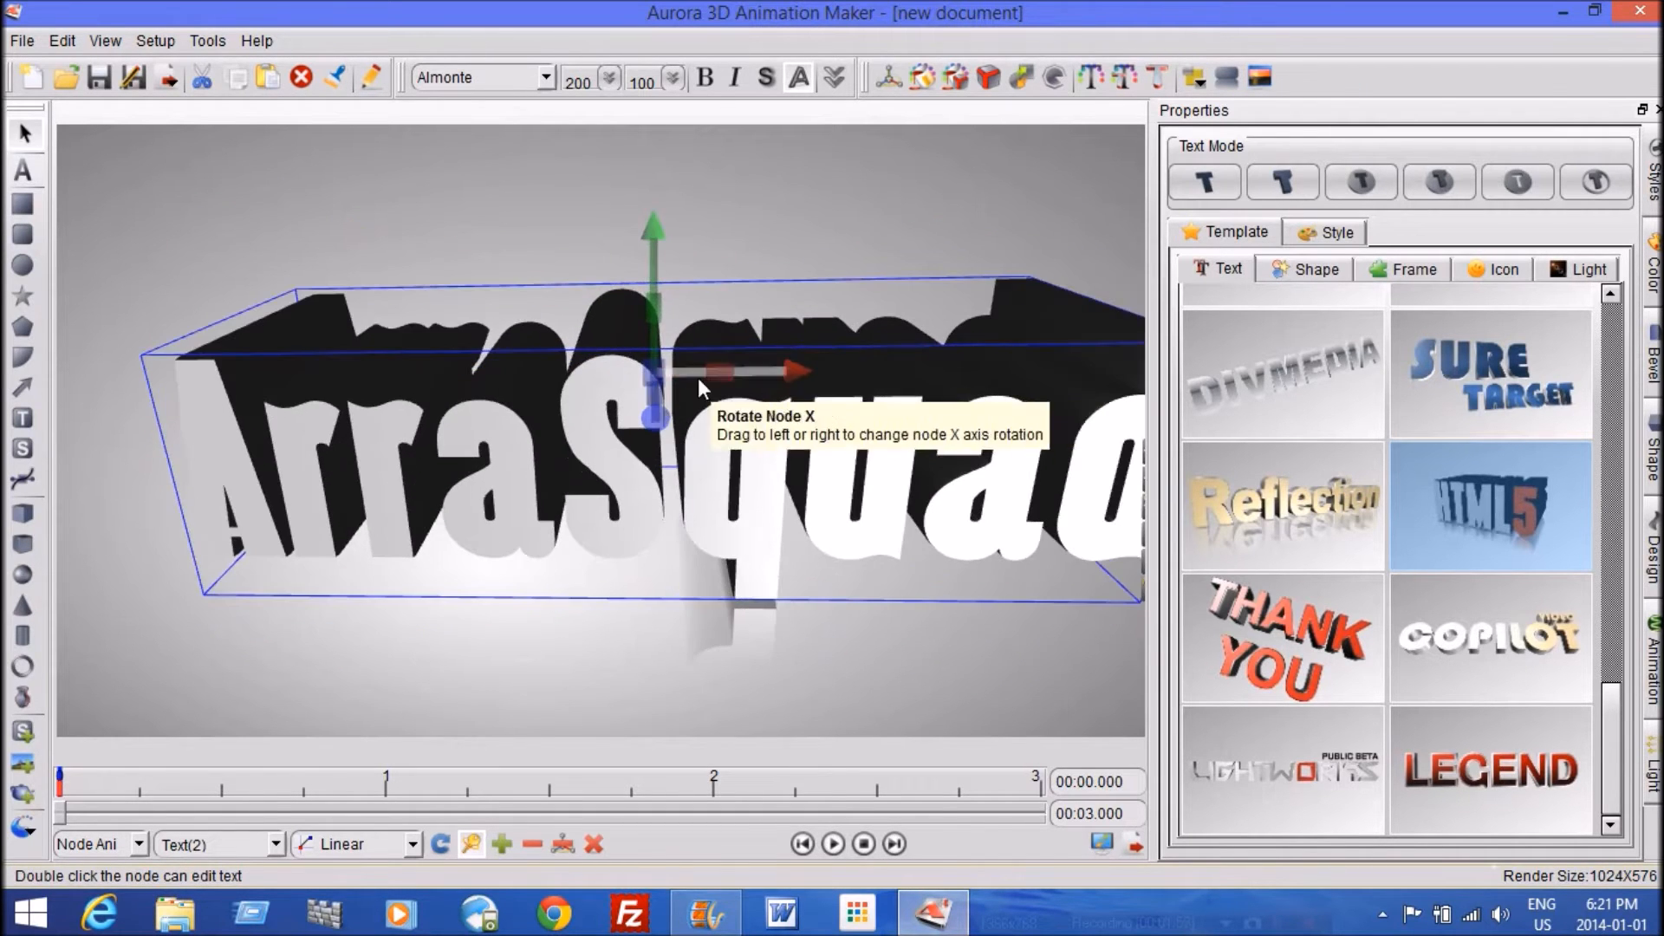
mouse_move(728, 377)
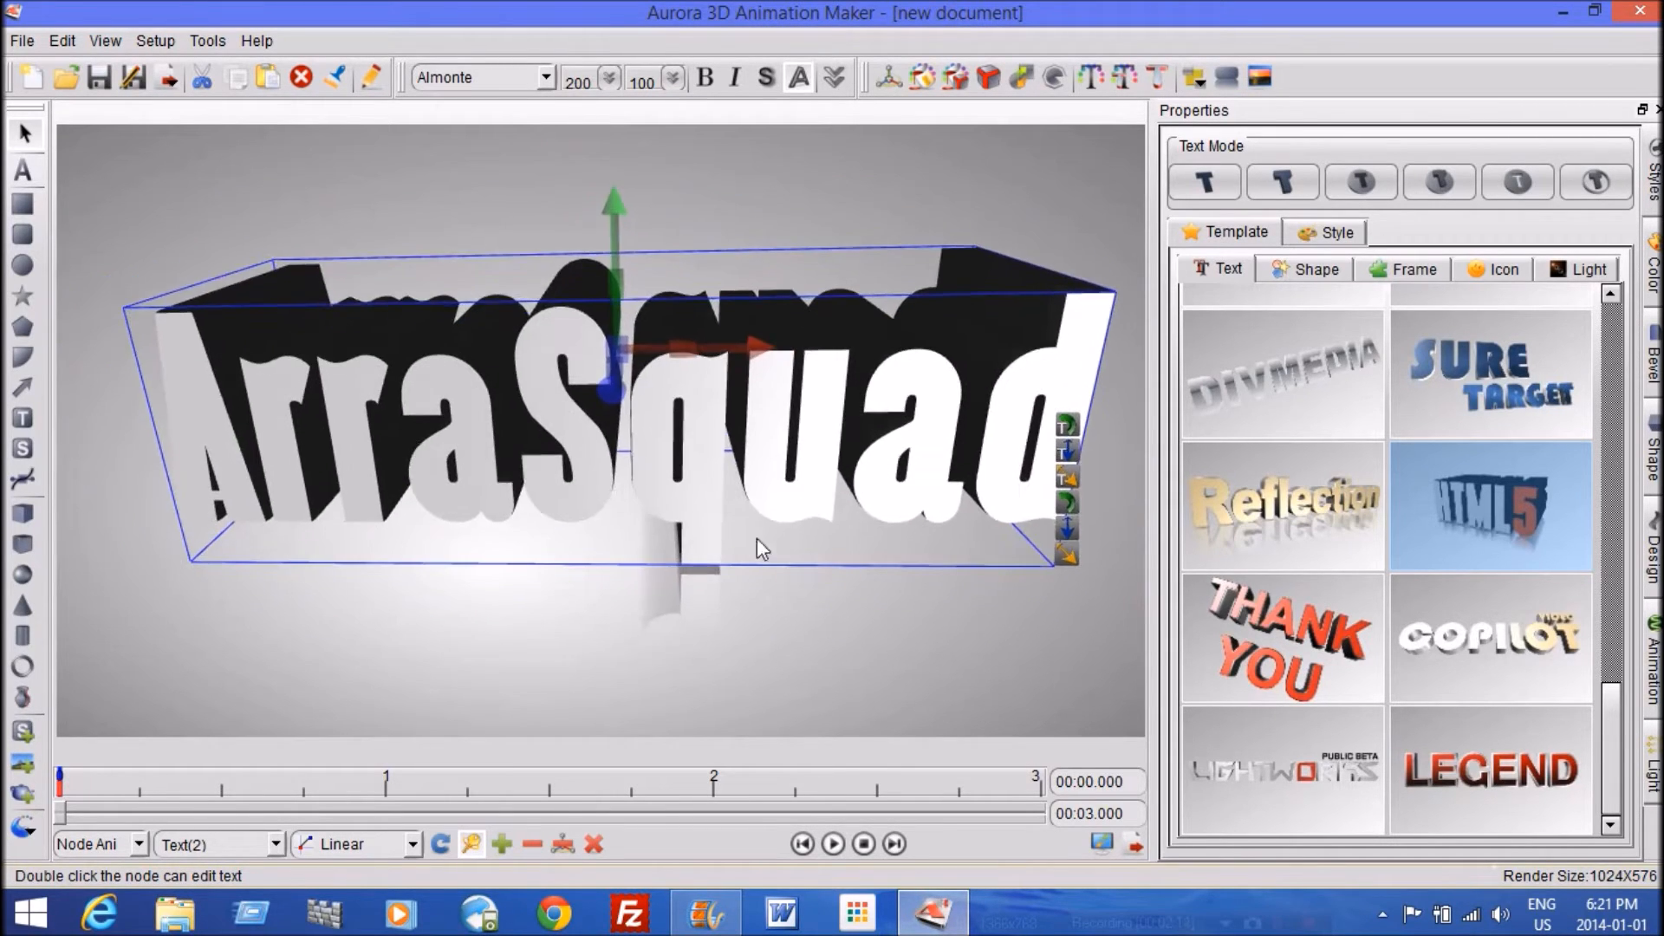
mouse_move(1067, 499)
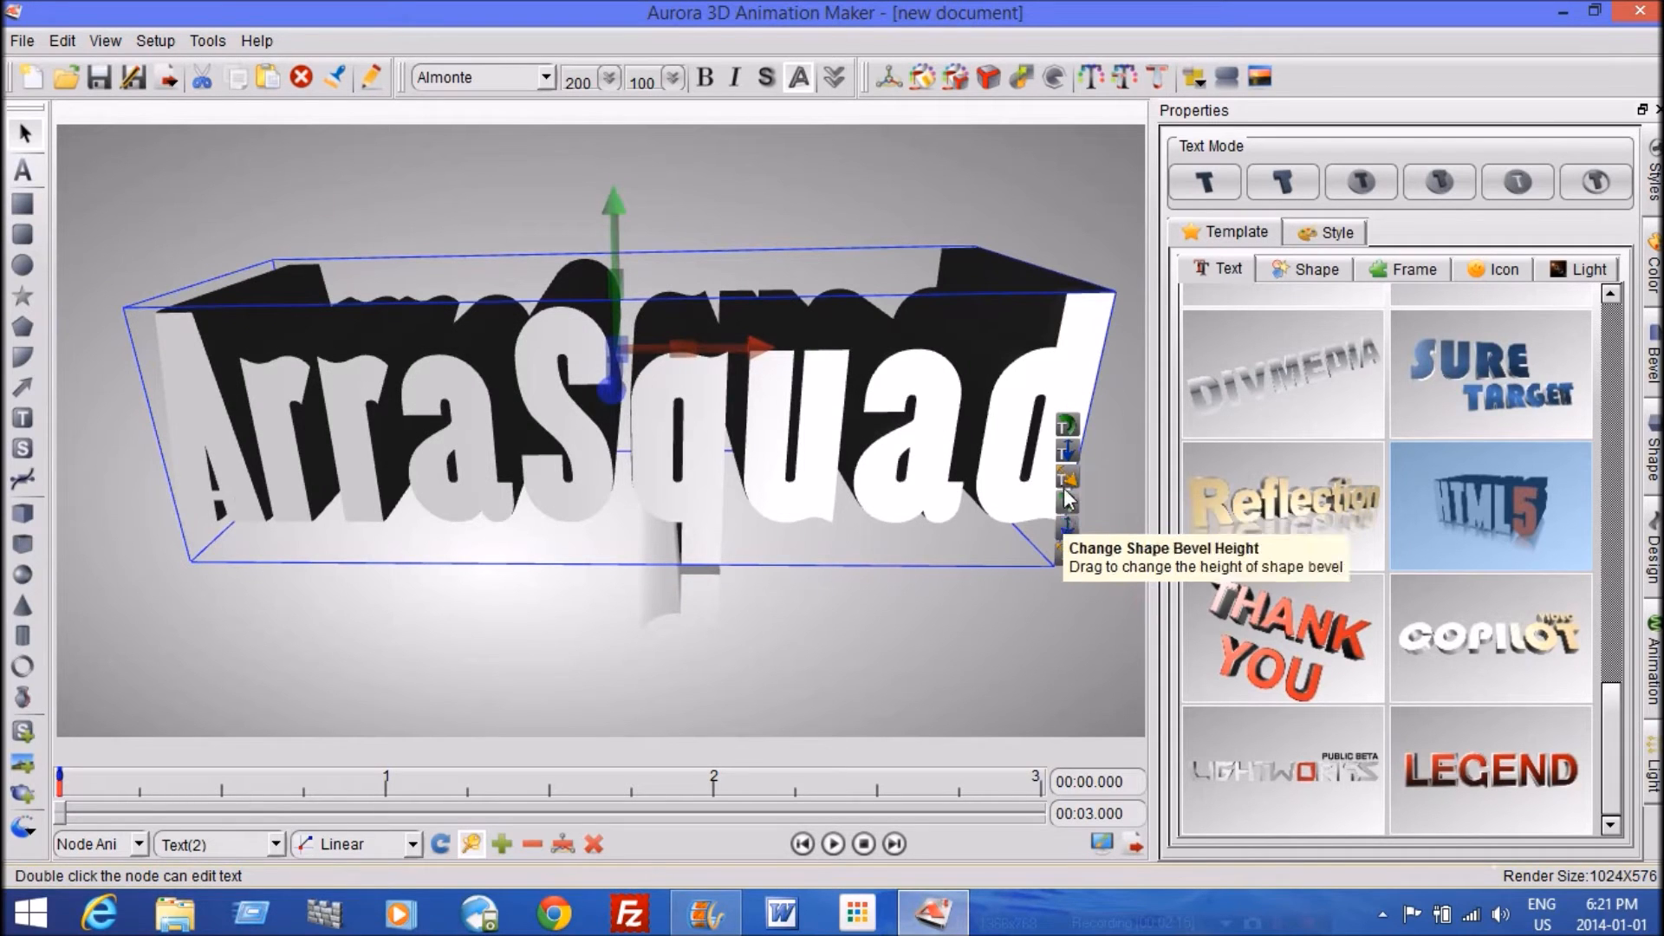
mouse_move(1067, 487)
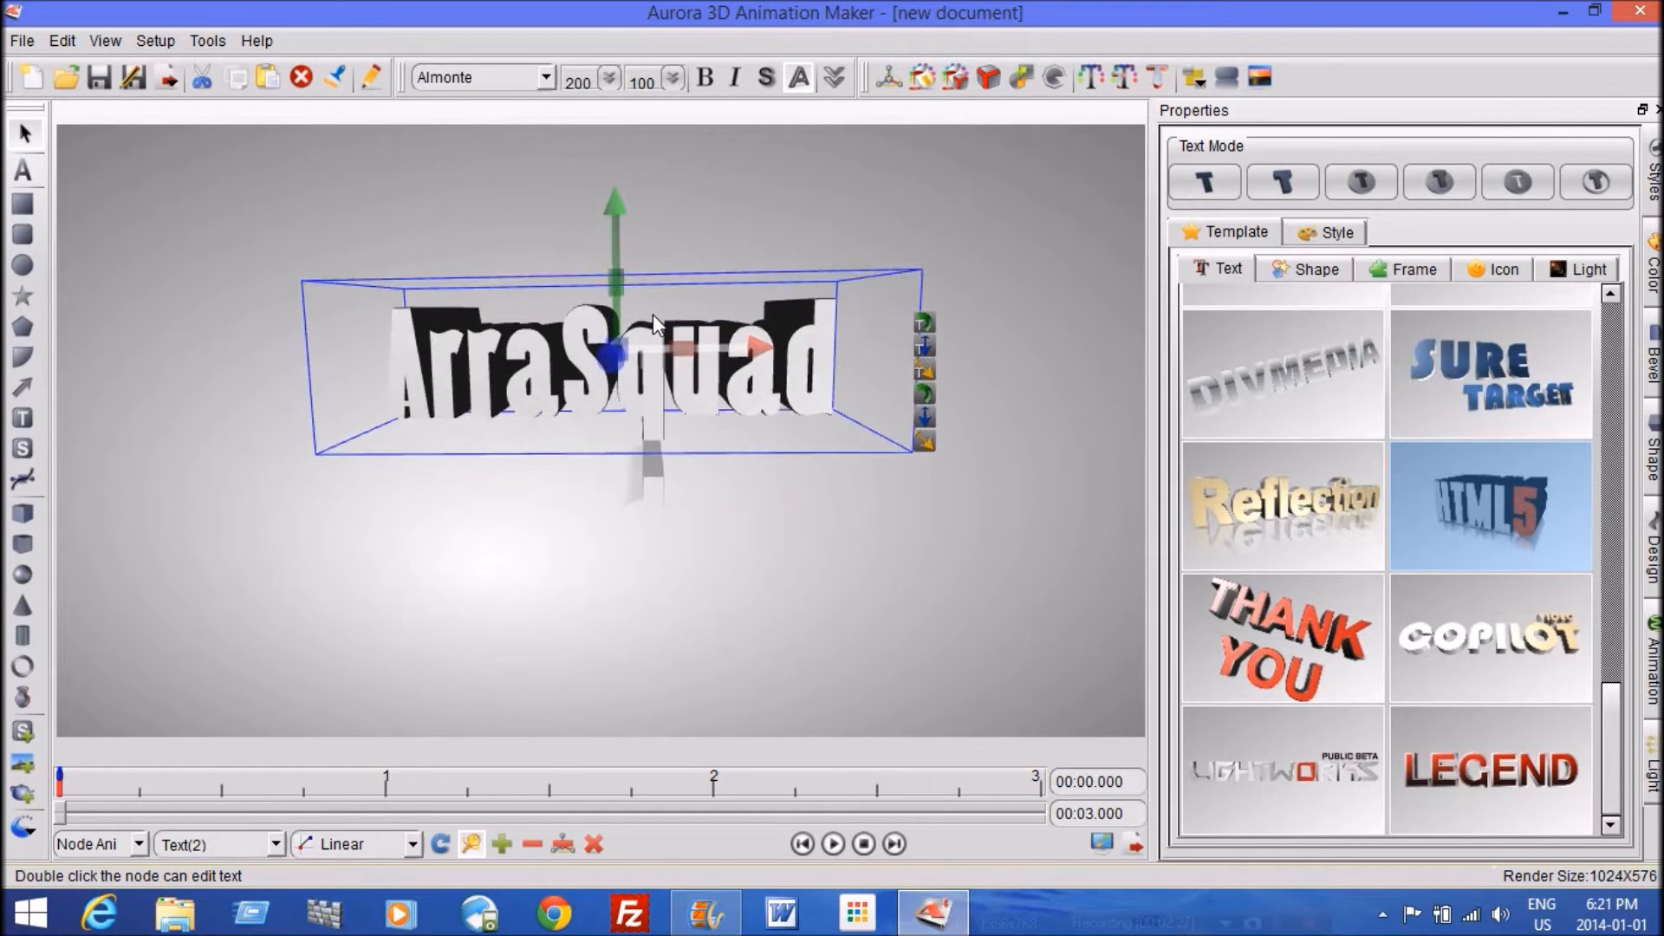
left_click(614, 624)
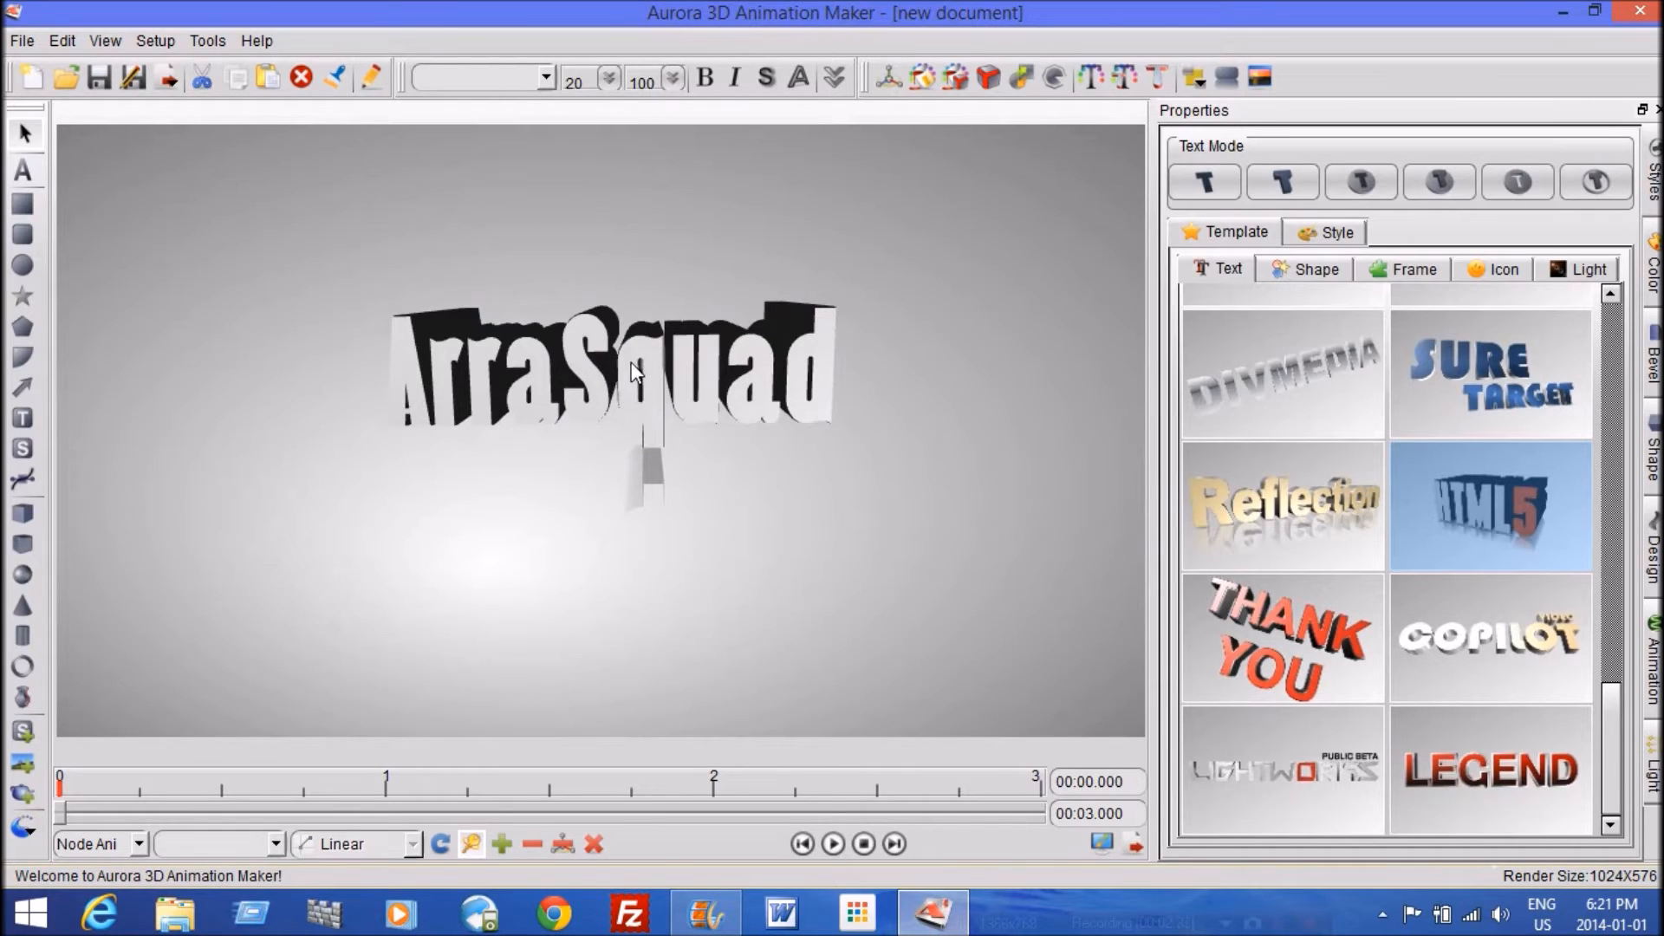
mouse_move(719, 283)
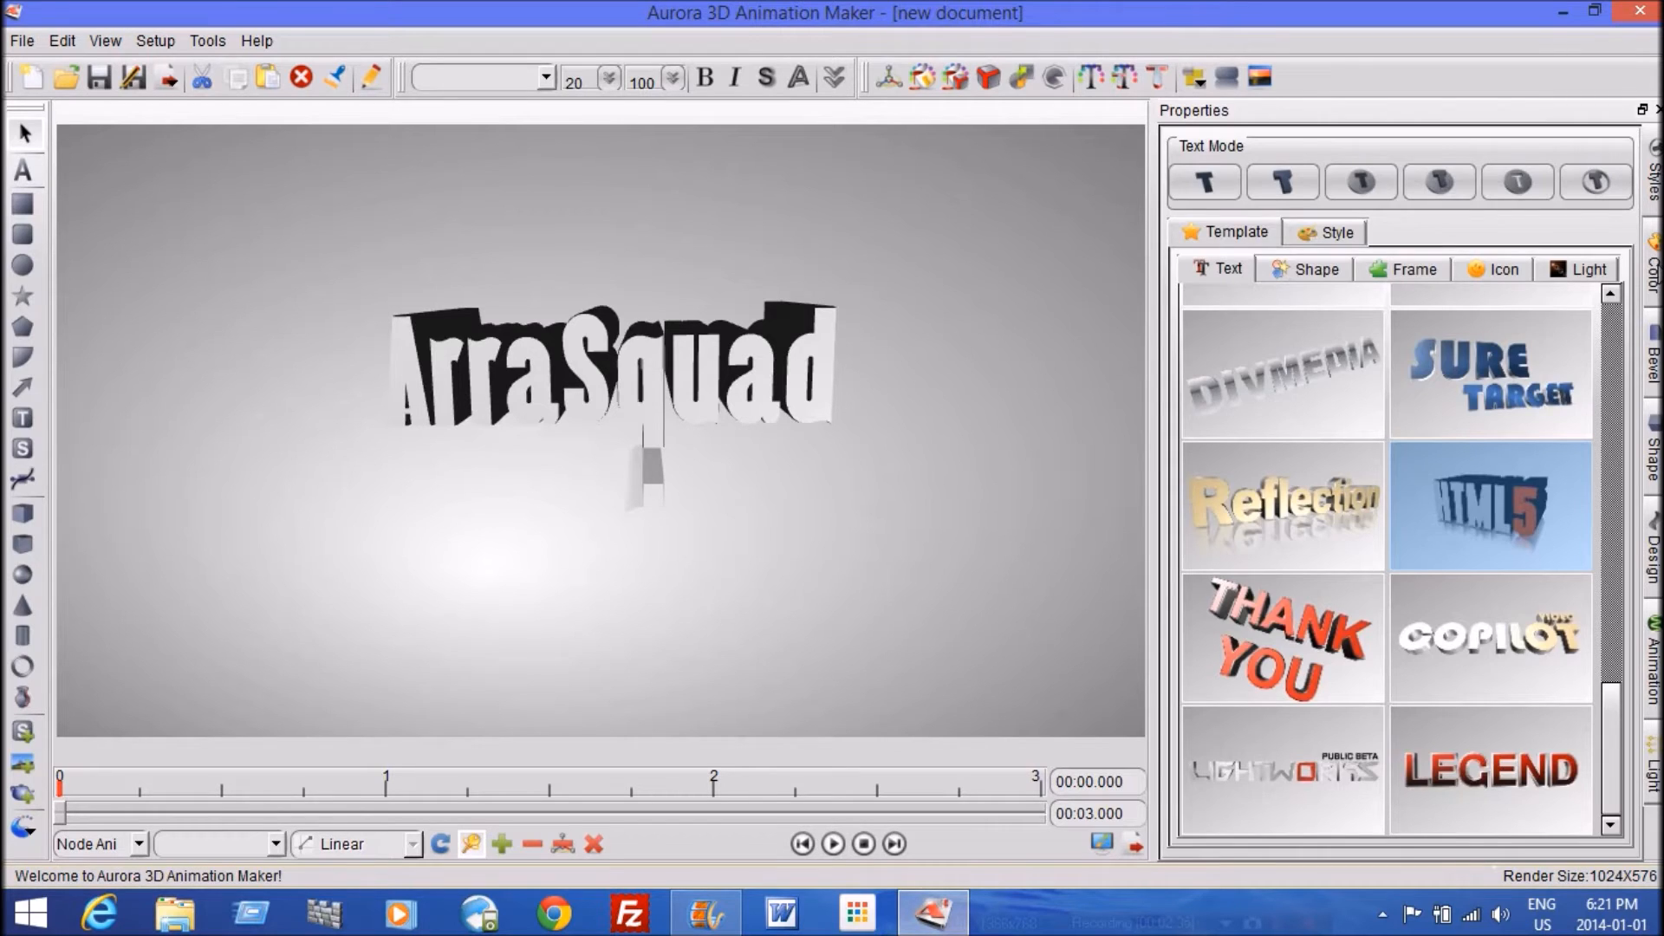
Colour the ArraSquad letter faces bright blue (RGB 0,123,255)
left_click(615, 372)
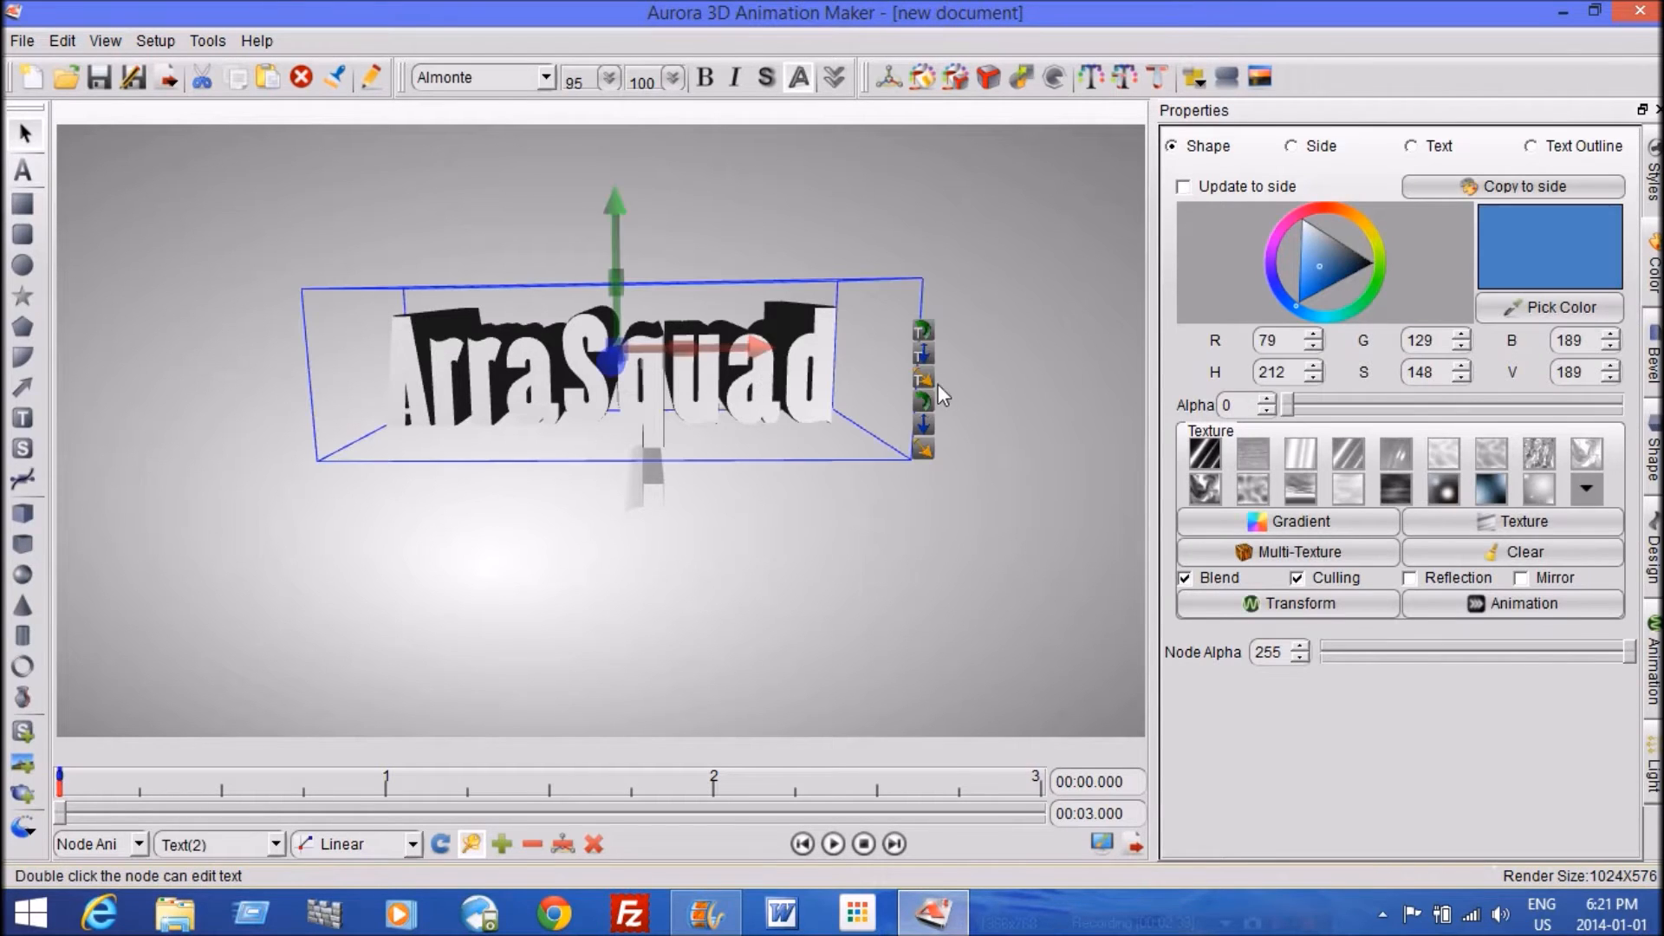
left_click(1314, 304)
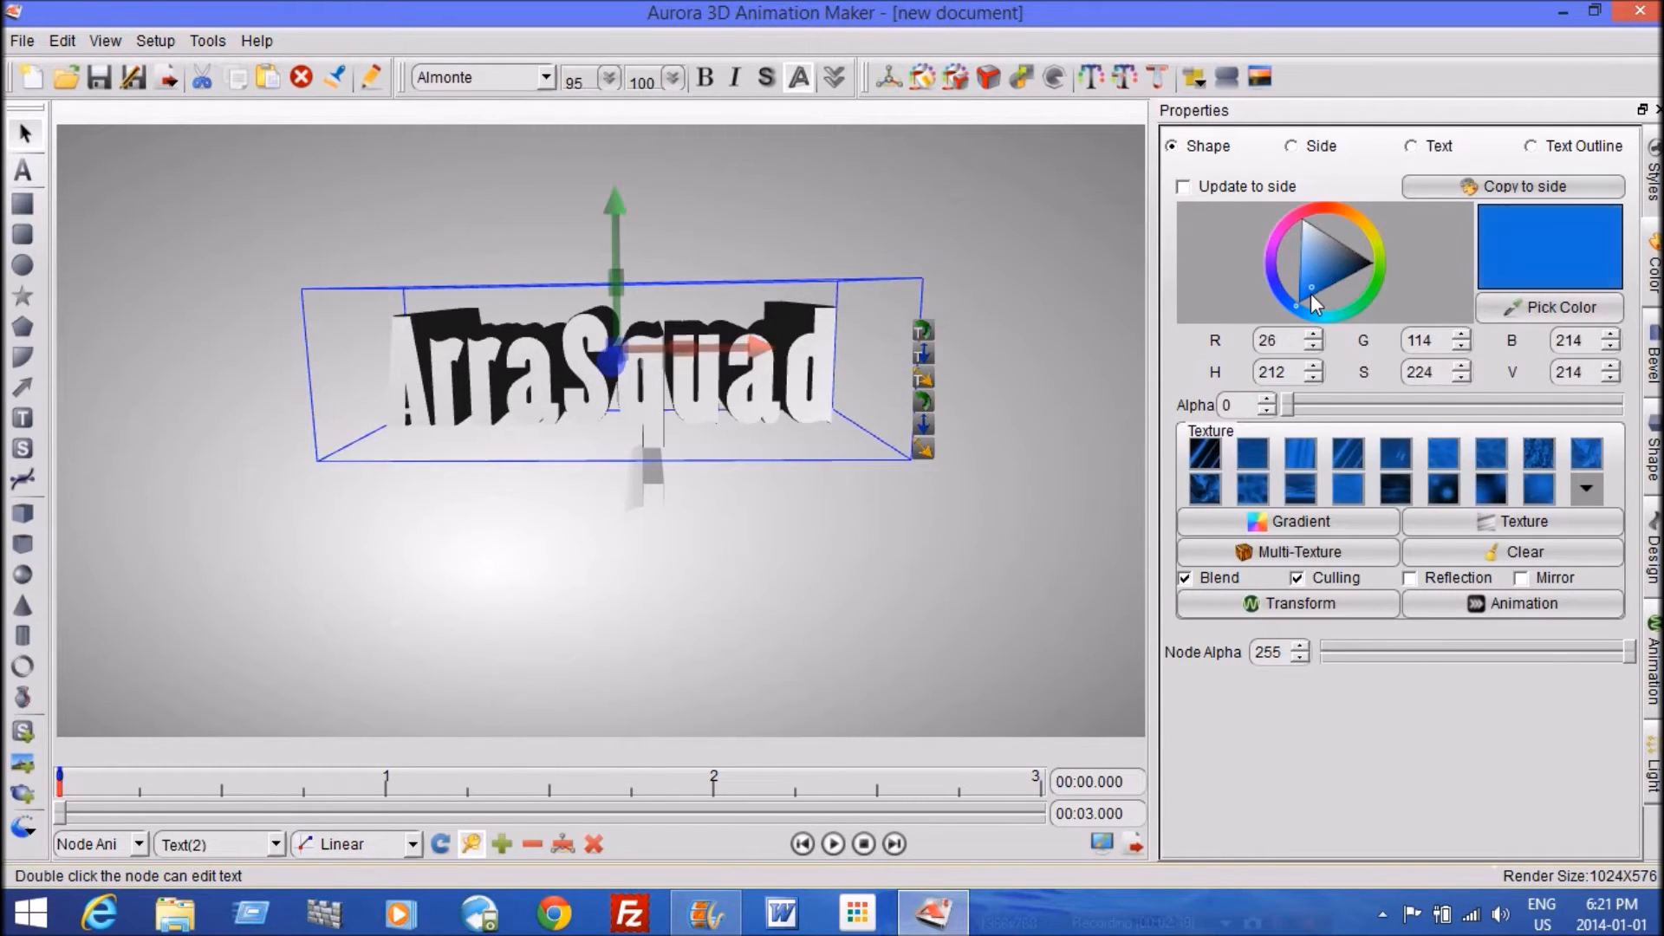
left_click(1314, 301)
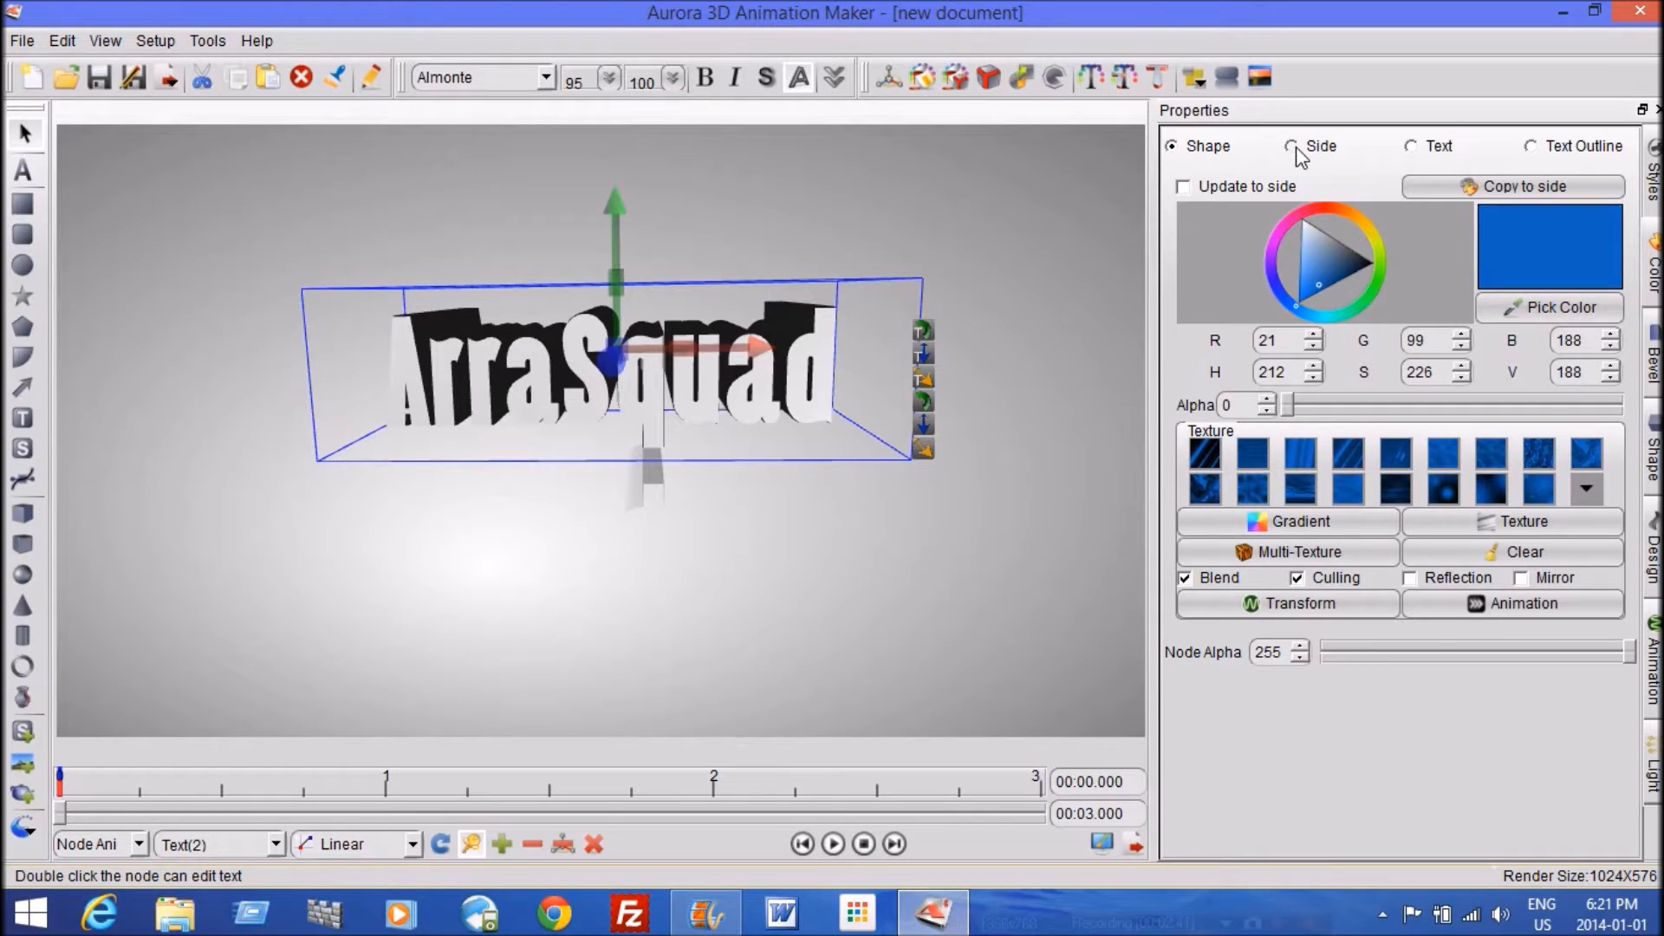
left_click(1410, 145)
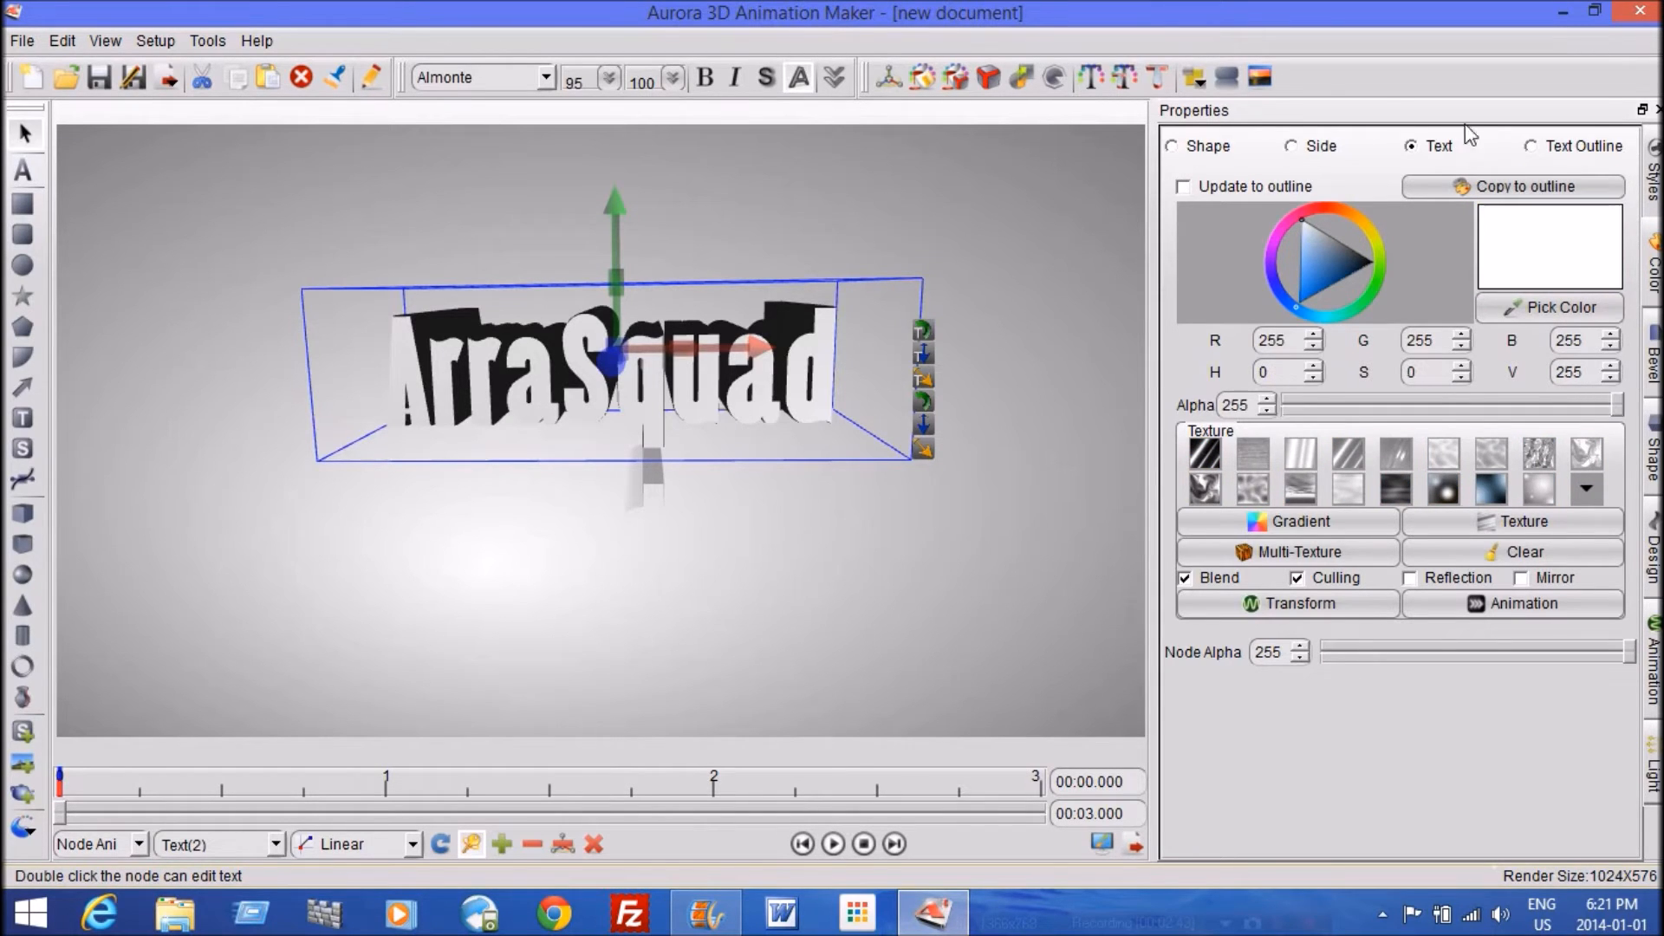
left_click(1532, 145)
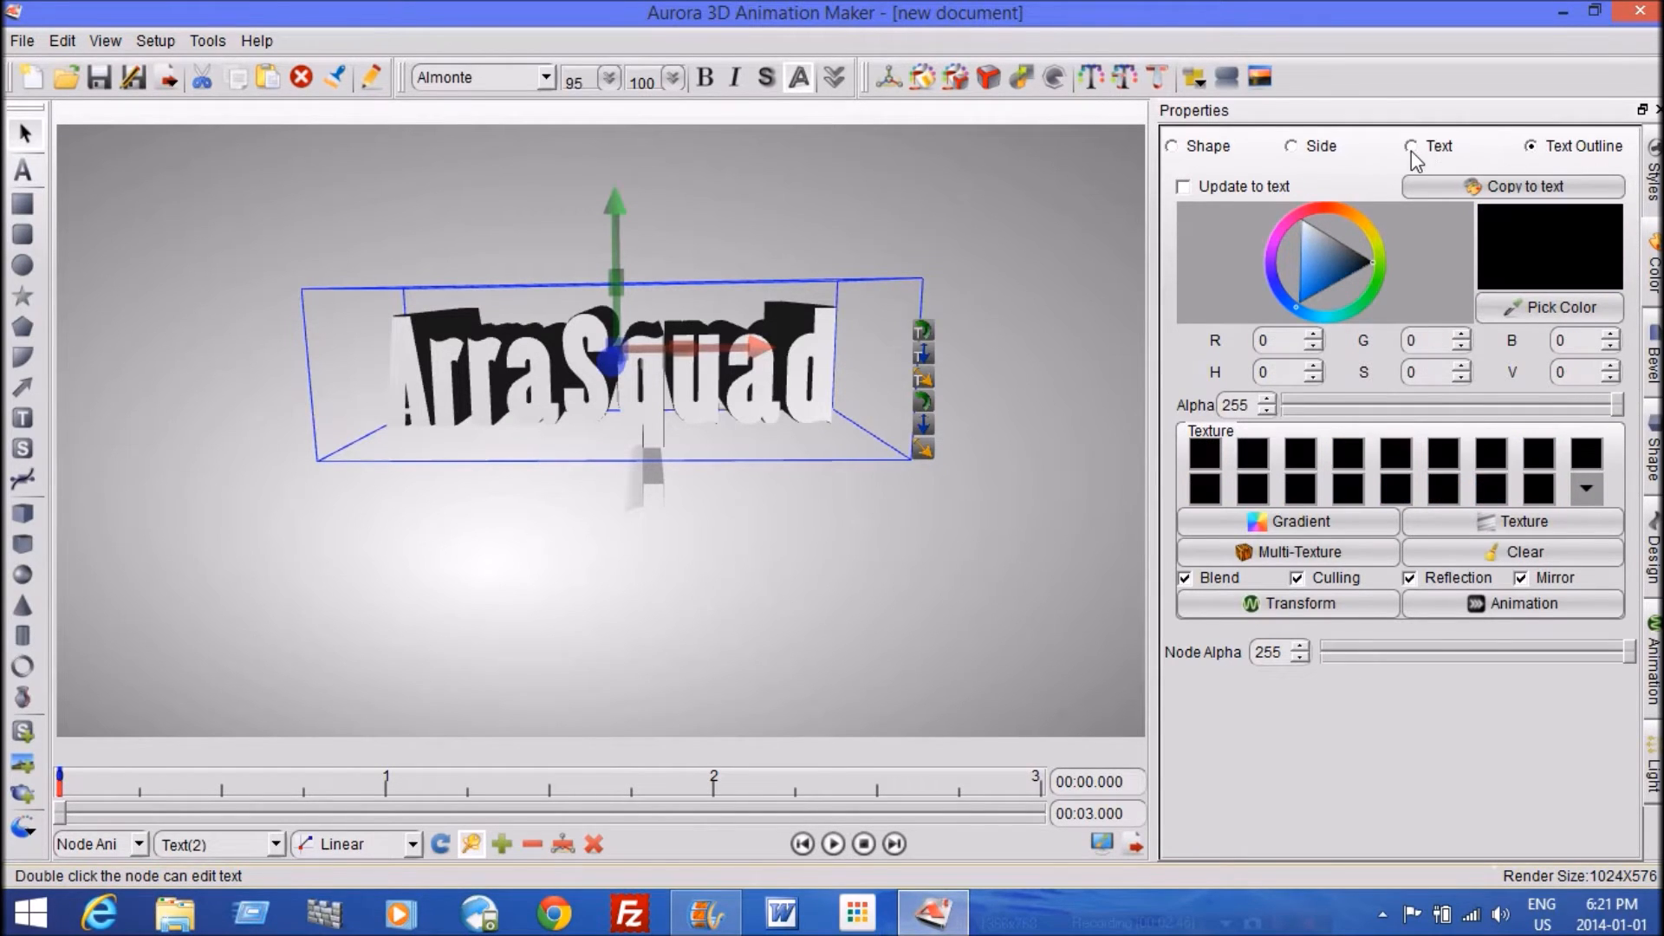
left_click(1411, 145)
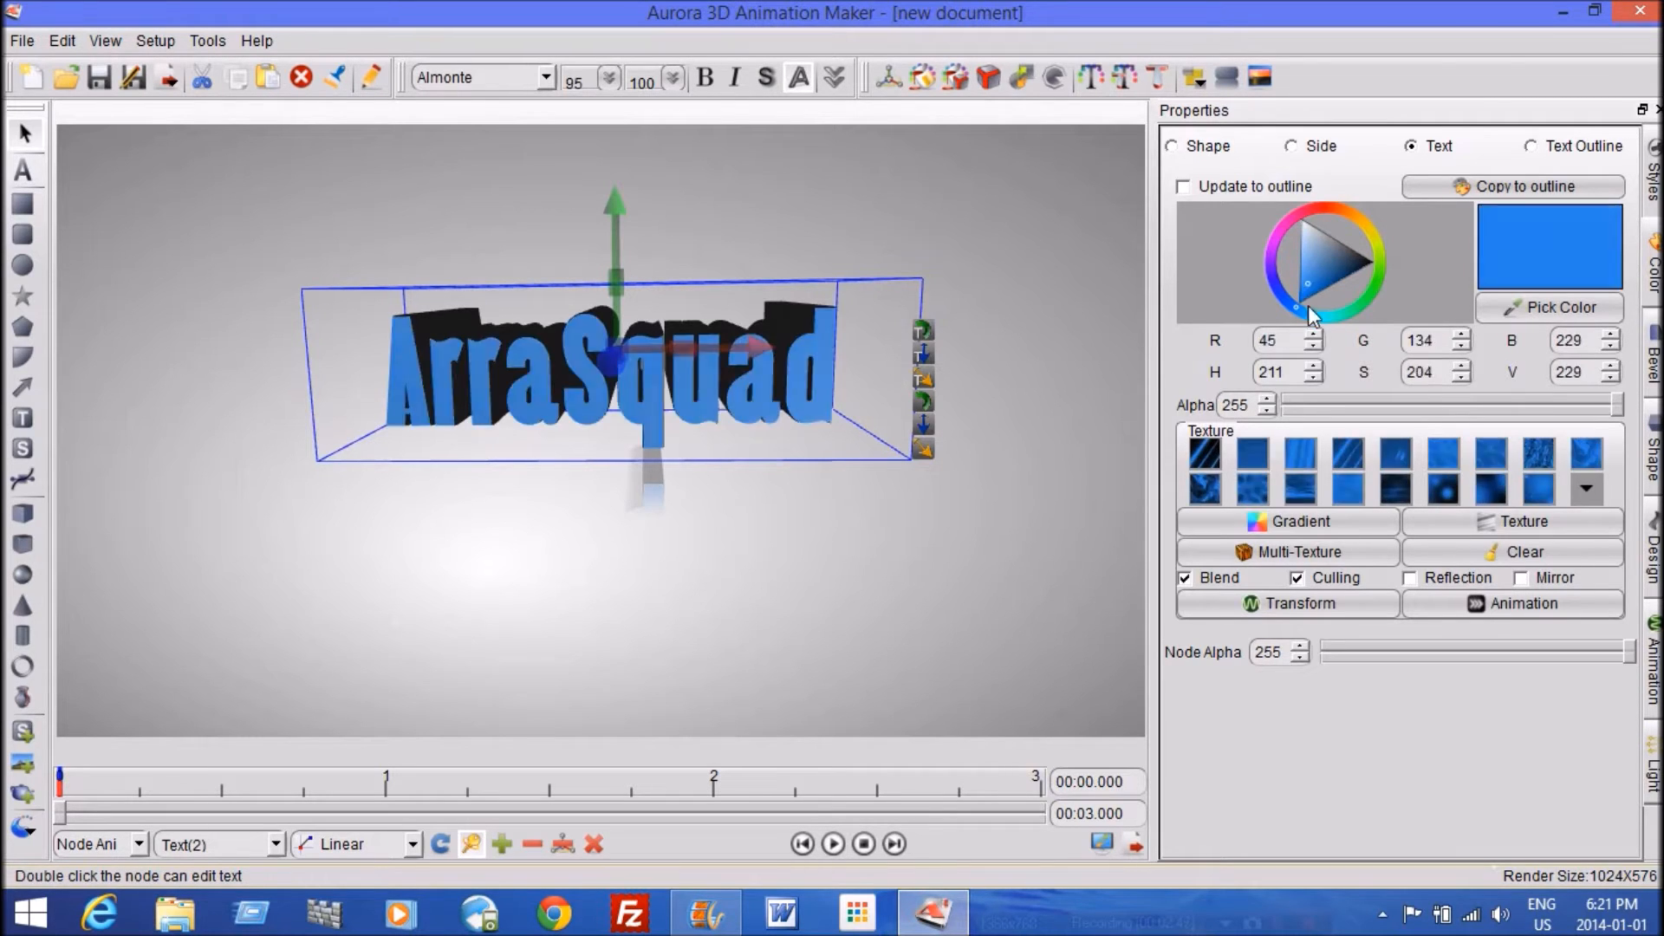
left_click(1312, 317)
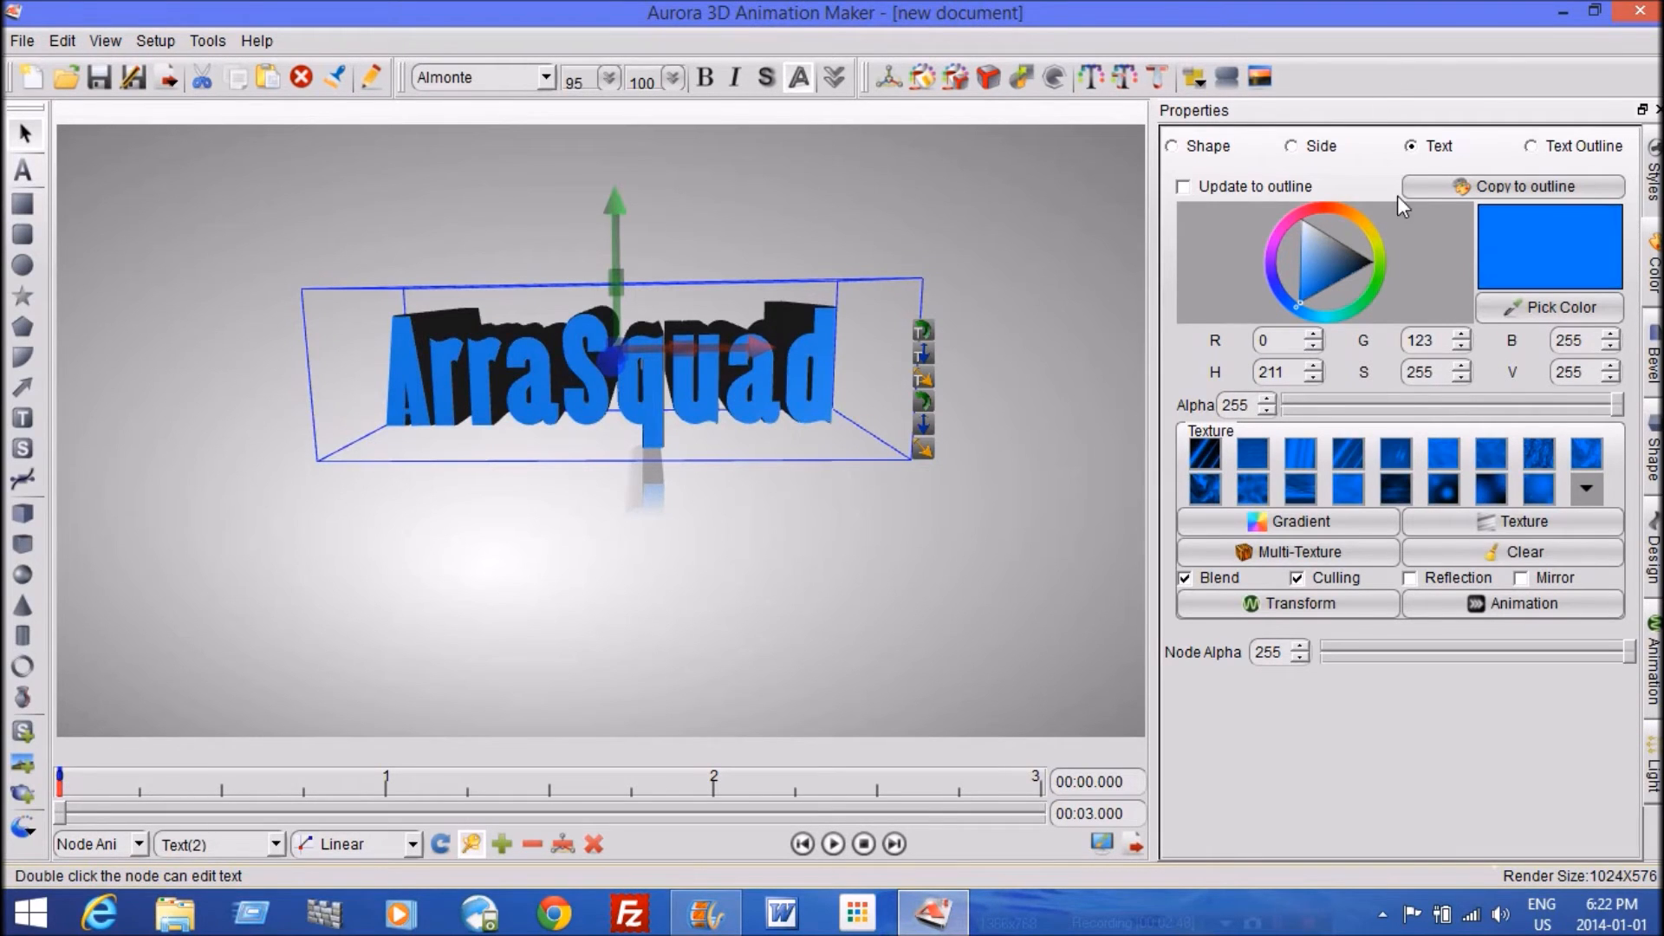
Colour the Text Outline sides dark purple (RGB 43,0,52)
left_click(1537, 146)
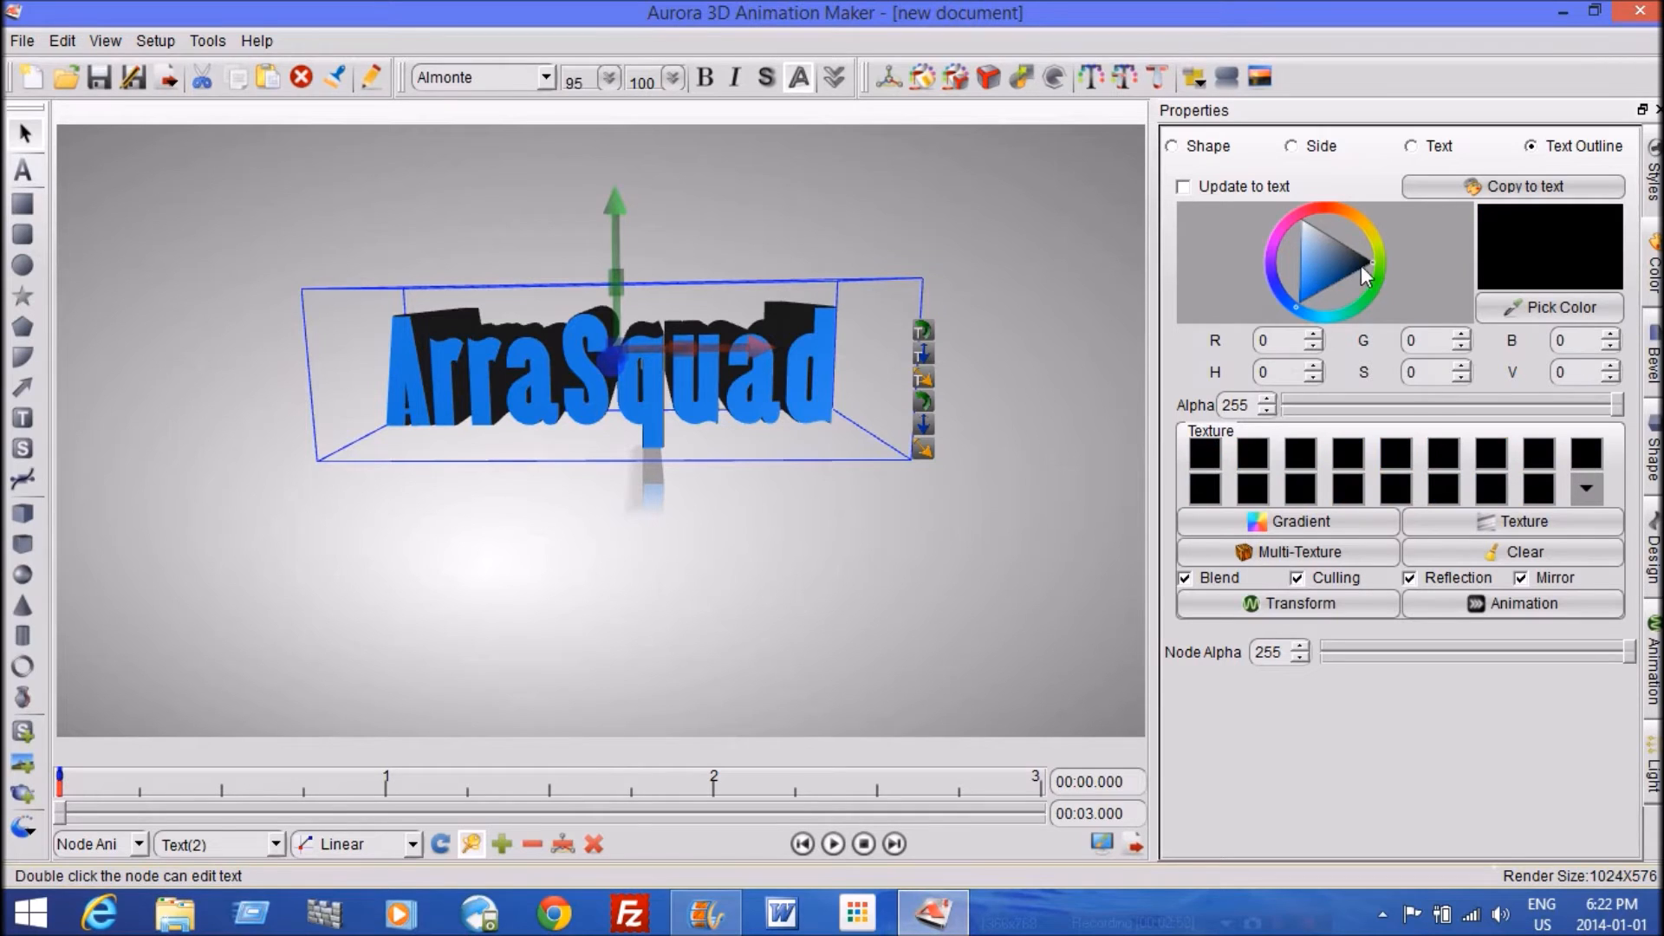
left_click(1363, 307)
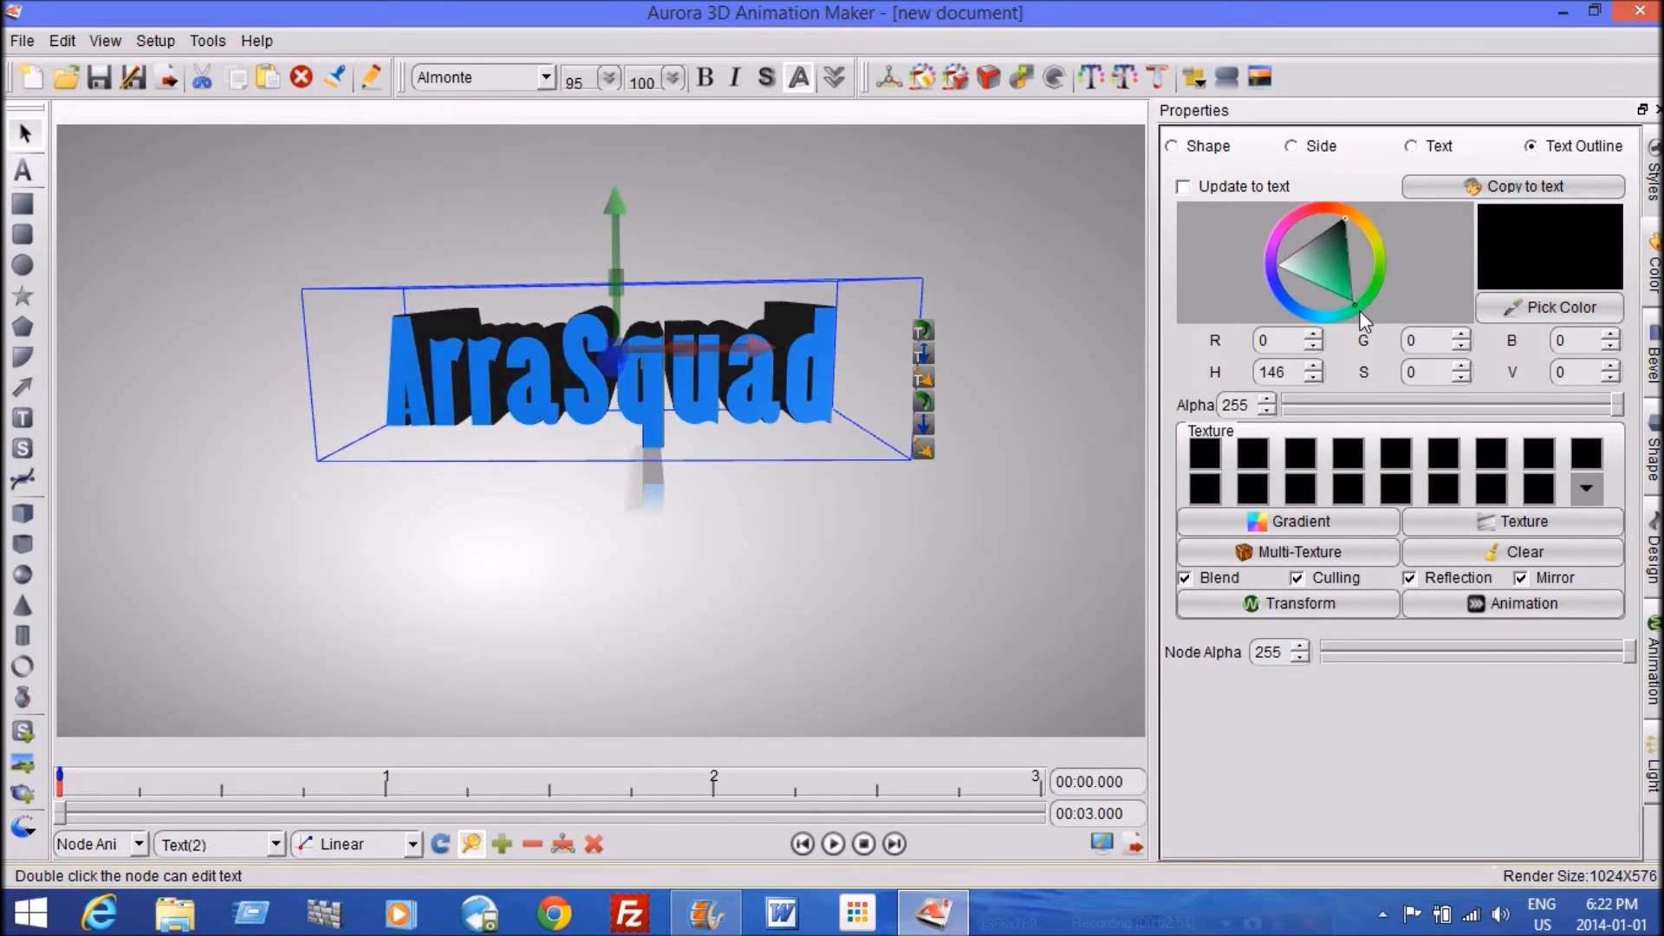
left_click(1350, 286)
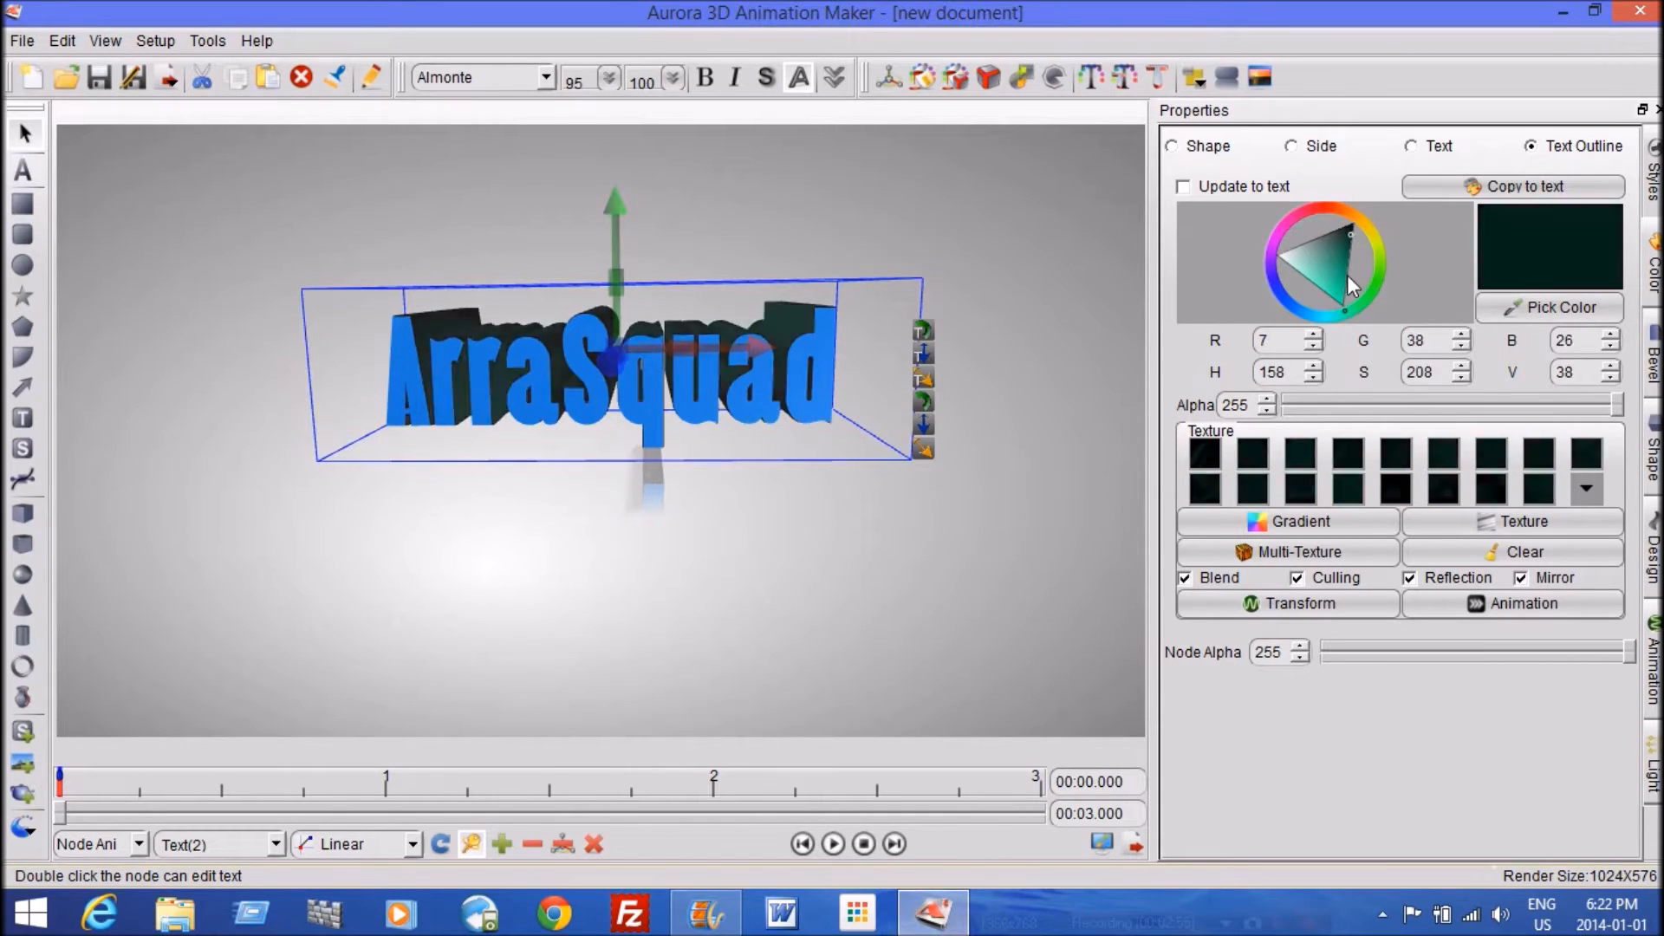
left_click(1348, 274)
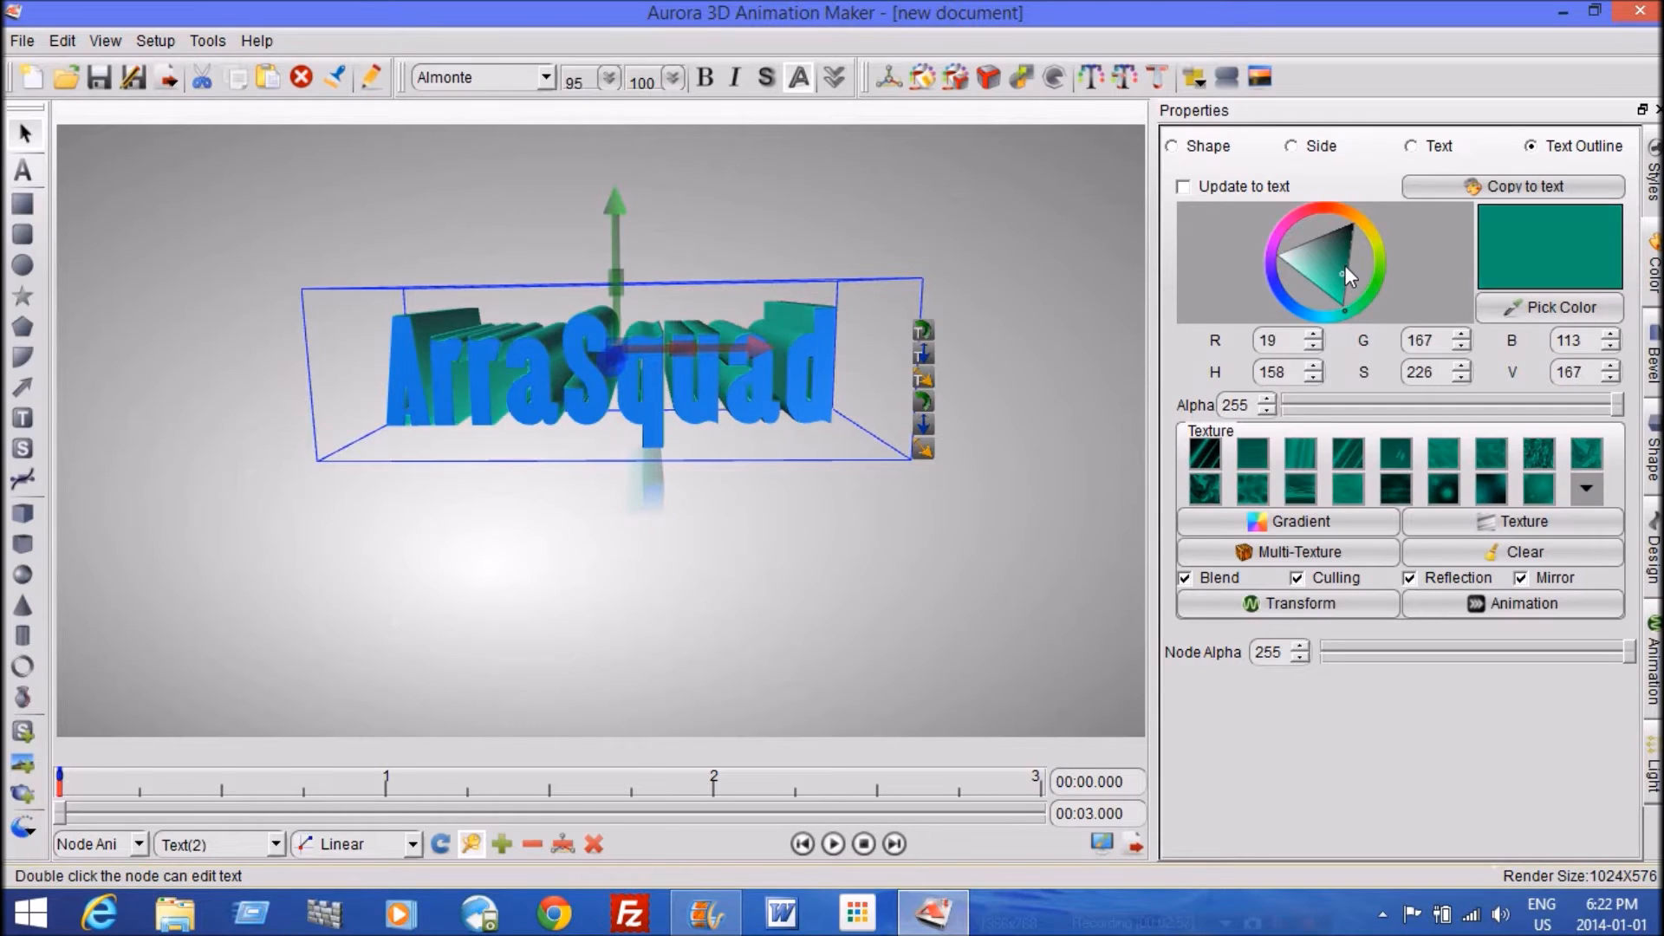
left_click(1357, 263)
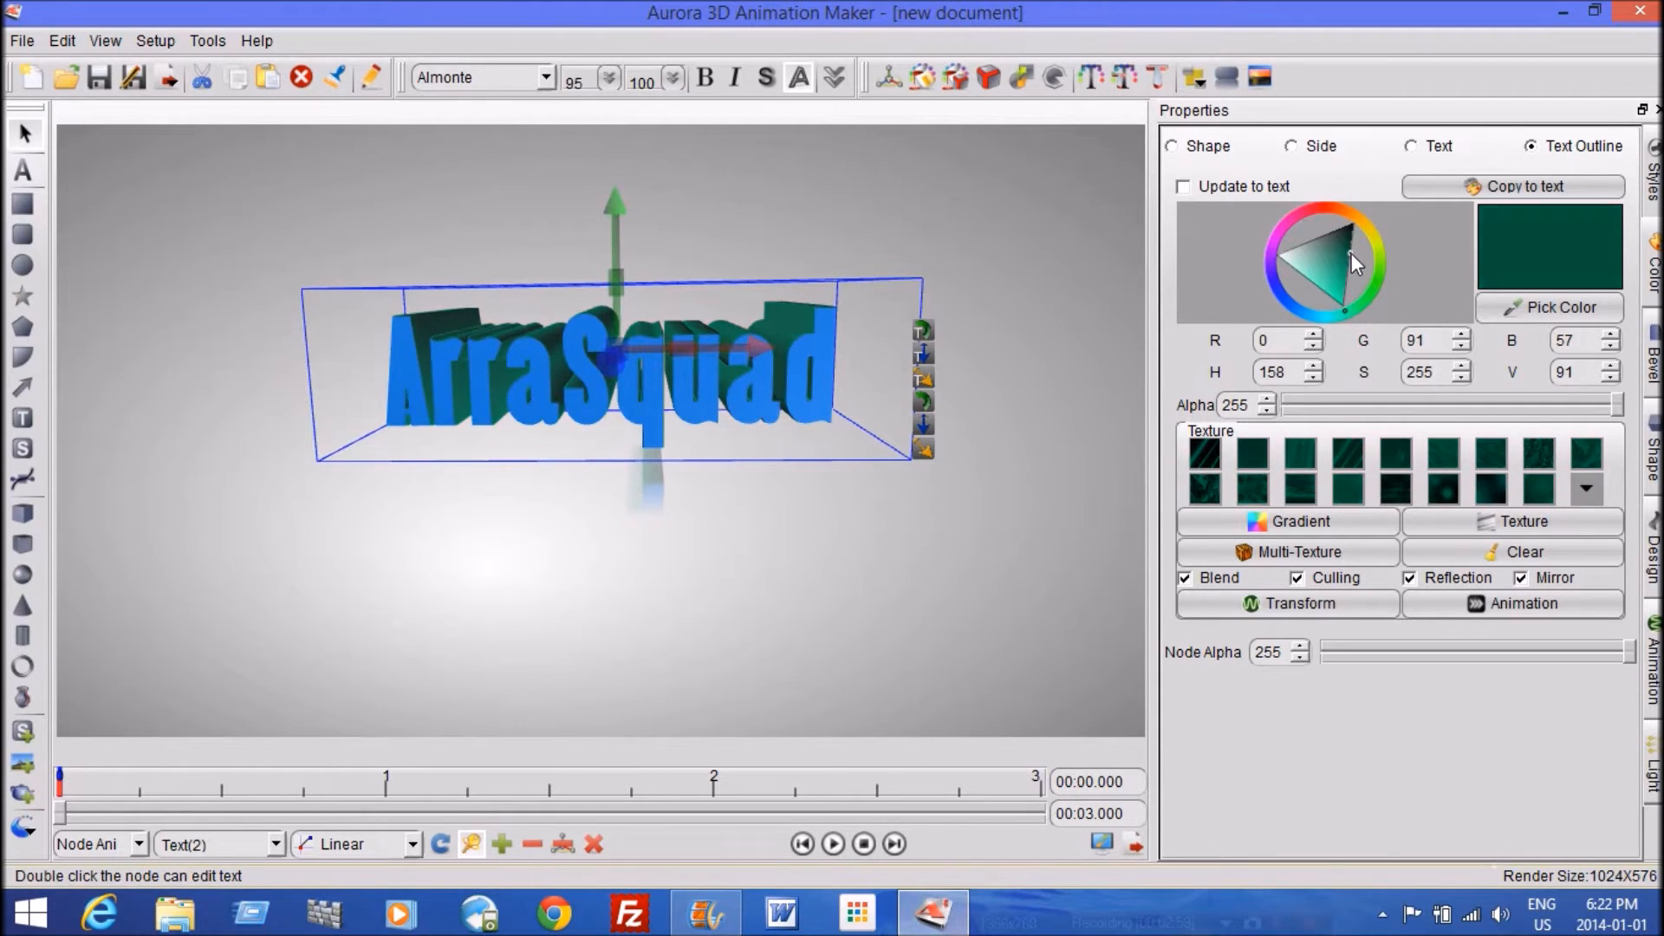
left_click(1353, 276)
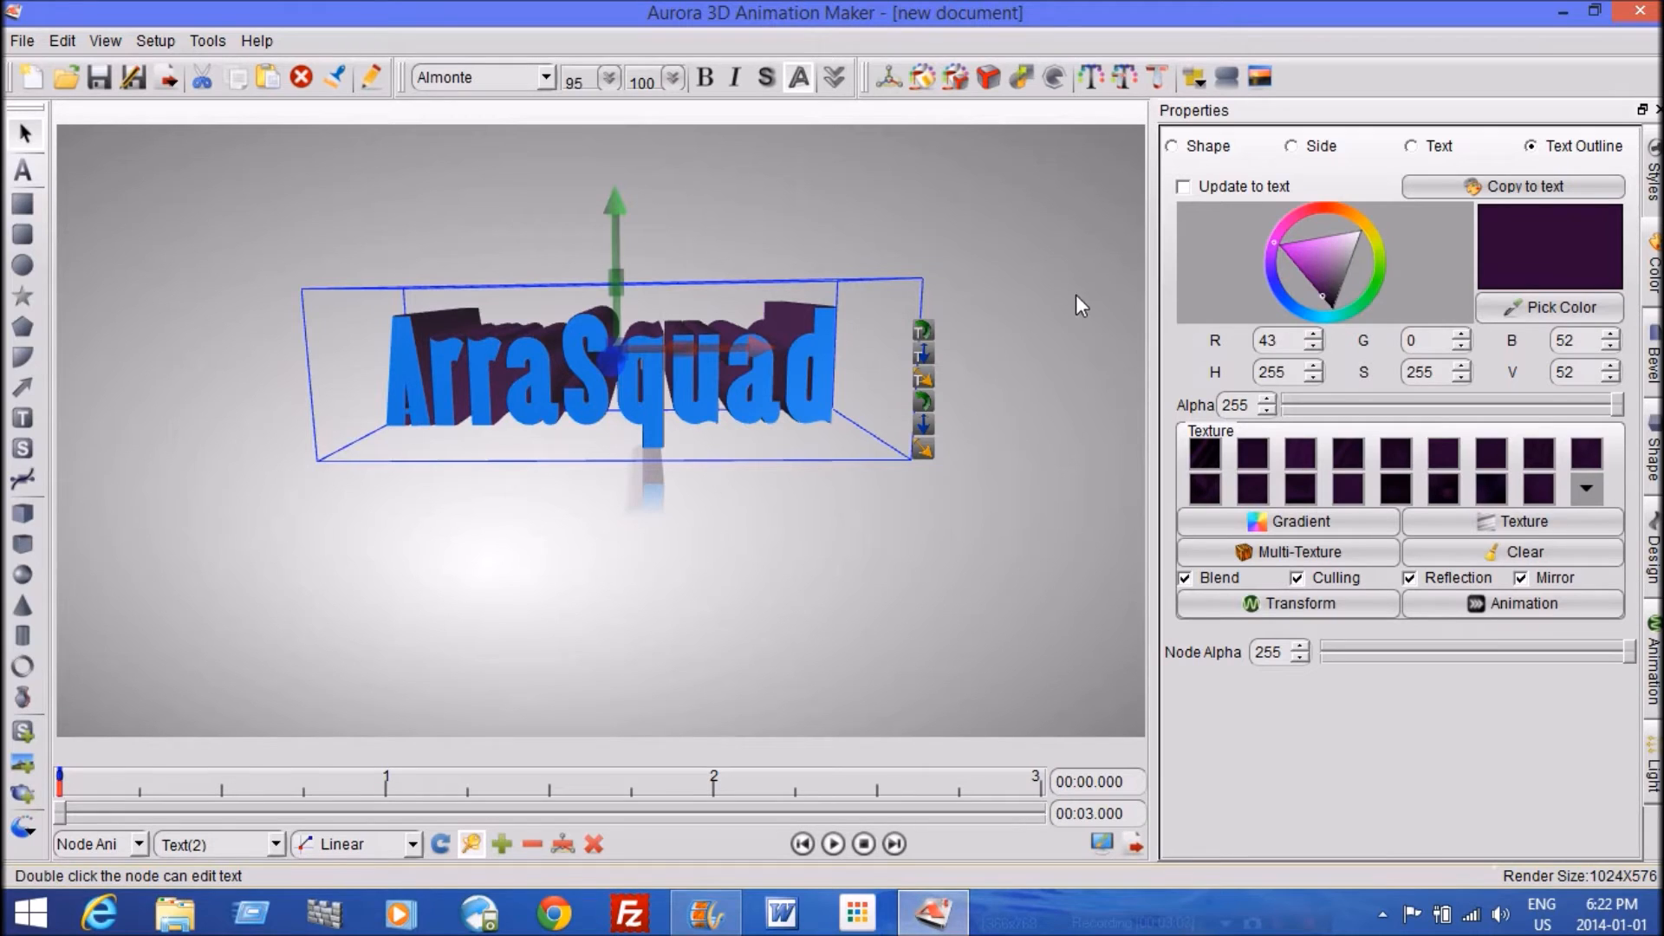
mouse_move(1075, 287)
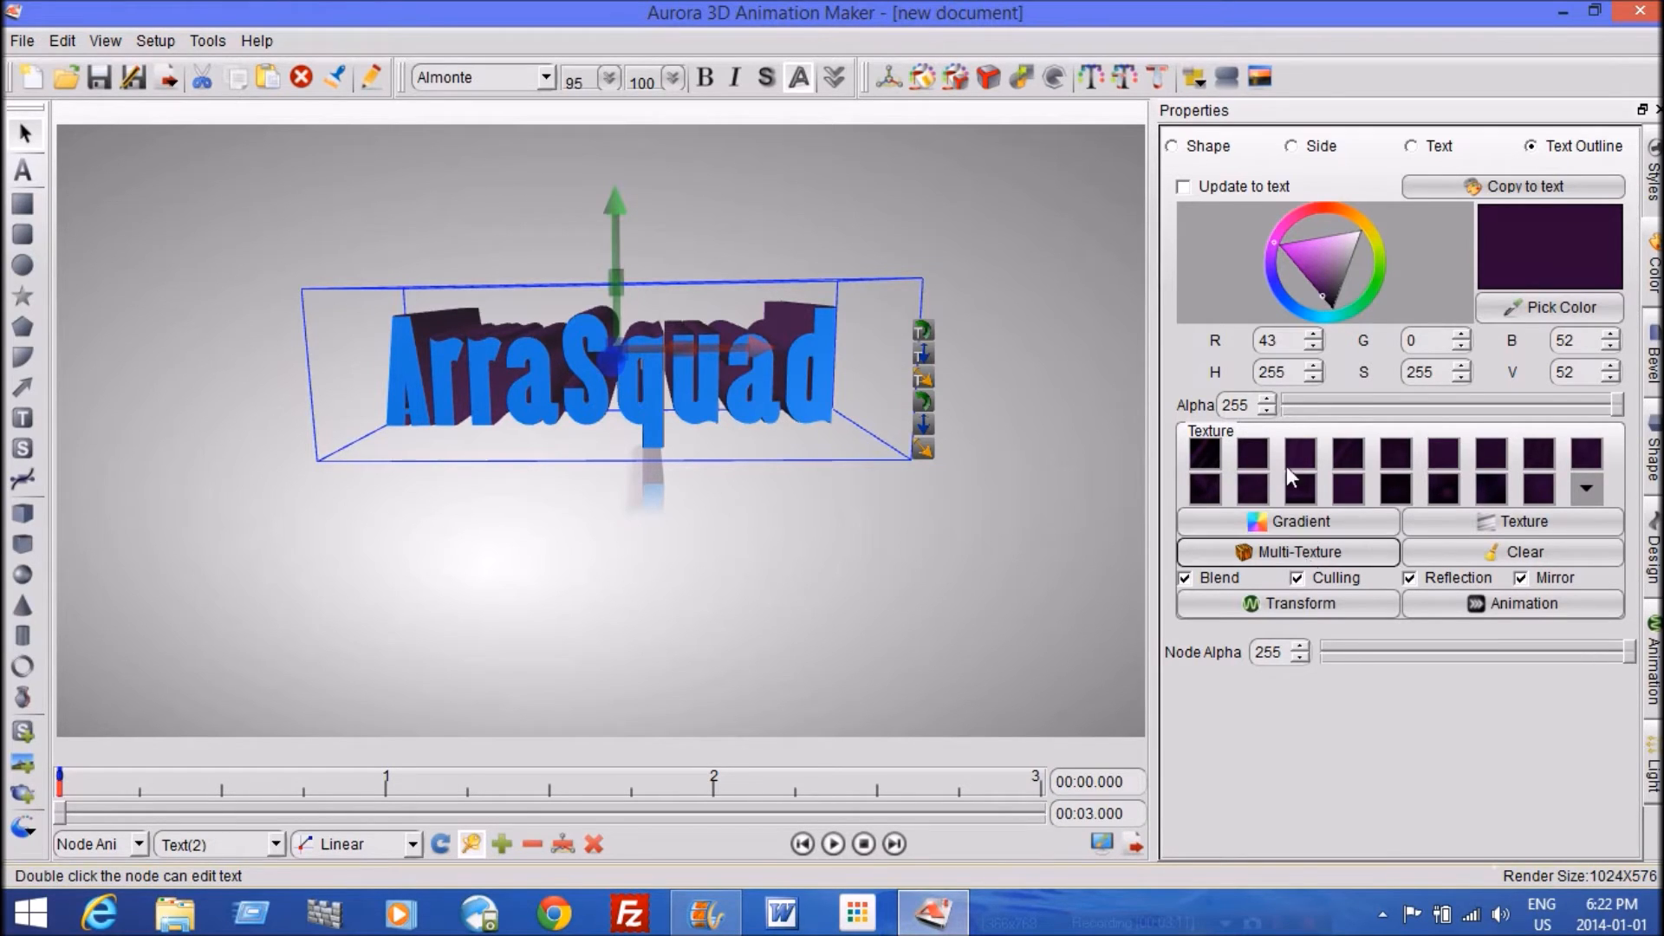
left_click(1253, 454)
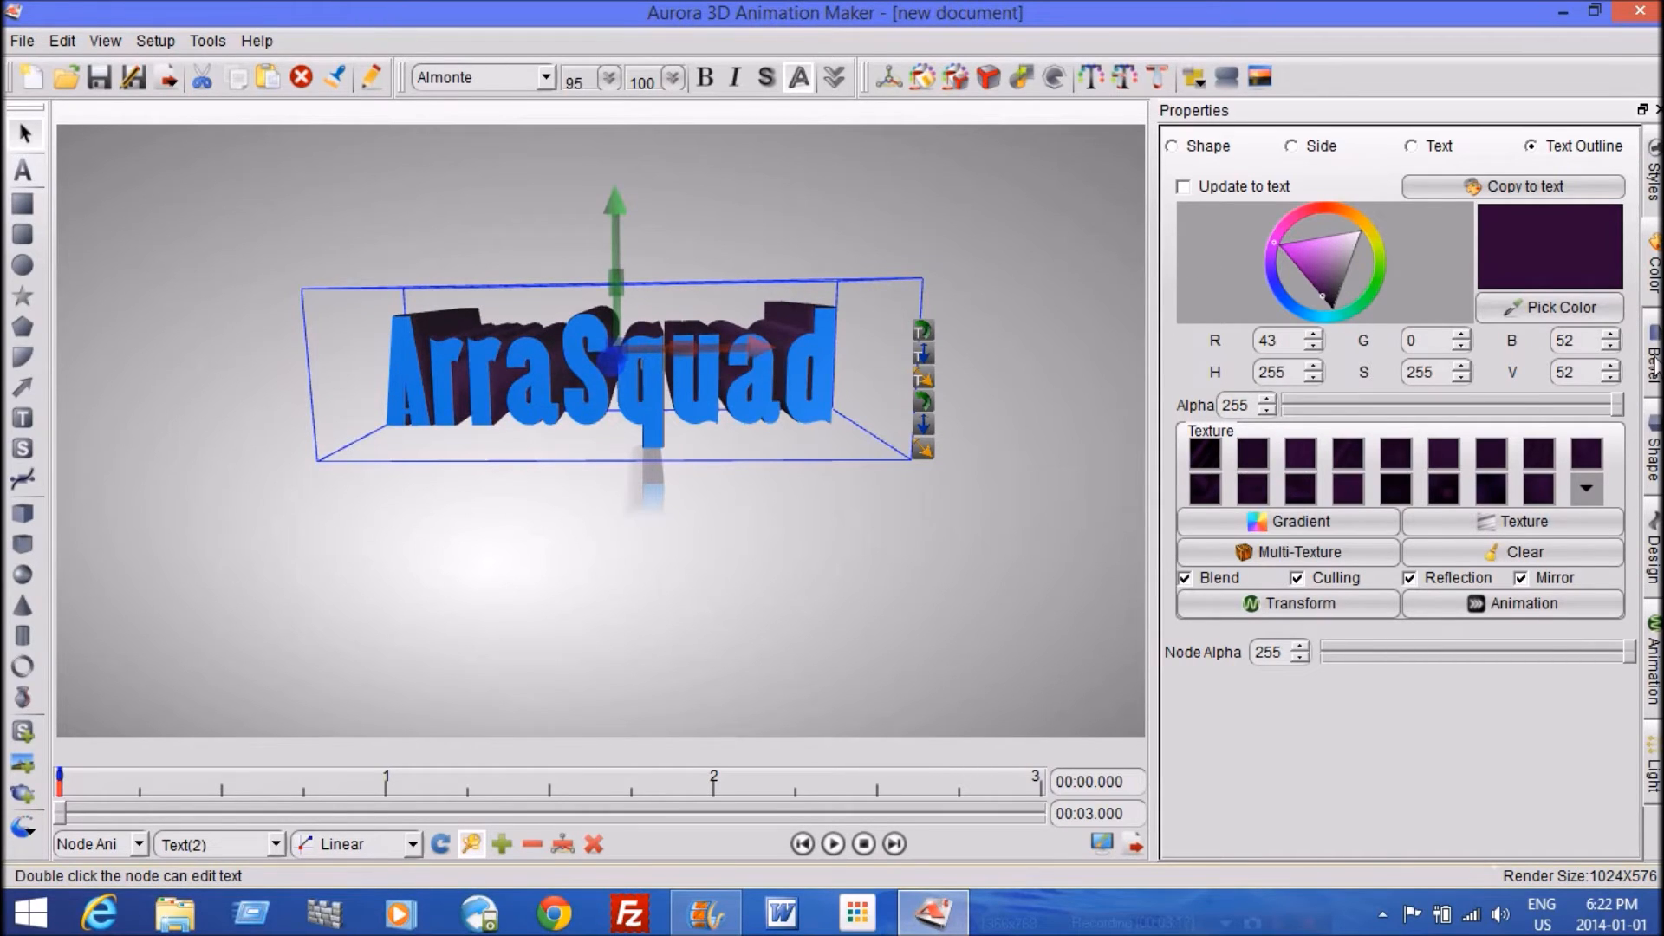
left_click(1178, 146)
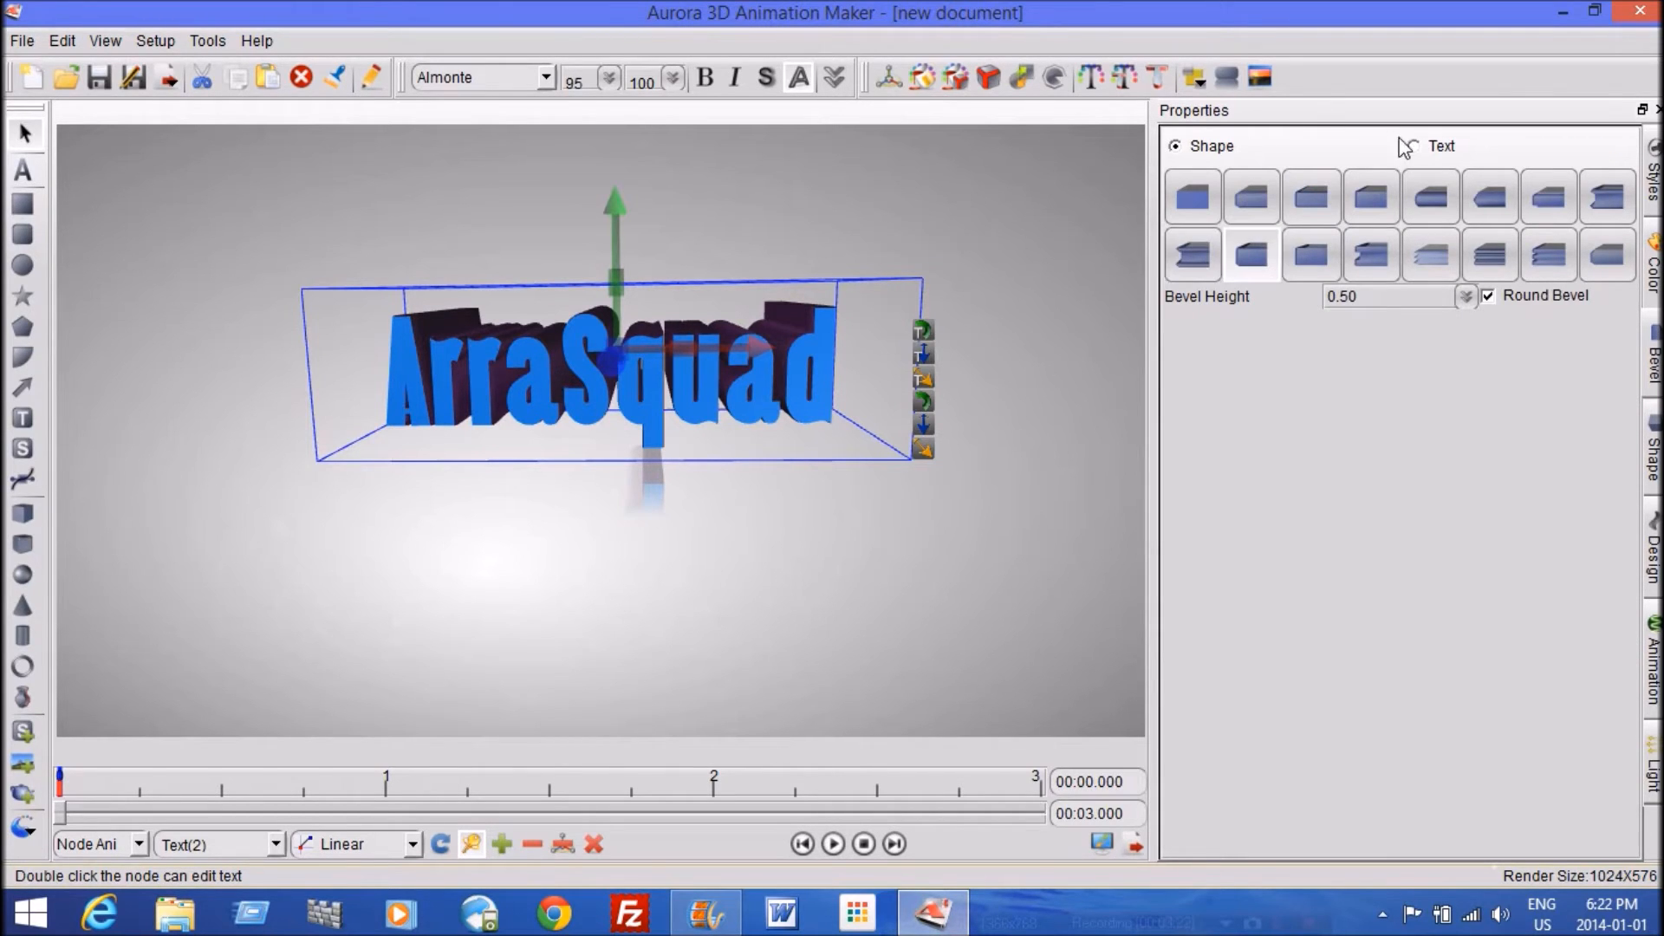
Try several bevel presets on the letters and settle on one with 0.34 height
left_click(1192, 255)
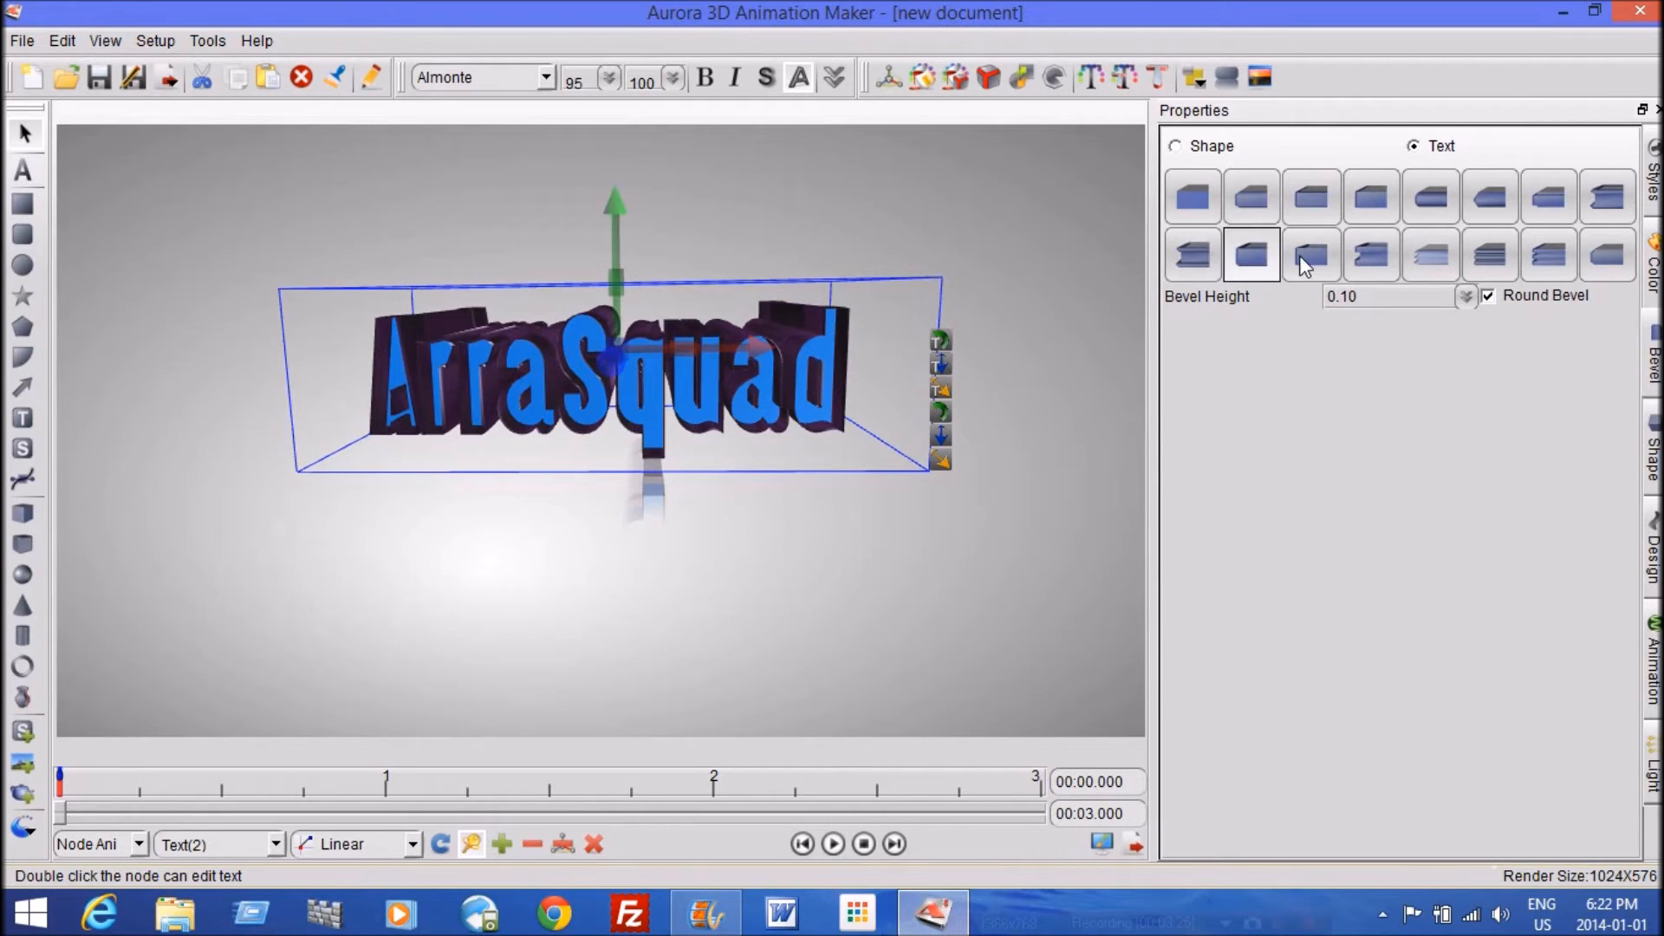
left_click(1370, 254)
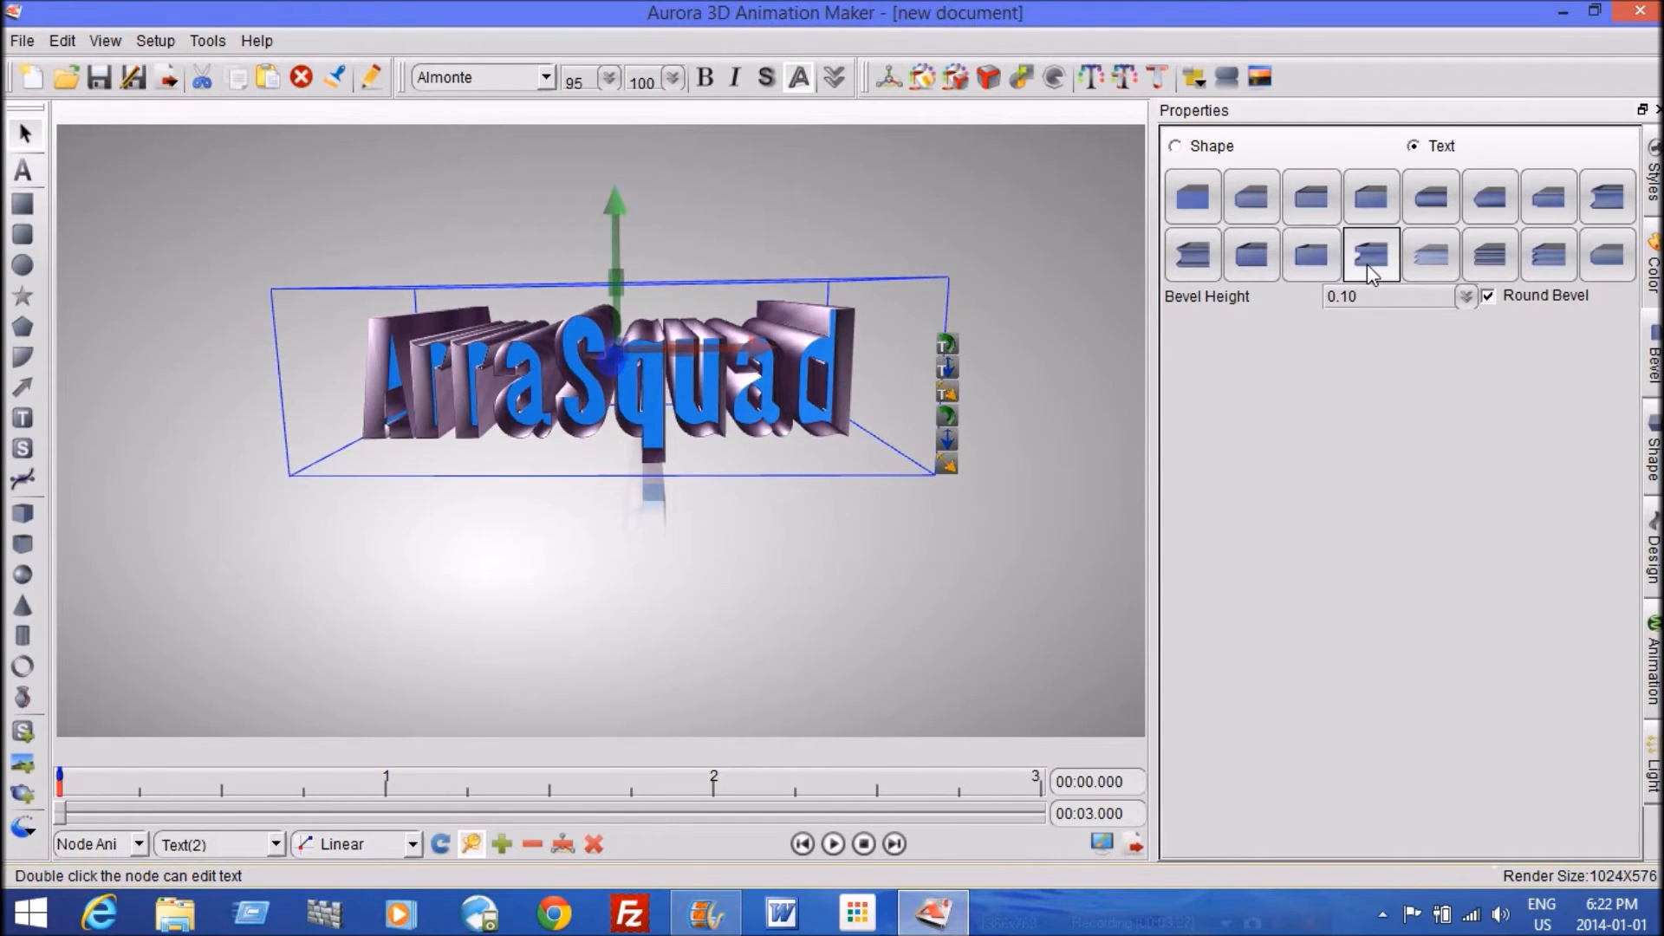
left_click(1489, 255)
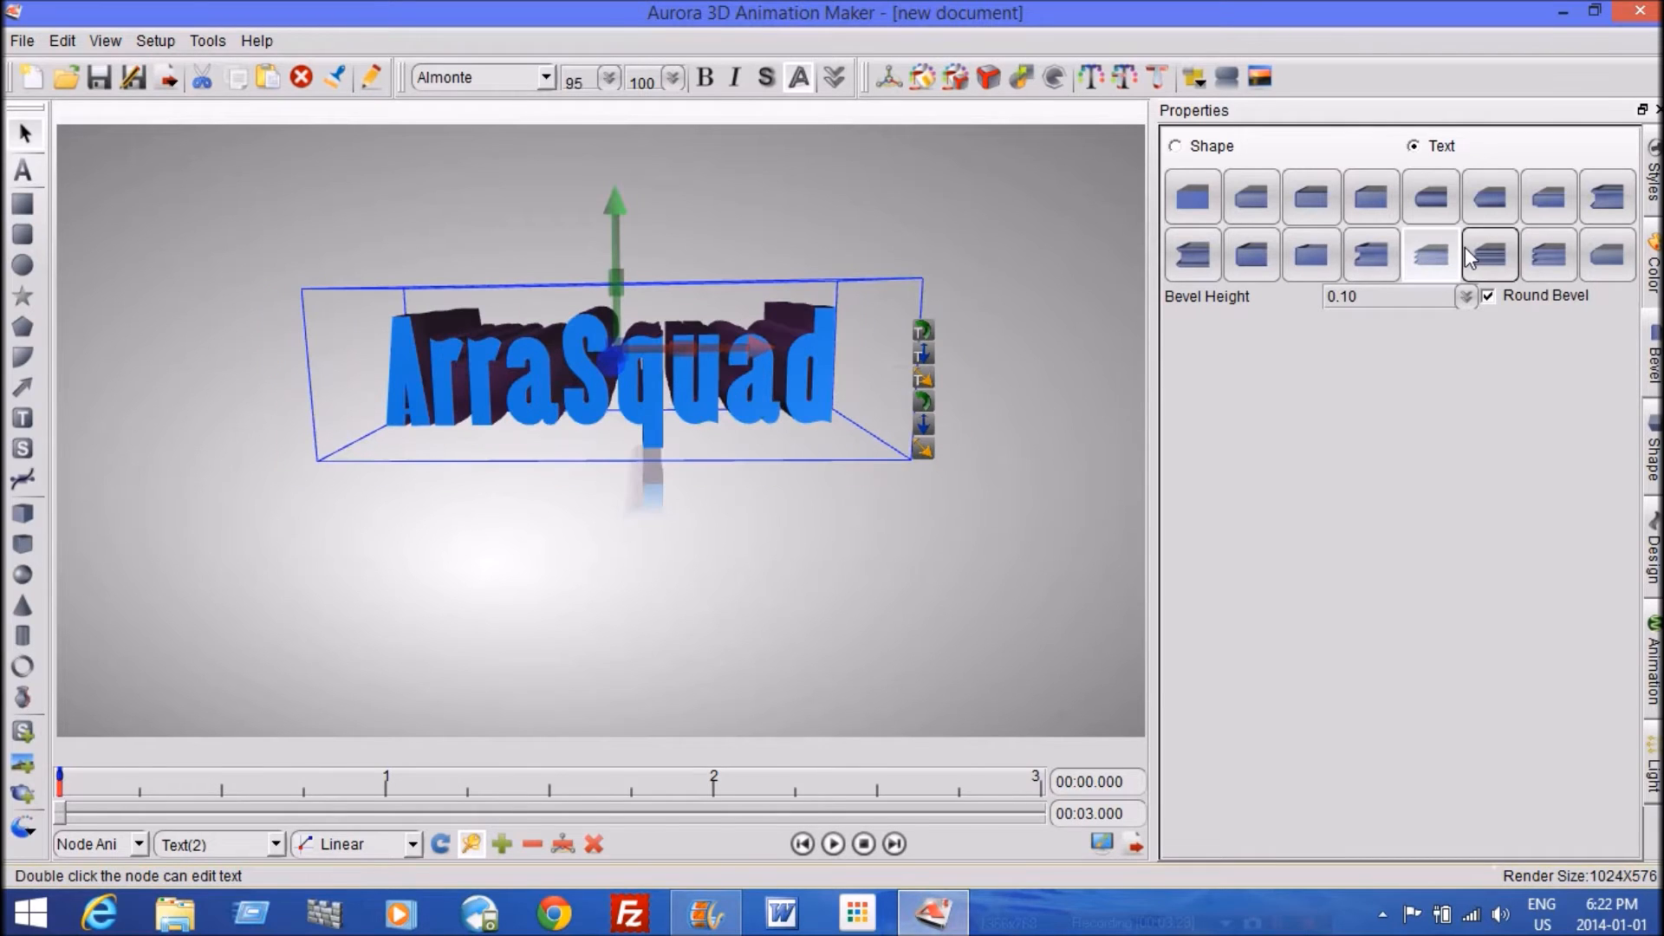
left_click(1549, 255)
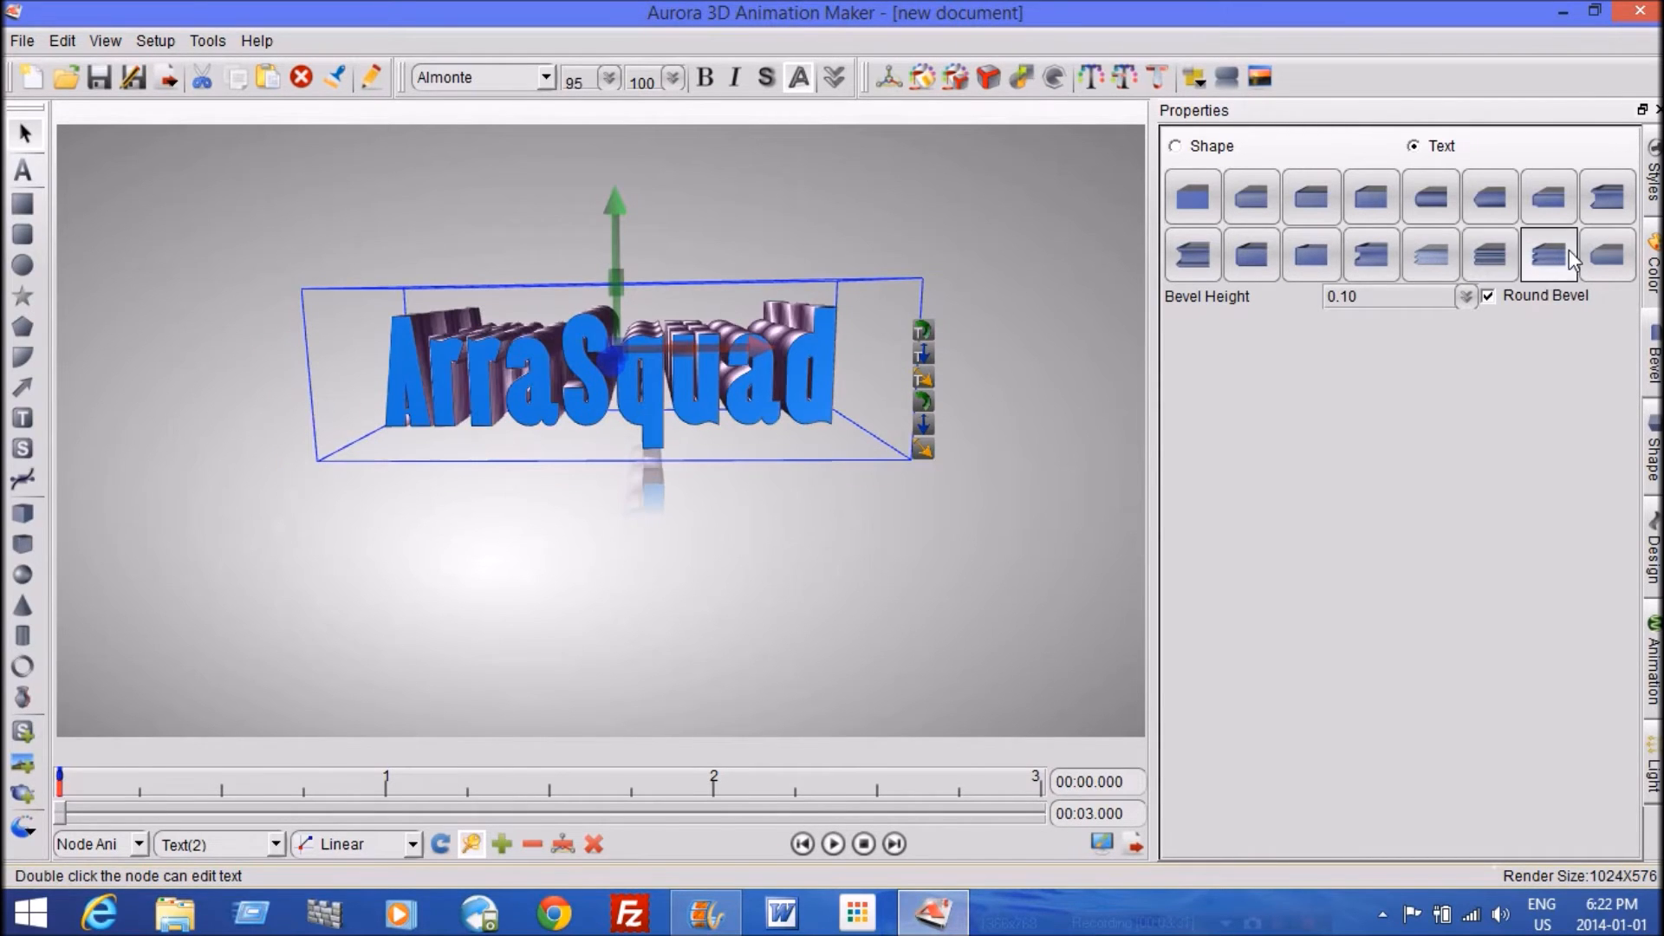
left_click(1549, 195)
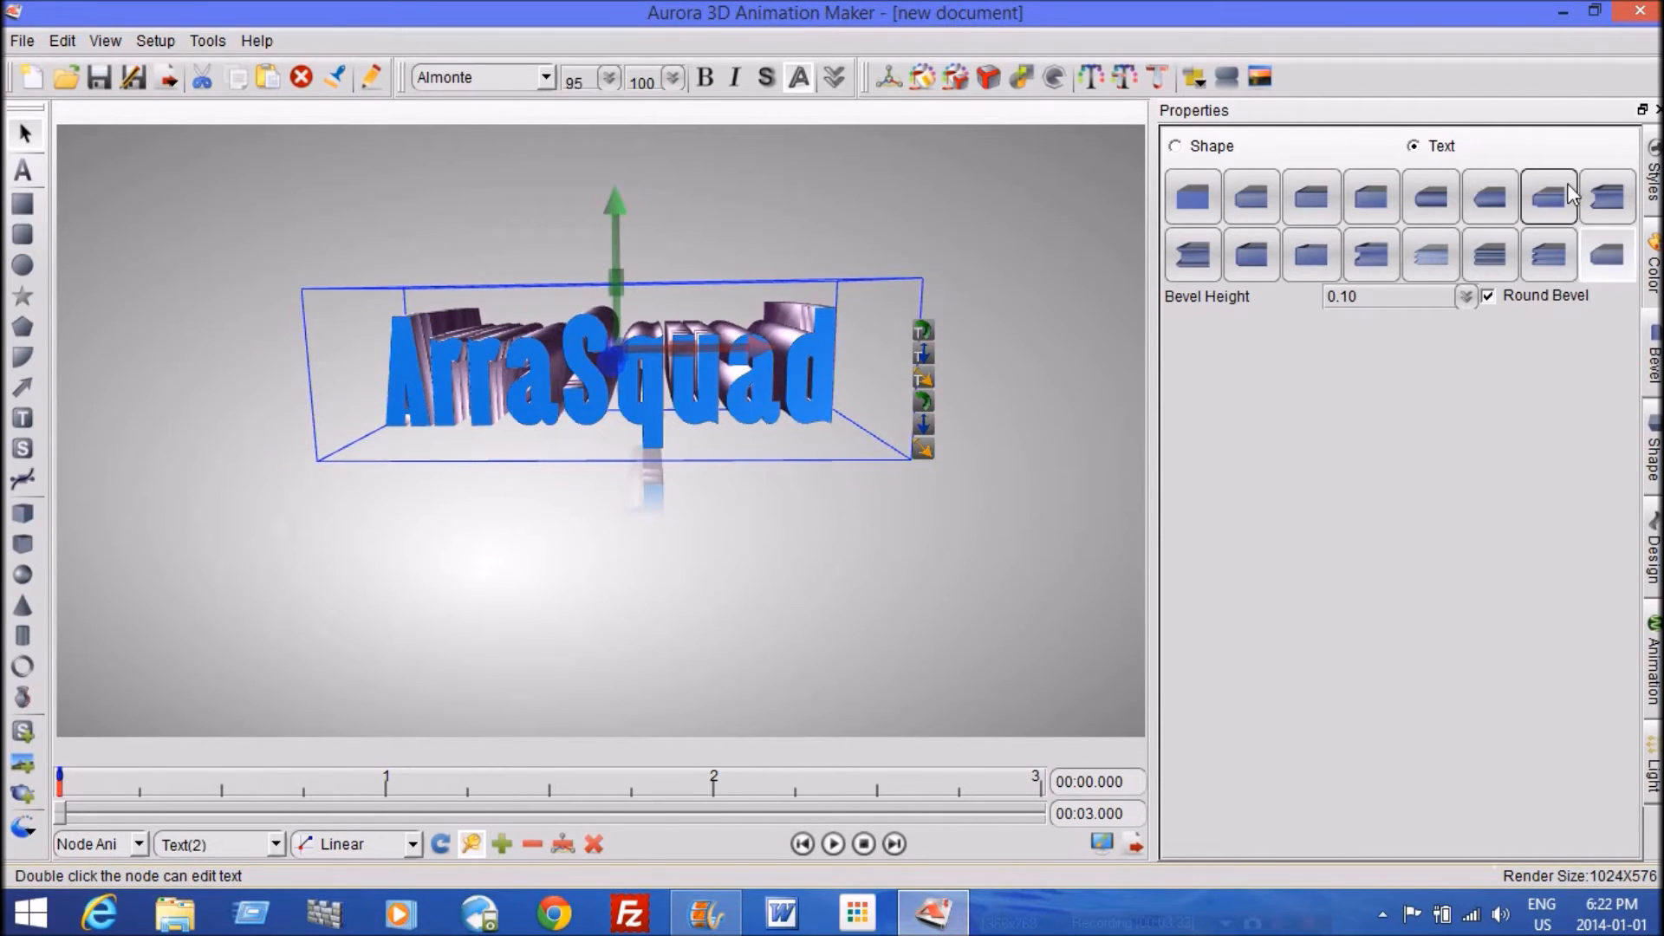
left_click(1490, 196)
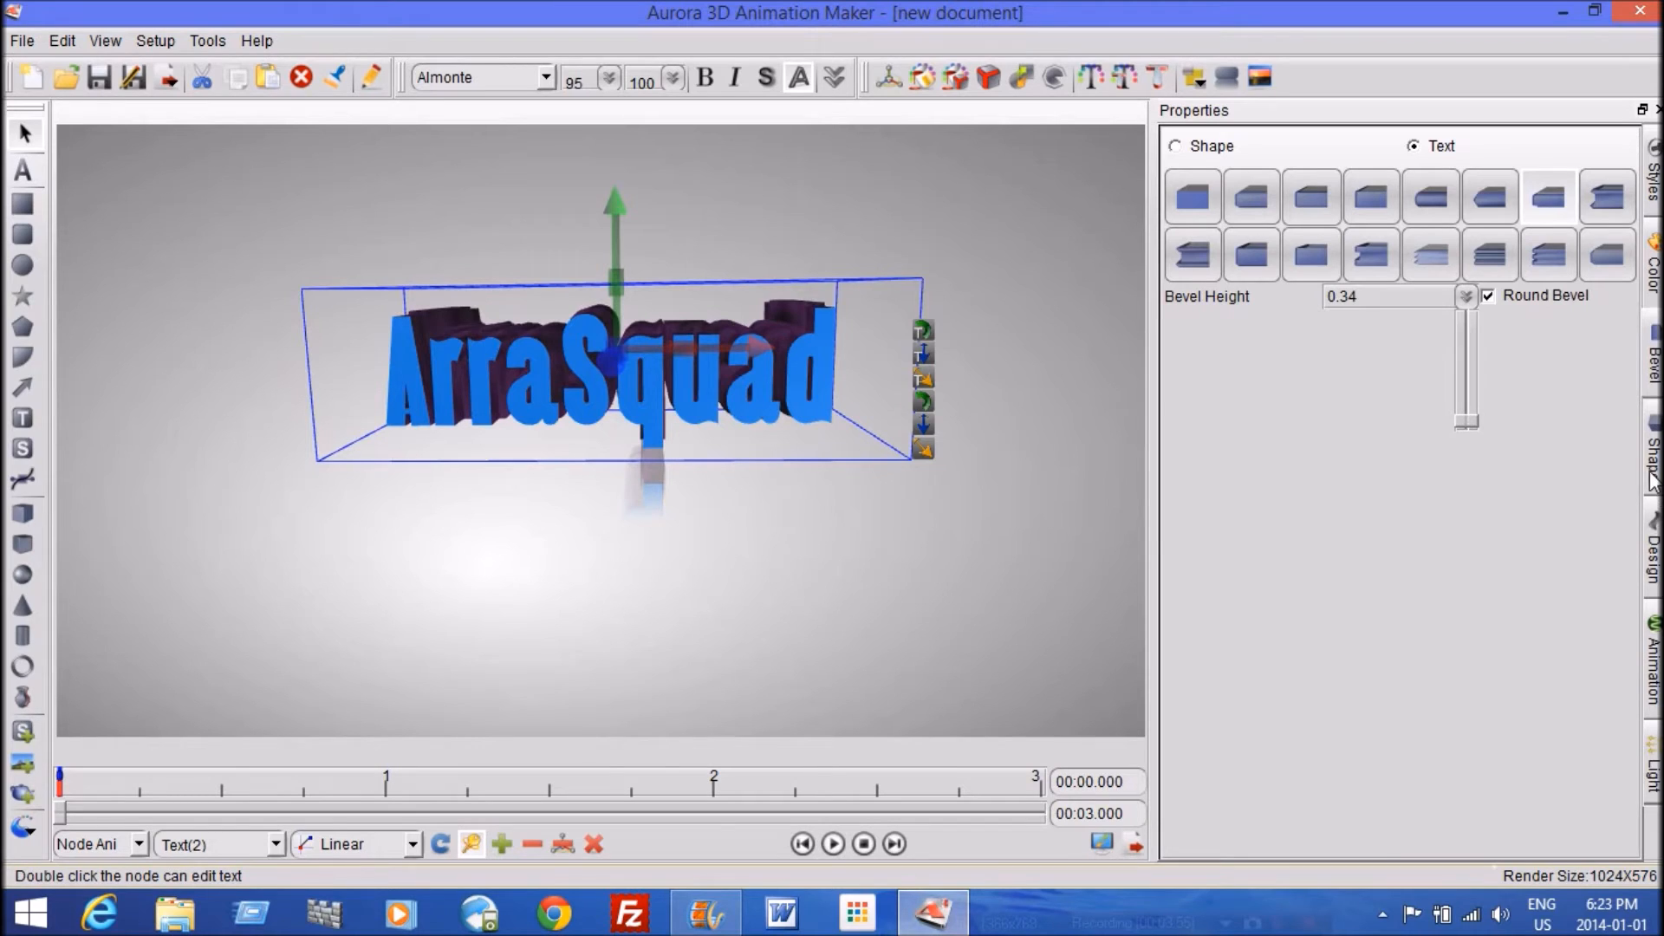
Bring up the Shape settings for the ArraSquad text
left_click(1175, 146)
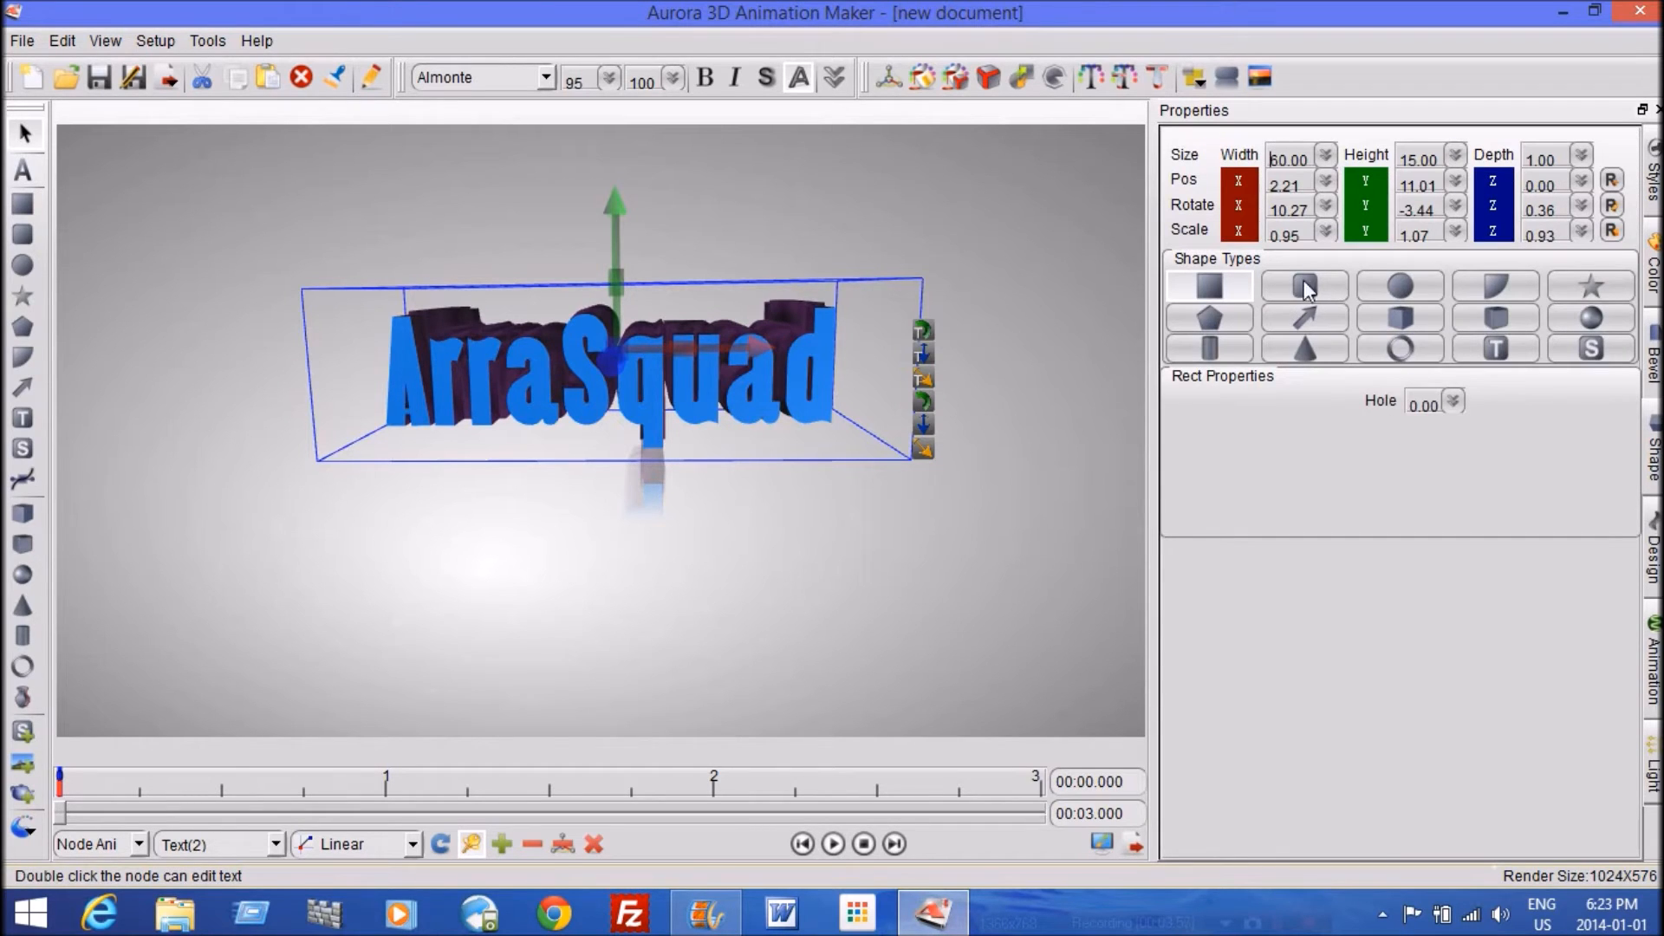
mouse_move(1608, 409)
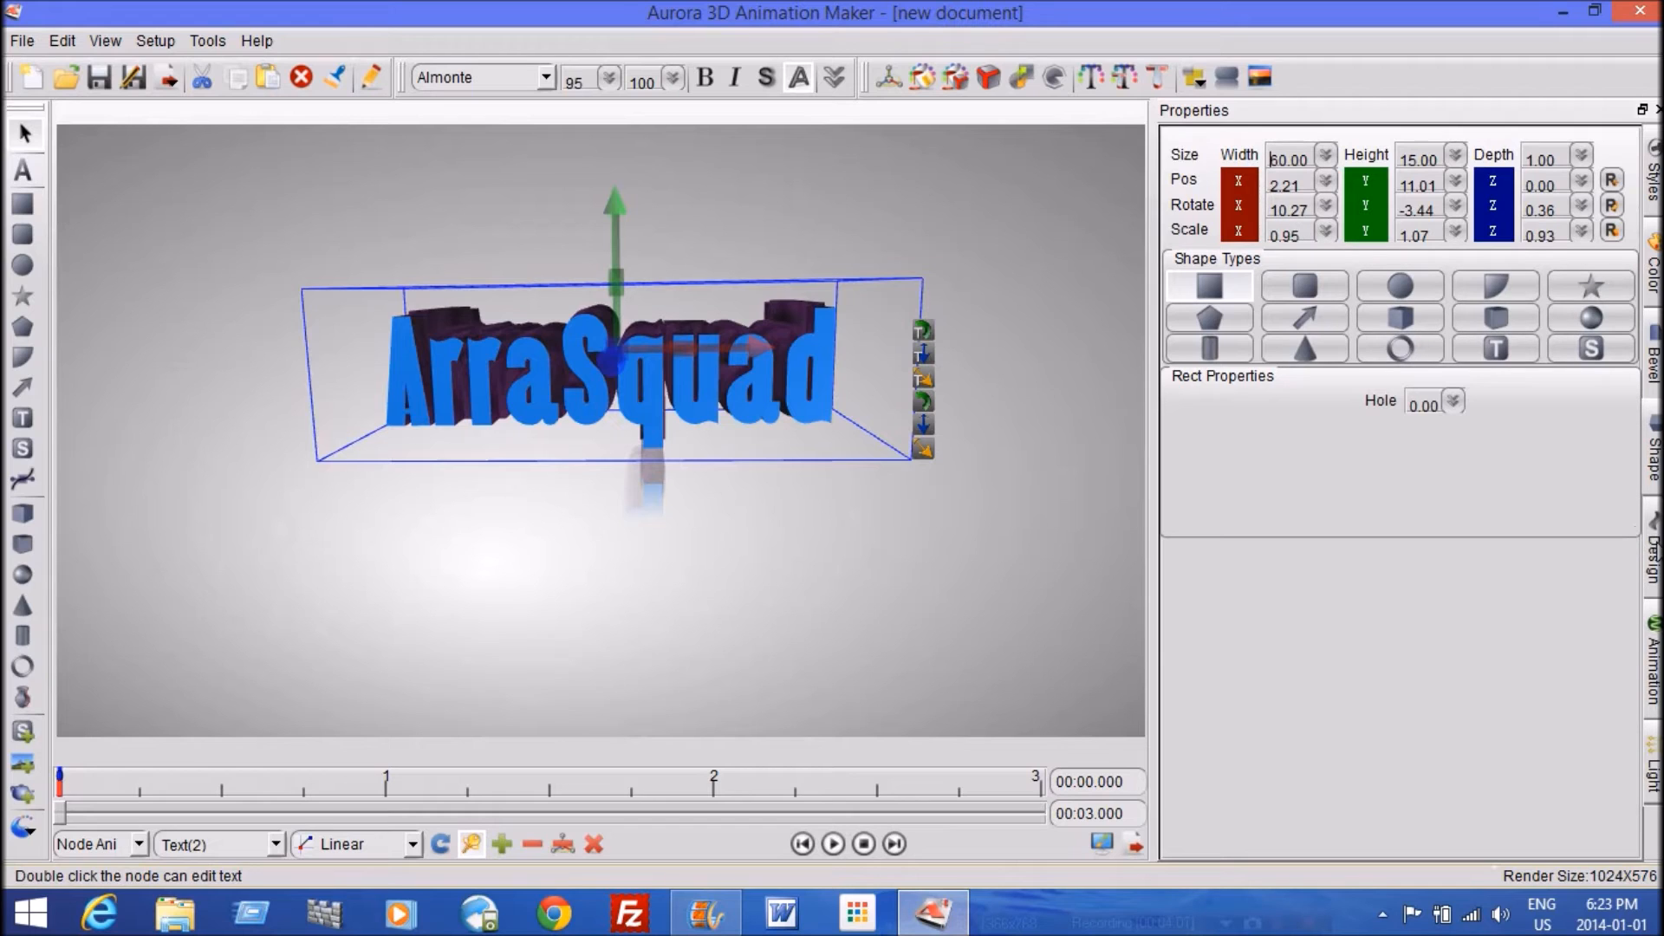
mouse_move(1378, 200)
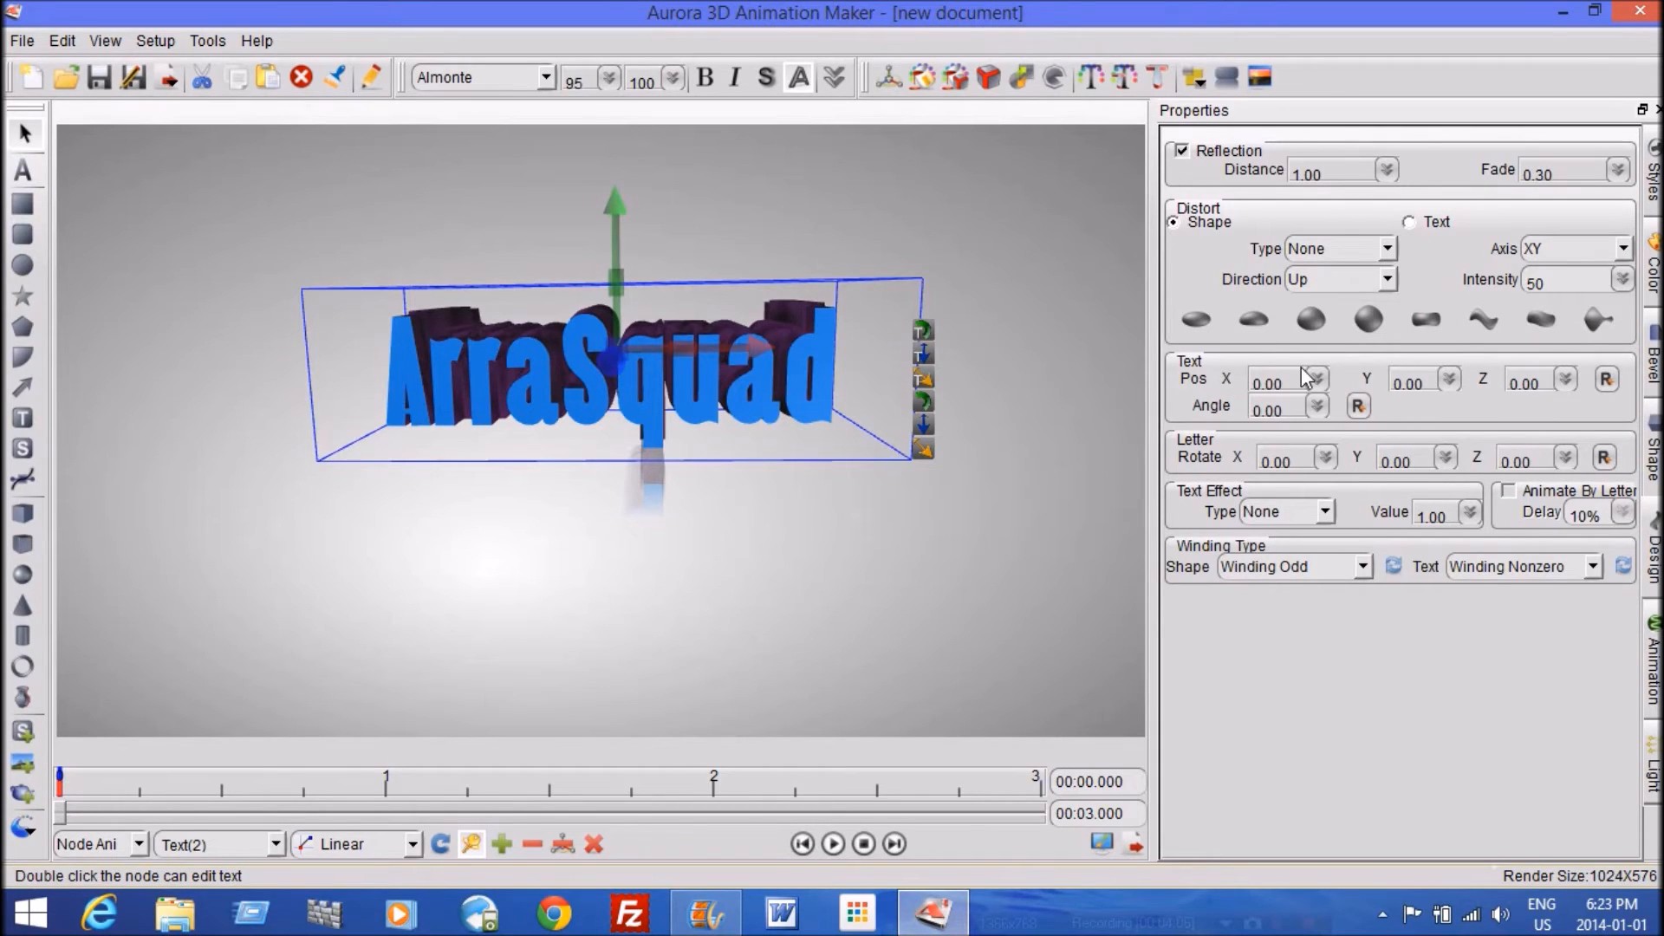
mouse_move(1334, 528)
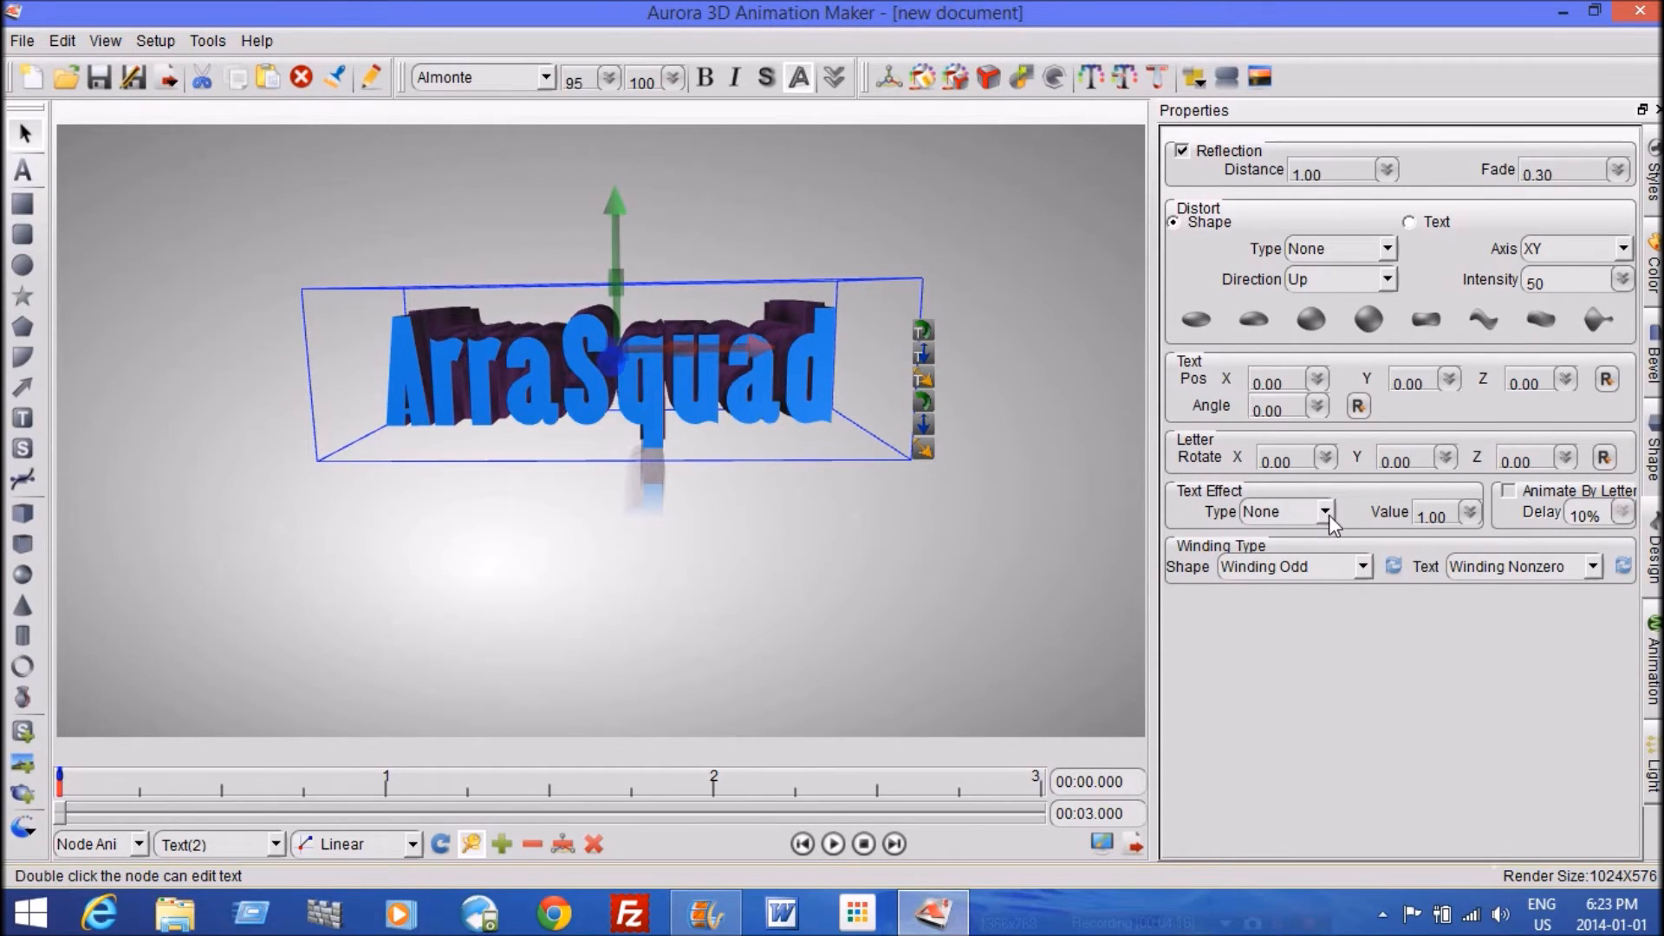
mouse_move(1408, 209)
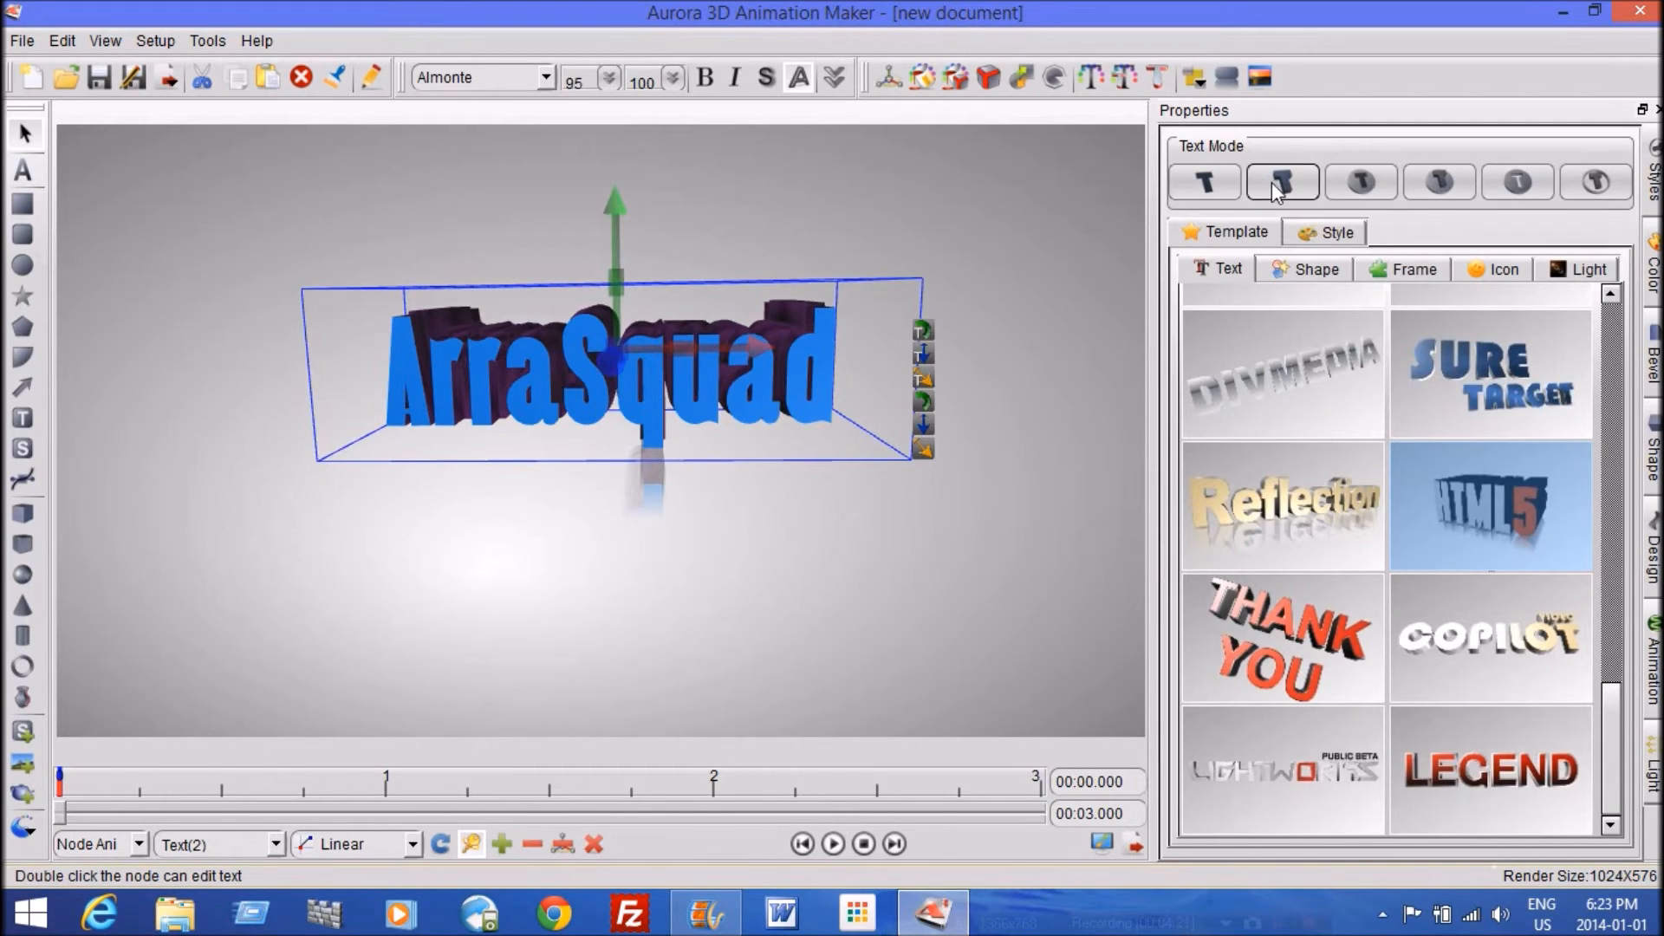
Preview plate, flat panel, engraved and framed text modes, ending on plain text
left_click(1360, 181)
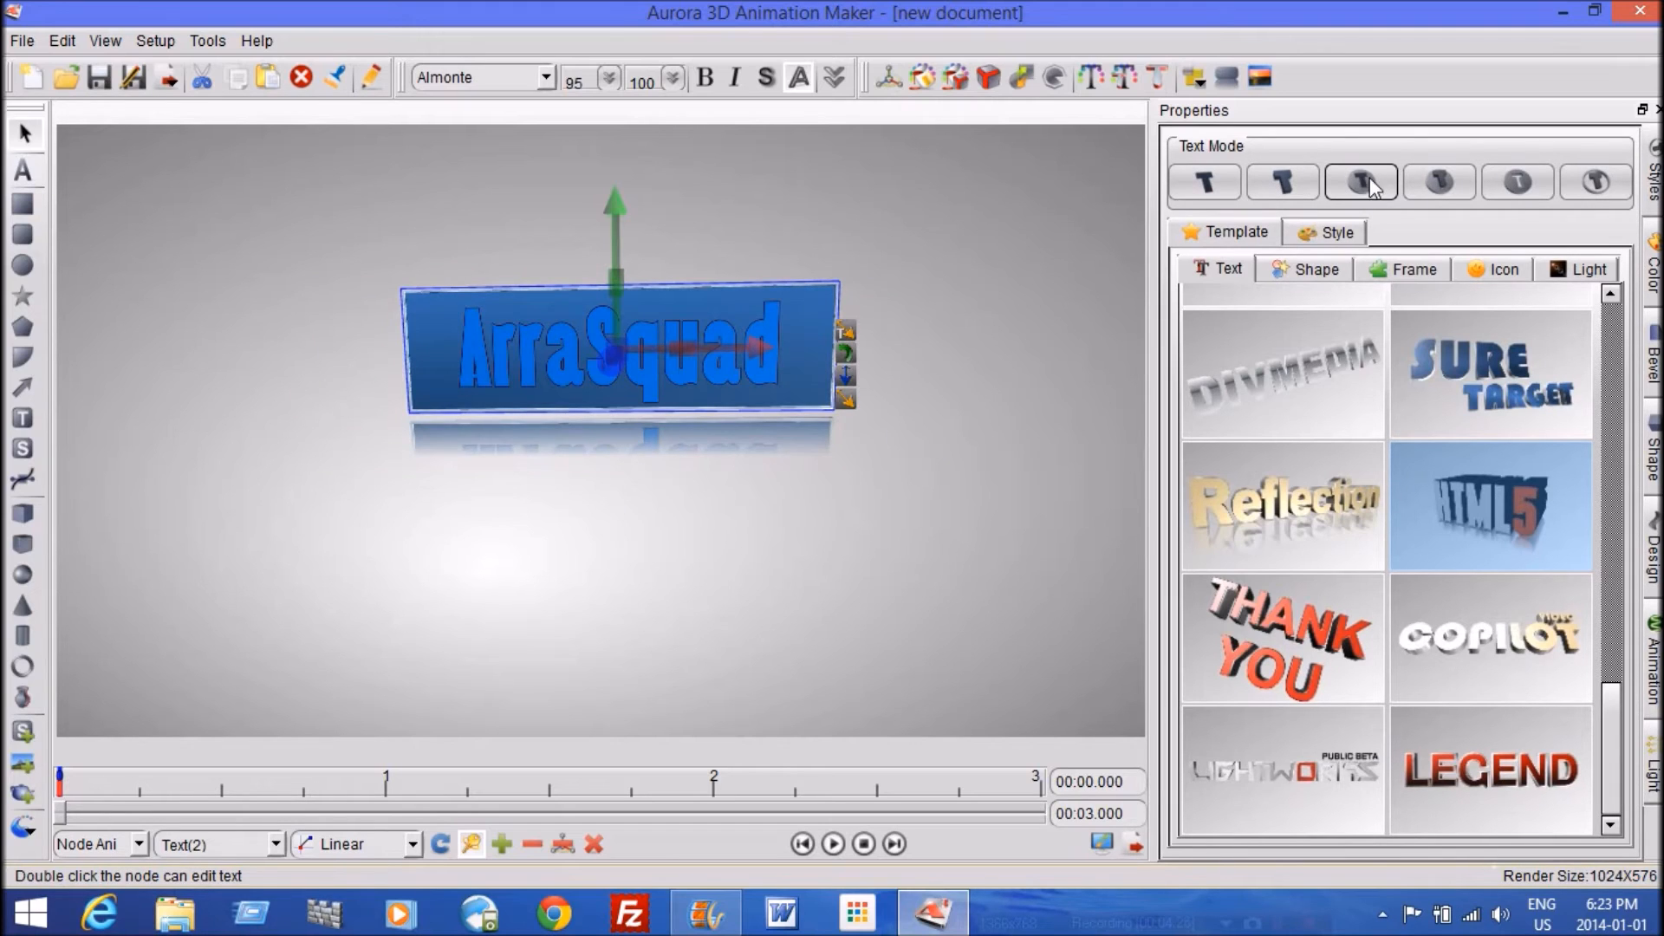
left_click(1517, 182)
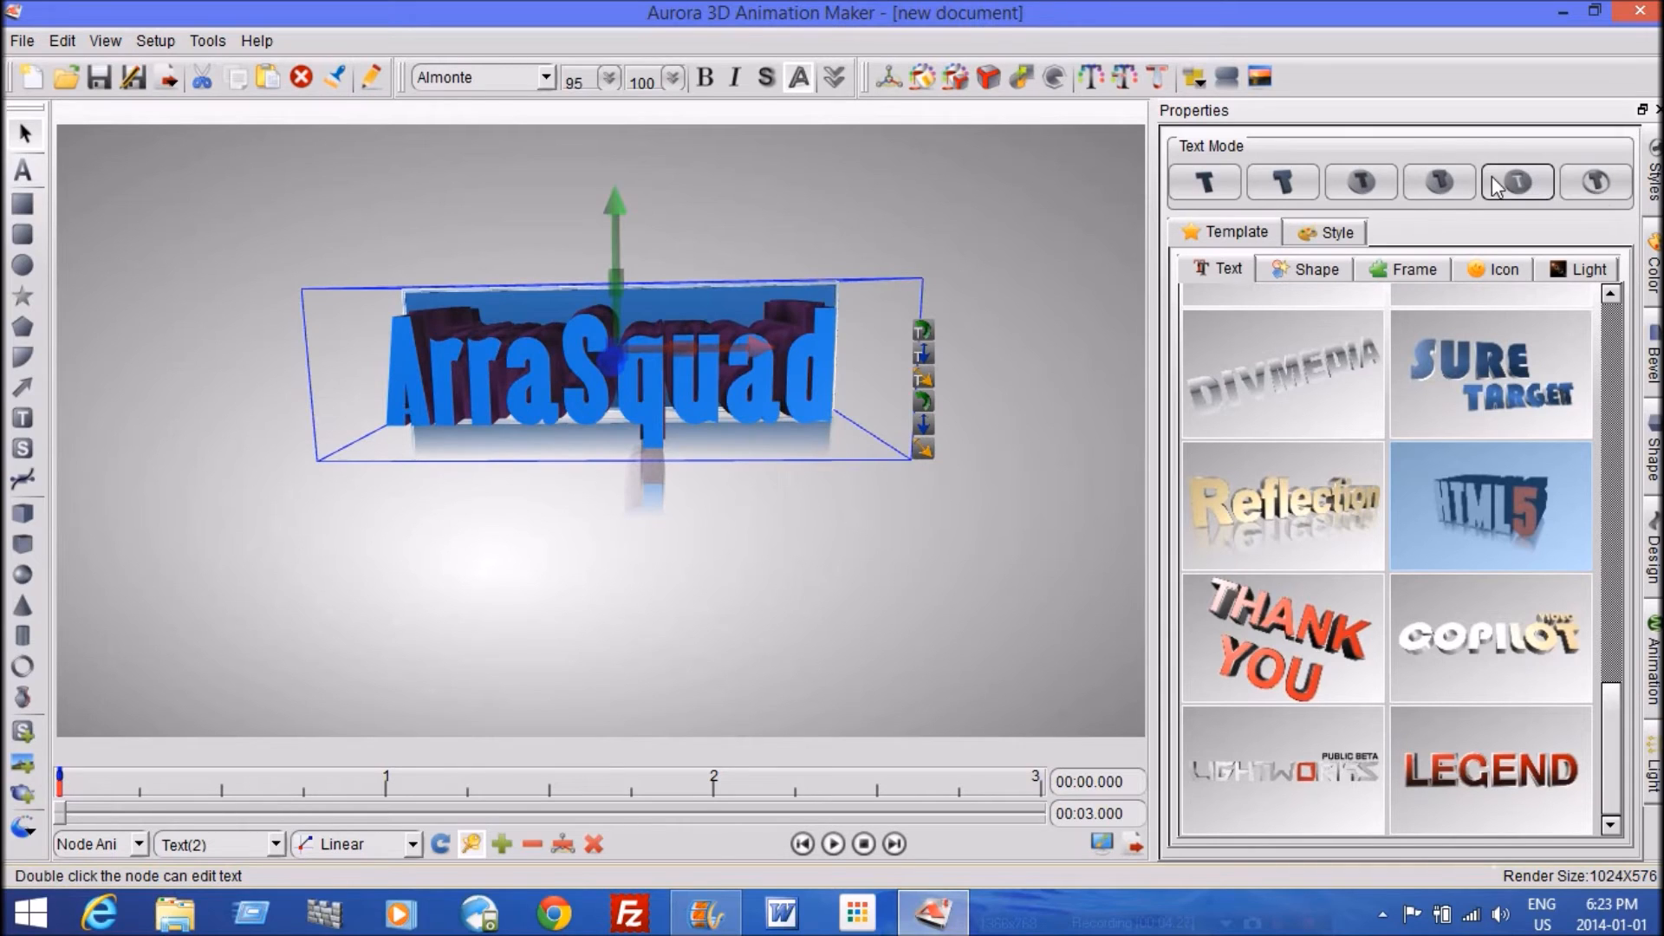
left_click(1594, 181)
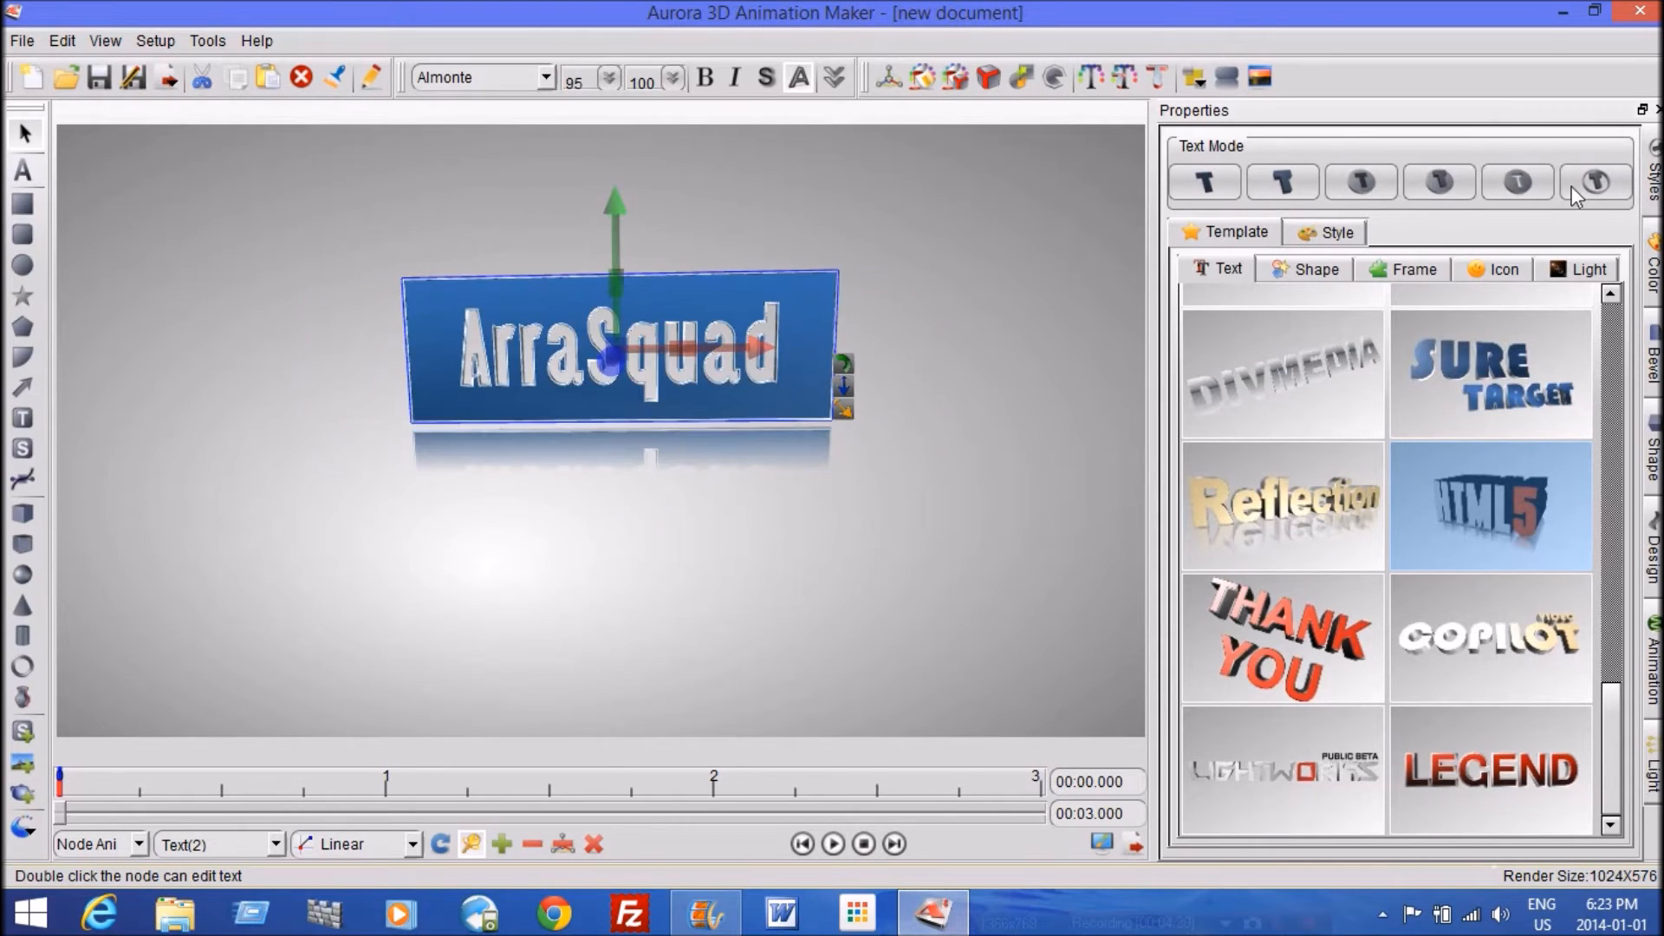
left_click(1597, 181)
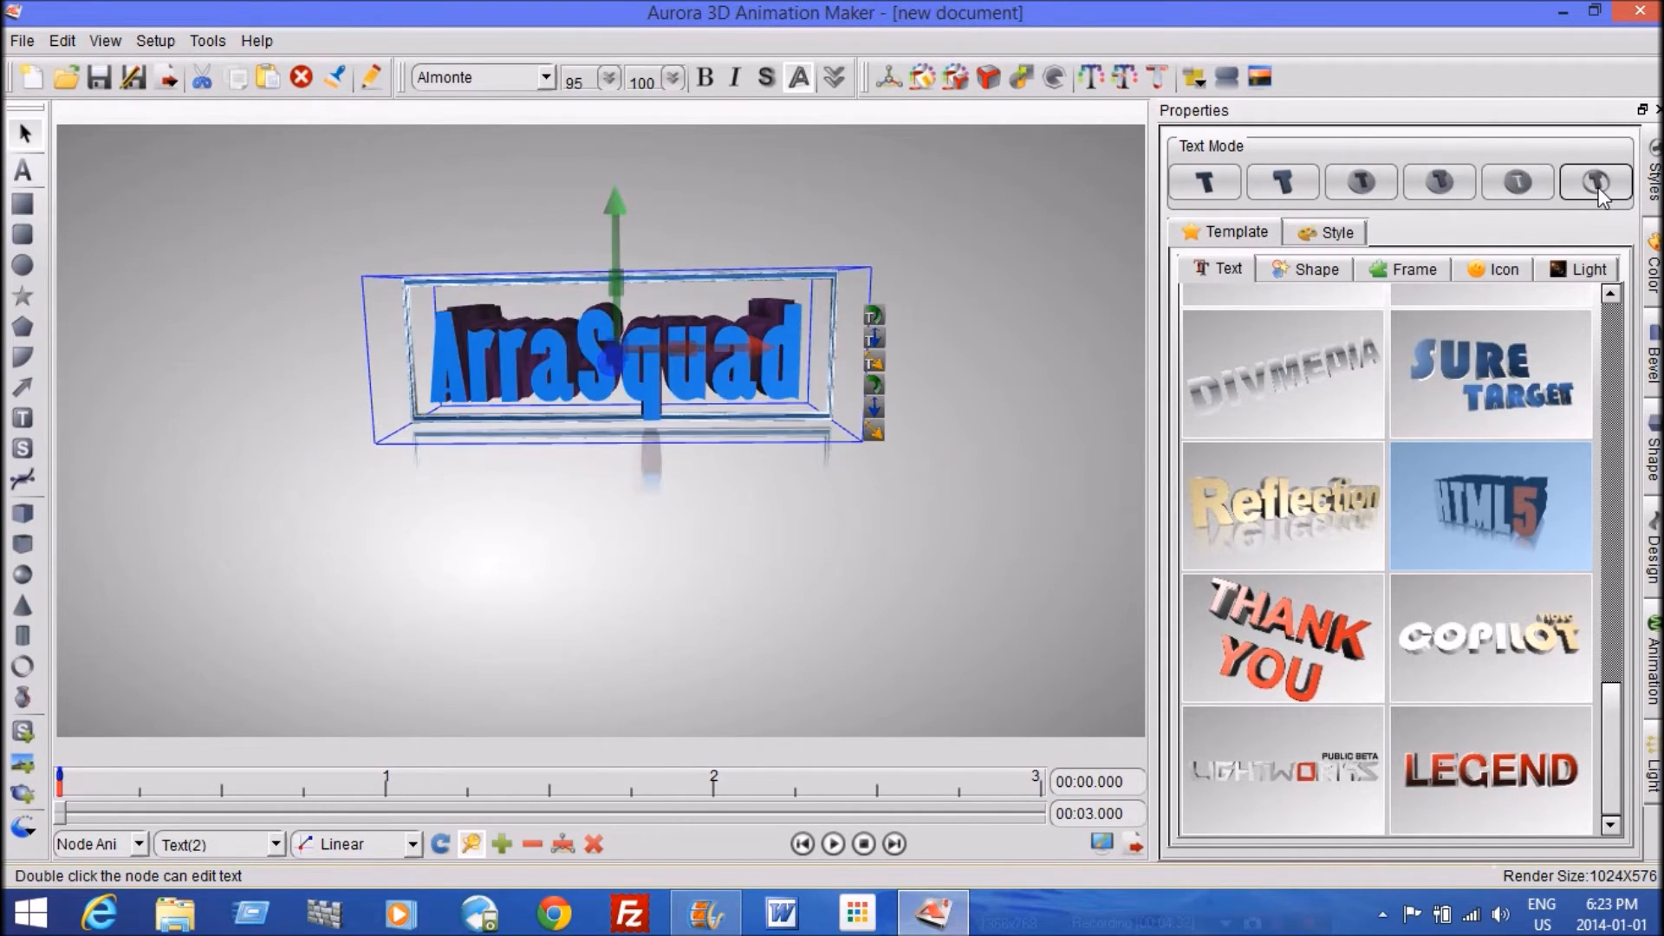
mouse_move(1575, 212)
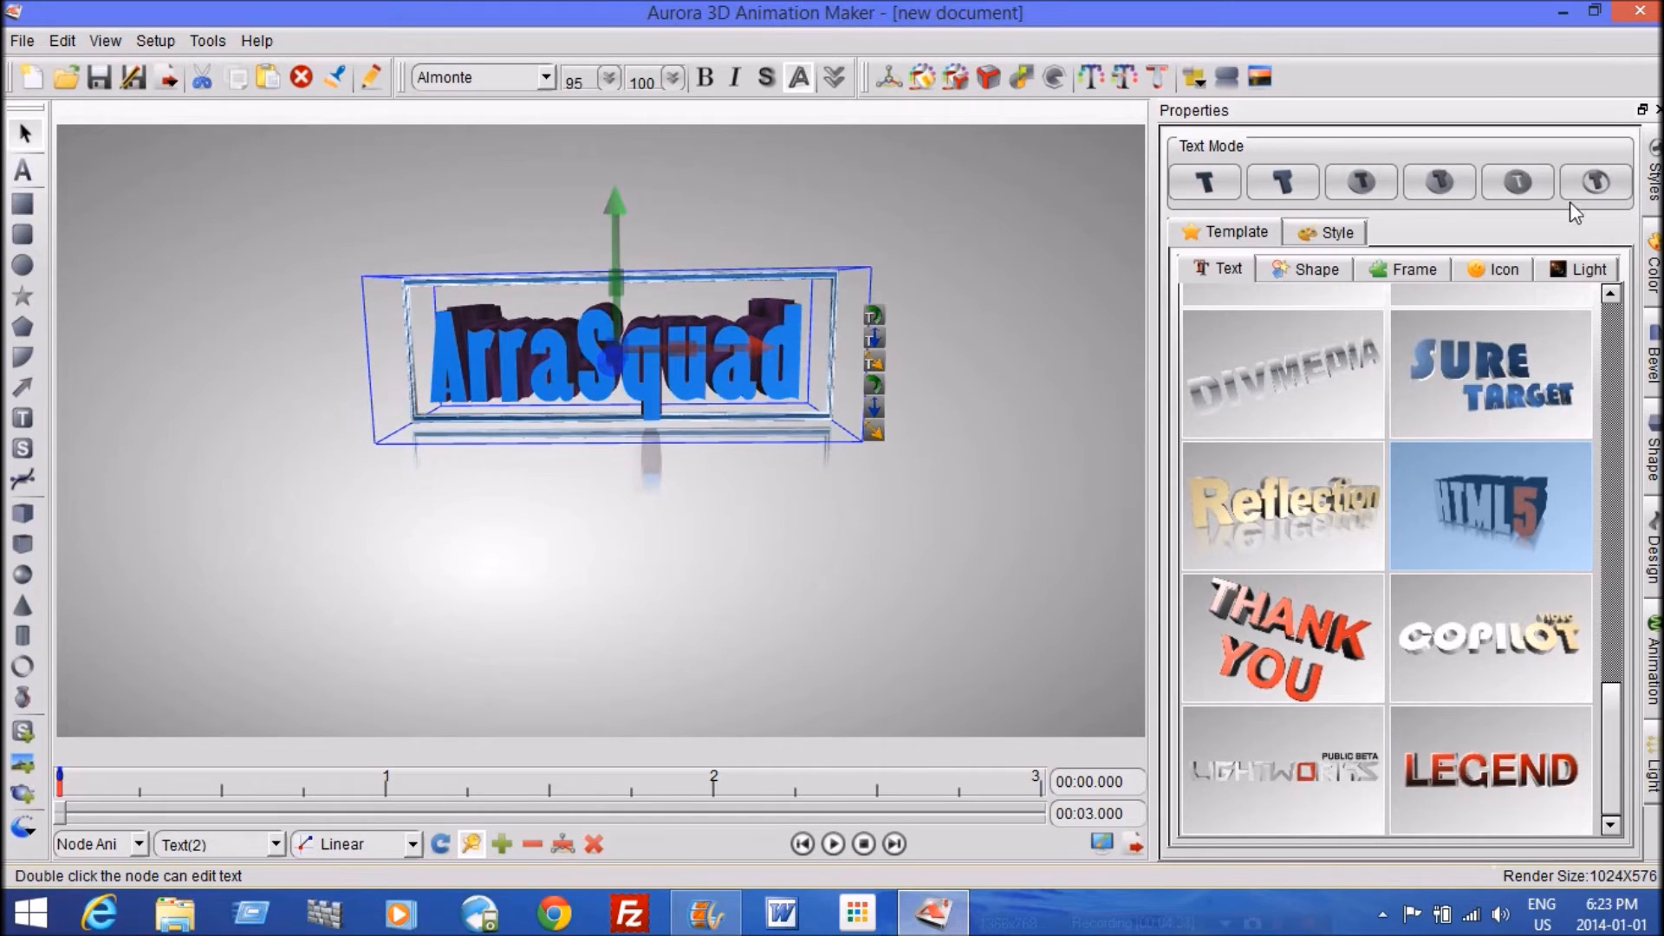
left_click(1281, 181)
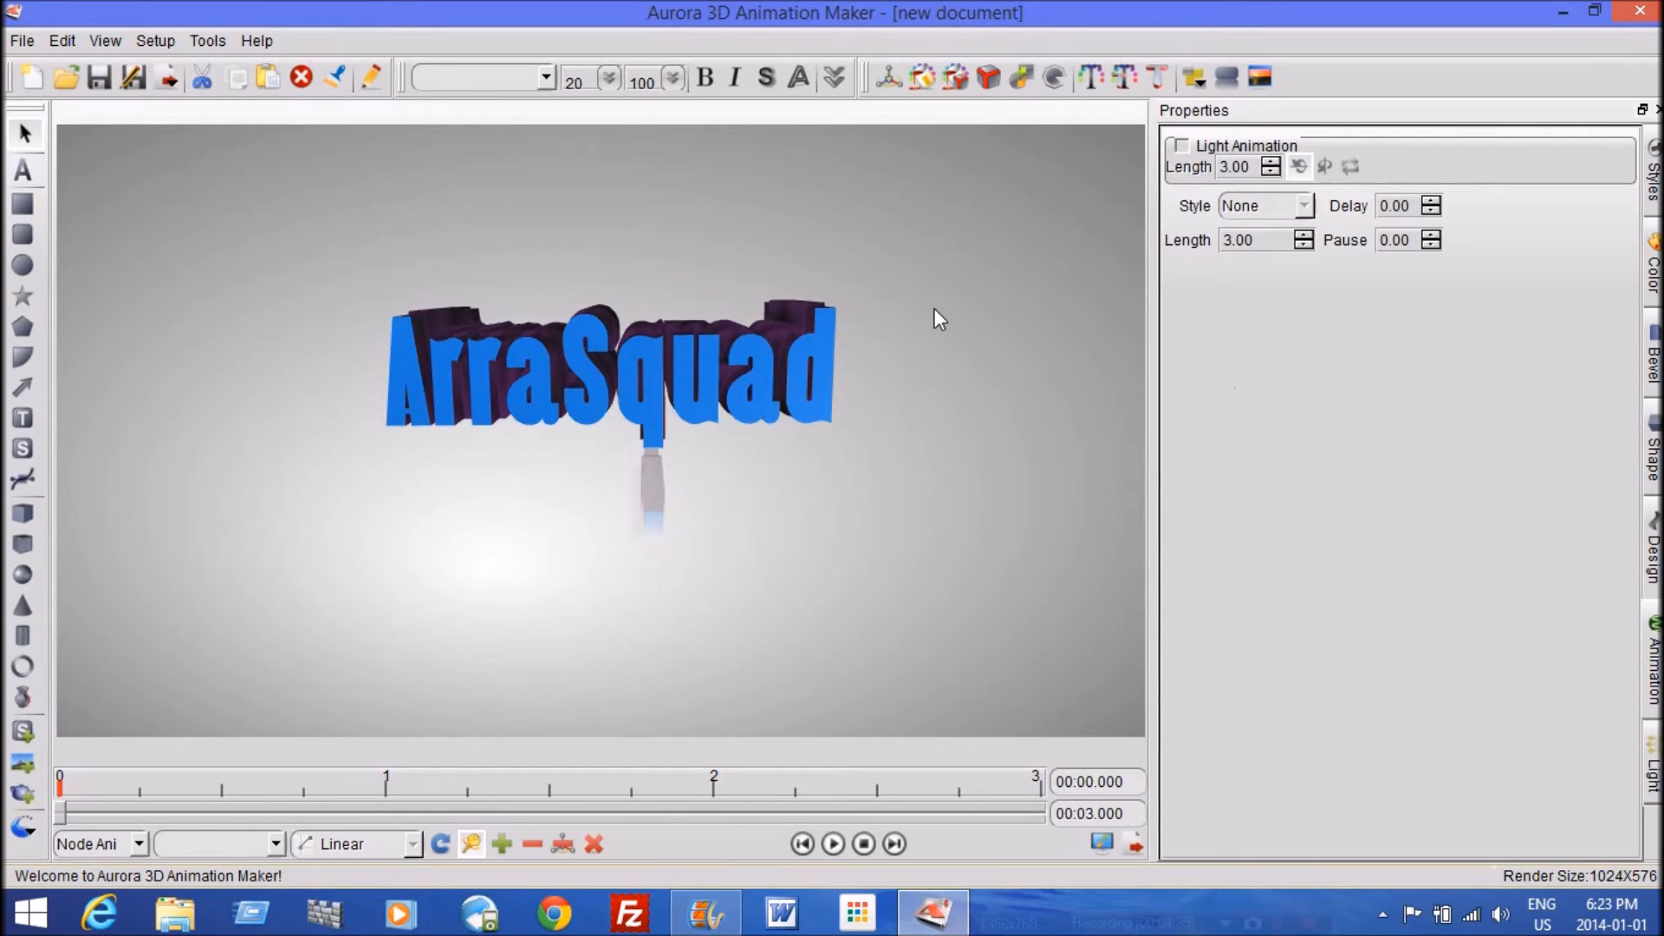
Select the ArraSquad text, preview its rotation and try another rotation direction
left_click(610, 372)
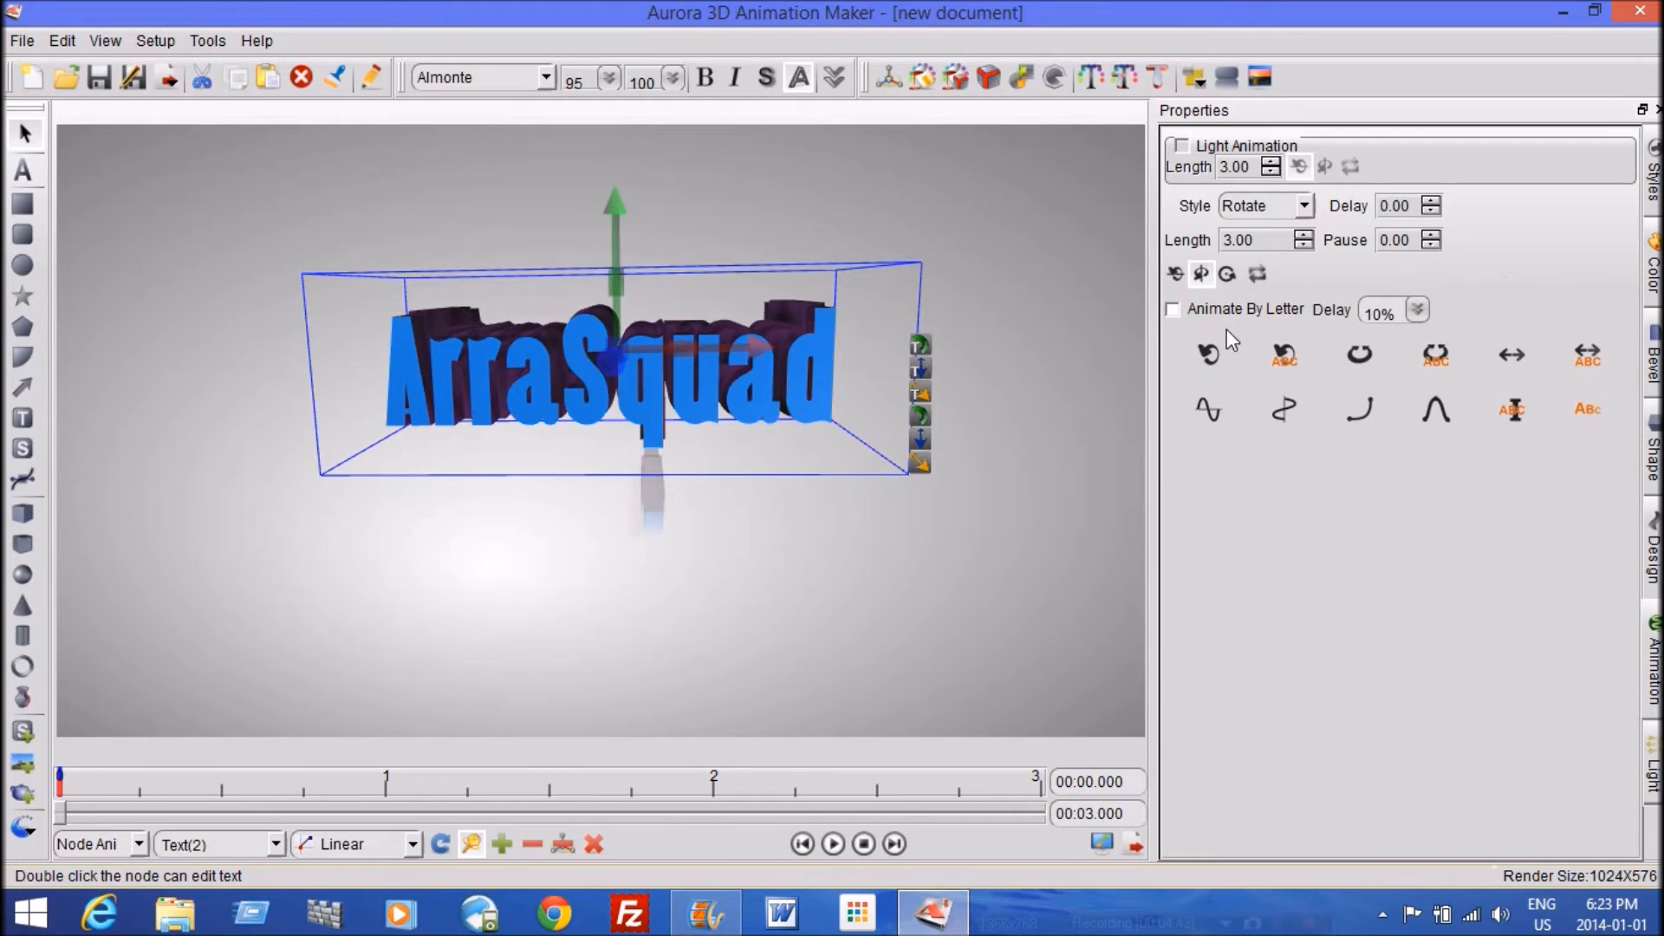
mouse_move(855, 823)
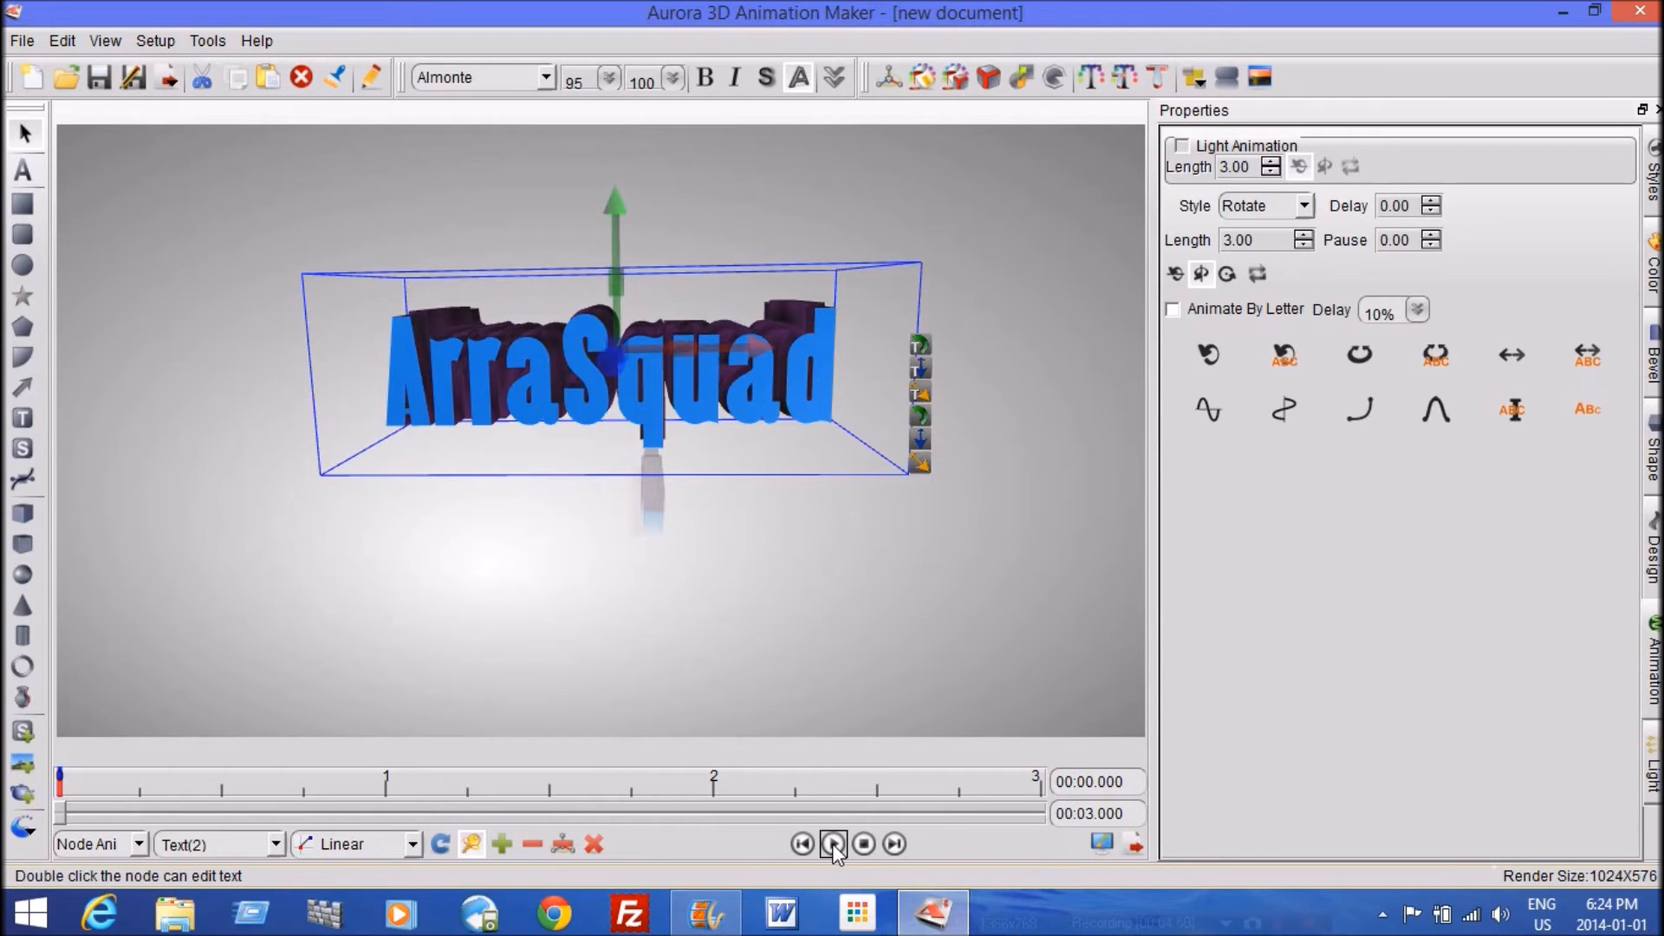
left_click(833, 842)
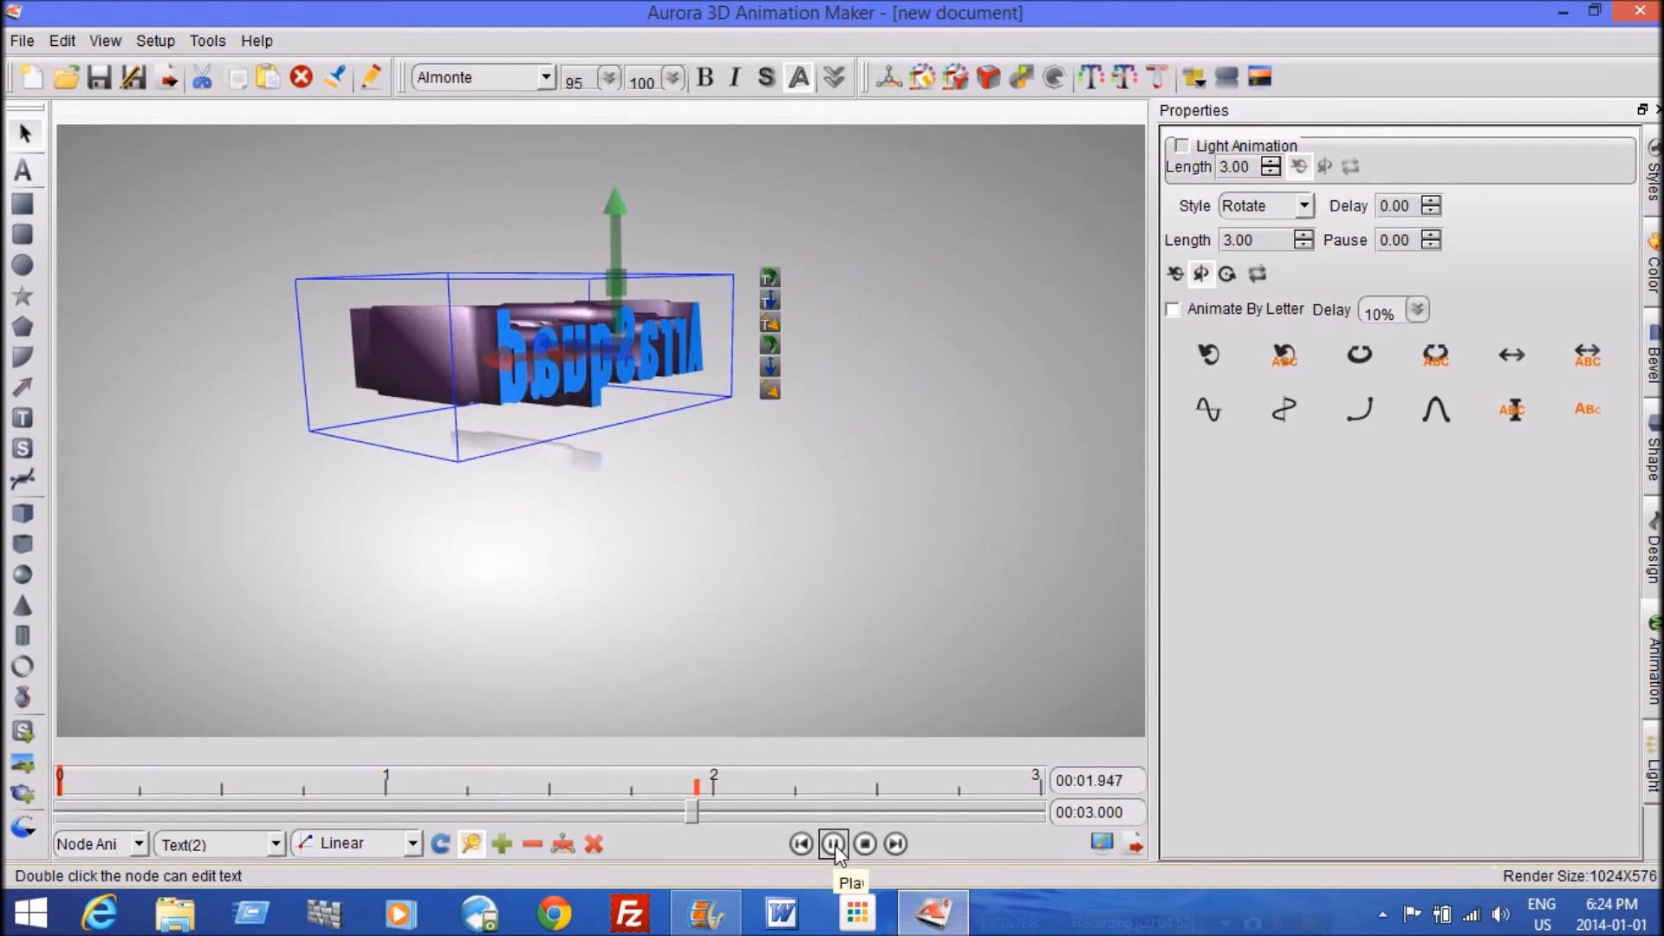
left_click(833, 843)
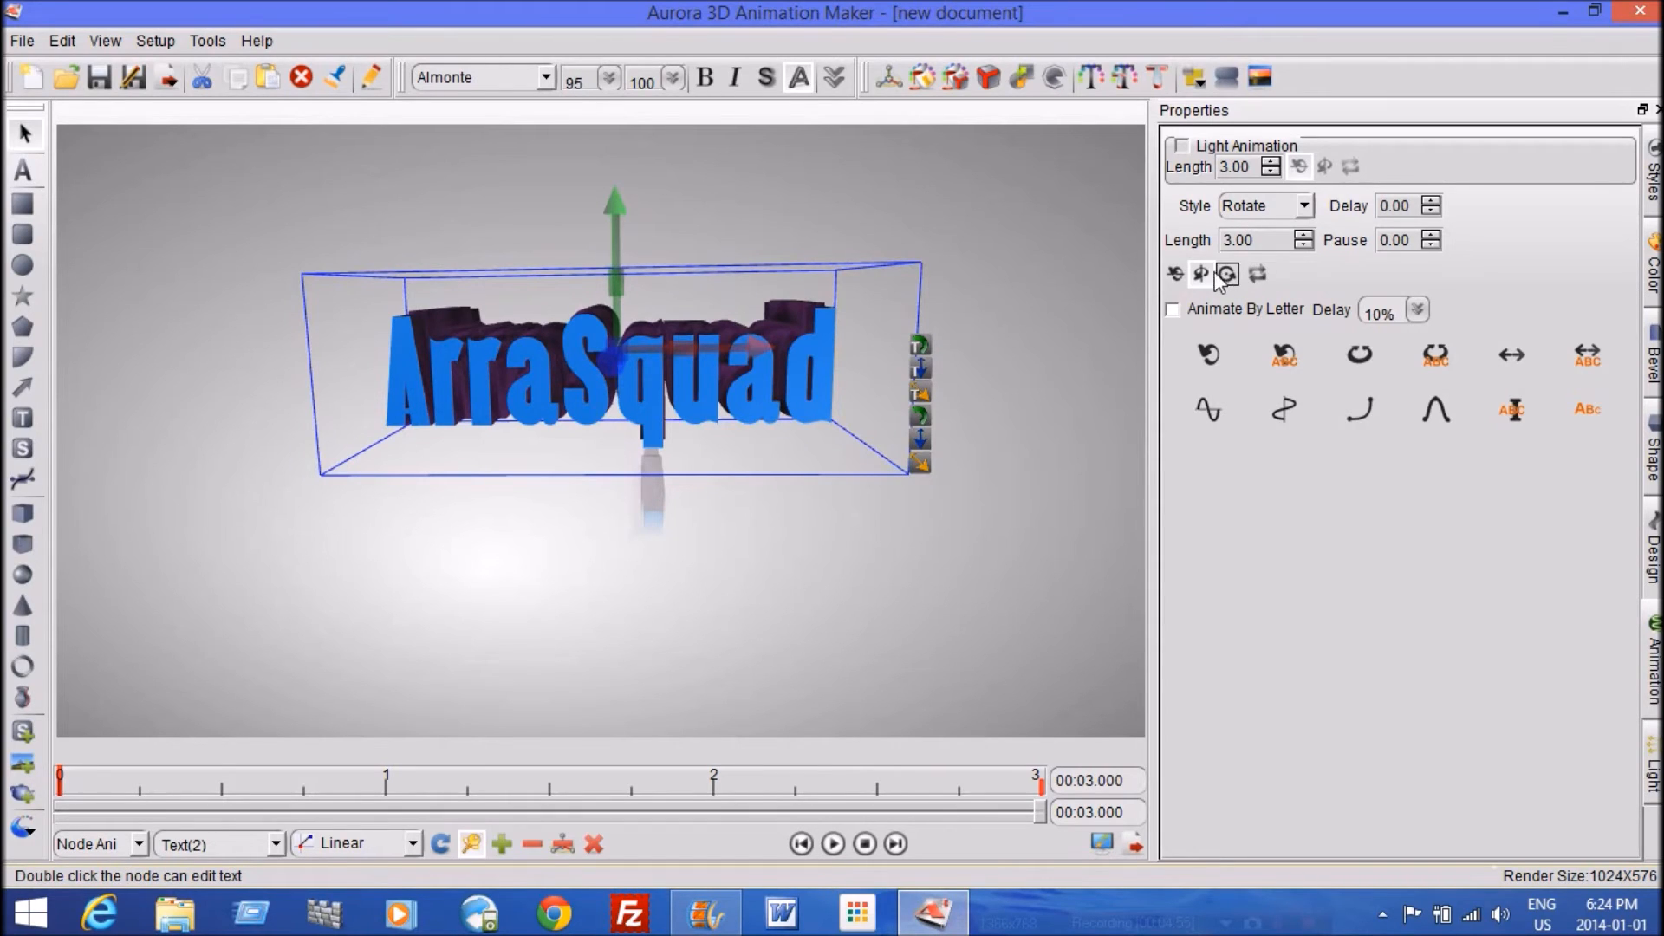
left_click(1175, 273)
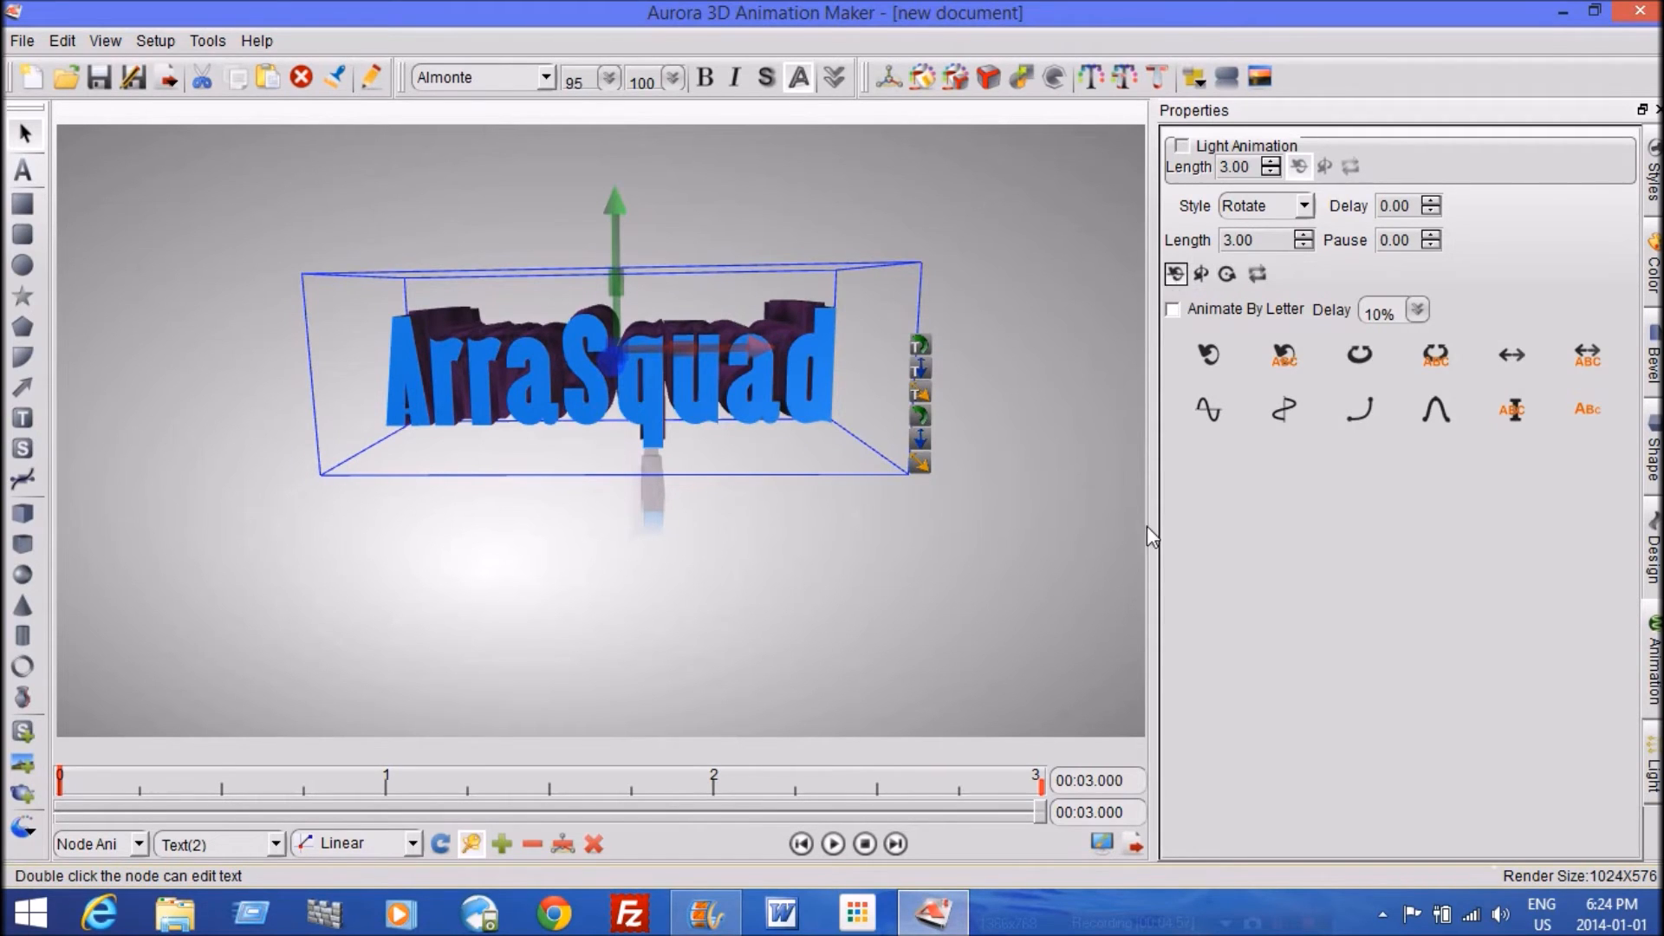
mouse_move(590, 249)
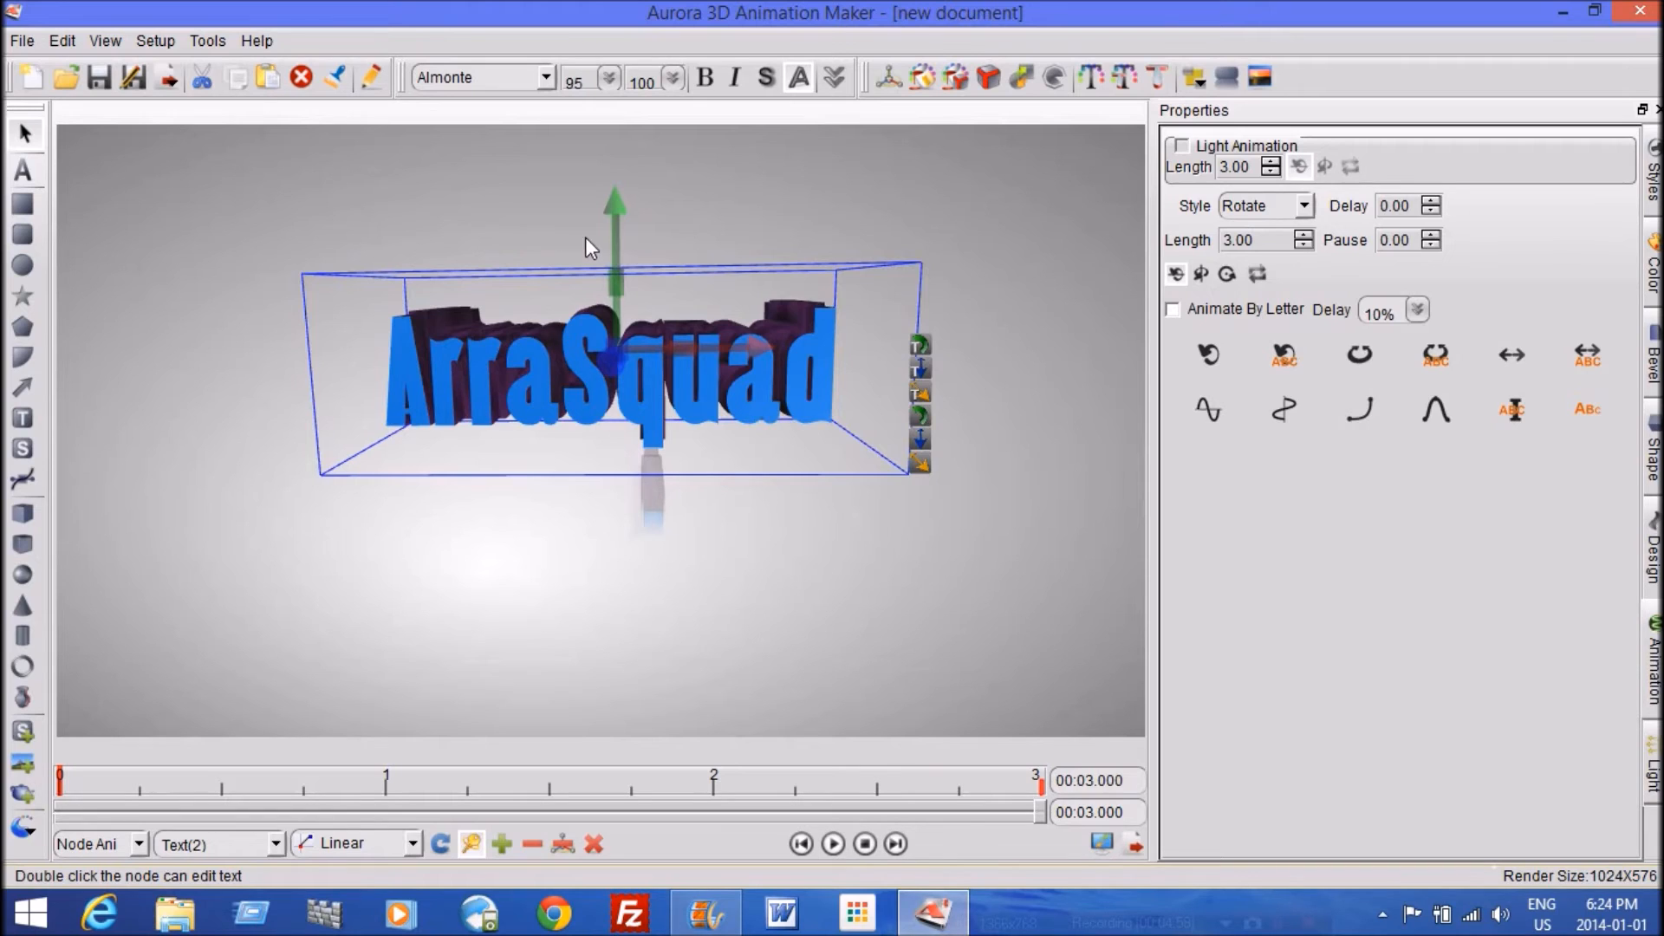
mouse_move(605, 342)
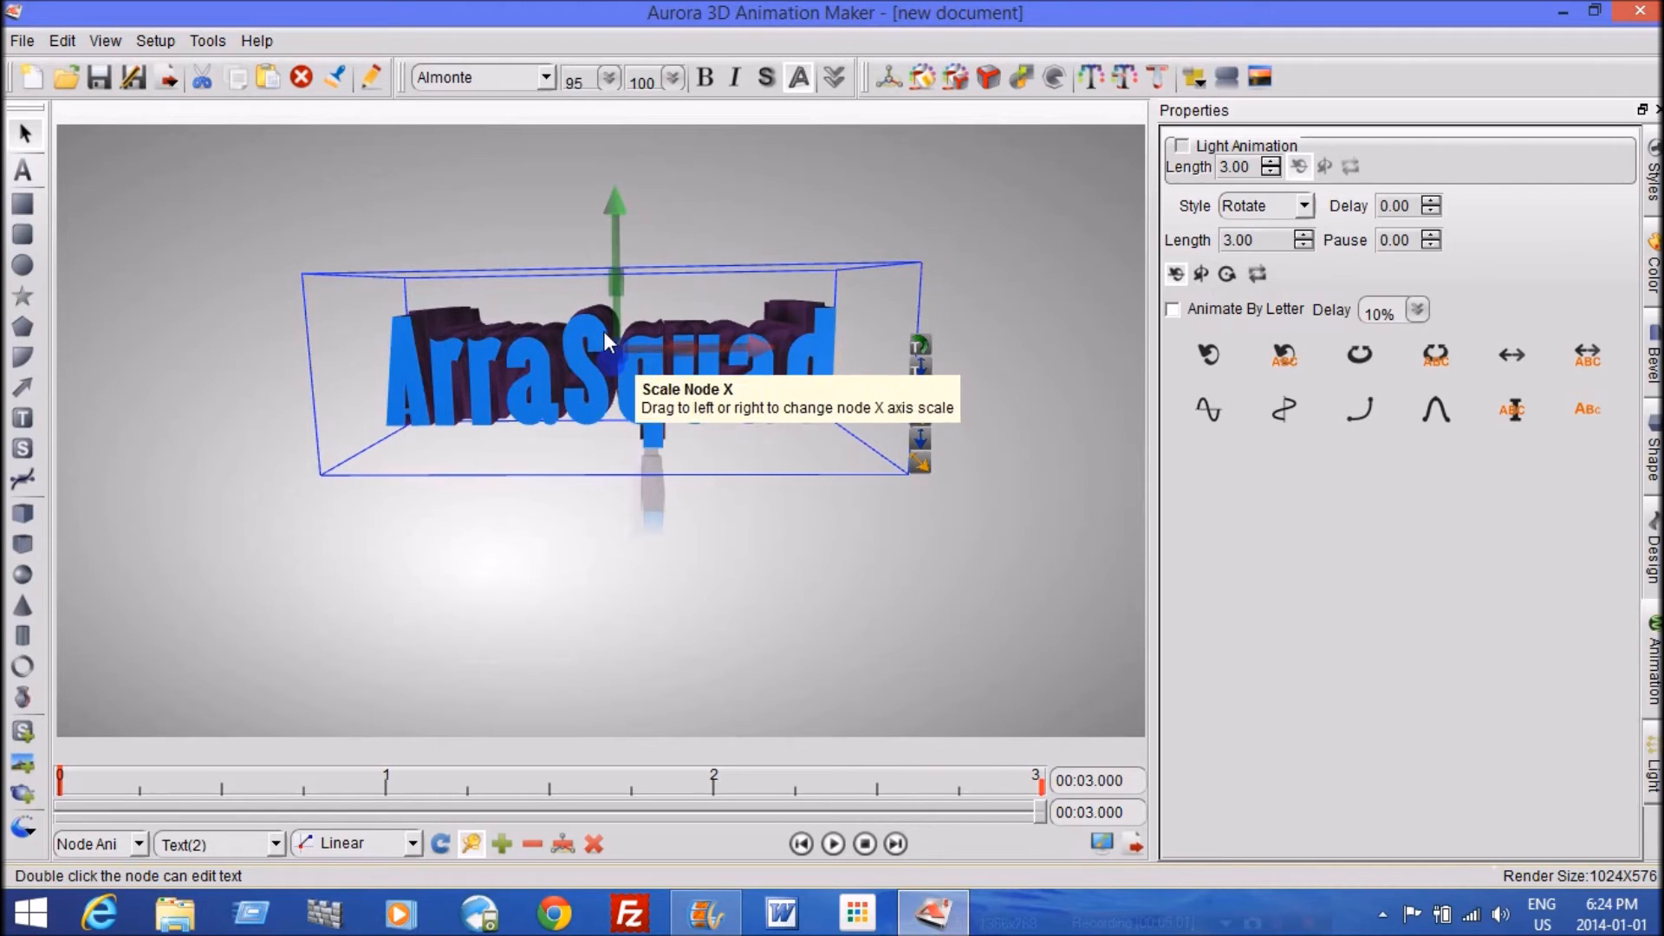
left_click(833, 844)
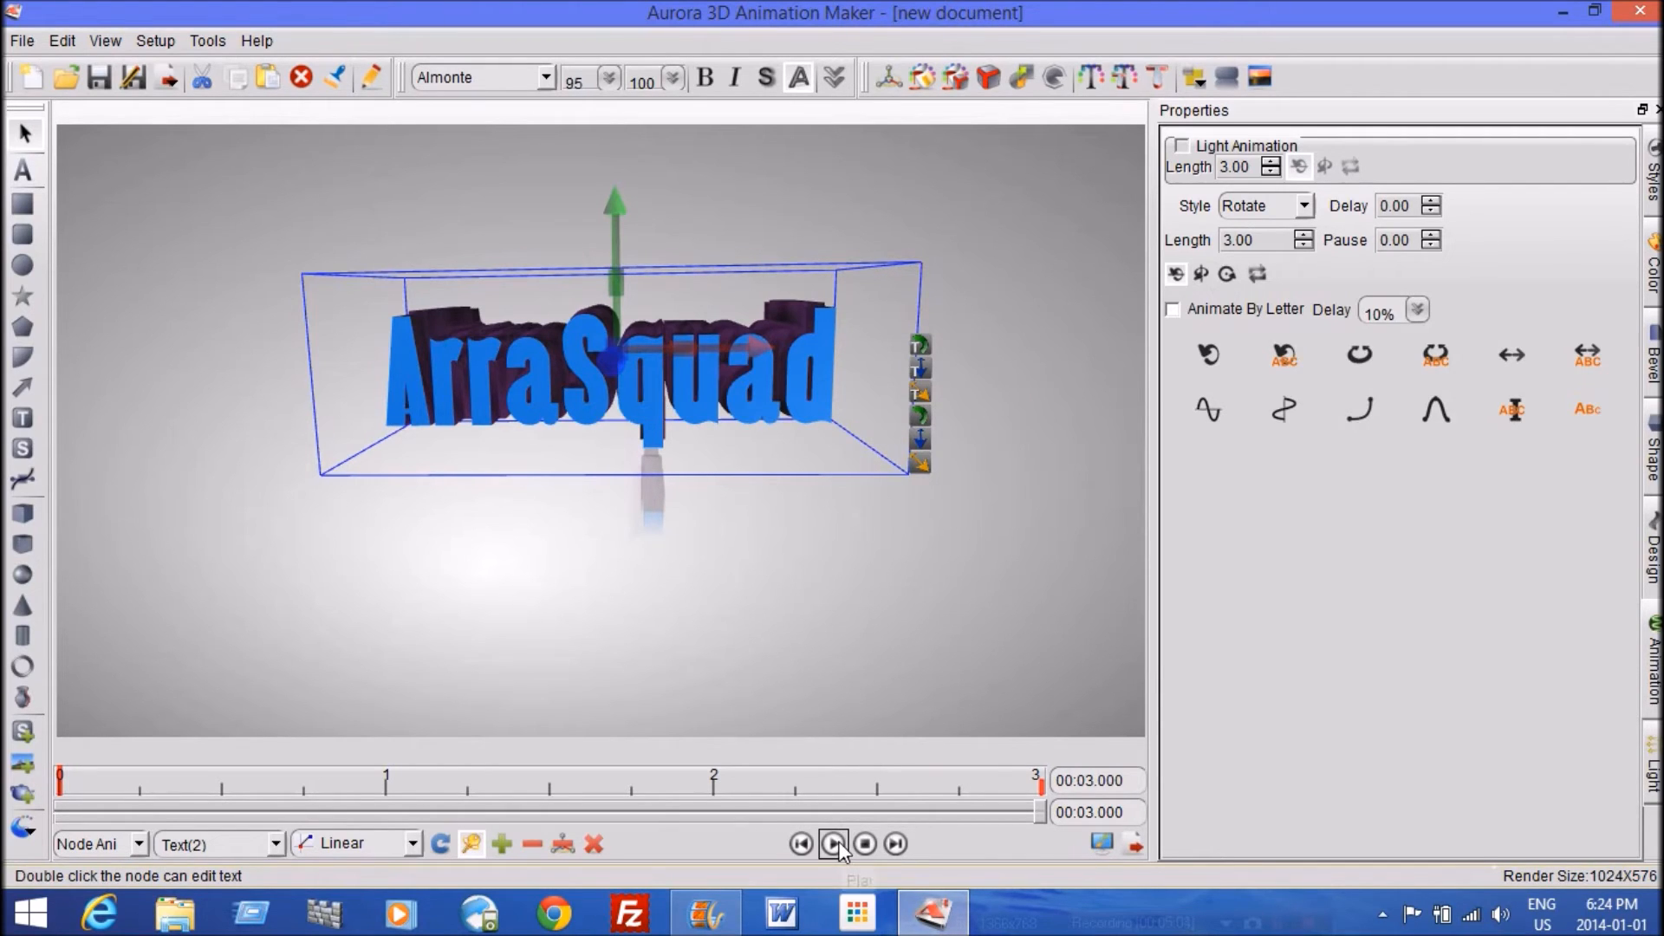
Preview a further rotation direction, then apply the looping spin preset
left_click(833, 844)
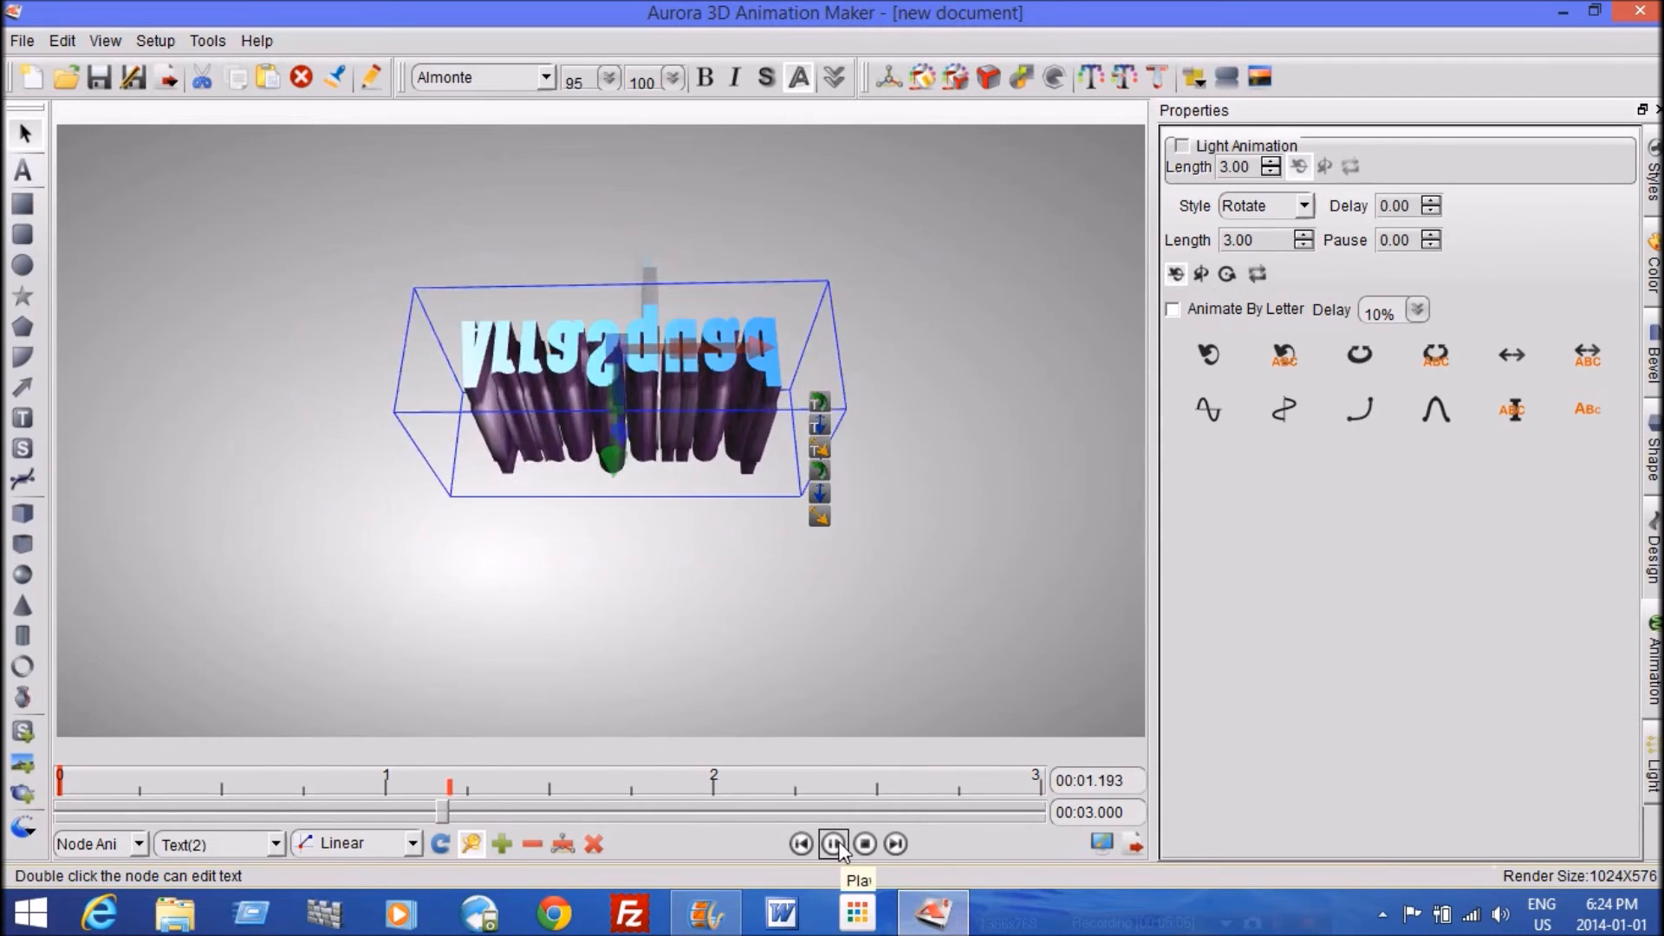
left_click(833, 843)
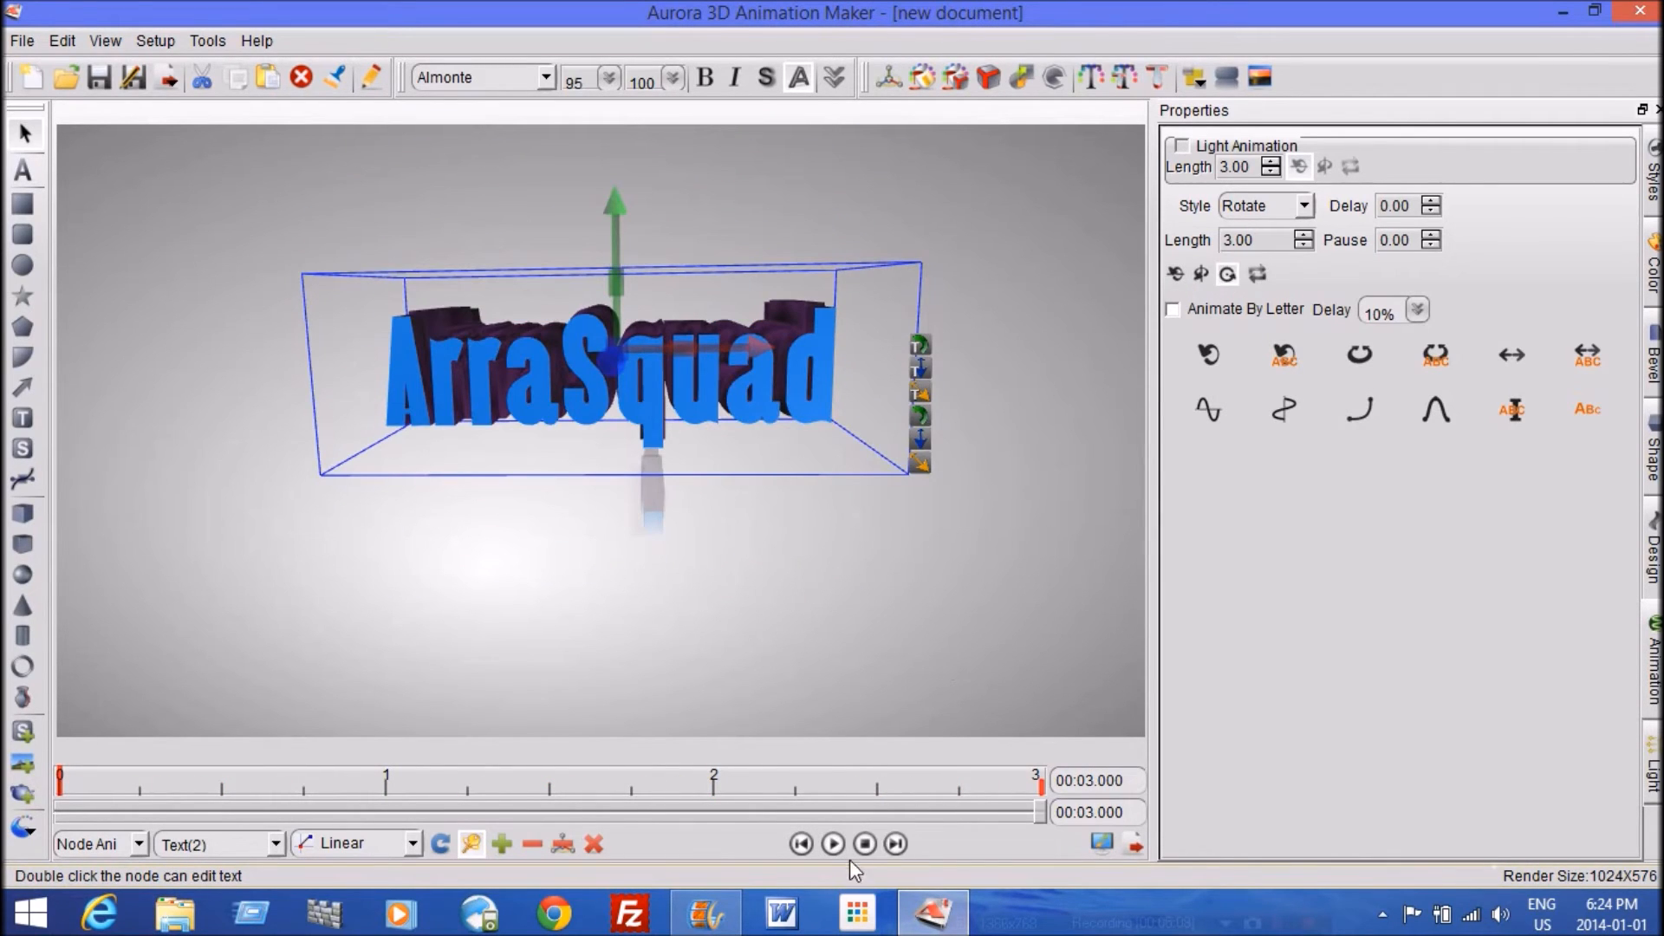
left_click(832, 843)
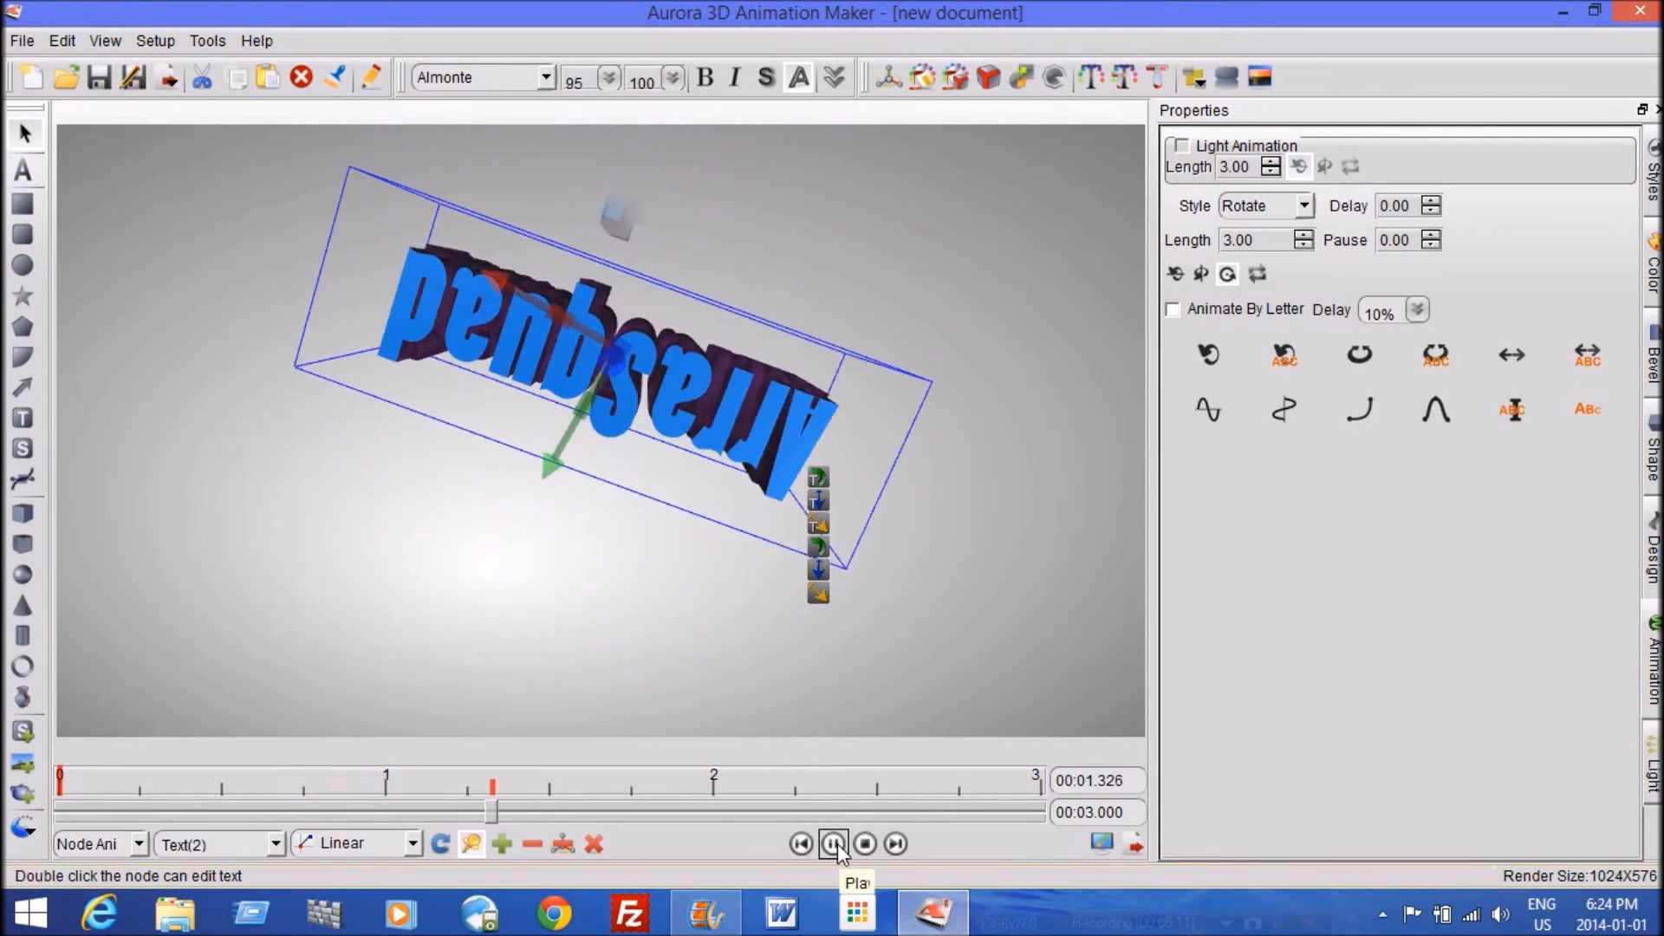
left_click(834, 842)
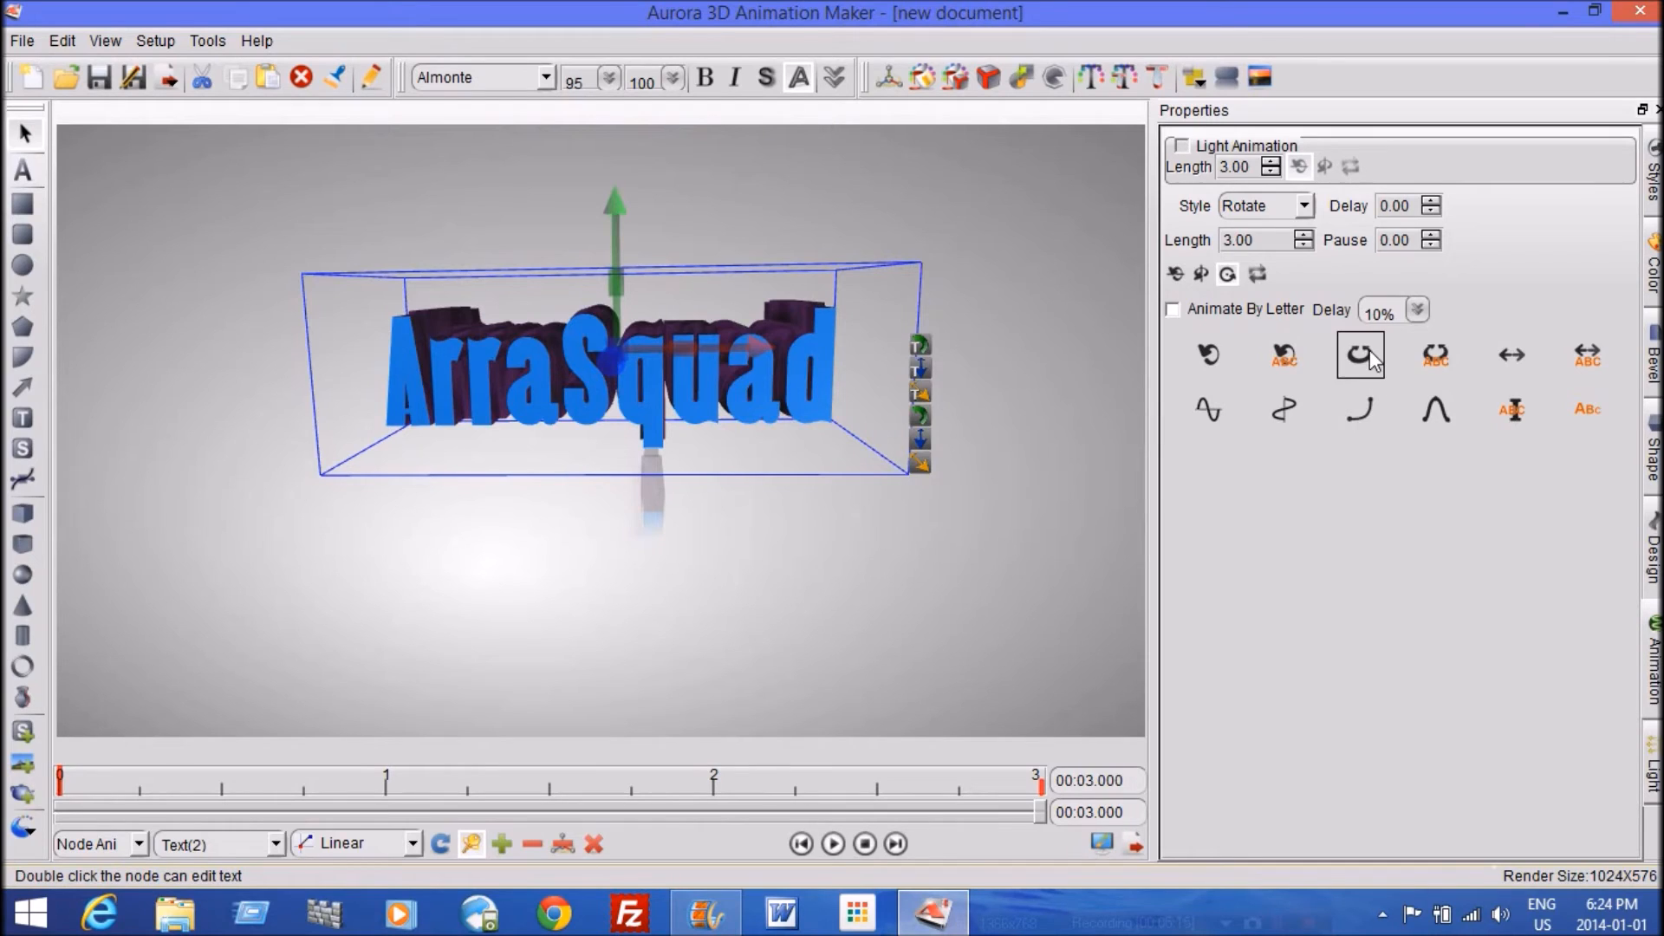
left_click(1511, 356)
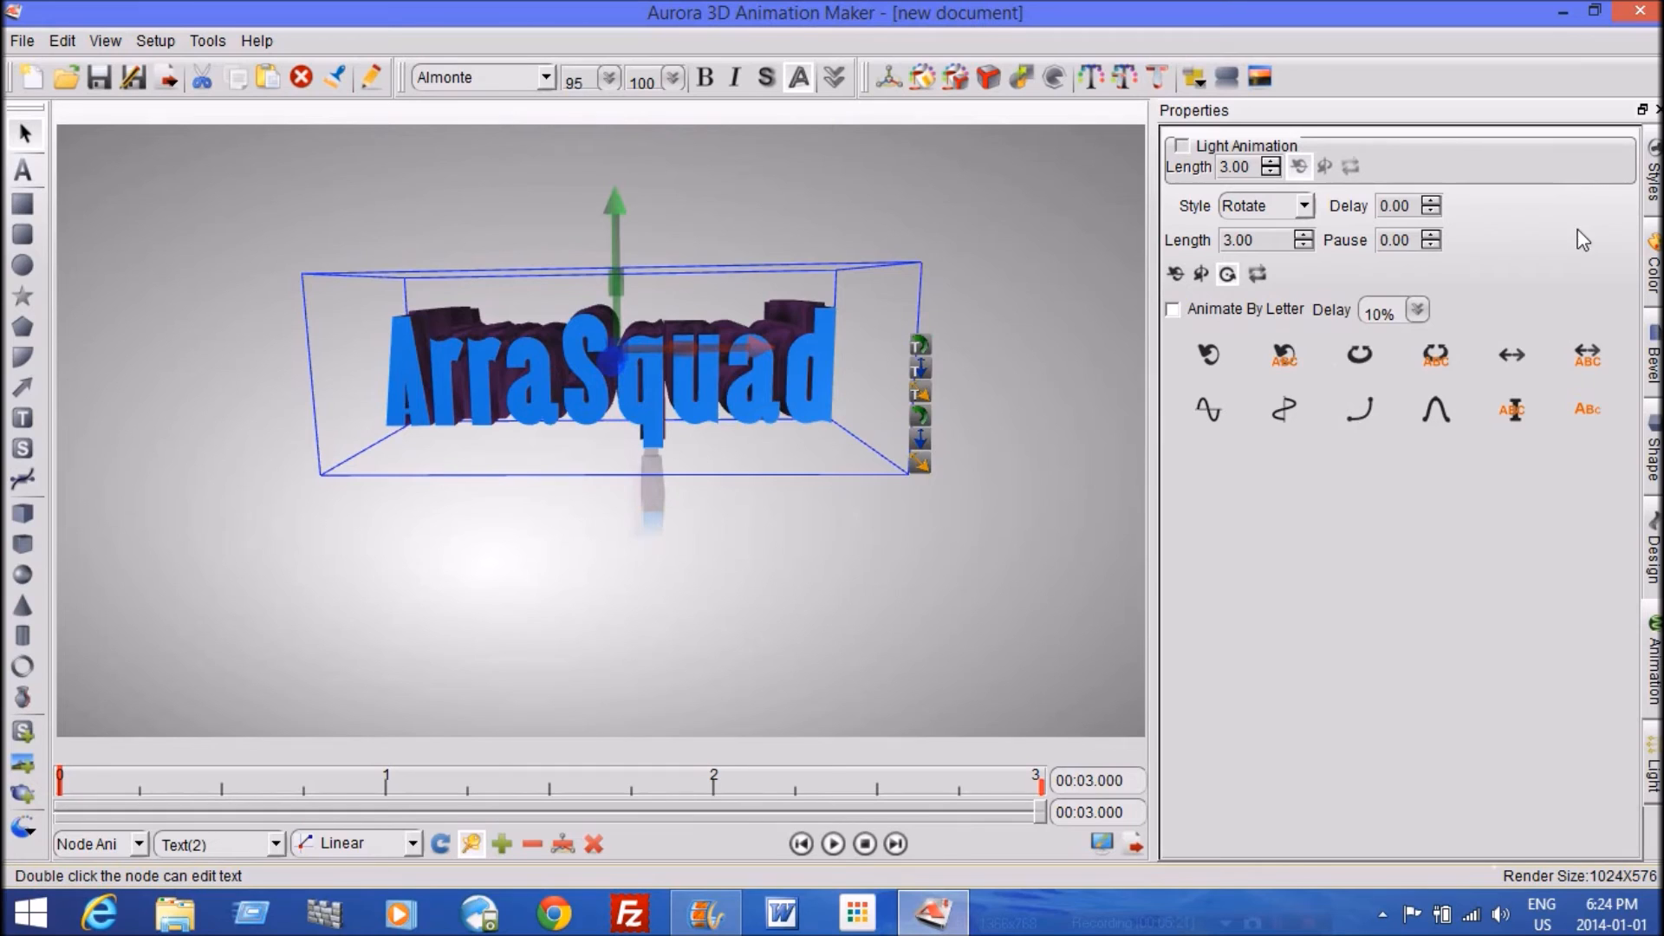
mouse_move(1008, 430)
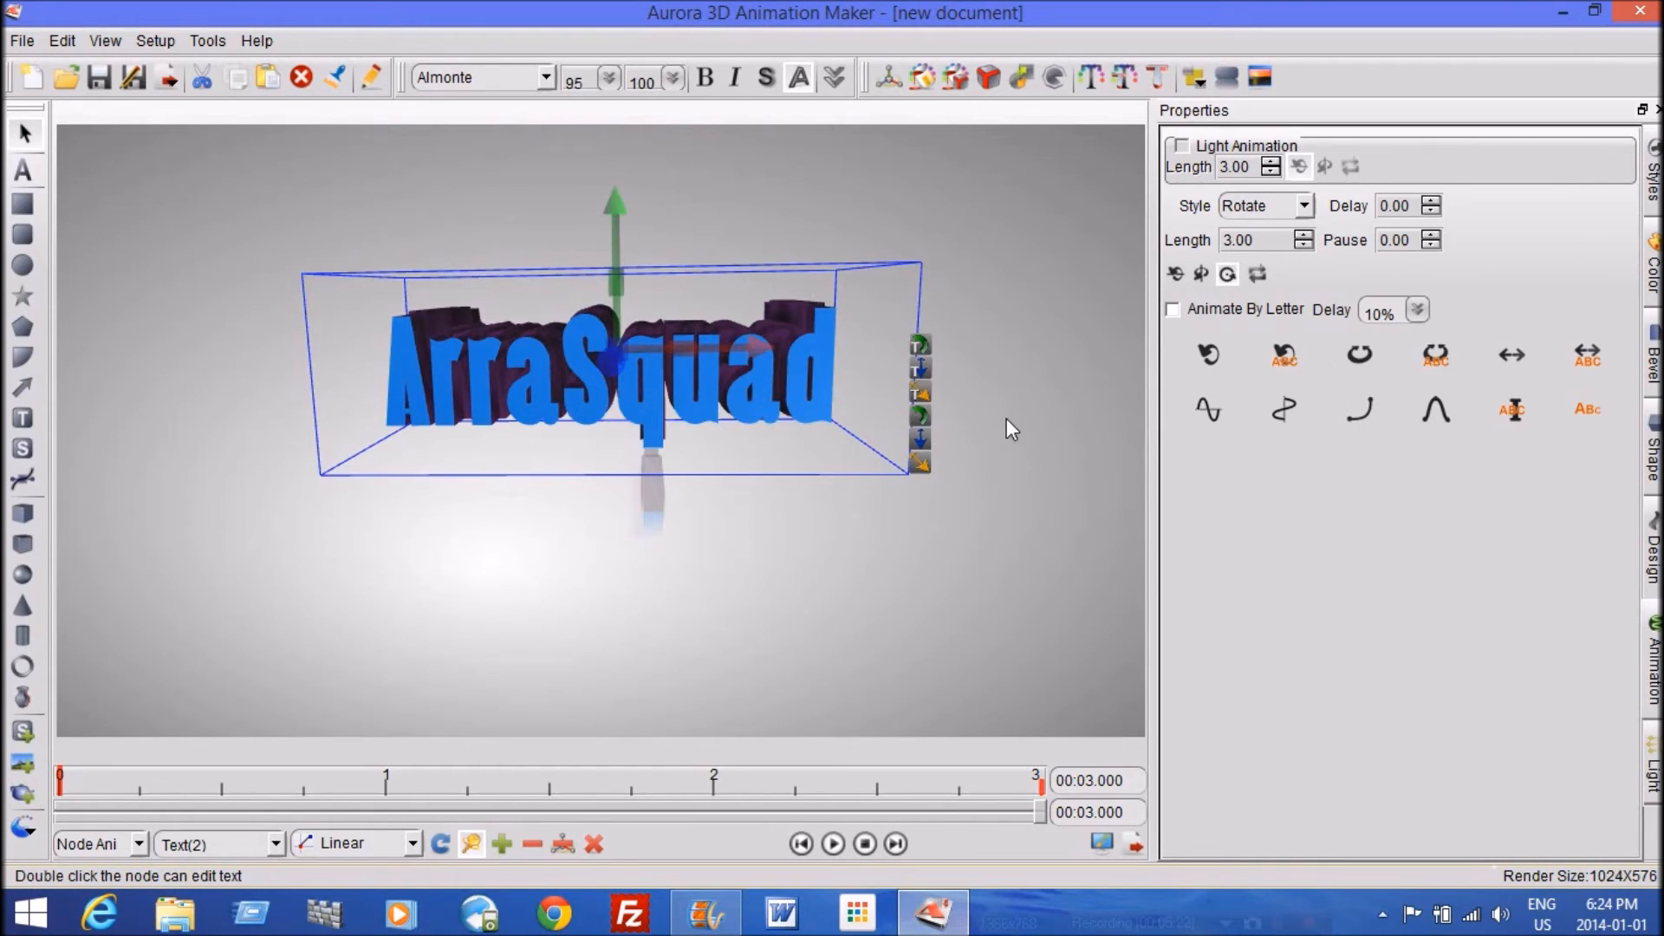
mouse_move(1051, 369)
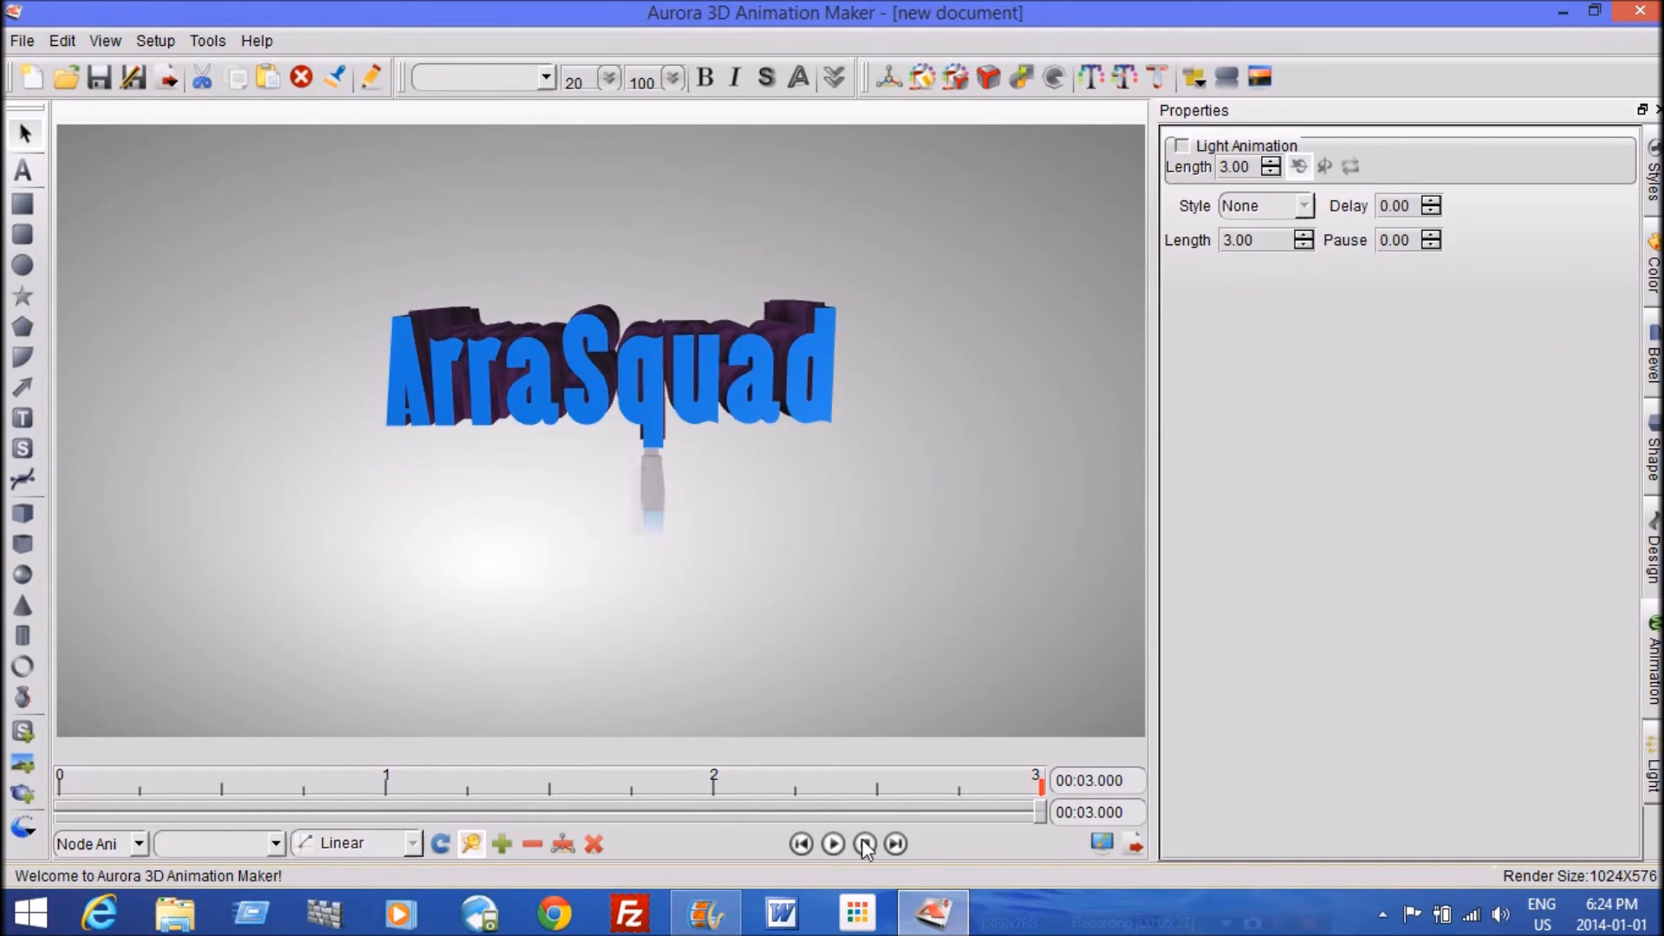
Deselect the text and stop playback so the timeline rewinds to 00:00.000
left_click(864, 843)
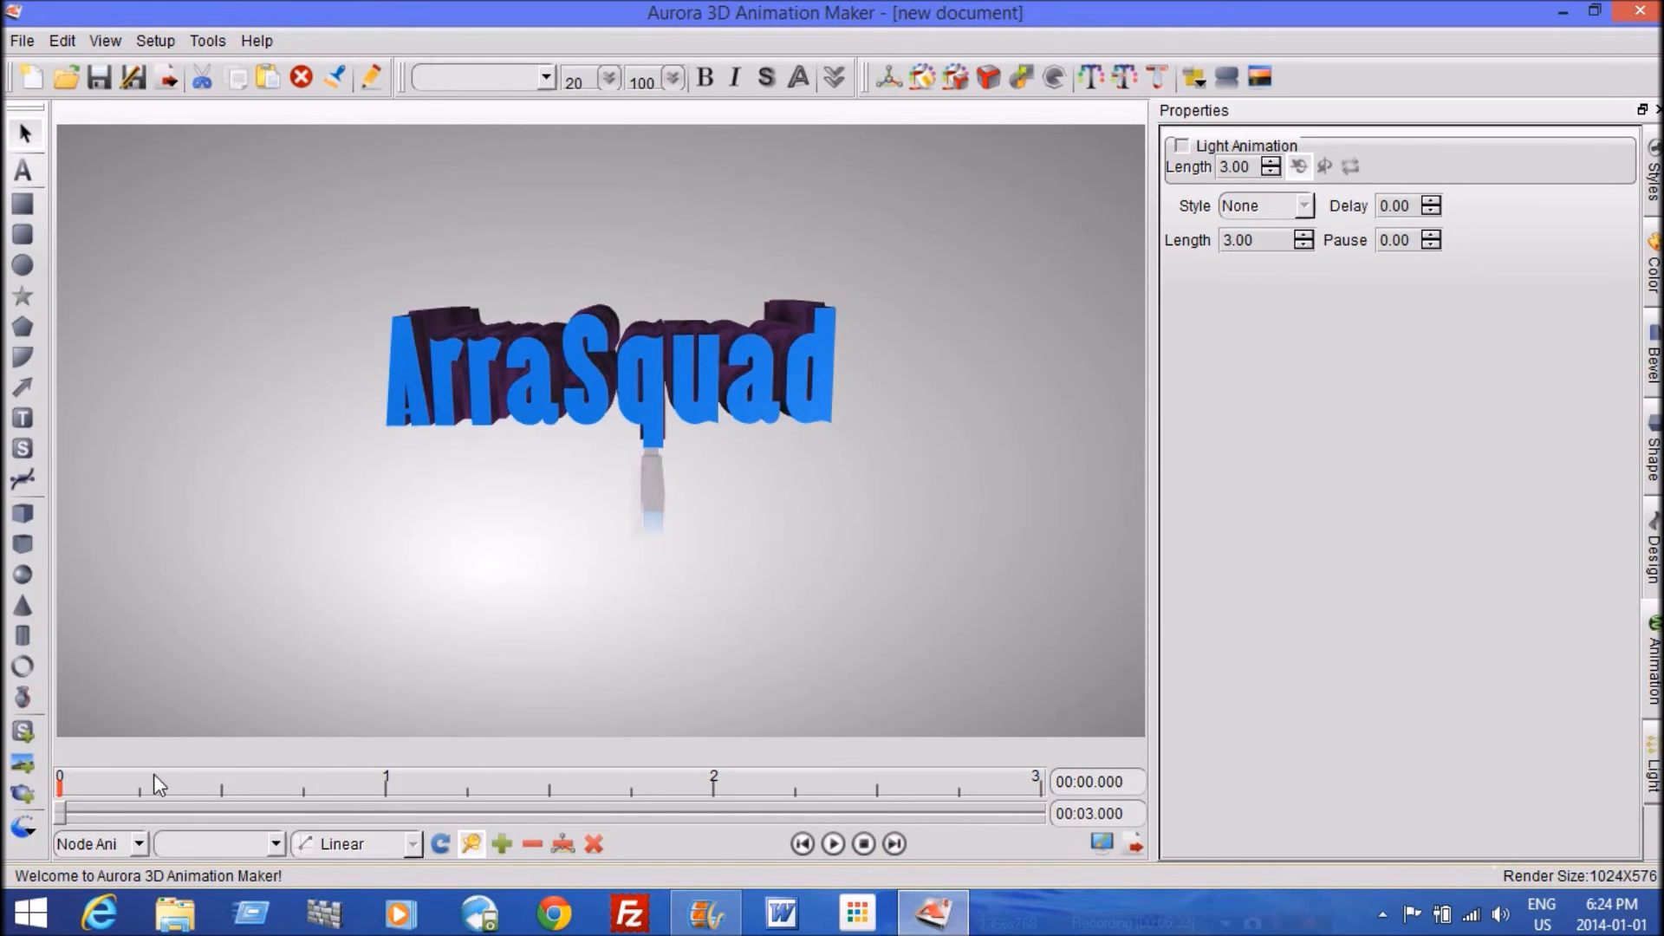
mouse_move(194, 815)
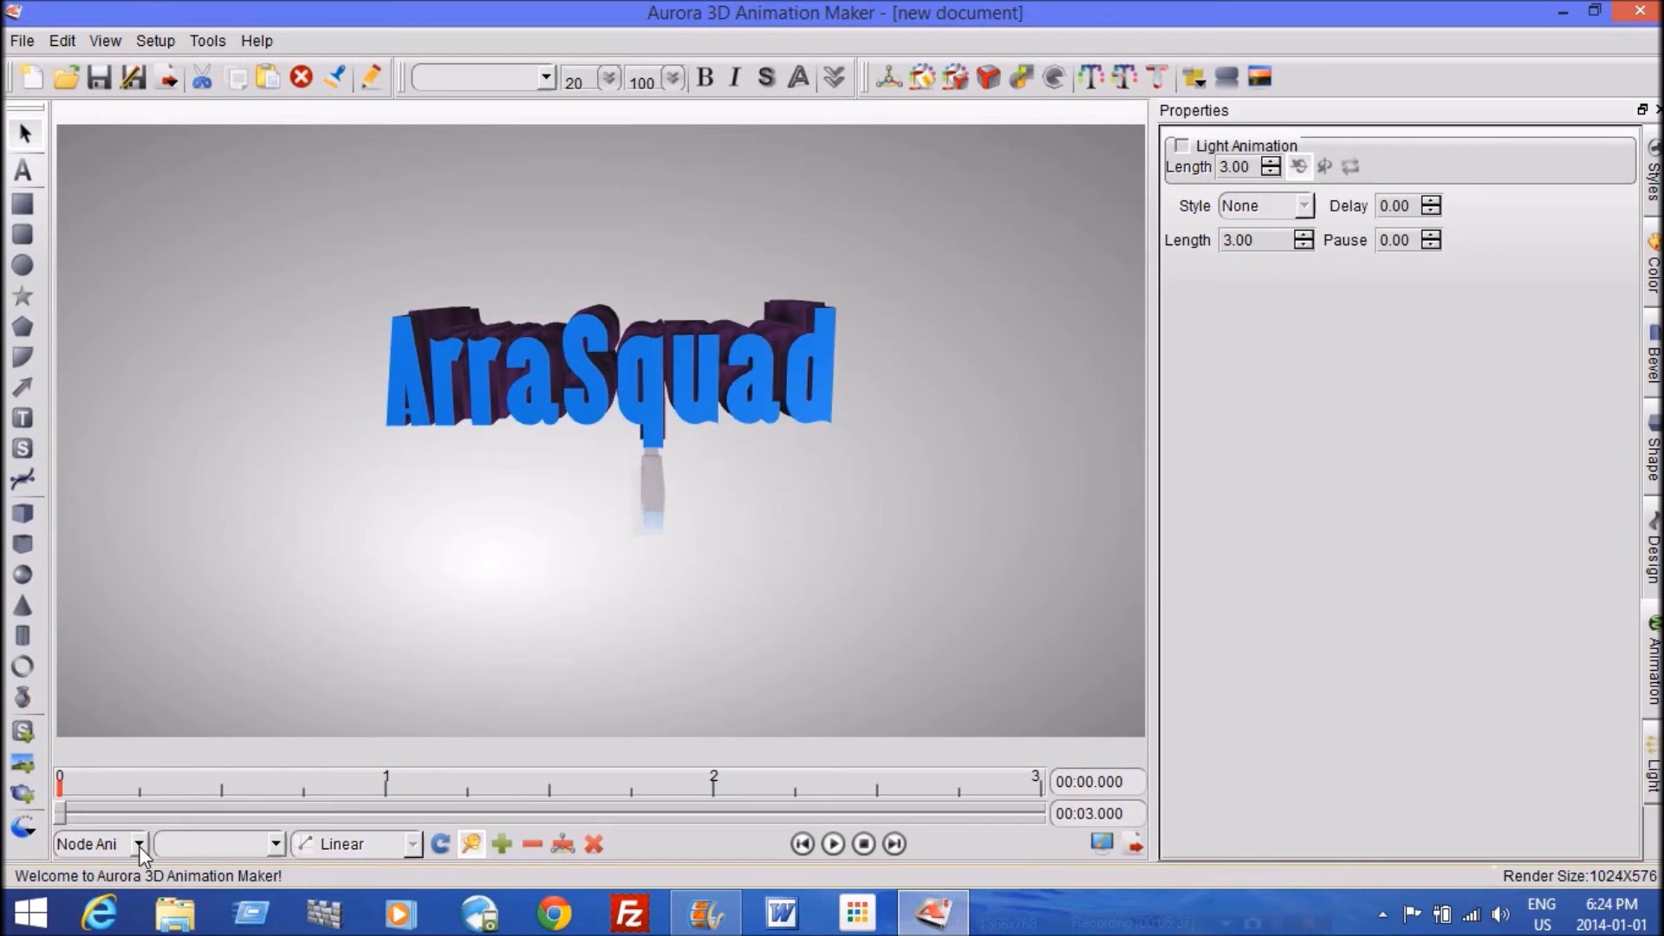
mouse_move(72, 808)
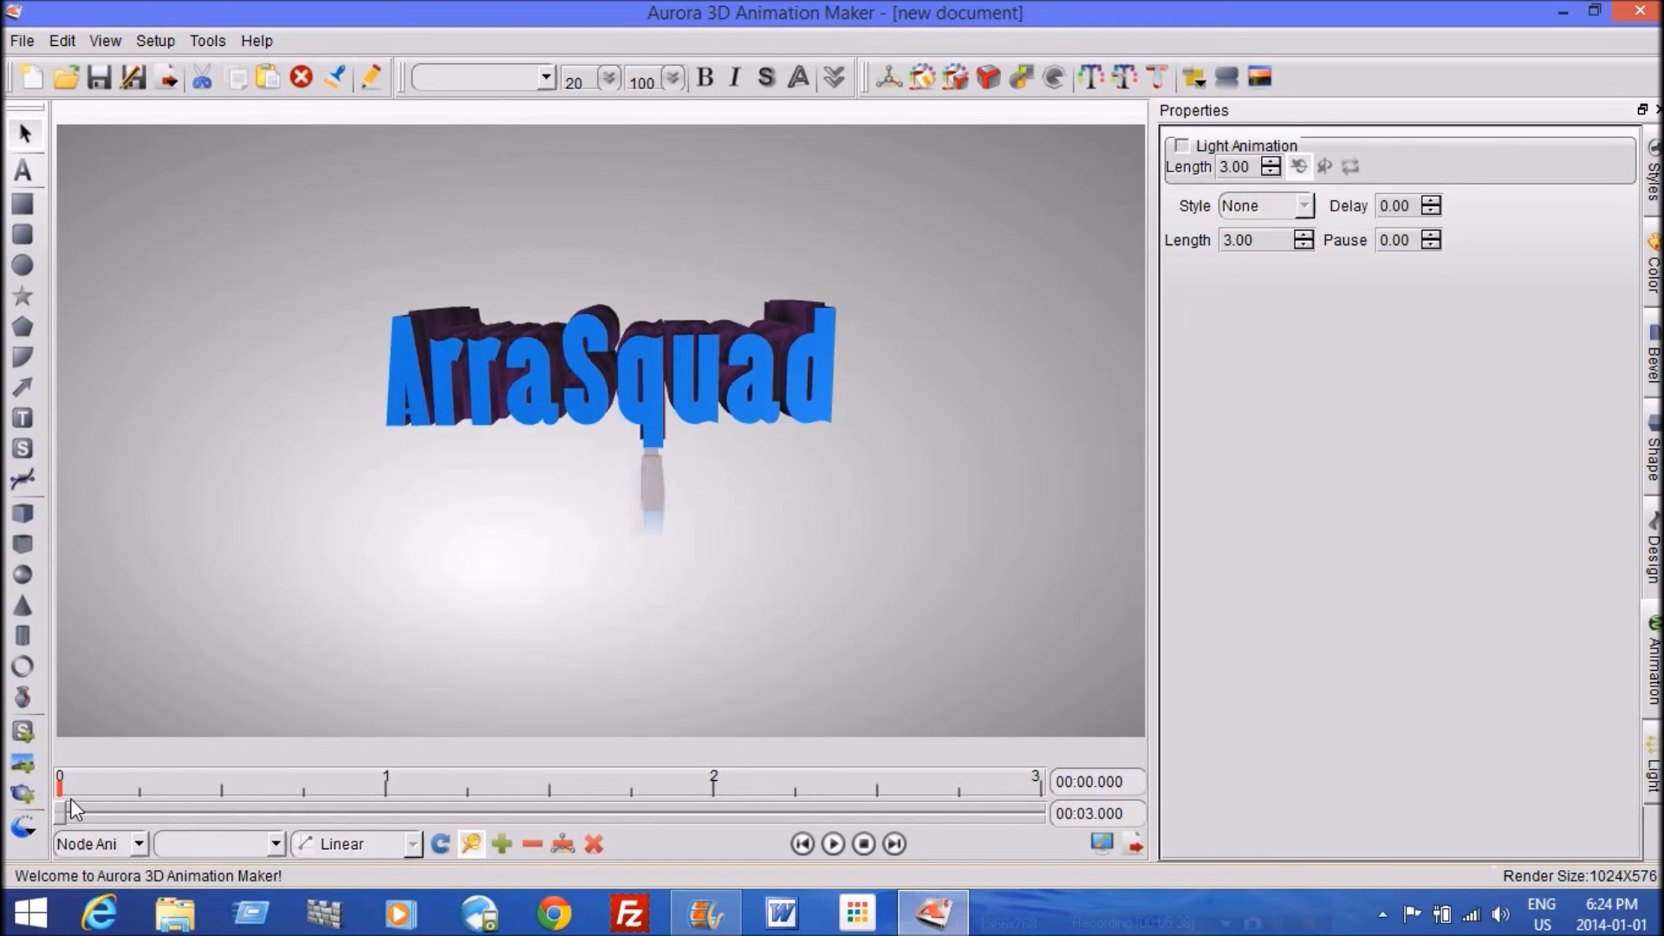
mouse_move(114, 823)
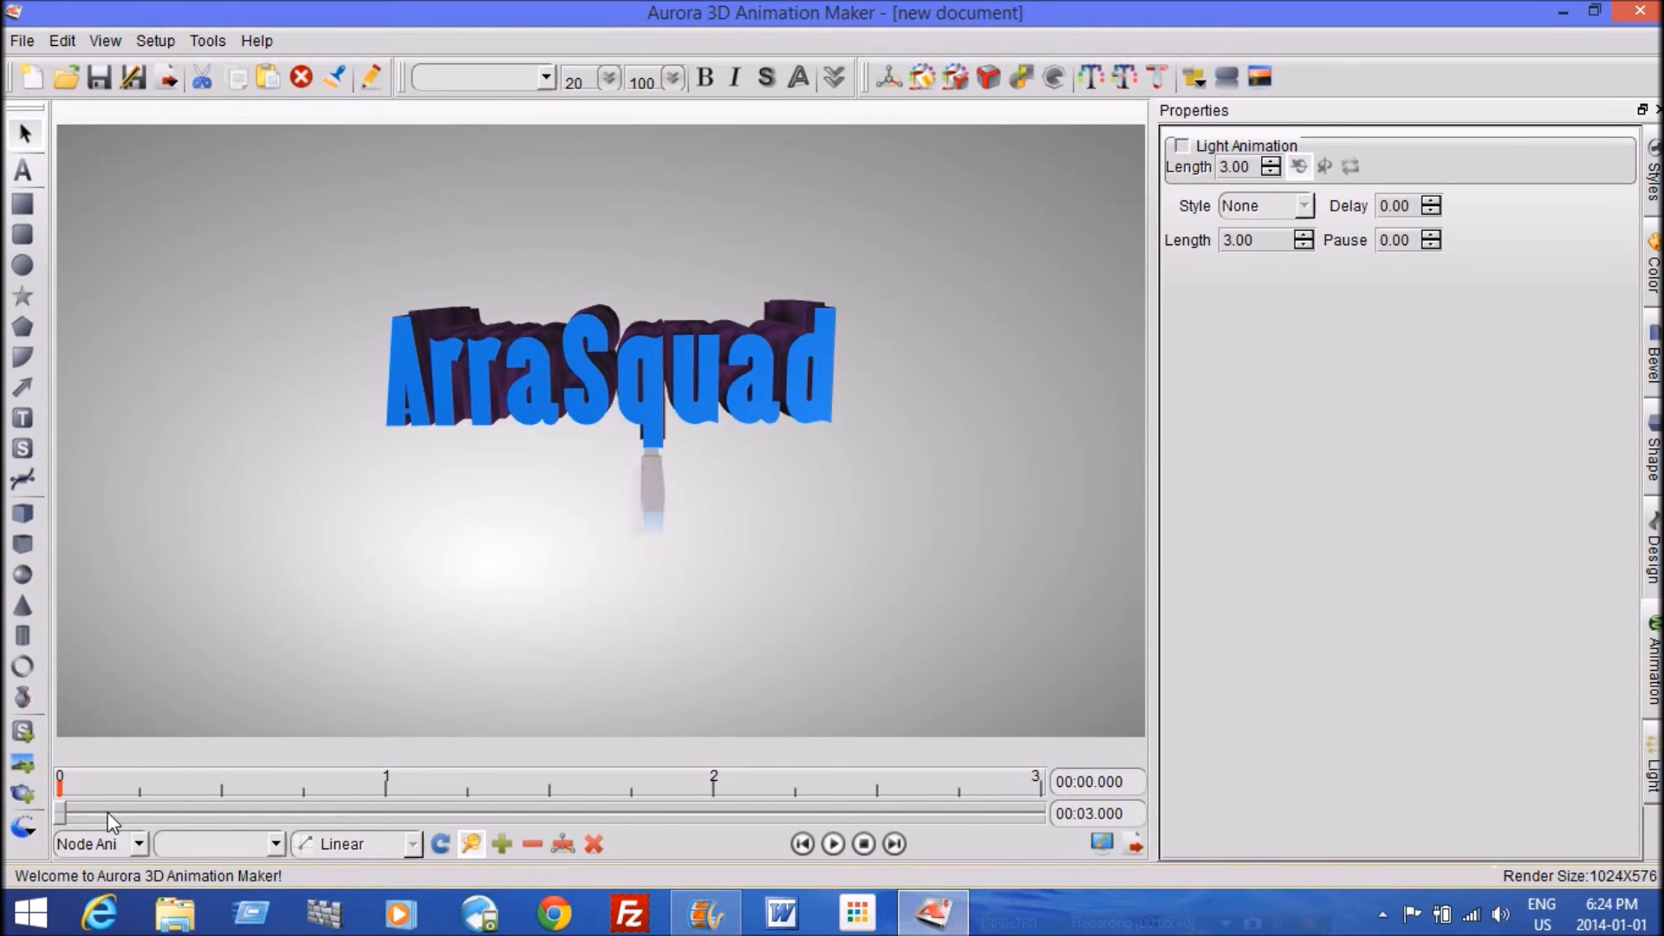
Set the animation type dropdown to Camera Ani
left_click(99, 844)
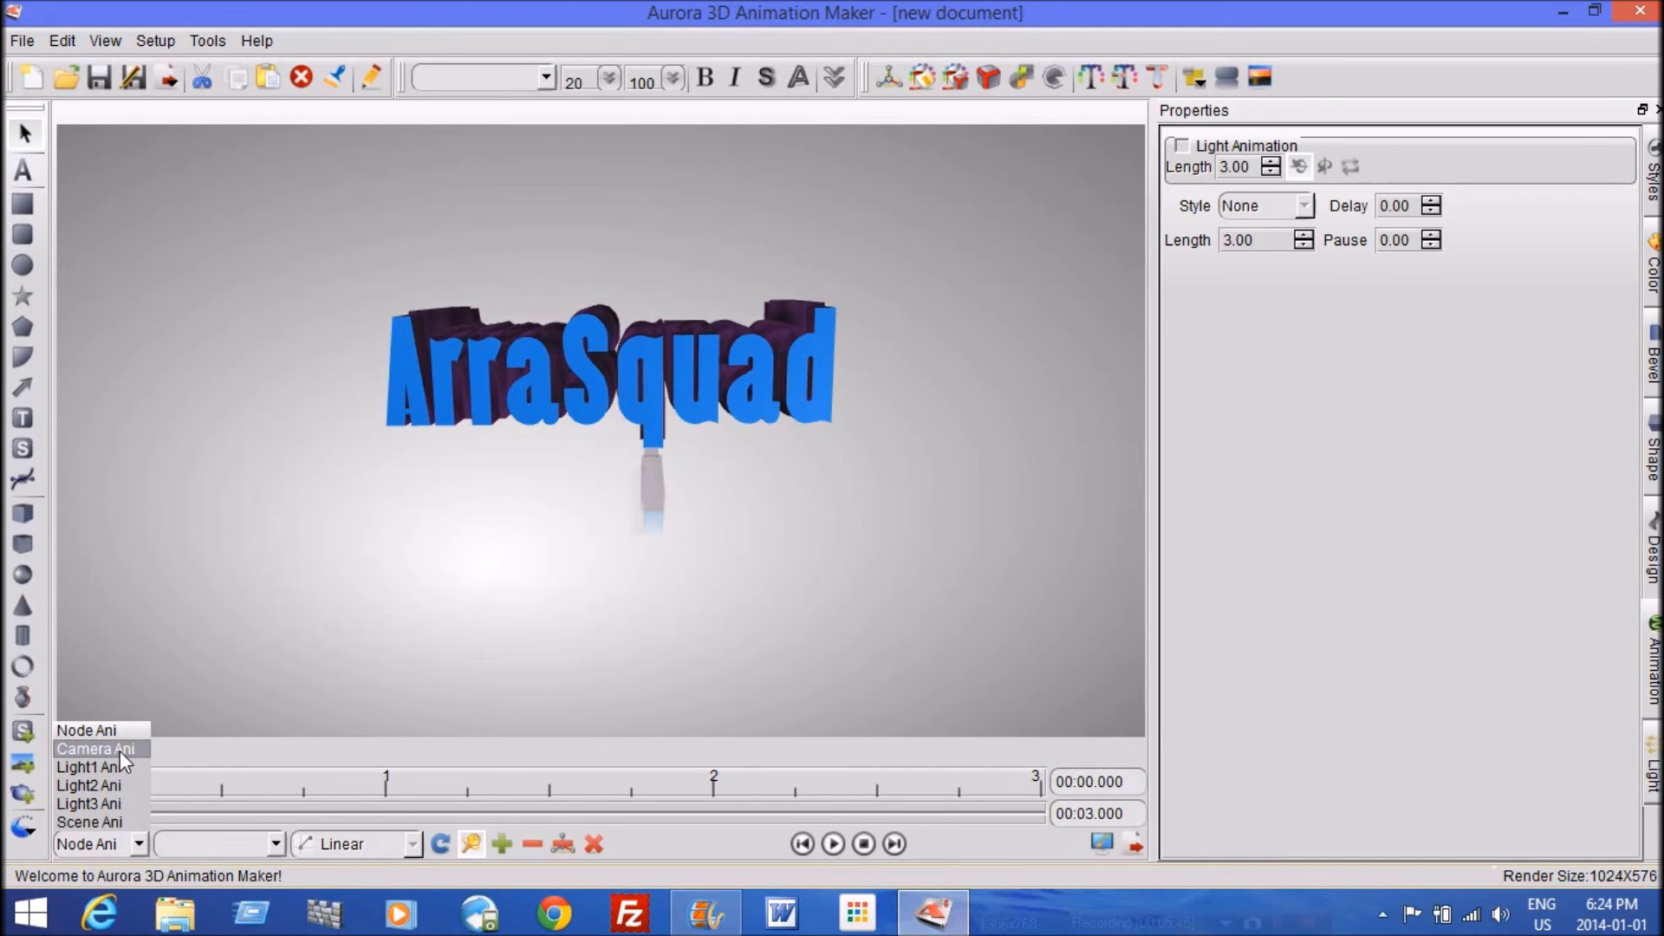
left_click(95, 748)
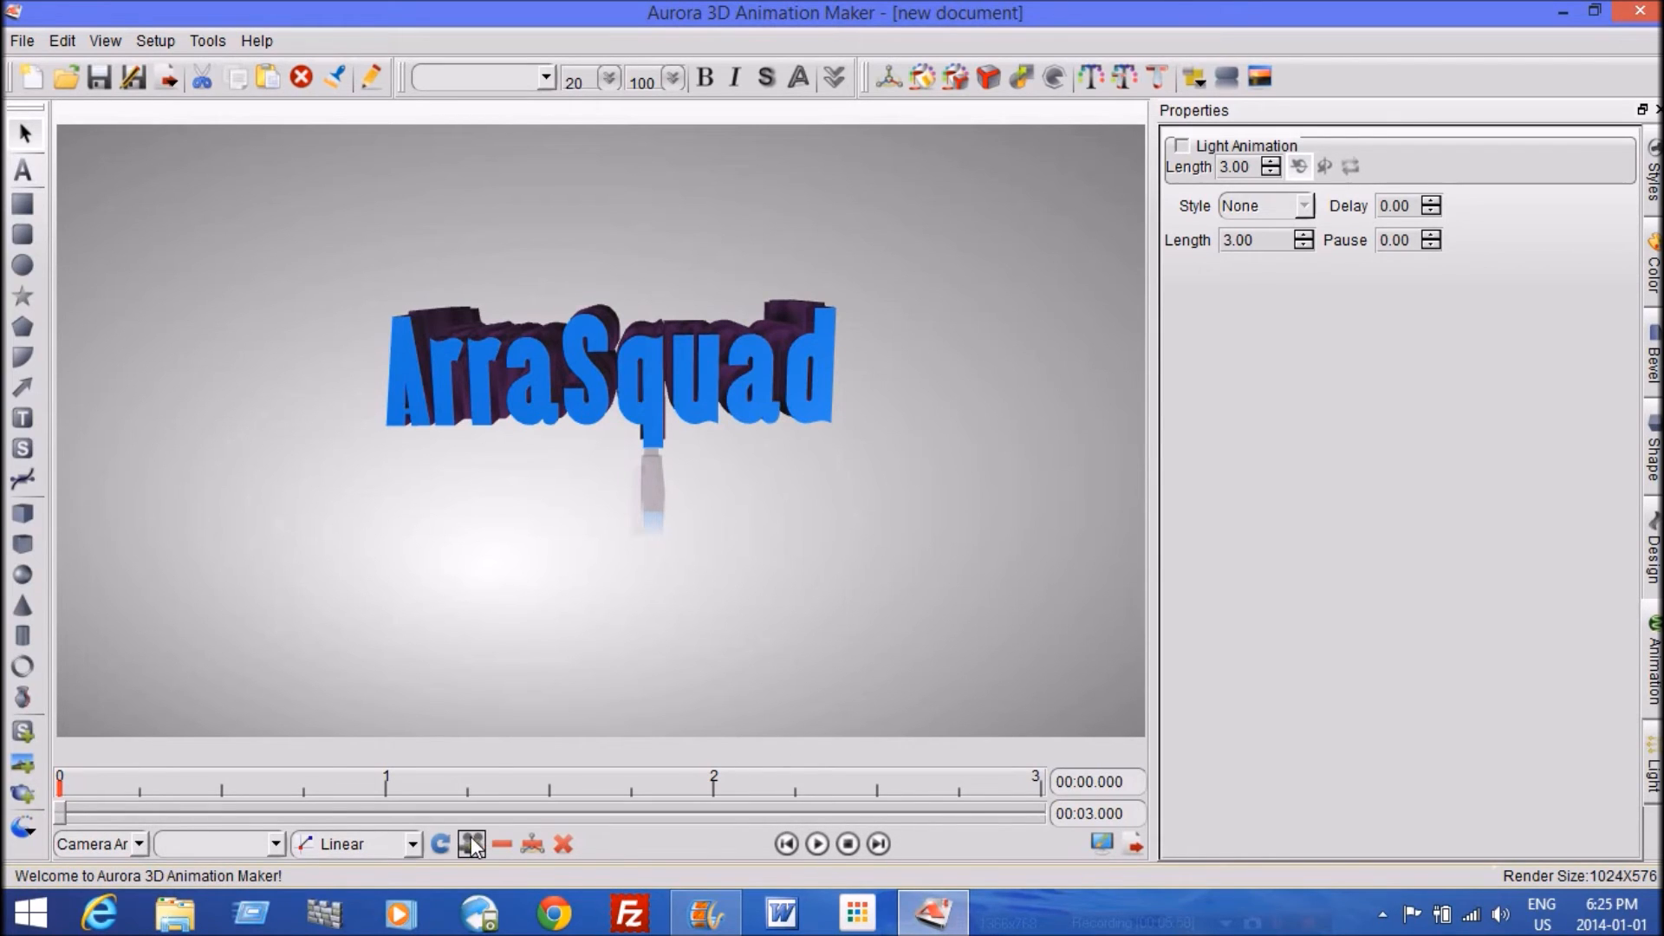
Add a camera keyframe at 0s and set rotation X -0.57 and Y rotation around the text
left_click(471, 844)
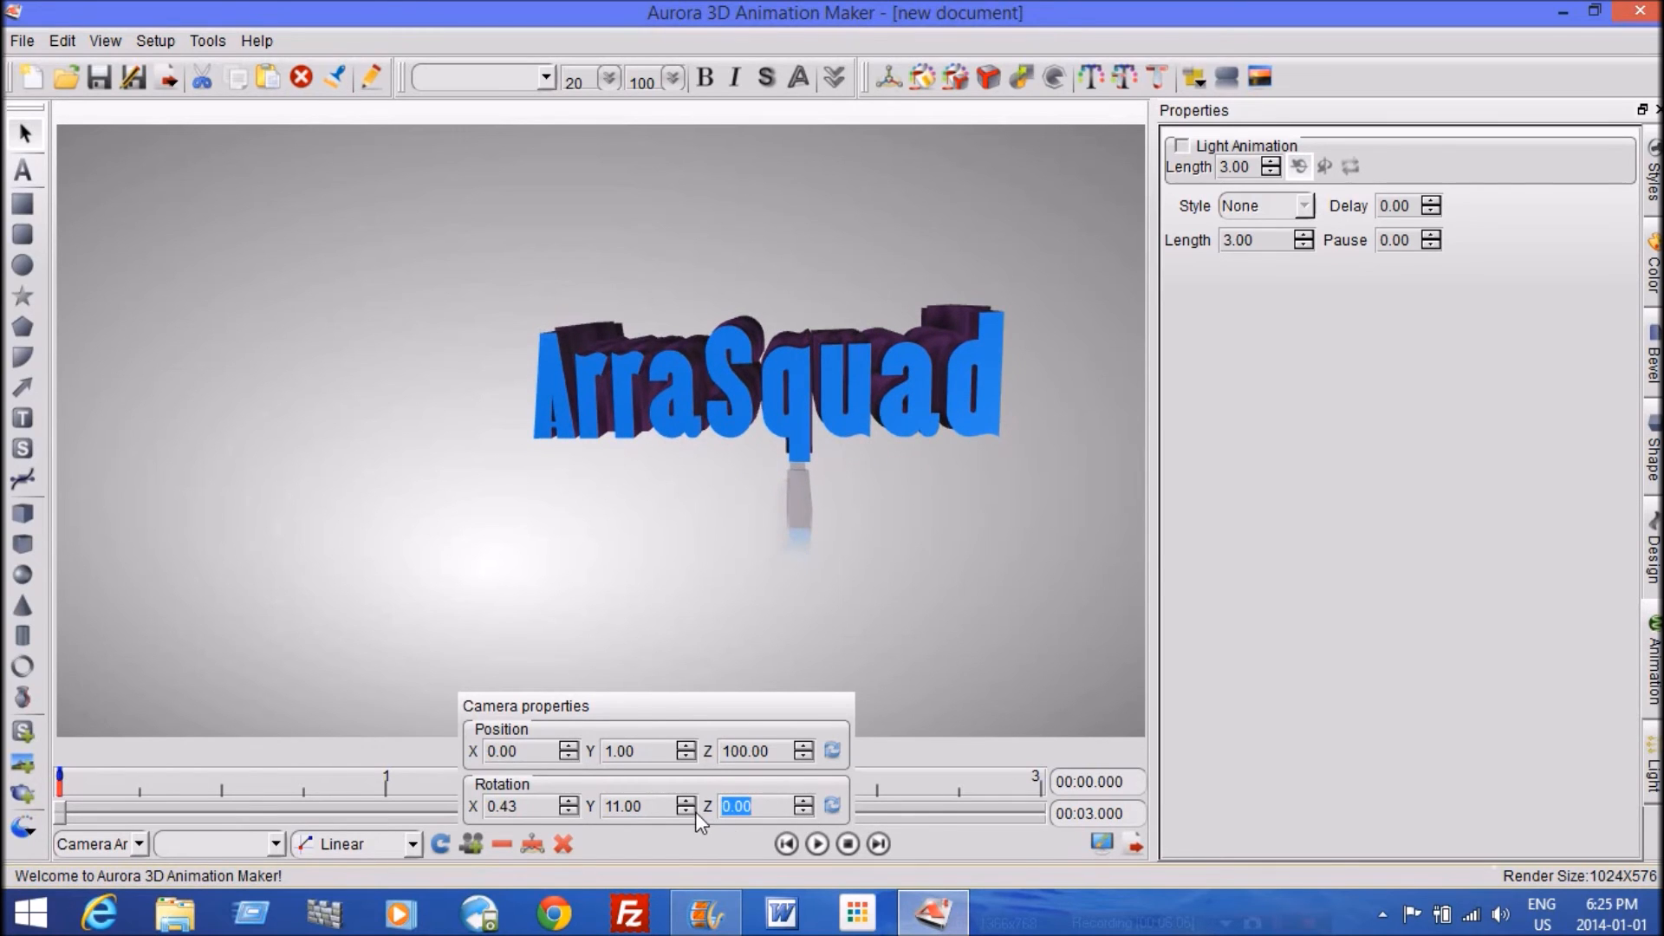
triple_click(622, 807)
type("4")
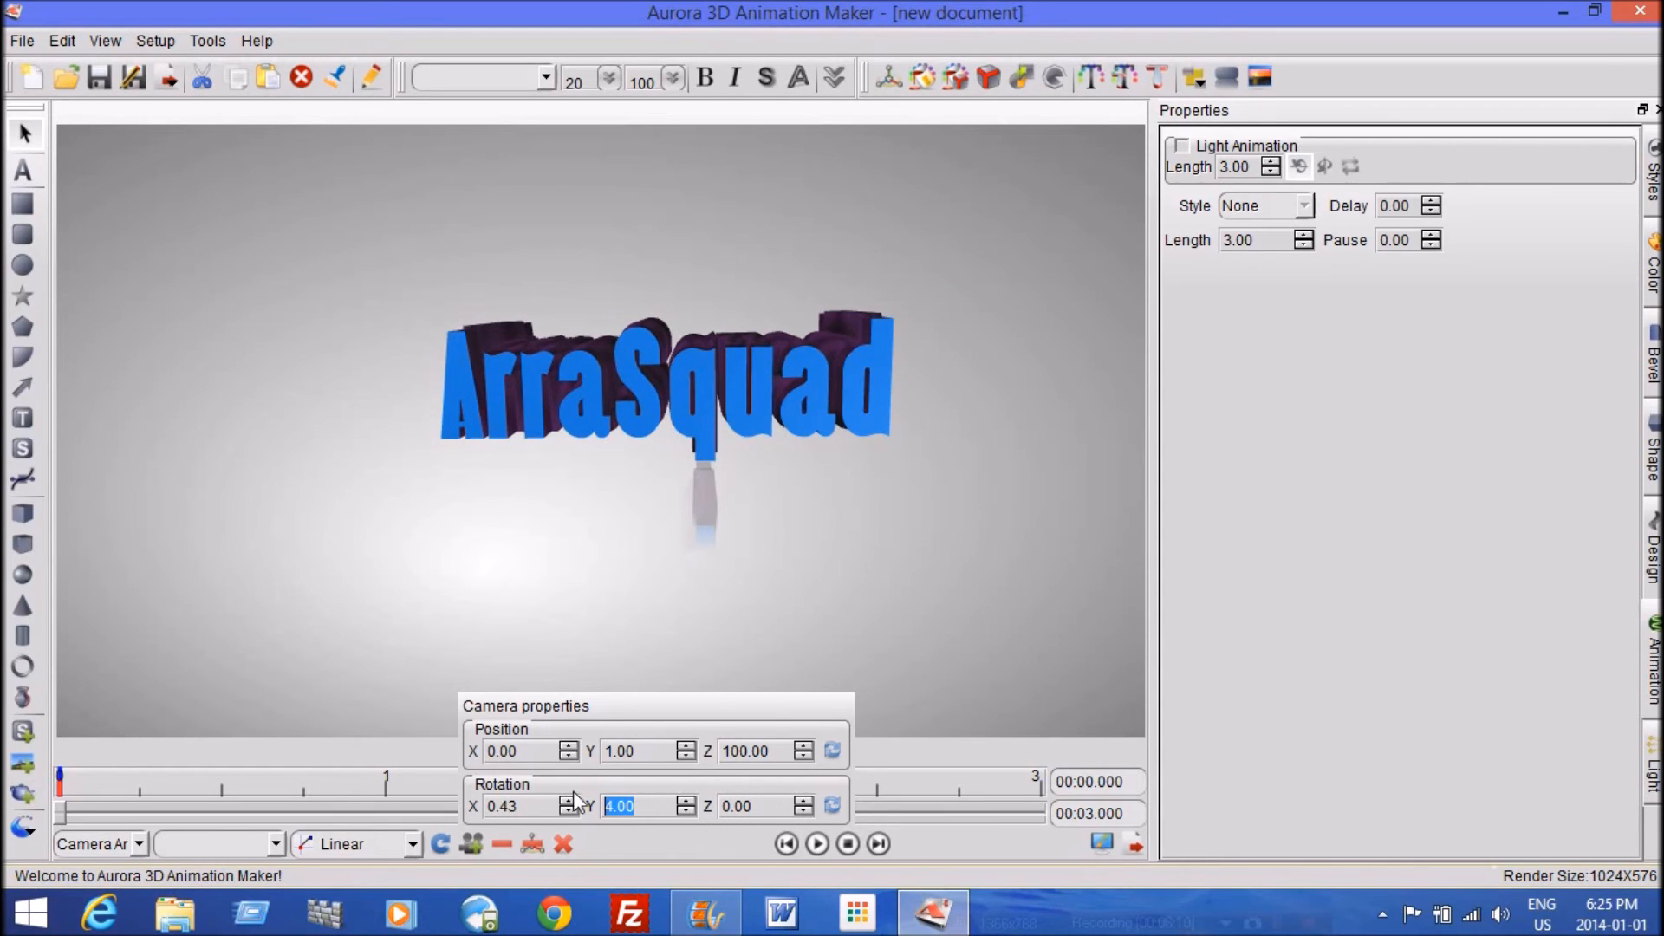
left_click(568, 813)
type("-50")
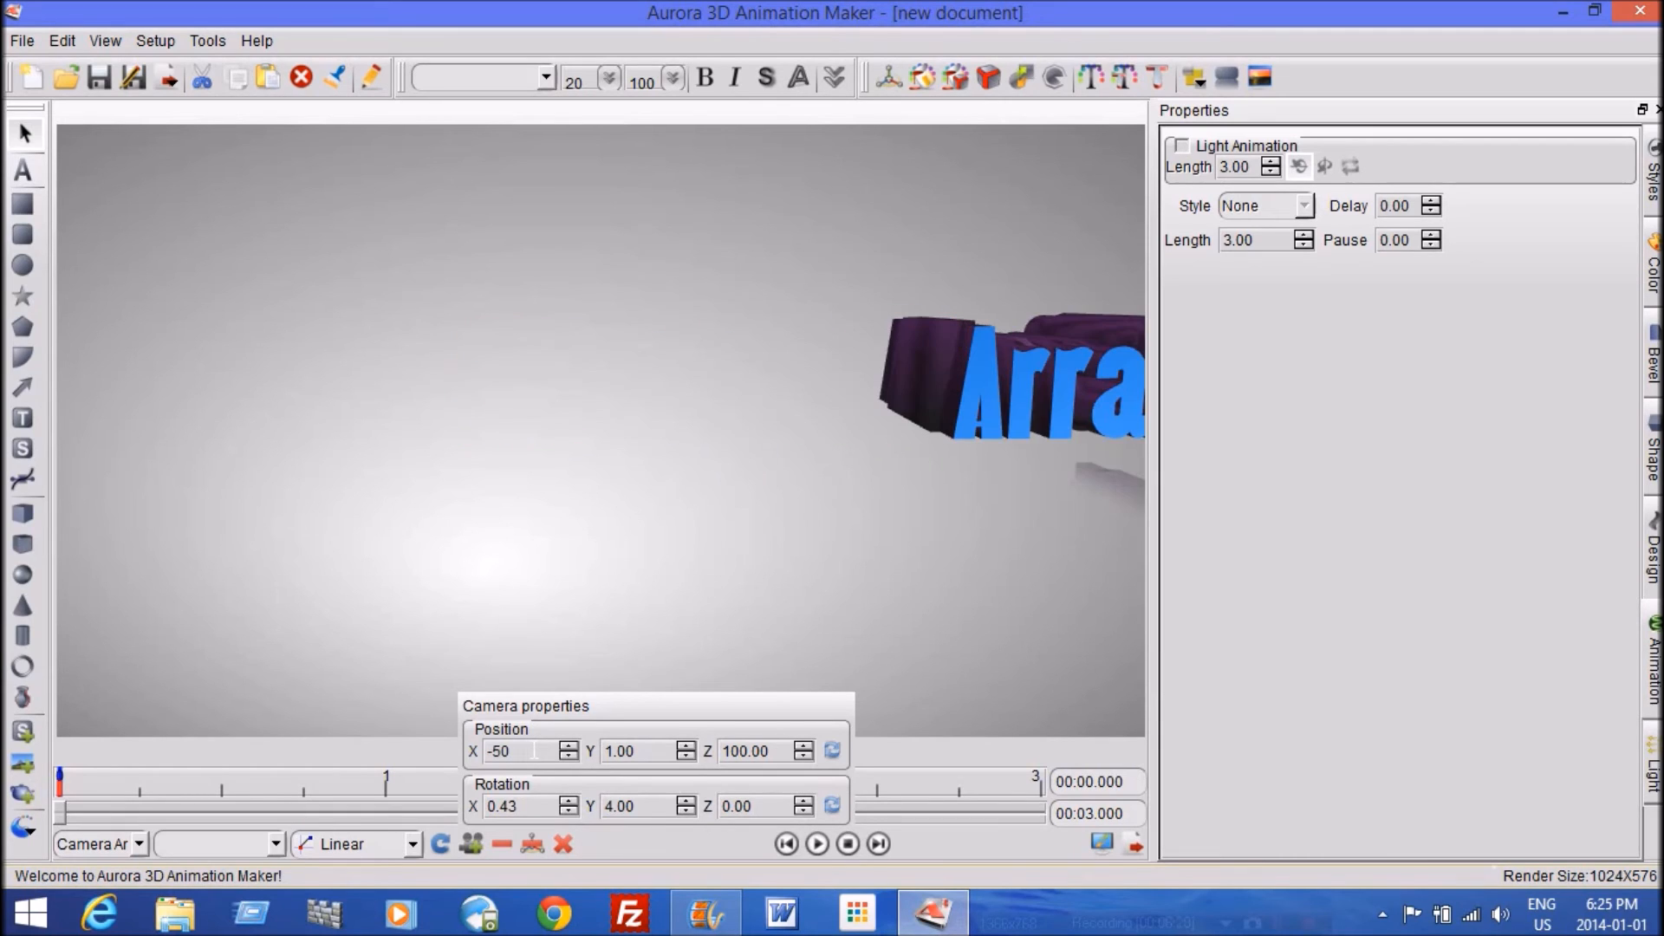
mouse_move(649, 804)
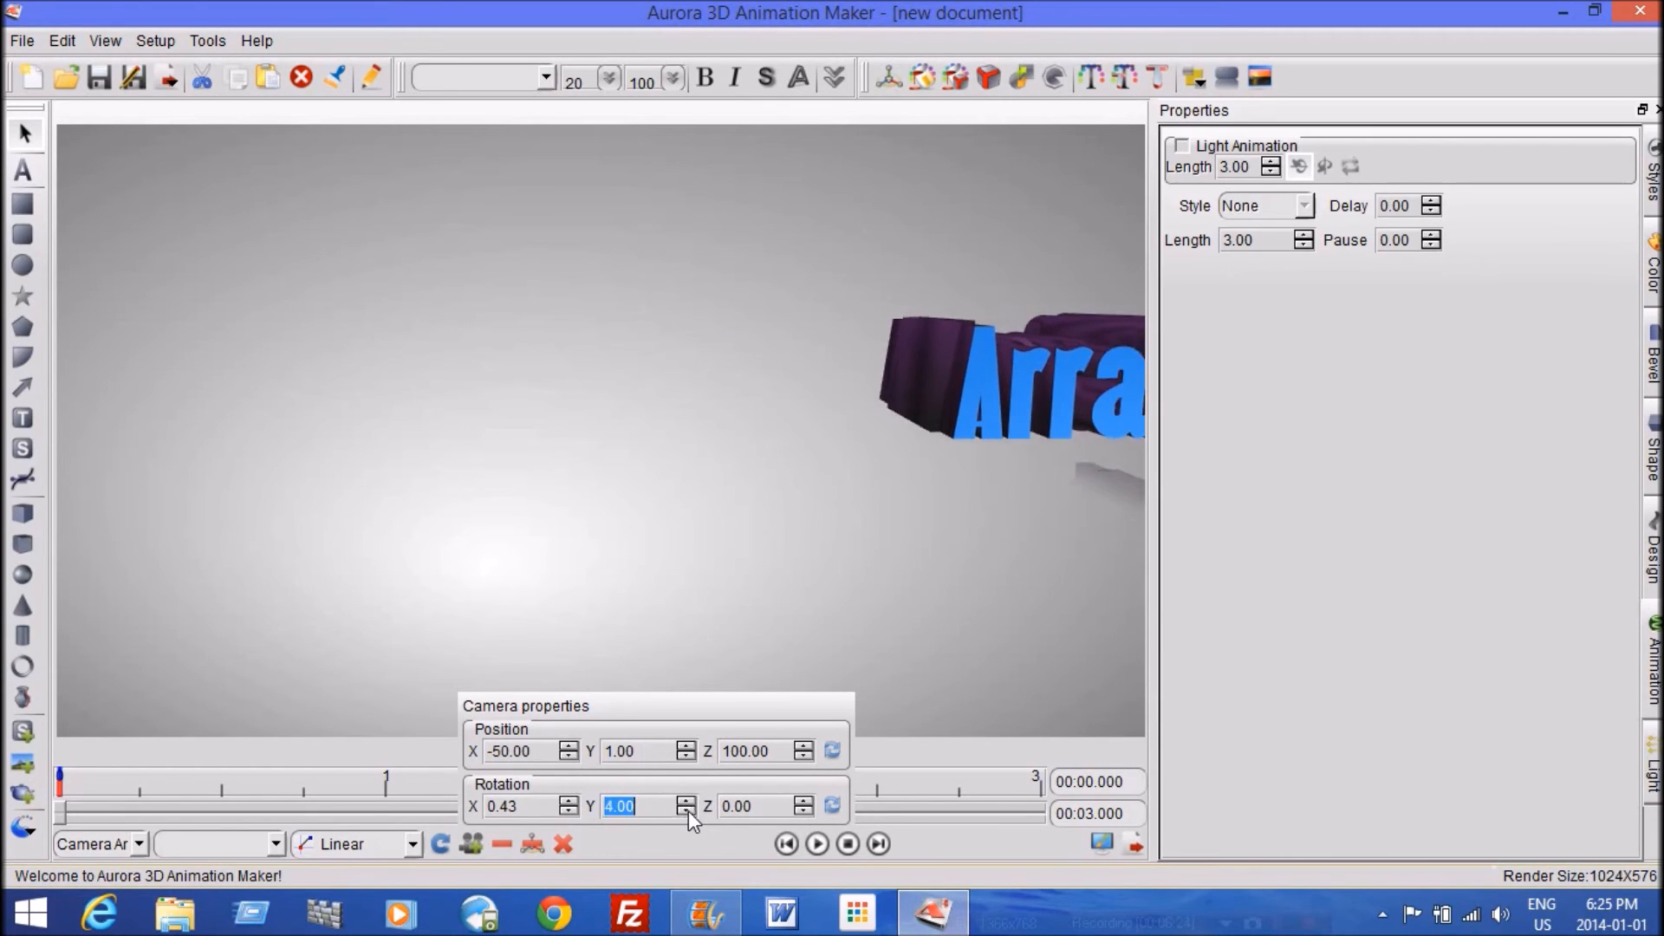
left_click(687, 800)
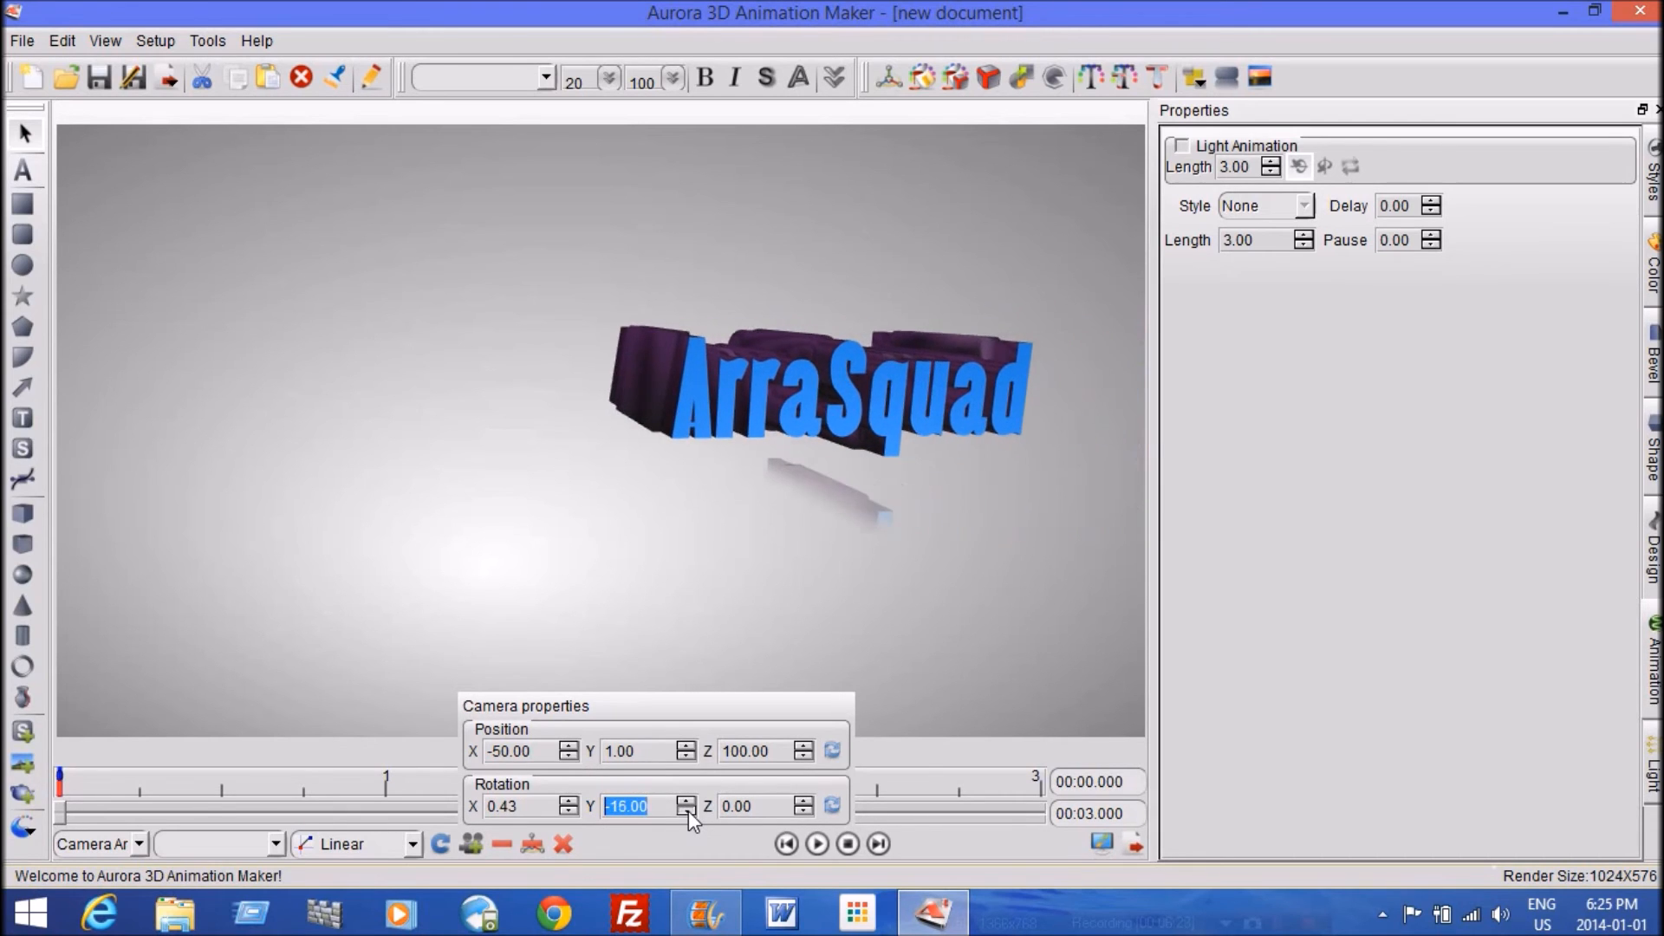
left_click(687, 813)
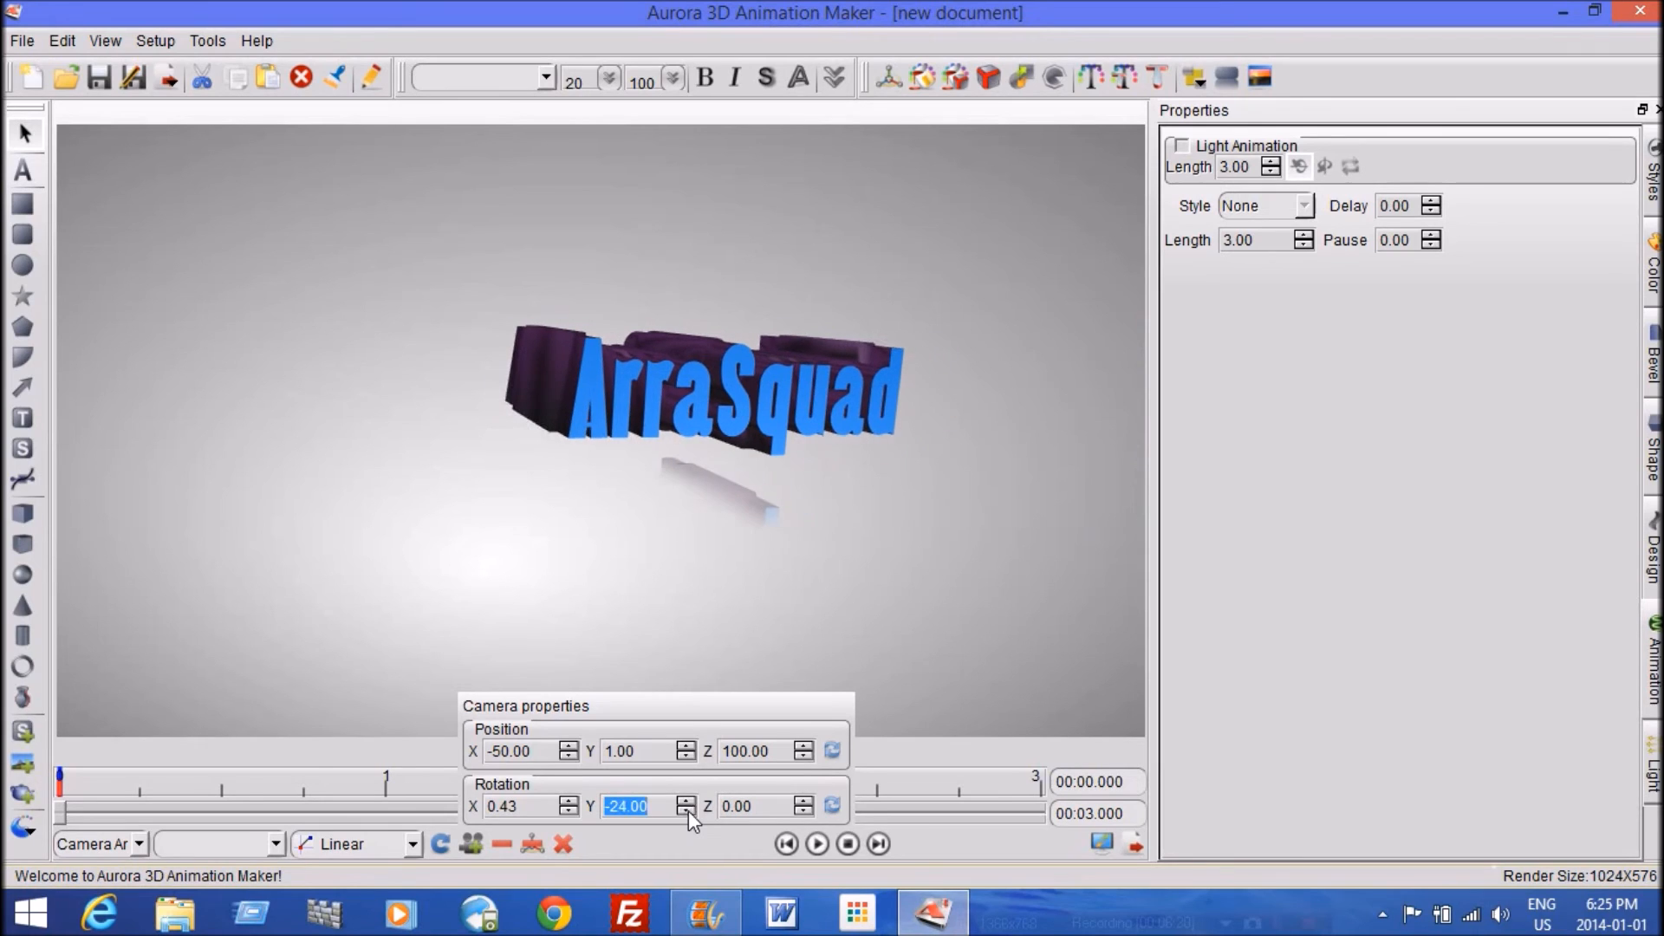
left_click(688, 812)
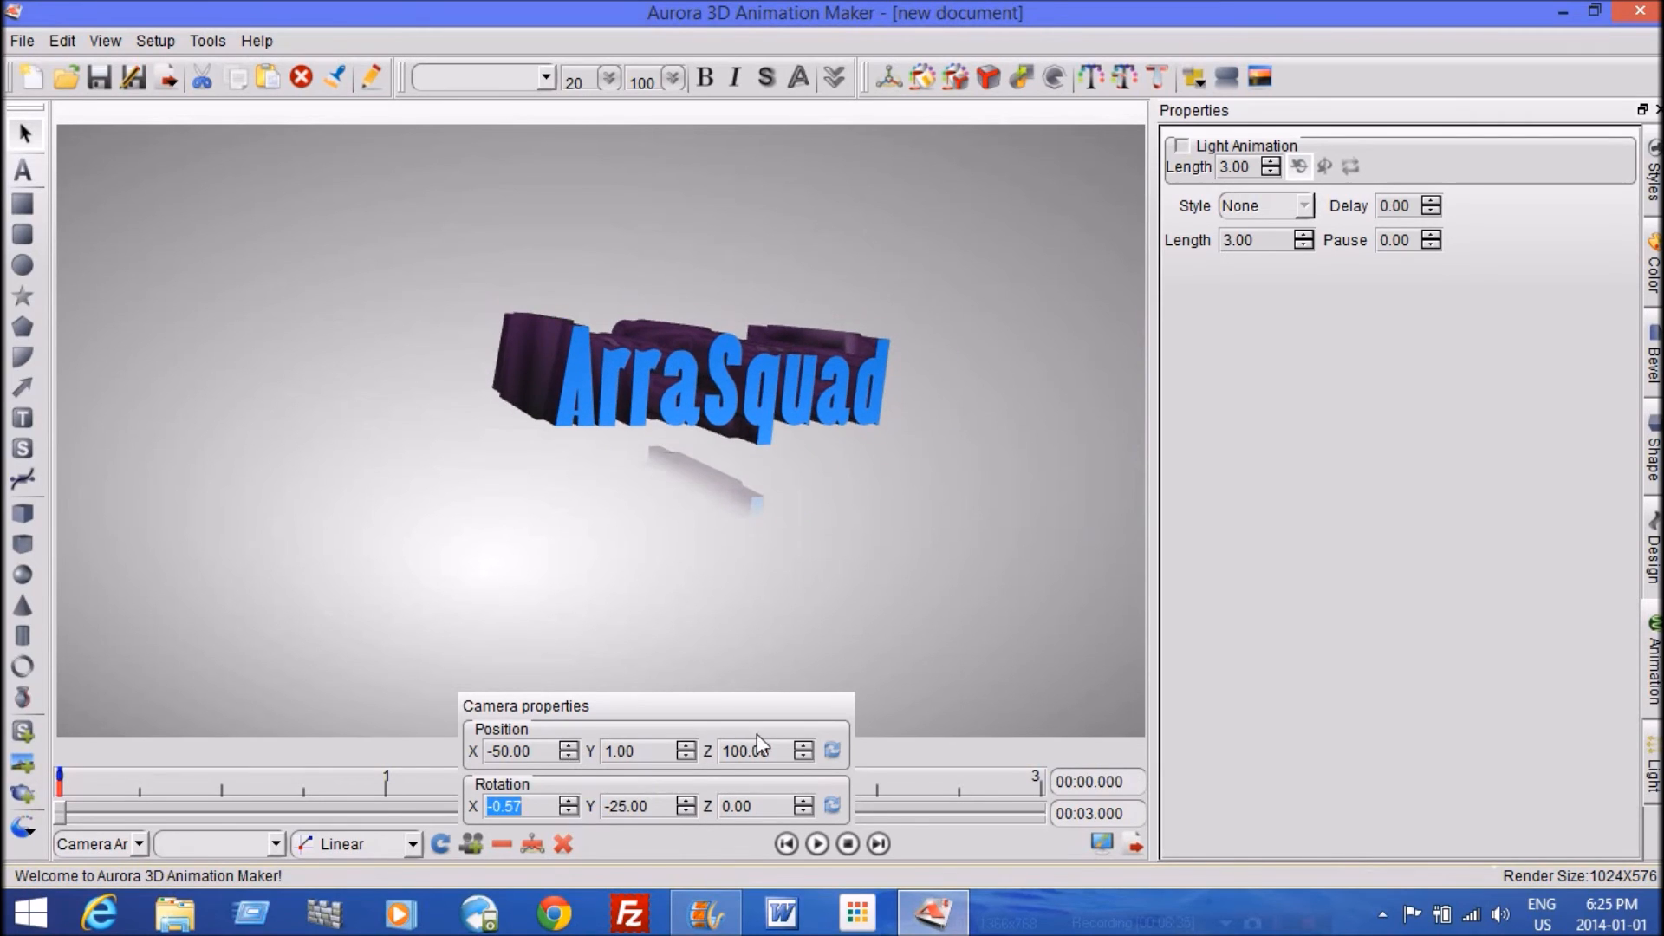
Set camera Position X -200, Z 200 and Rotation Y -31, then preview the animation
left_click(802, 756)
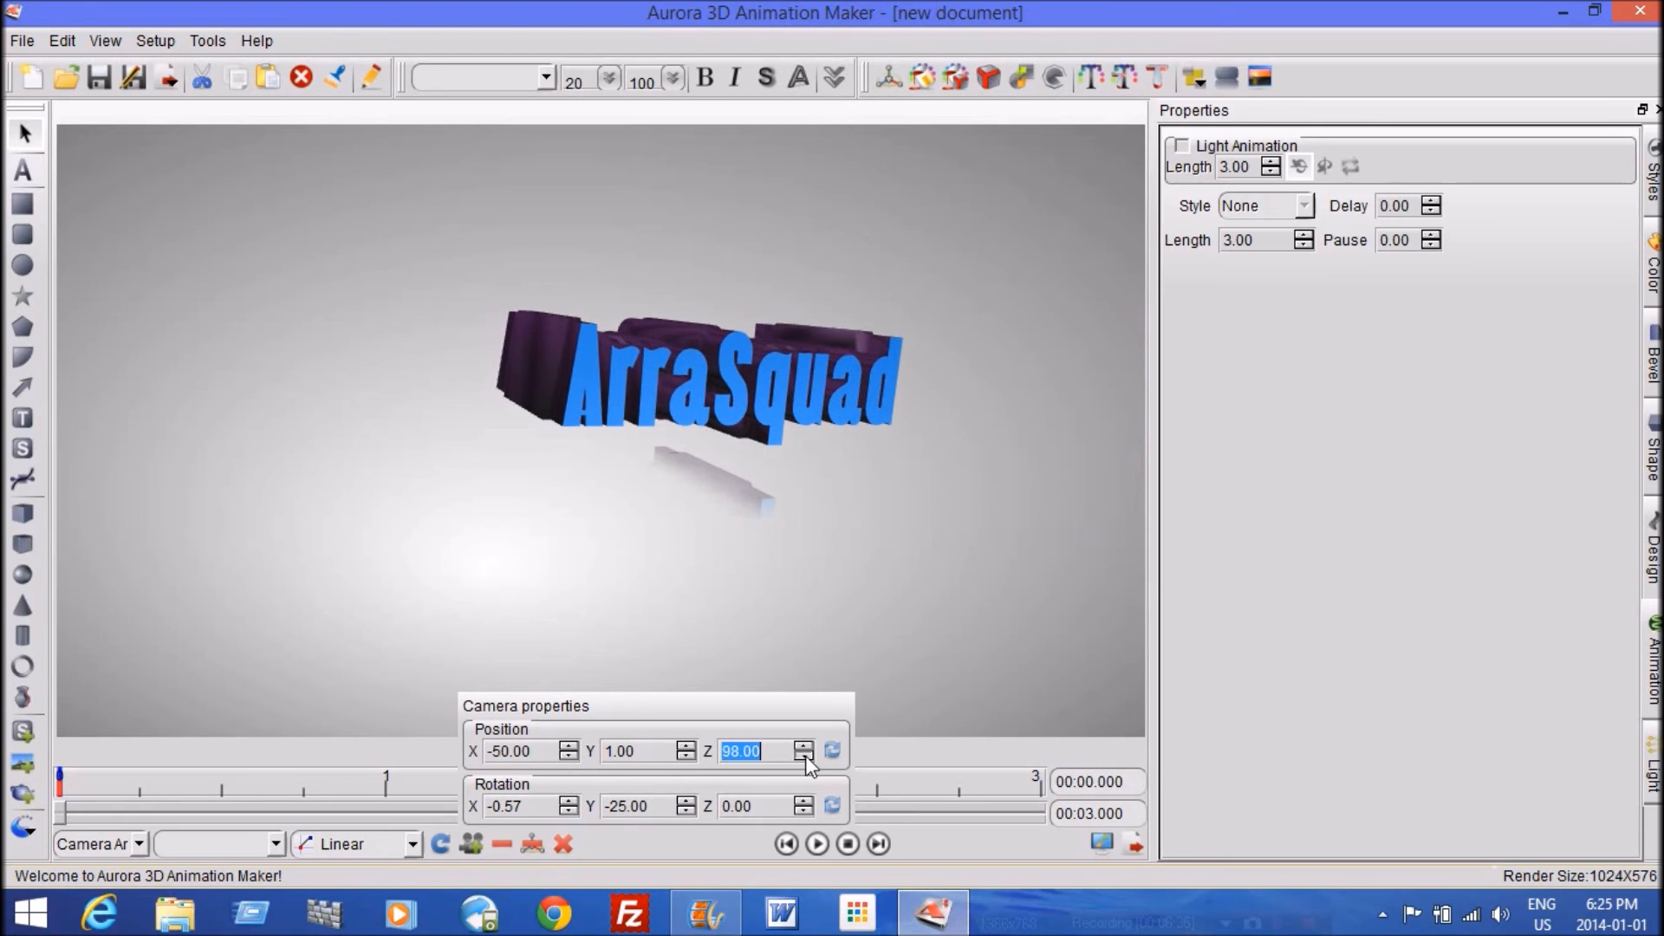
left_click(804, 757)
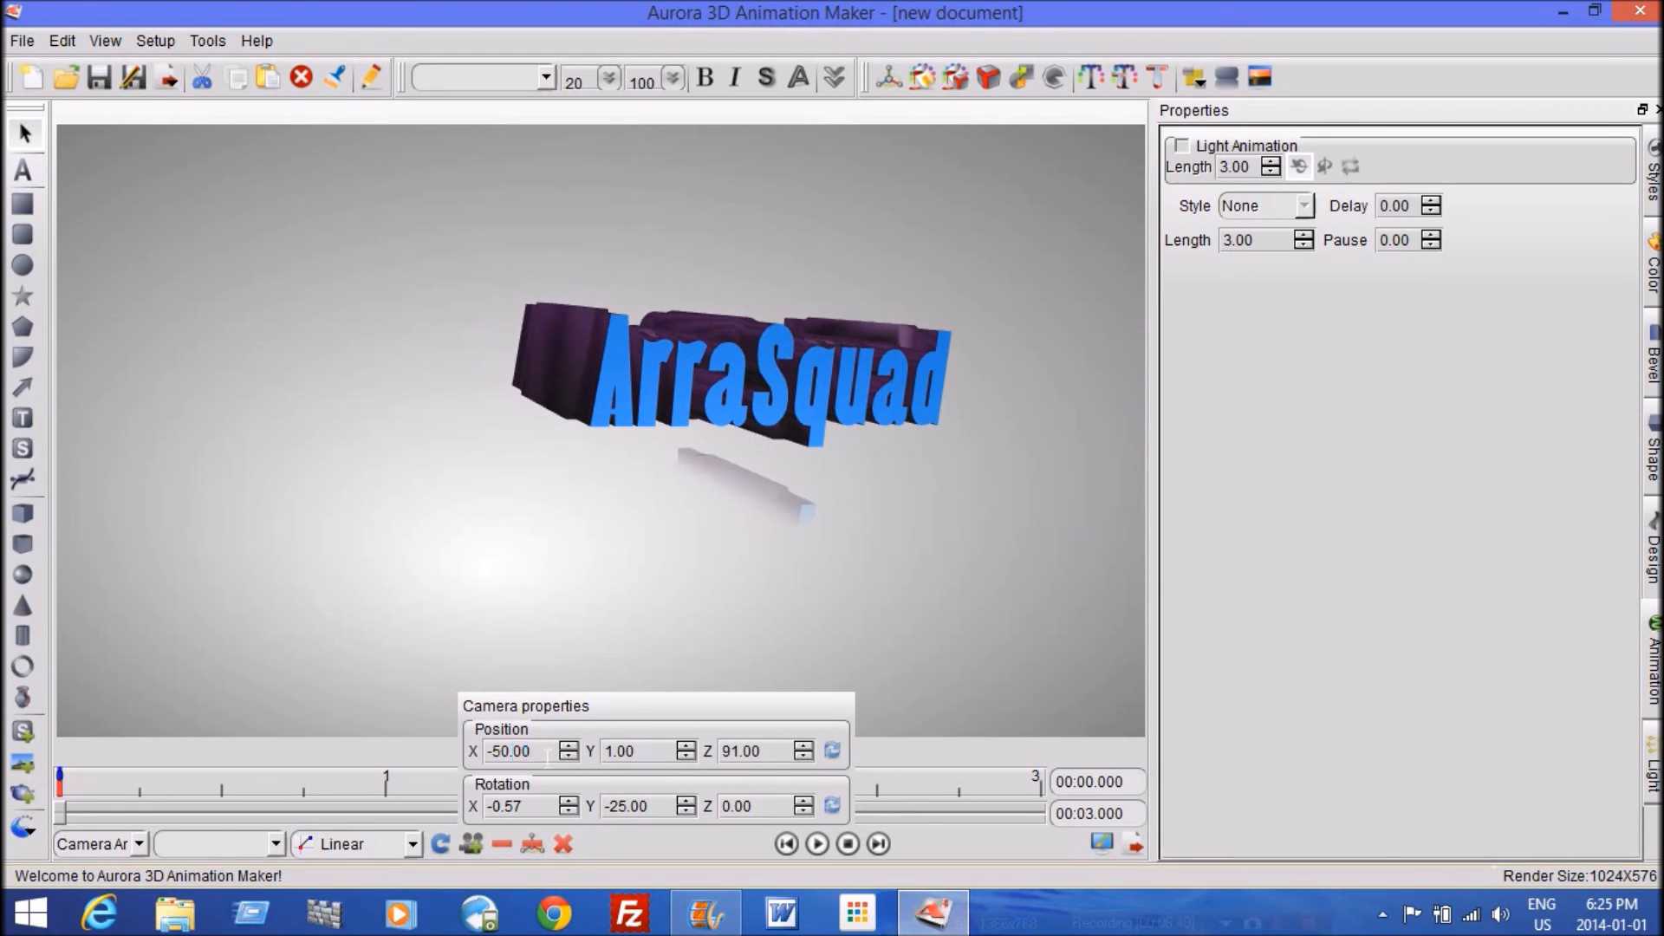
triple_click(743, 751)
type("200")
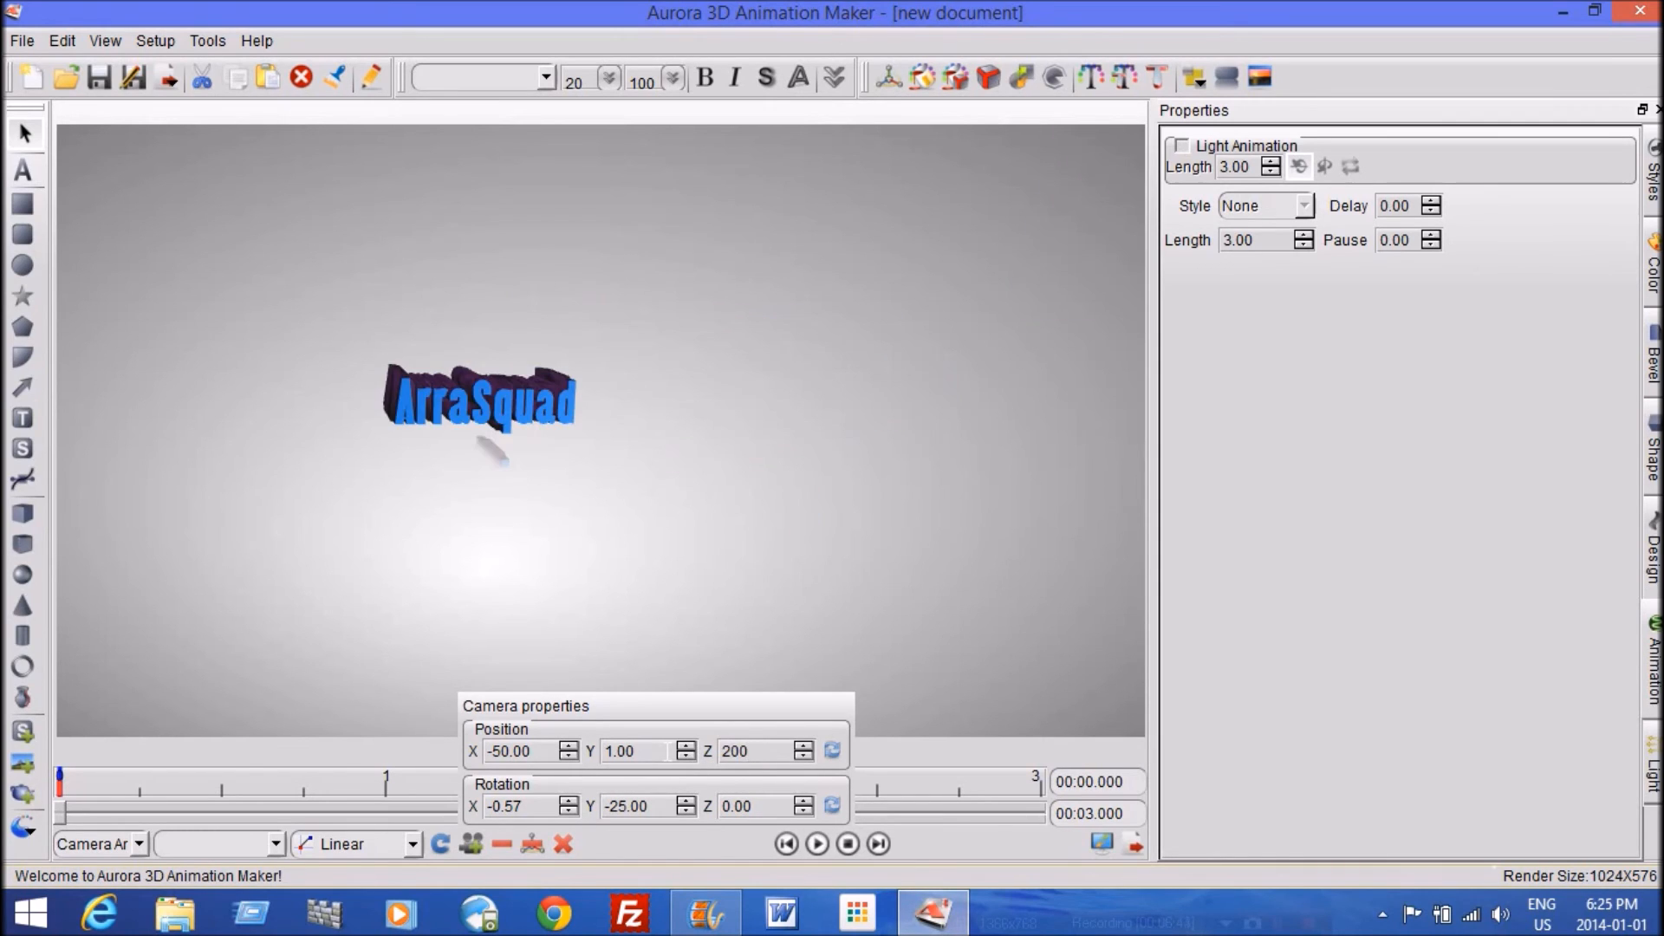
triple_click(514, 751)
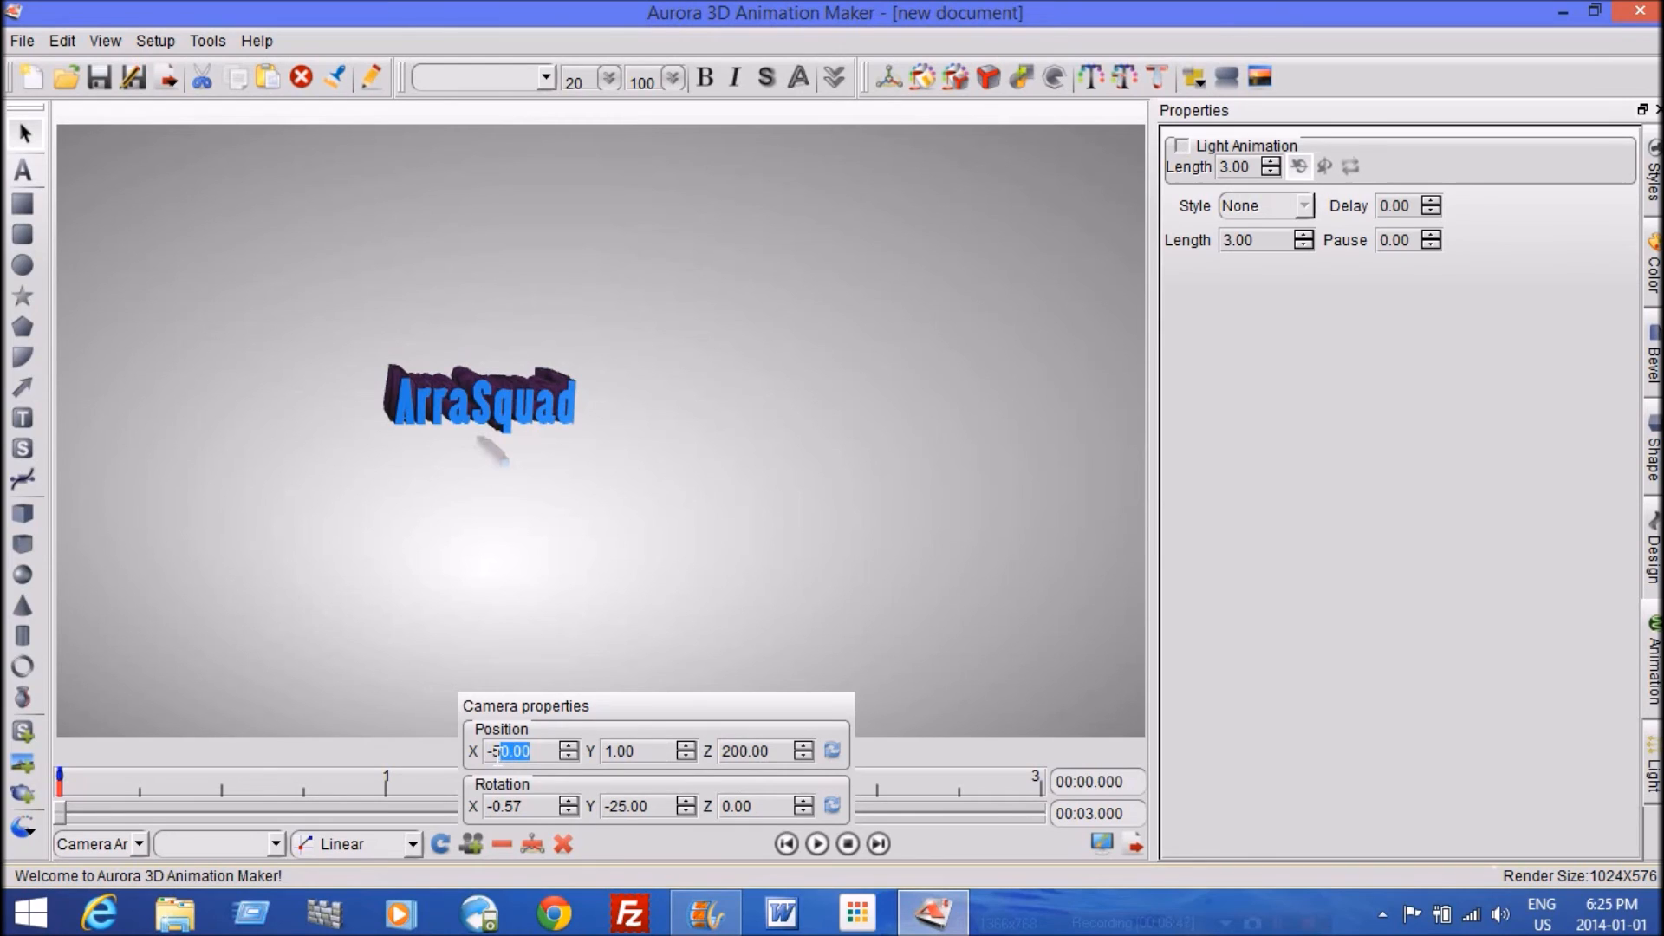
type("-20")
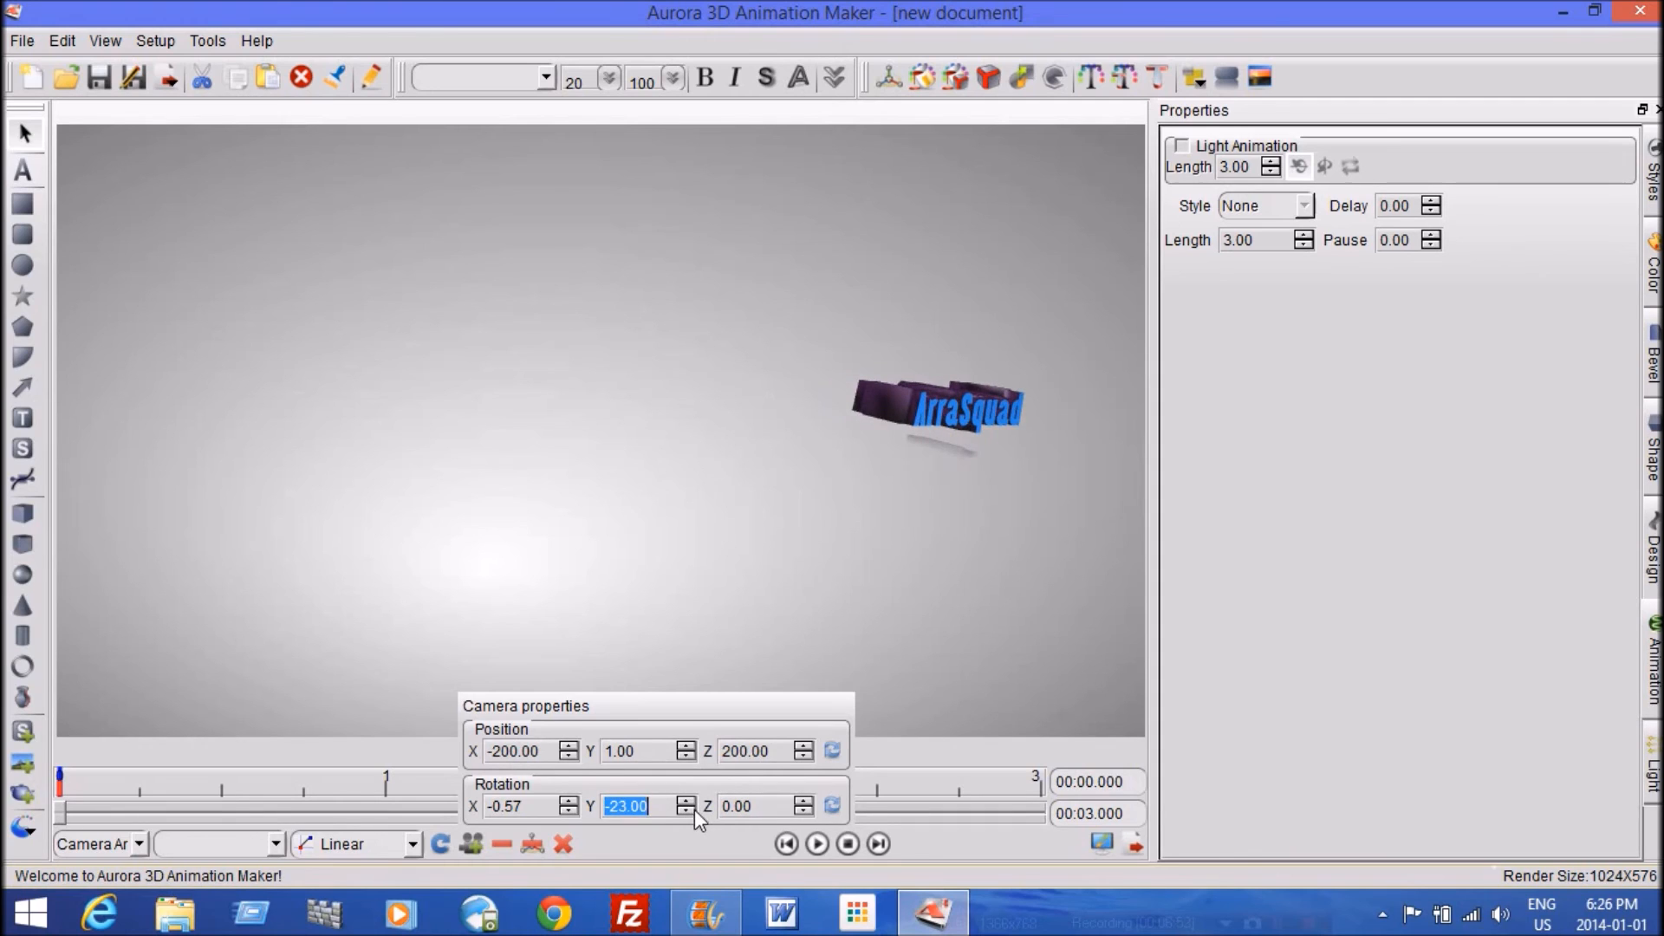
left_click(685, 813)
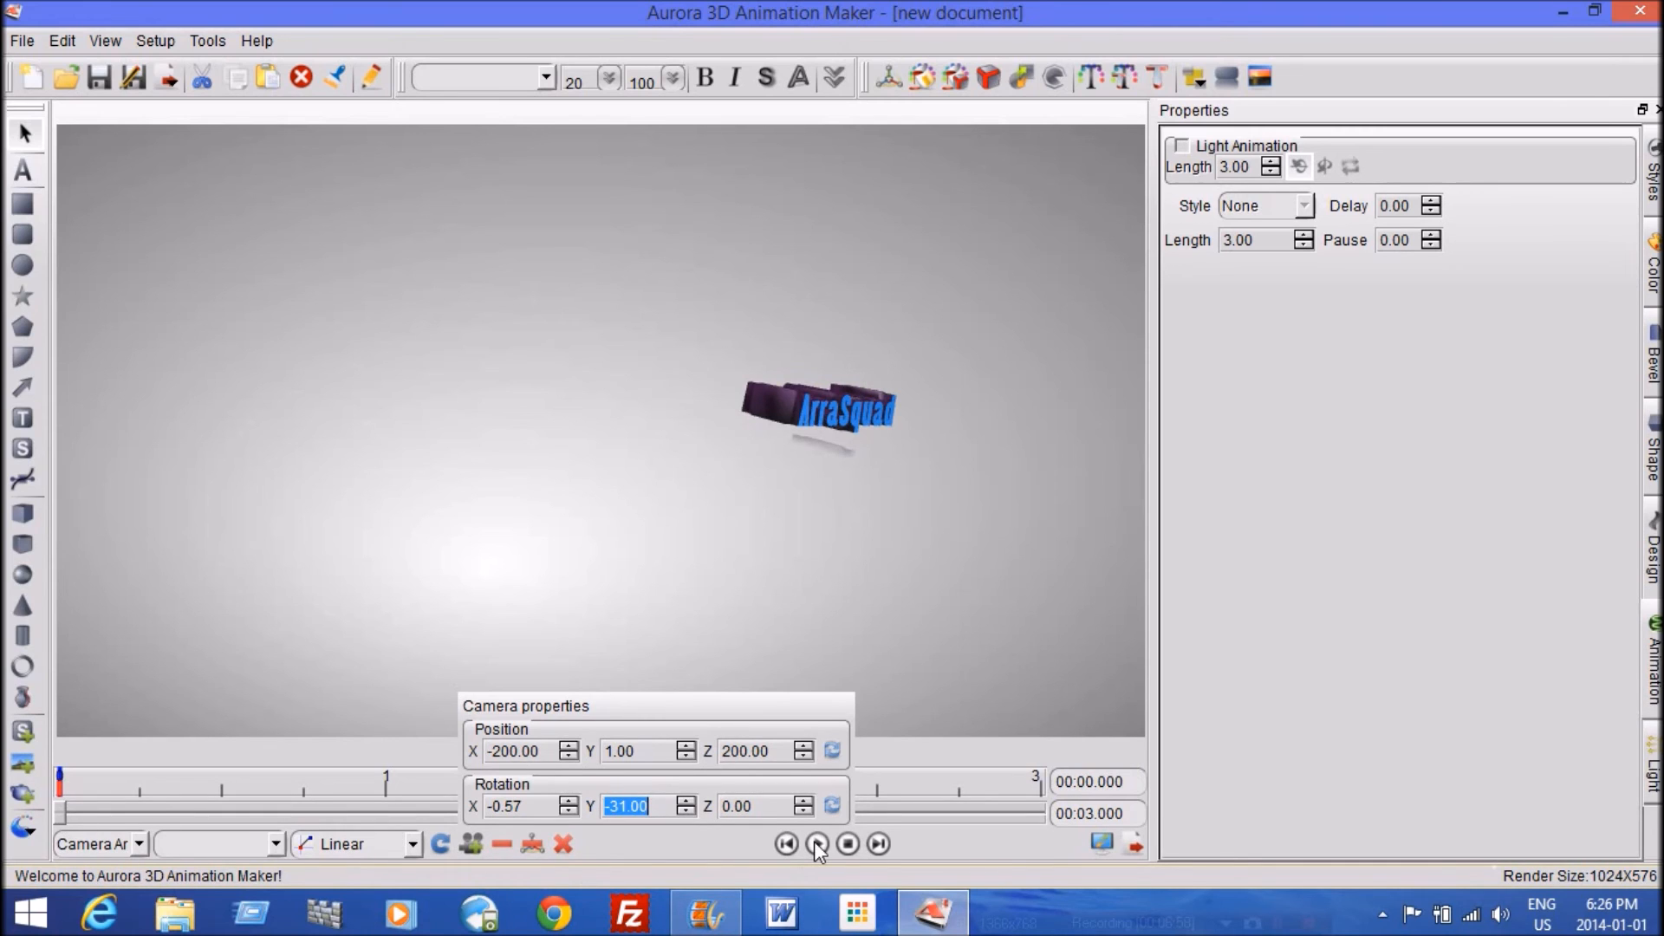
left_click(817, 843)
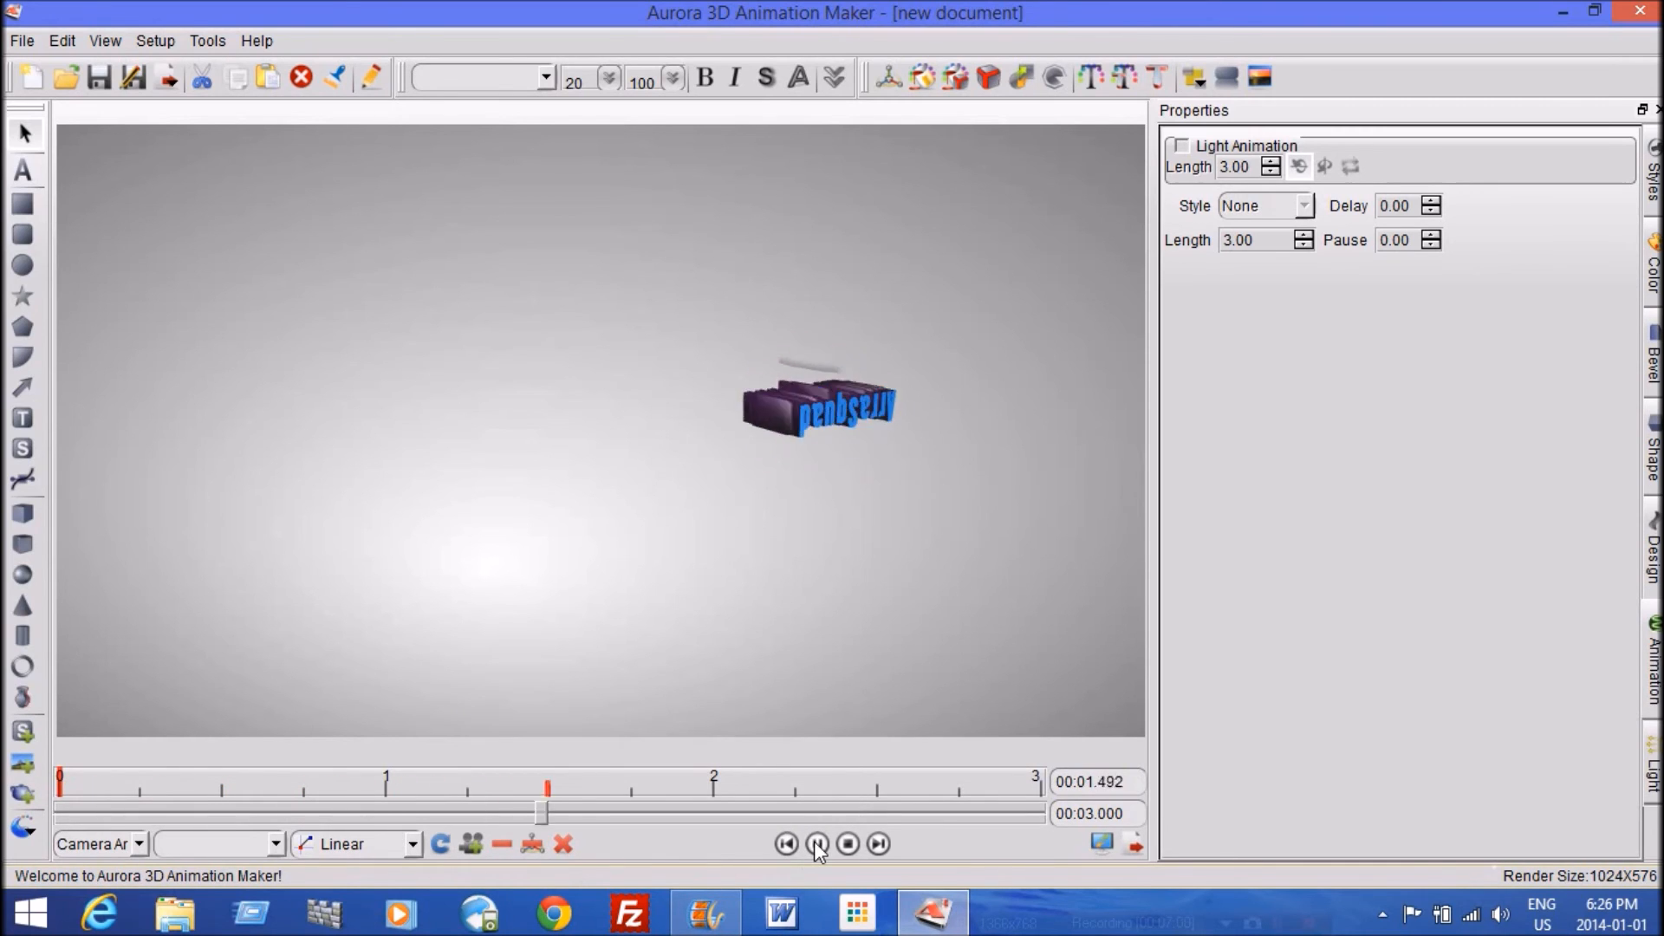
left_click(818, 844)
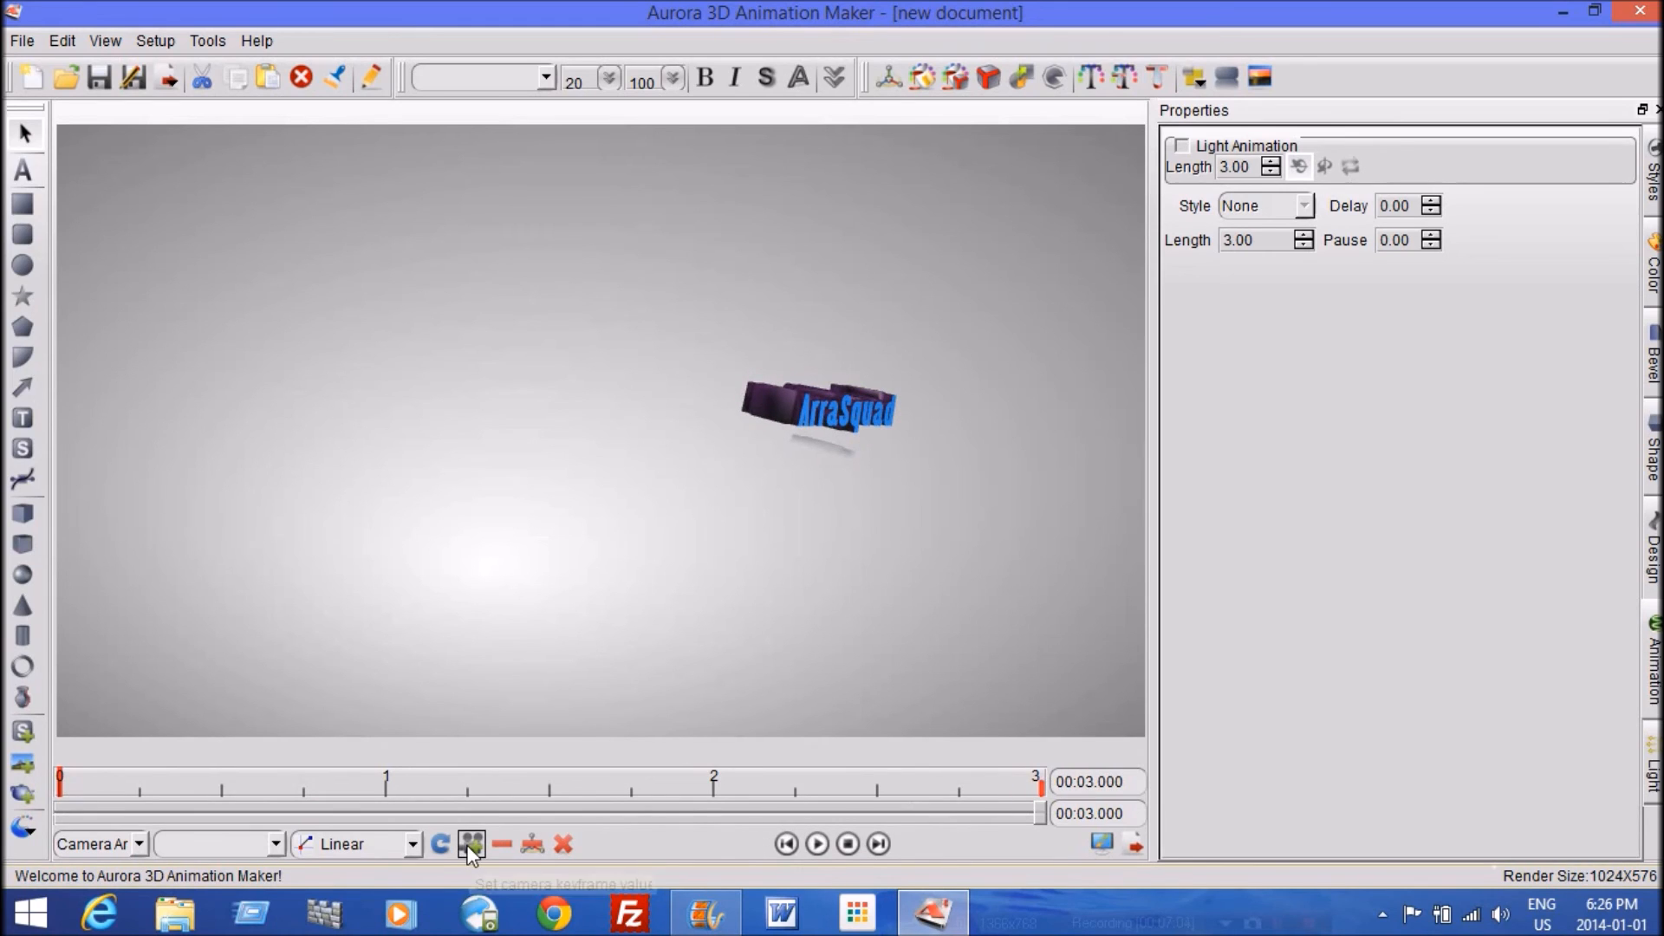
Add a 3-second camera keyframe with Position X -10, Z 100 and Rotation Y -8
left_click(471, 844)
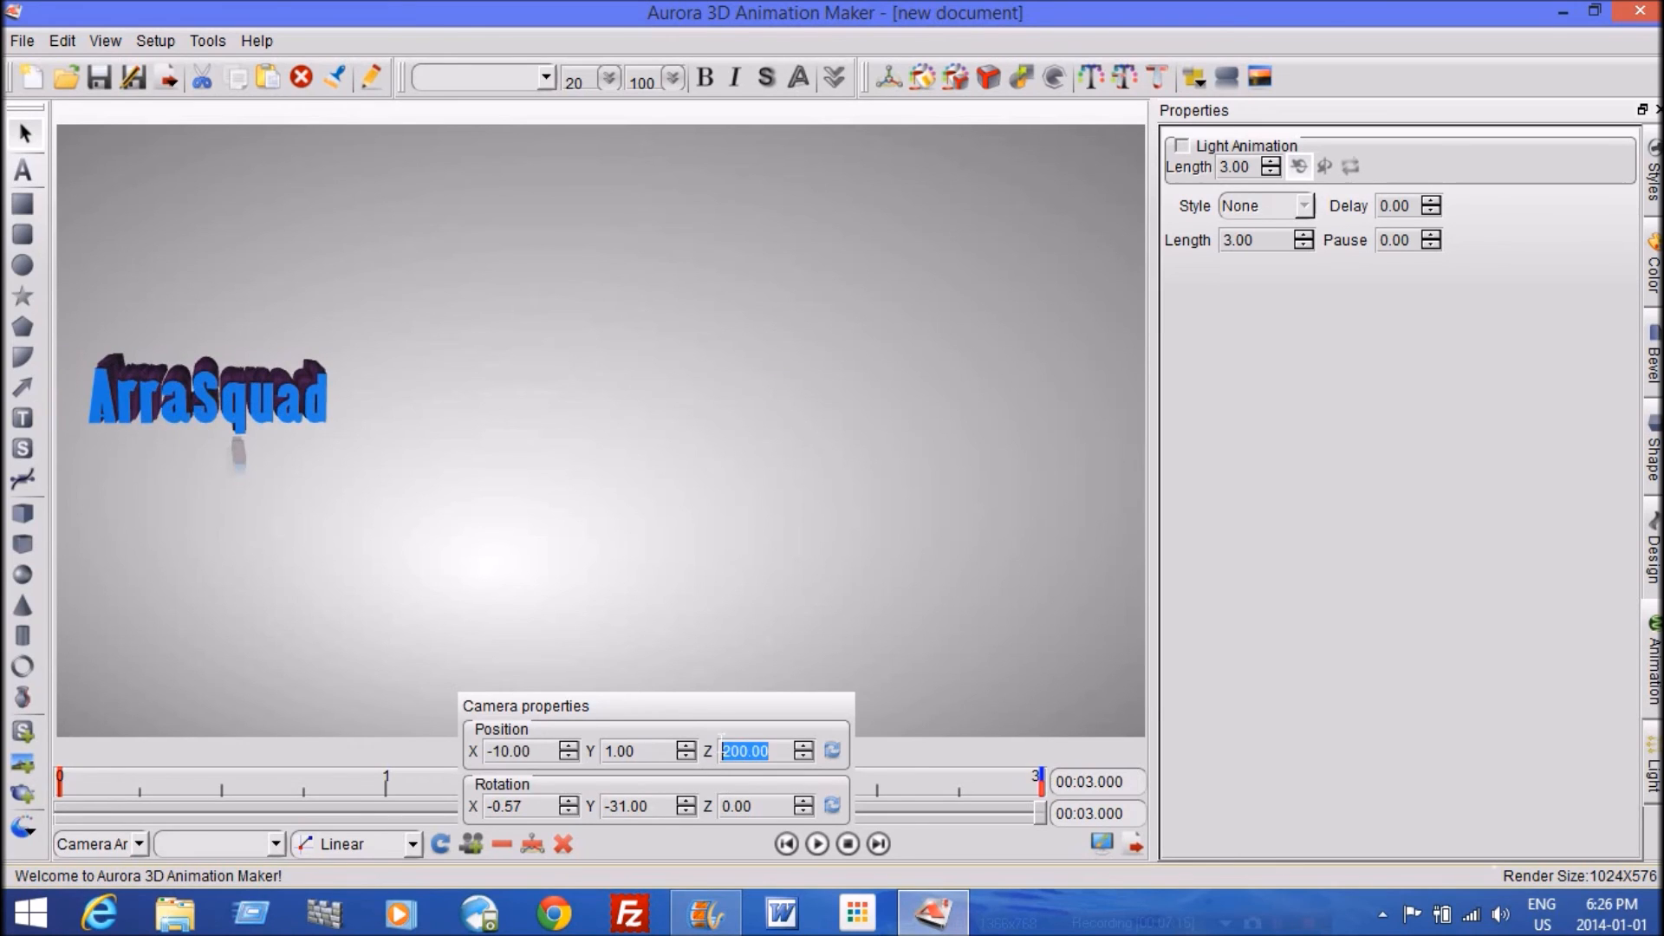
type("10")
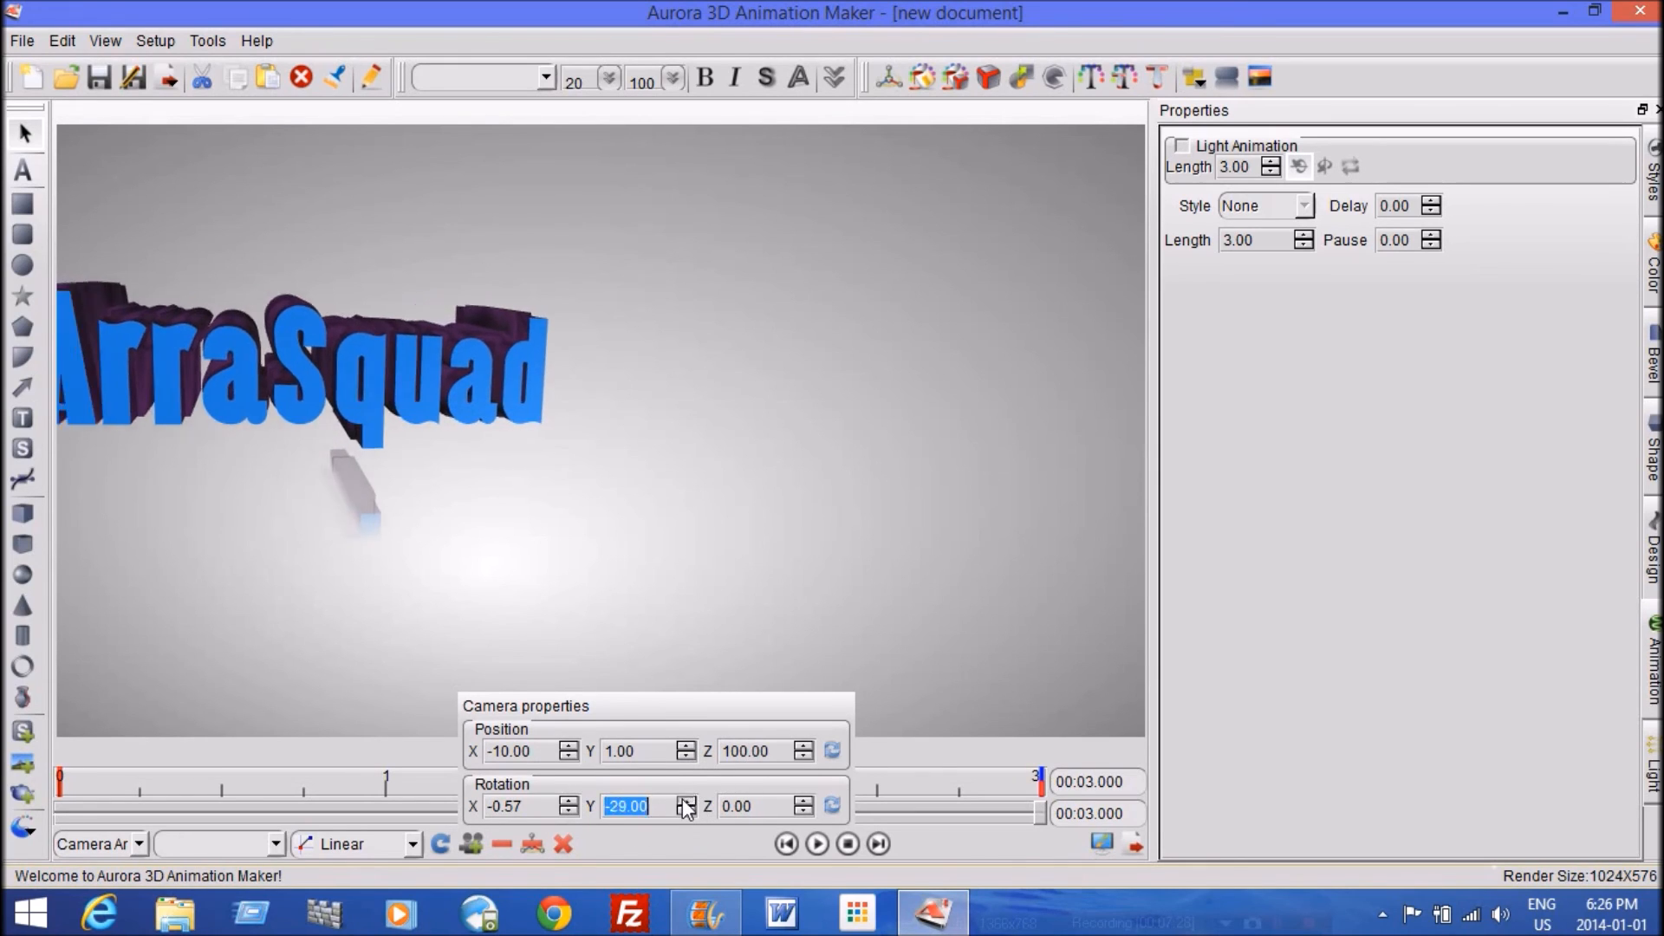
left_click(684, 800)
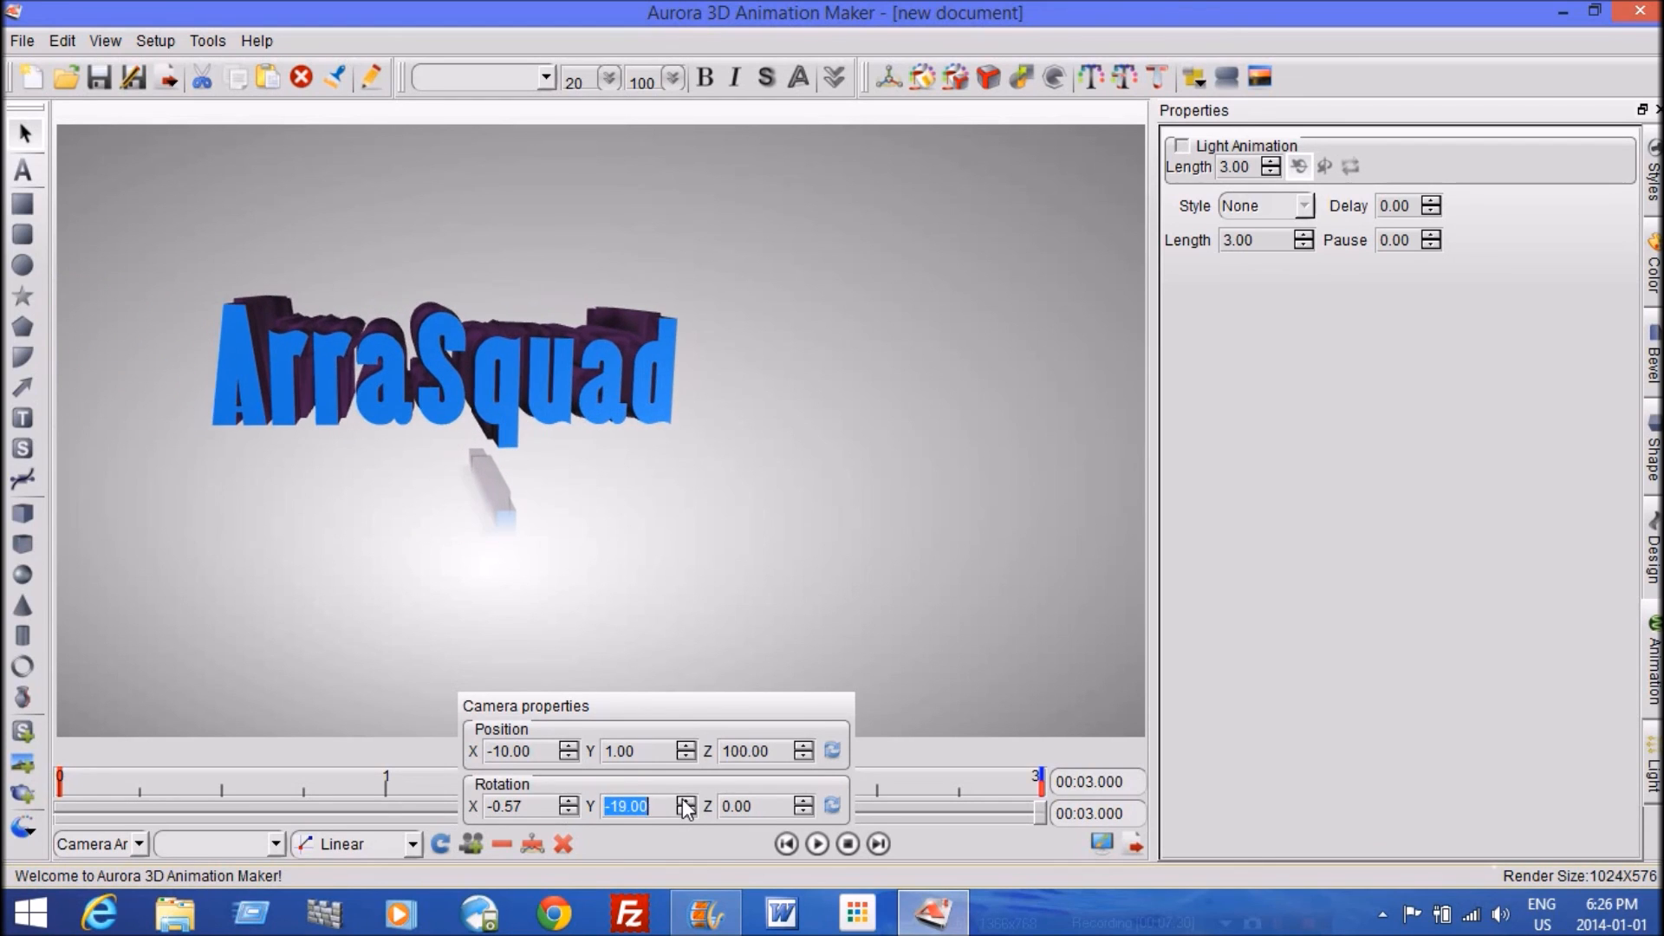
left_click(686, 799)
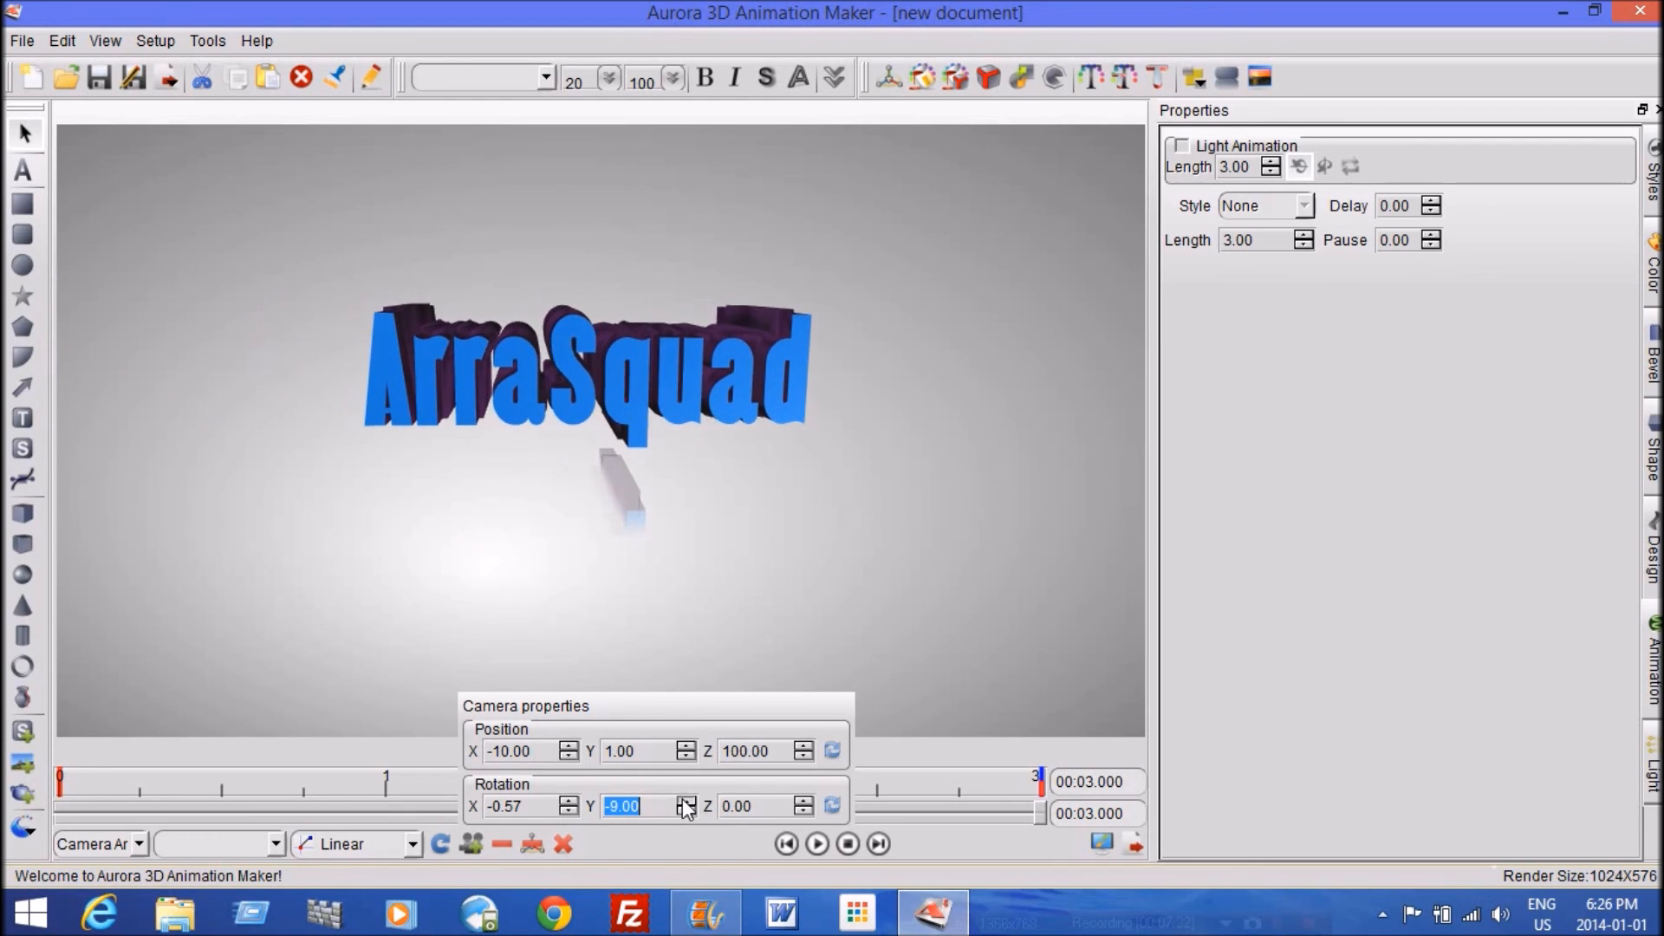
left_click(686, 800)
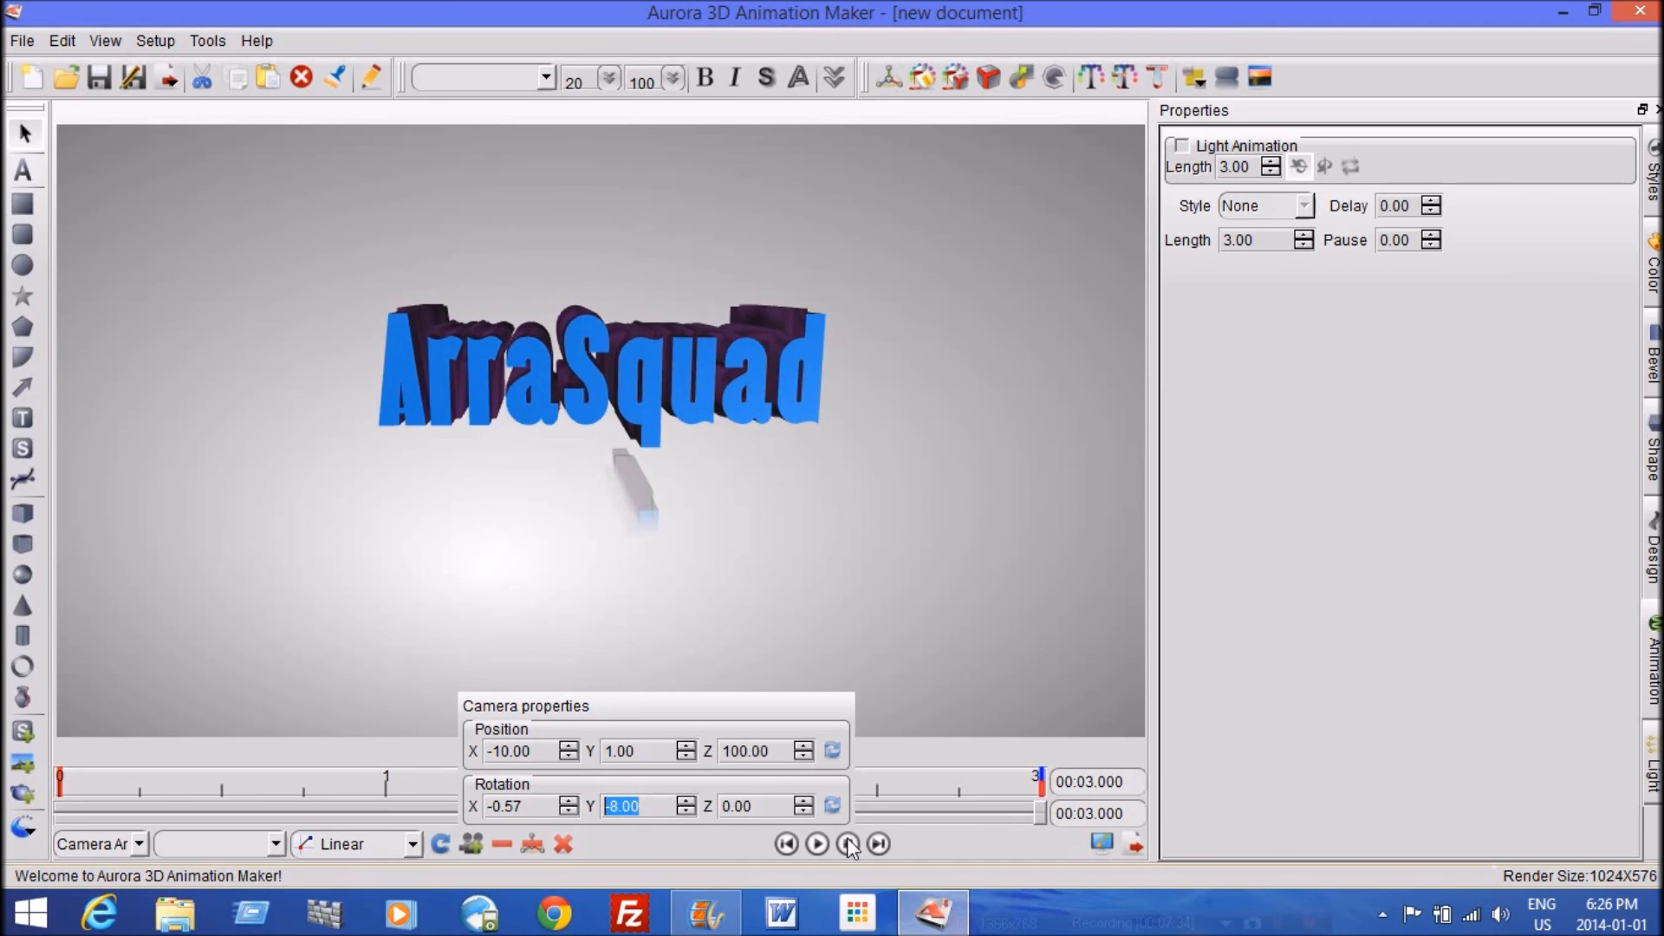
Close Camera properties and play the 3-second zoom-in preview through
left_click(817, 842)
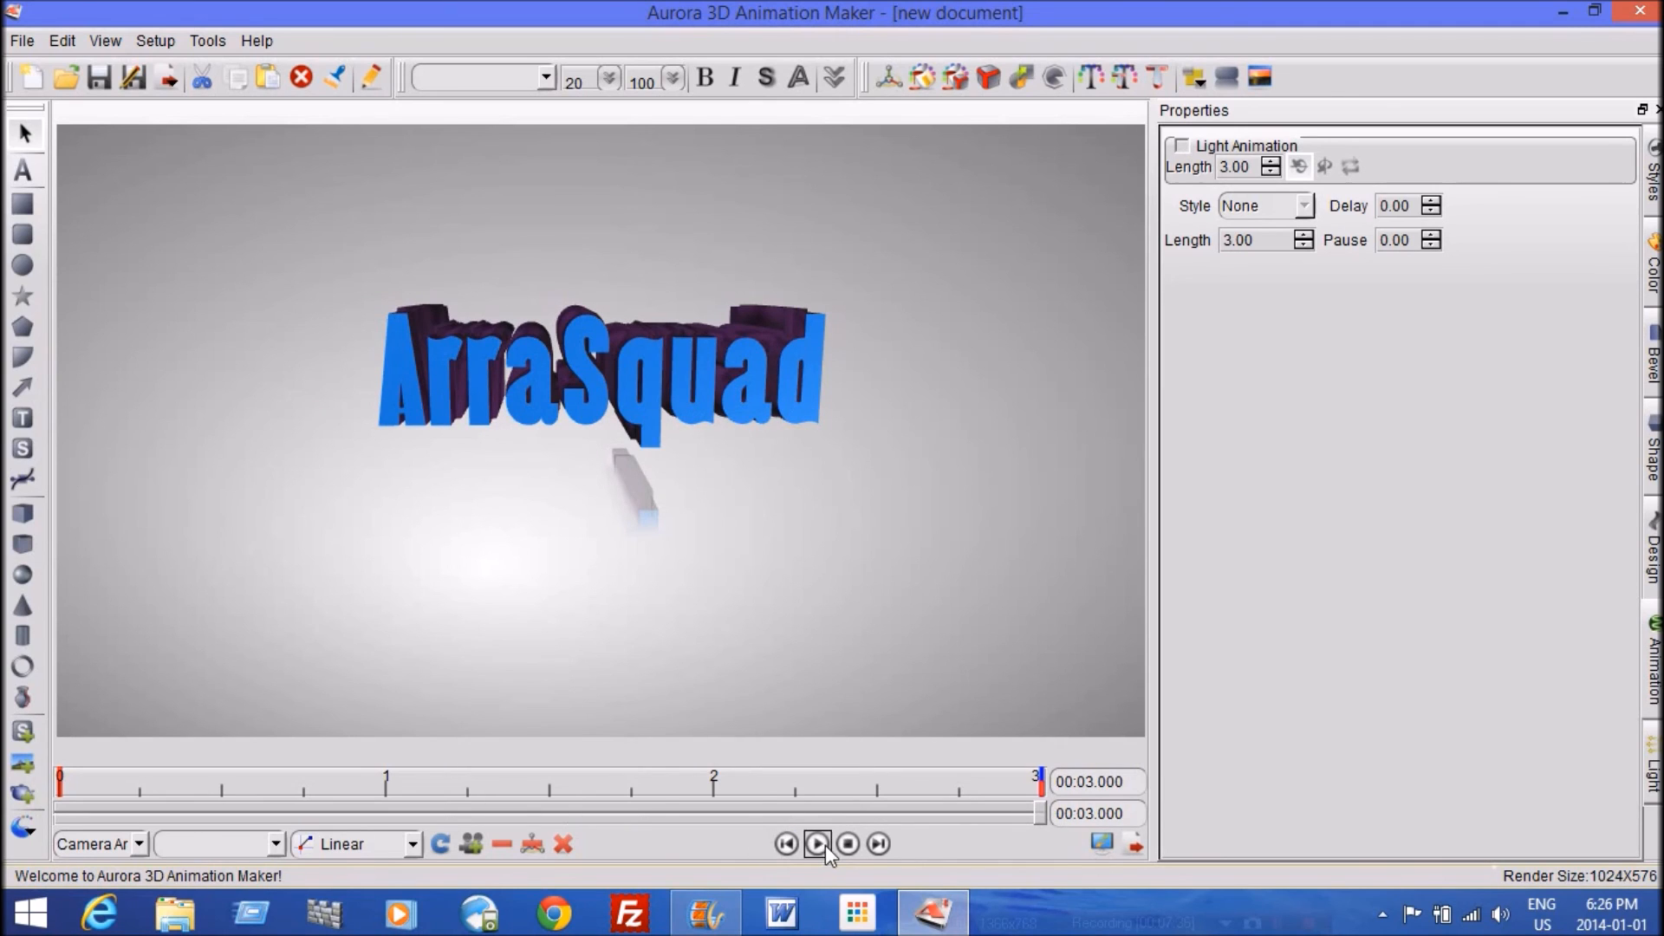
left_click(817, 843)
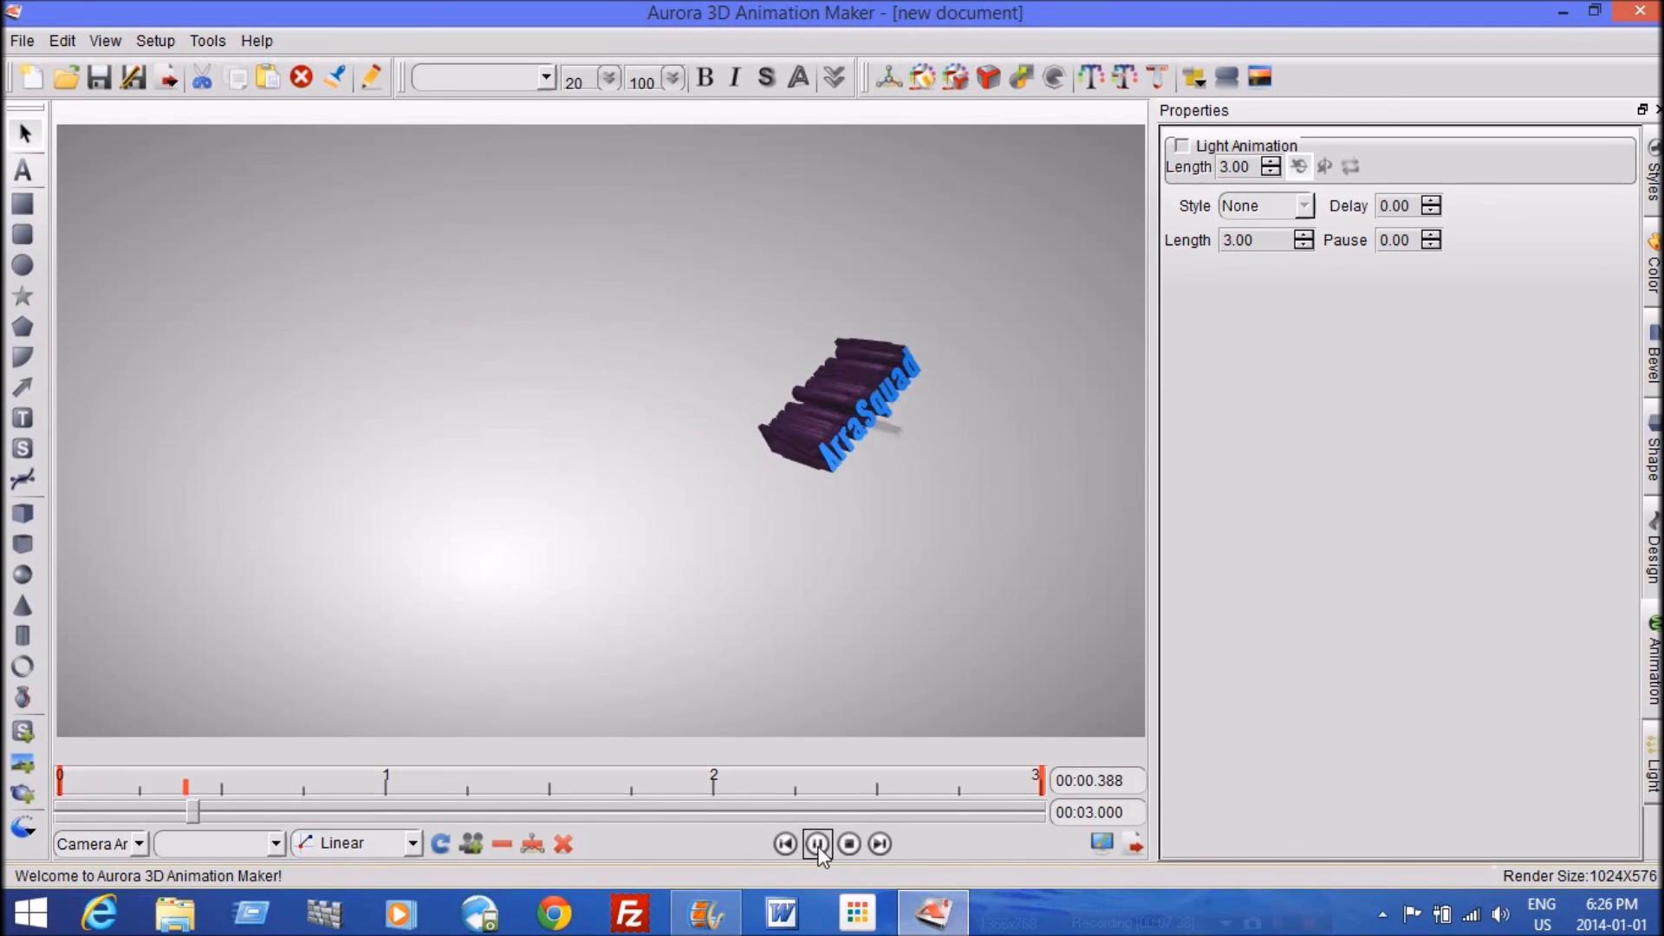
left_click(818, 843)
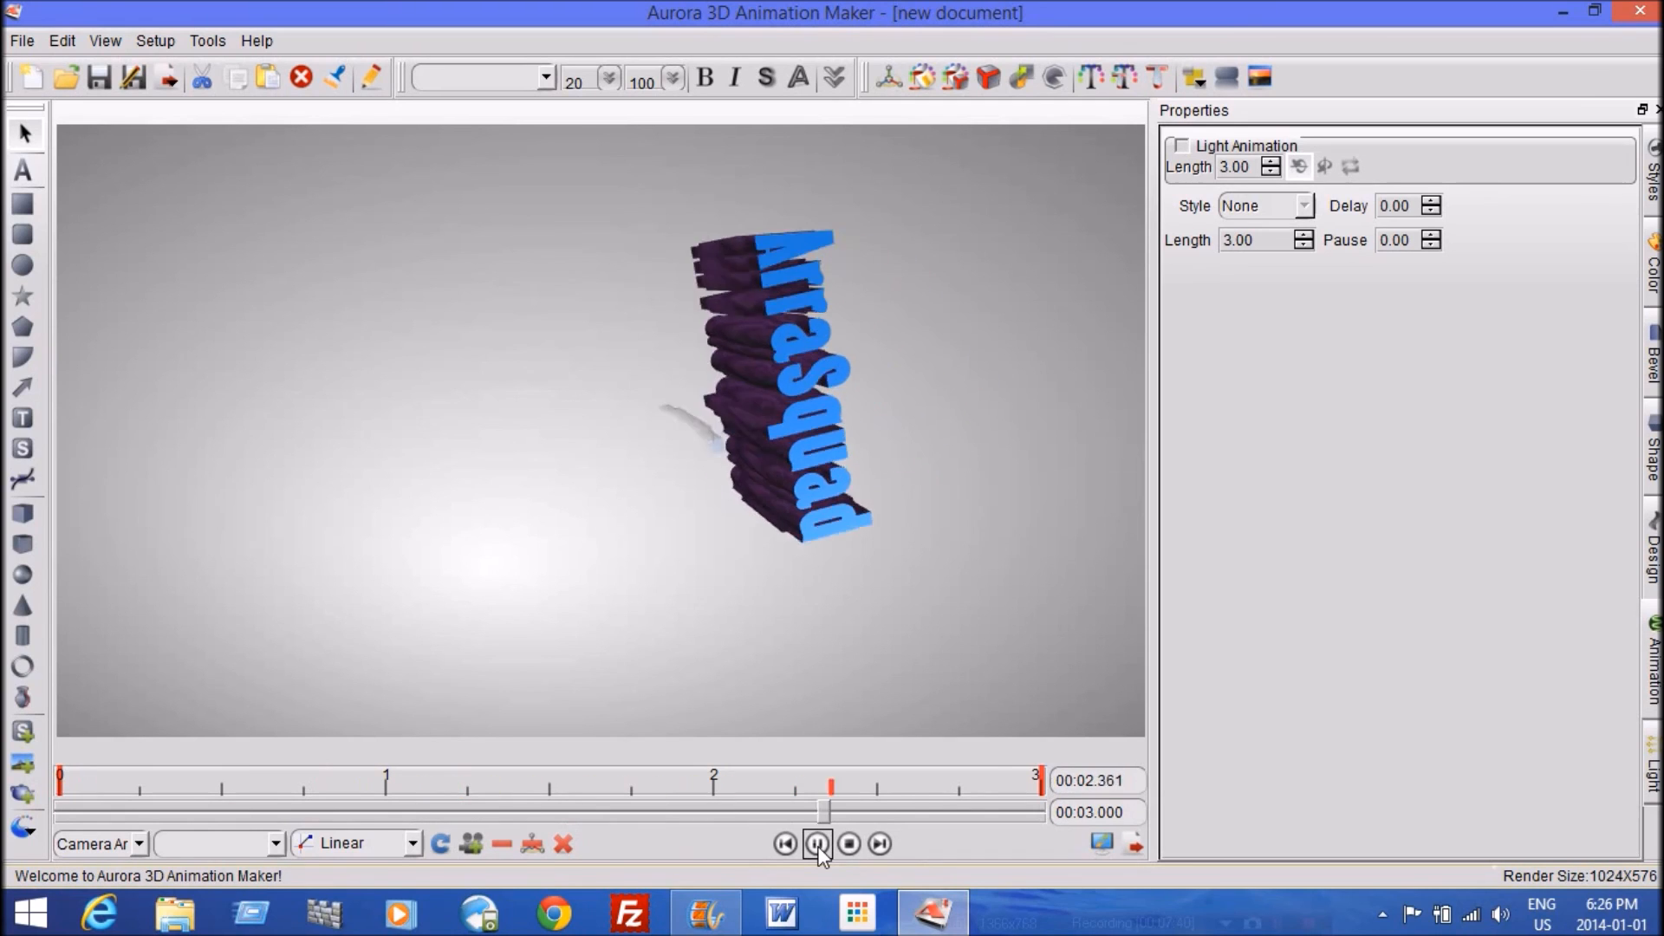
left_click(817, 842)
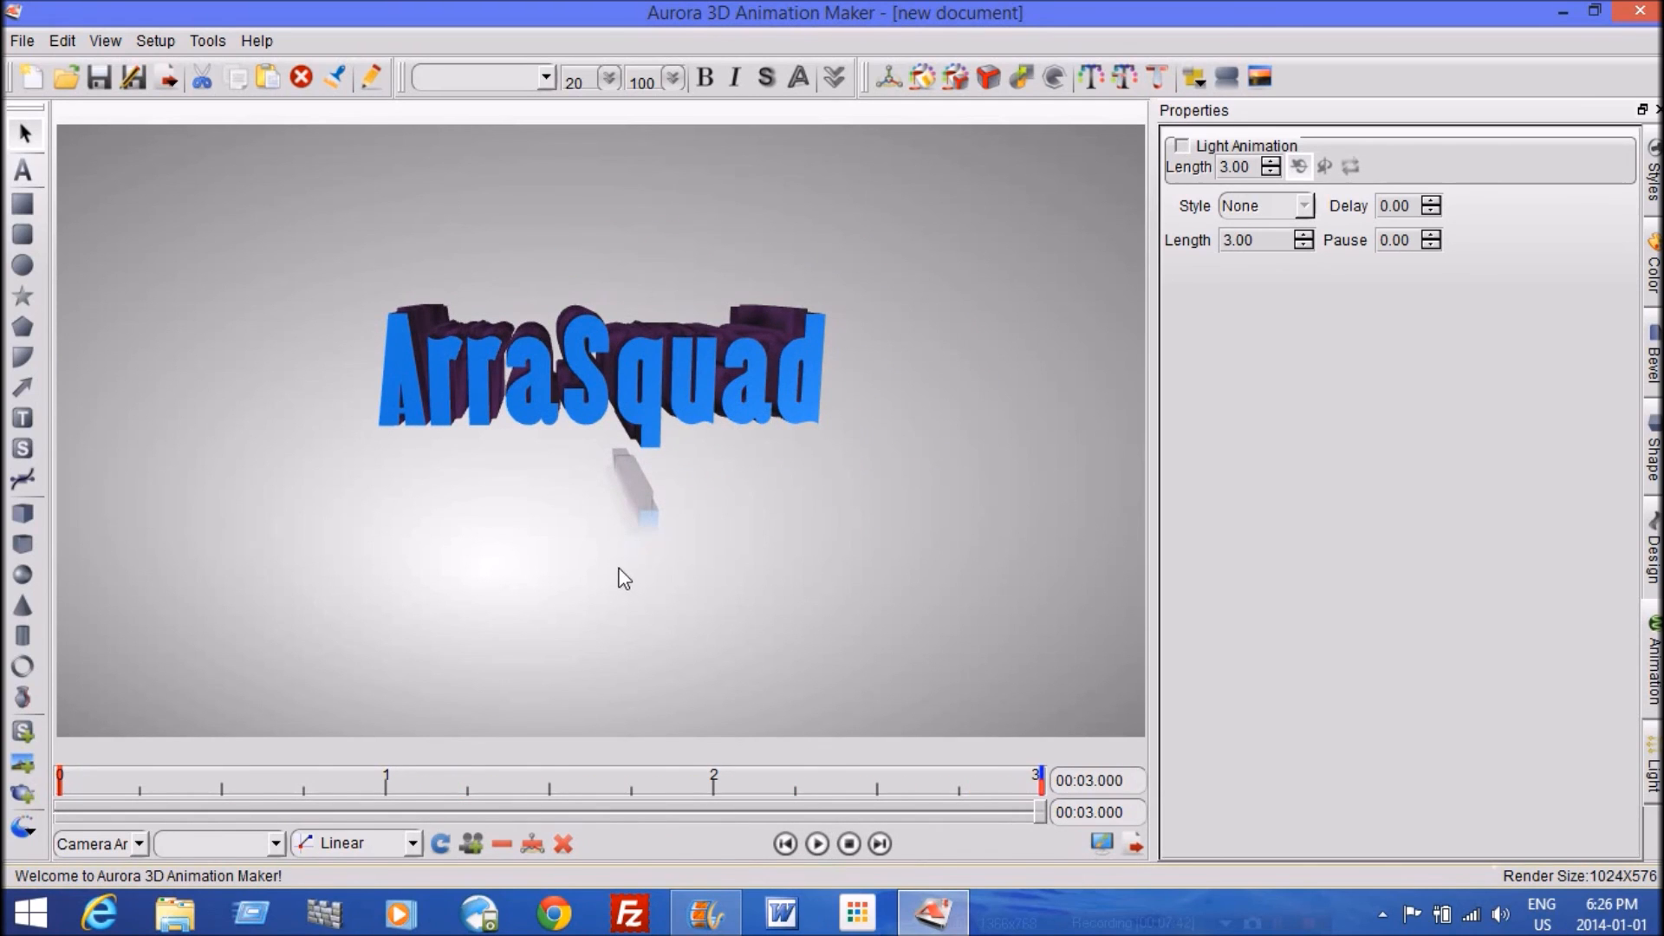
mouse_move(597, 559)
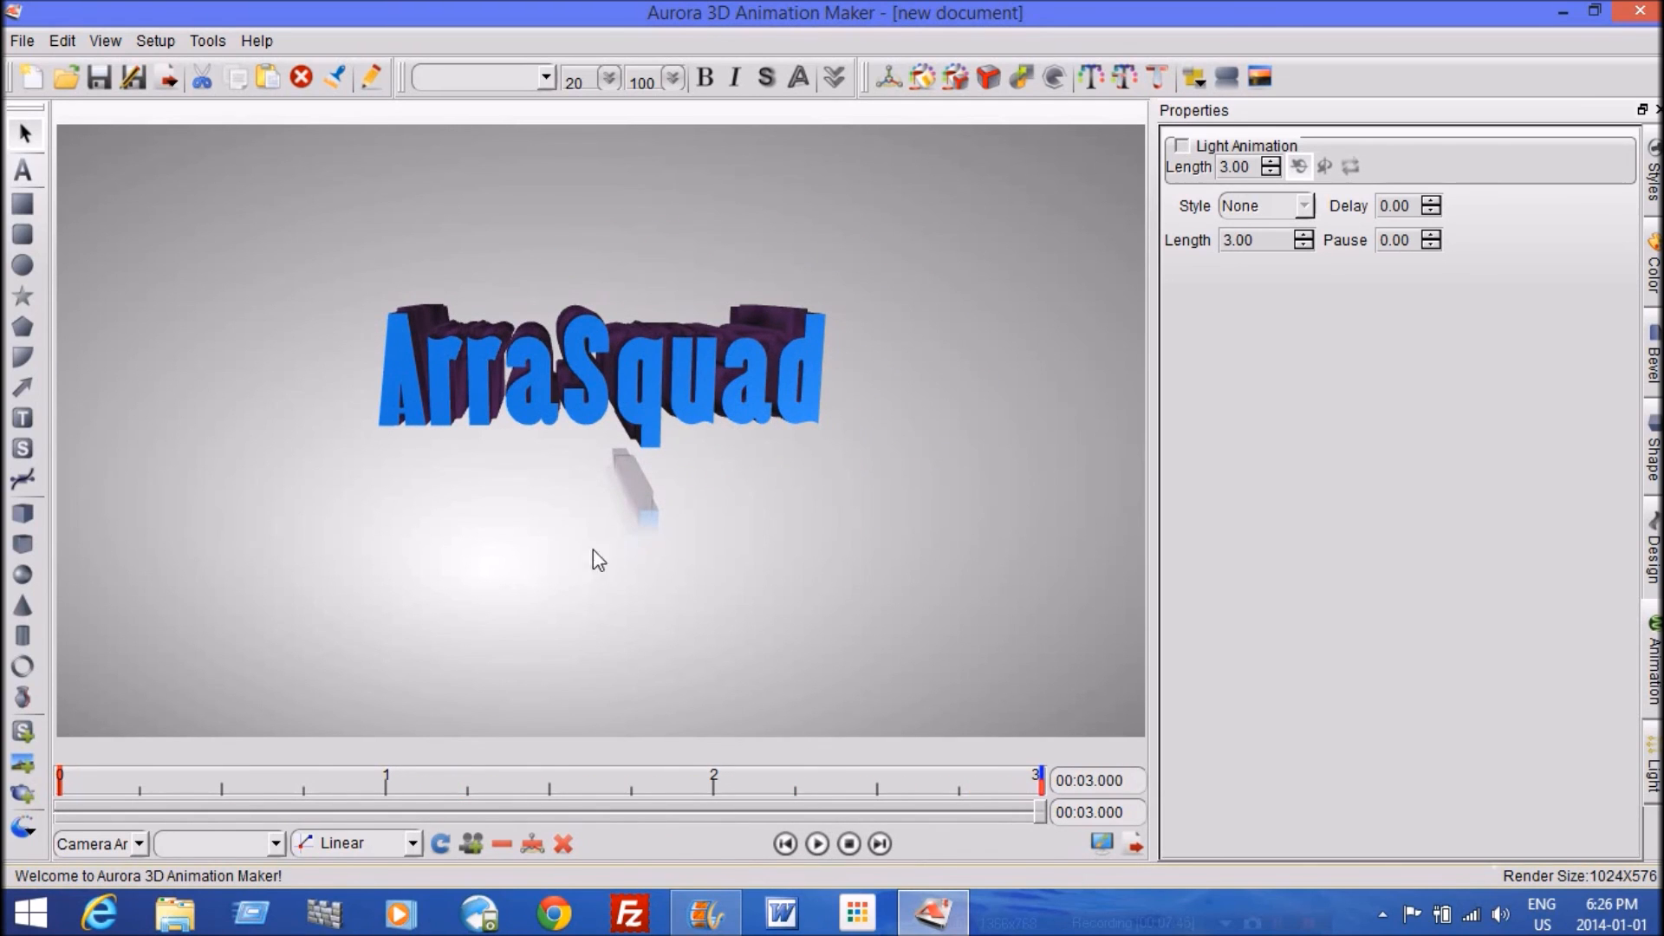
mouse_move(837, 364)
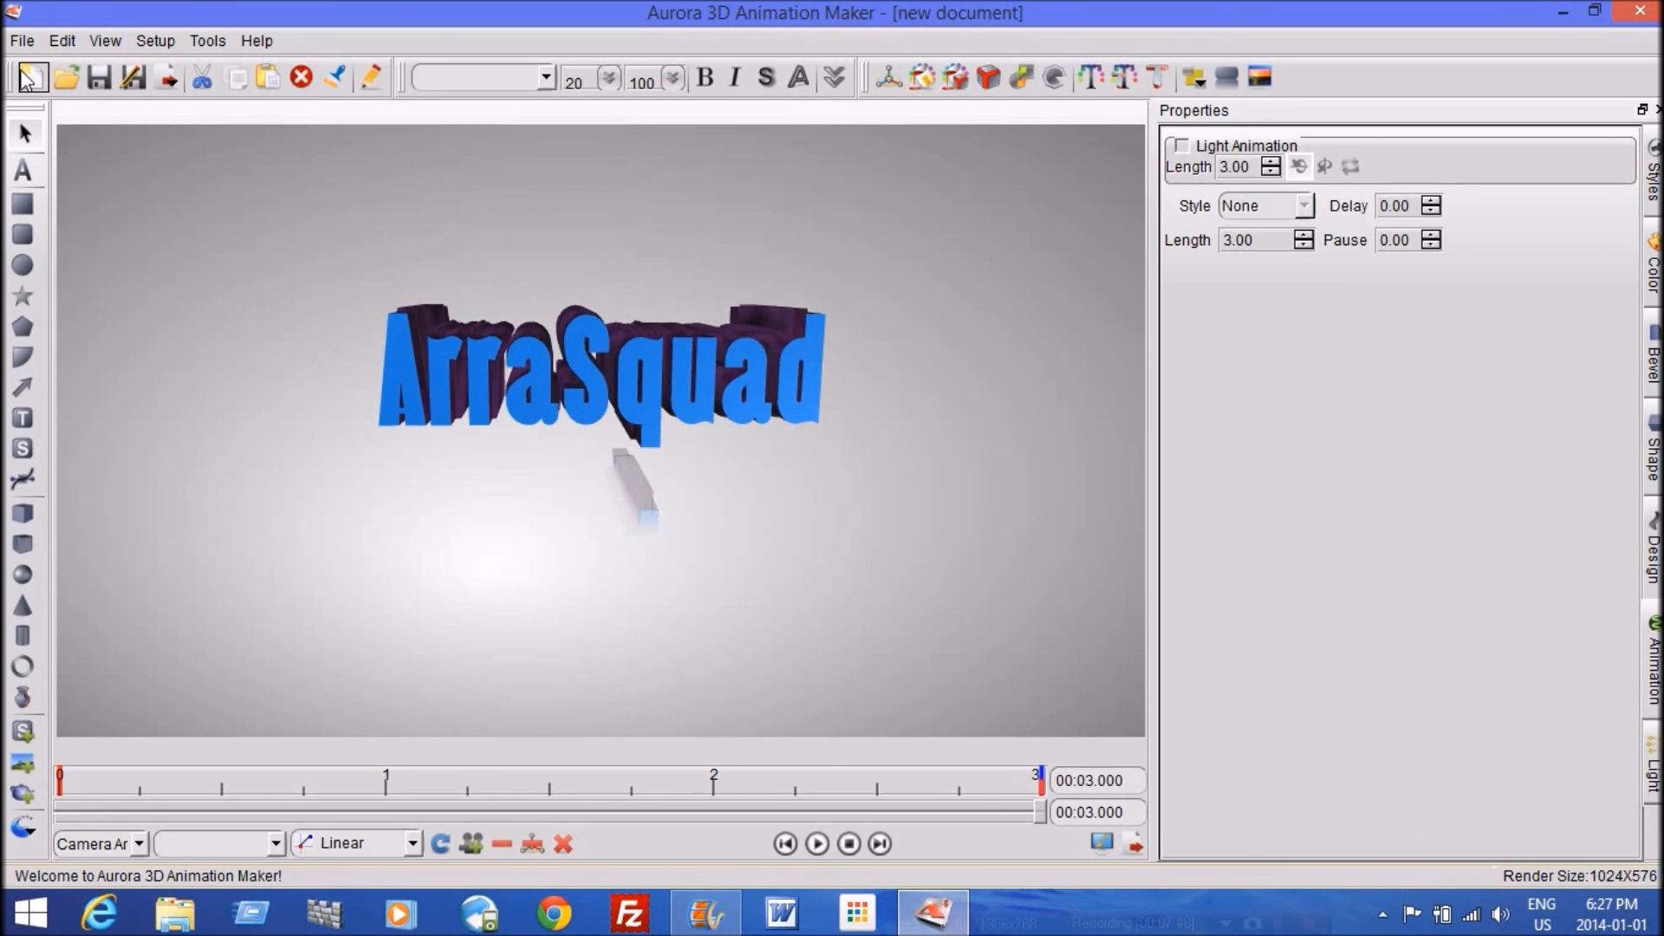
left_click(20, 40)
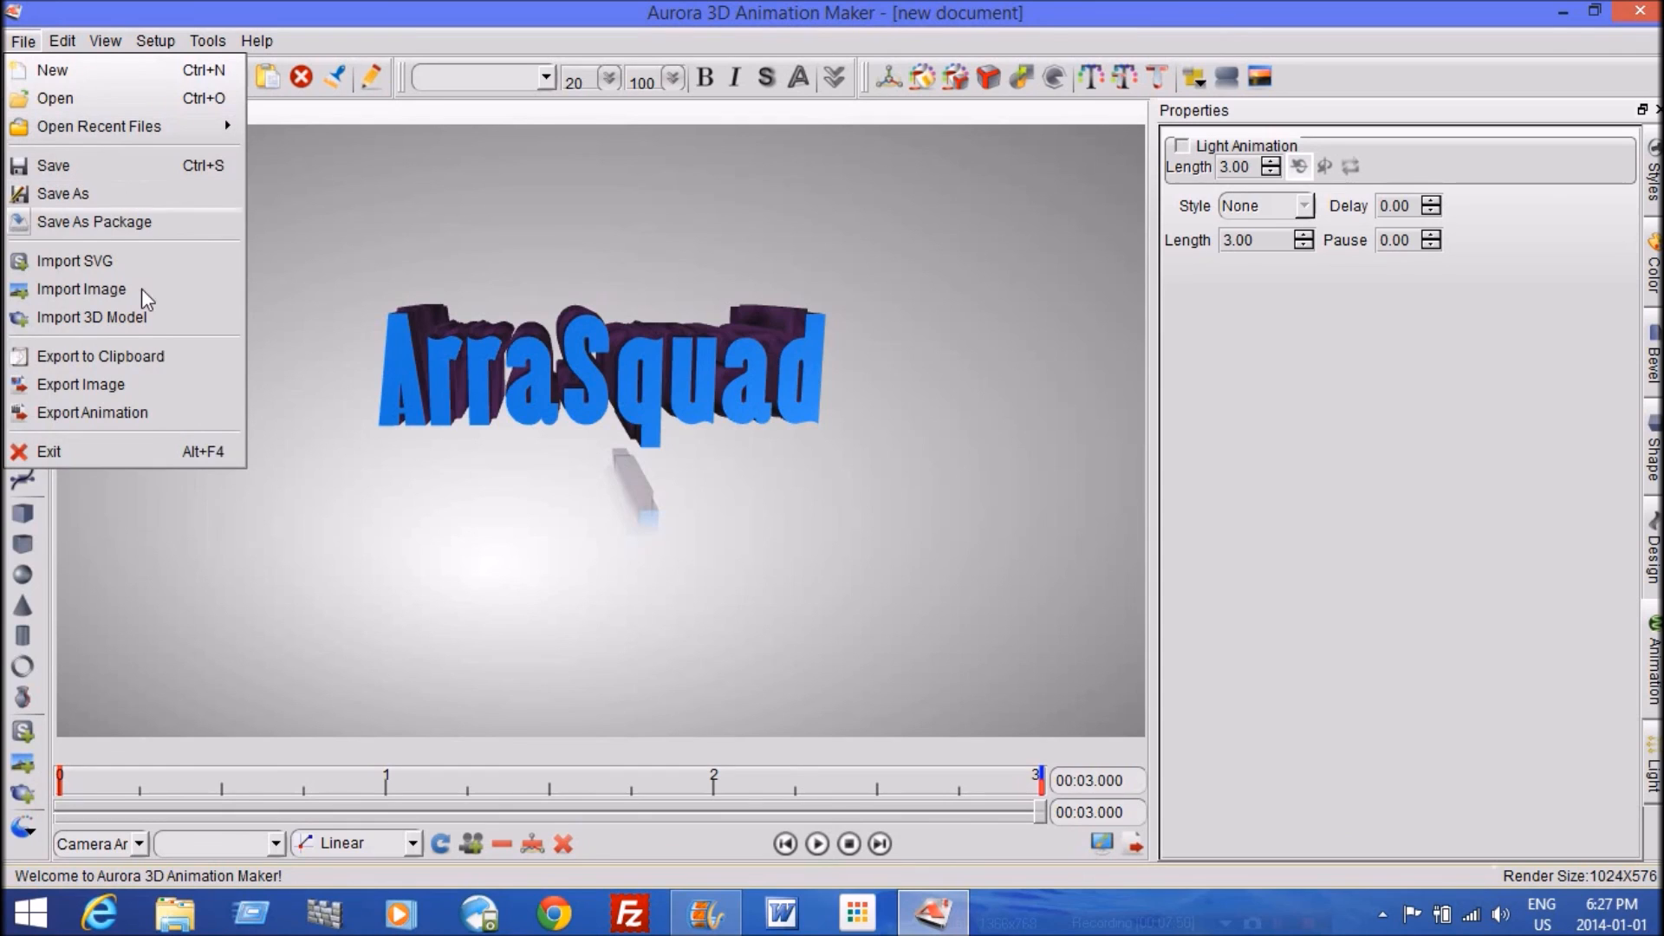
mouse_move(149, 422)
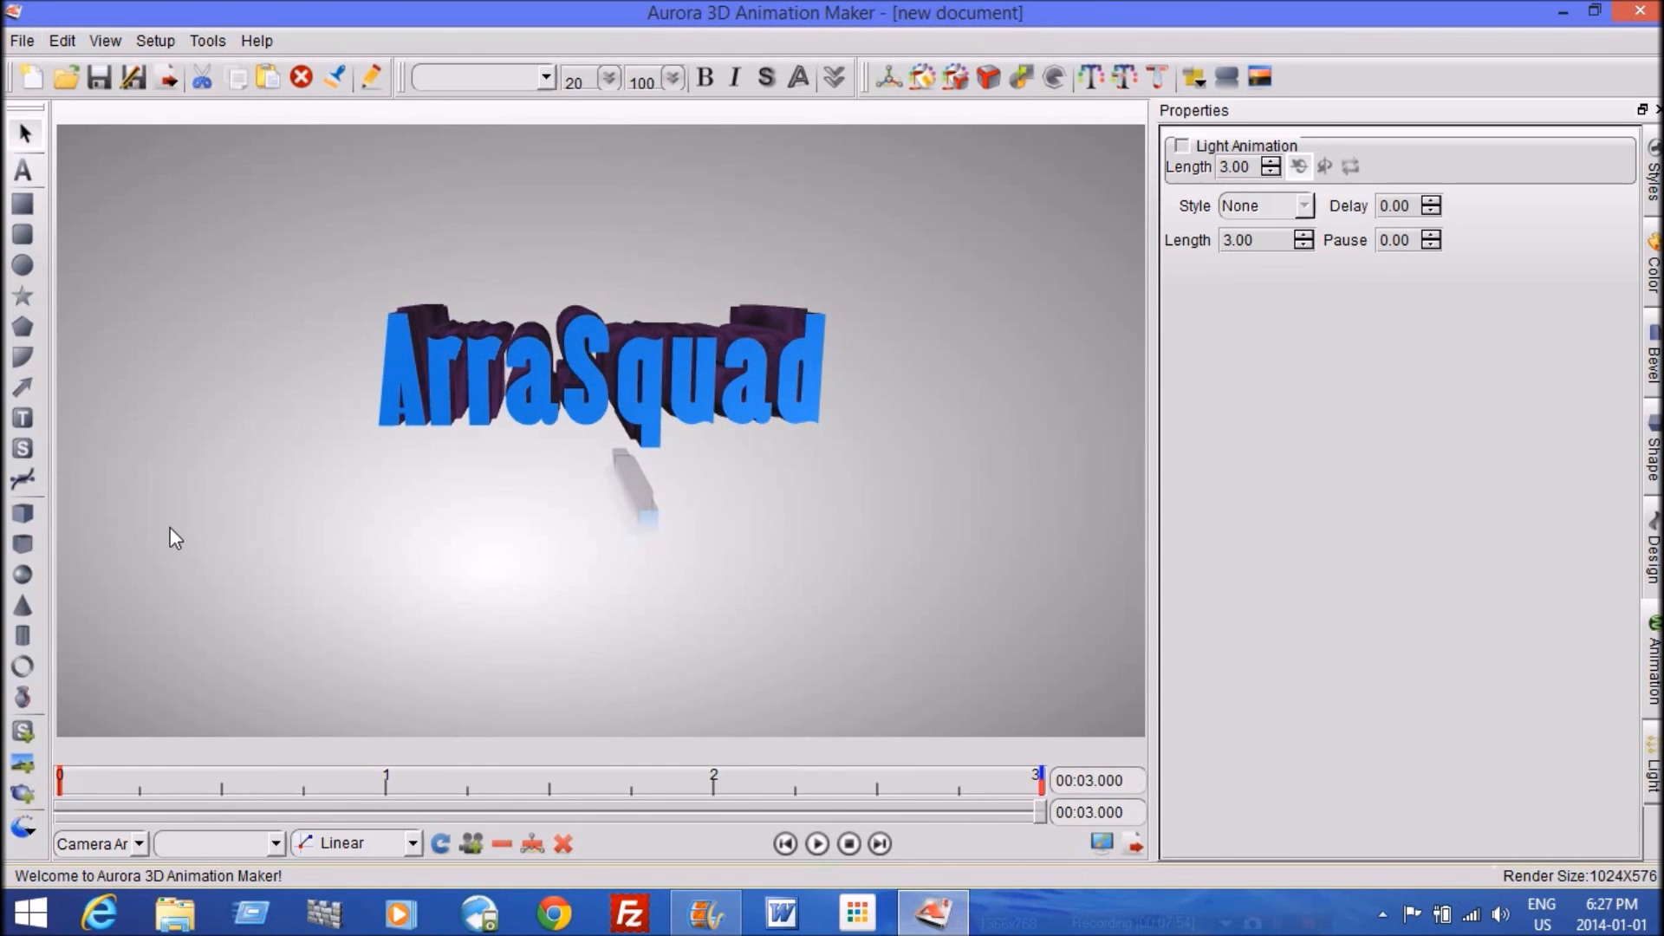
mouse_move(527, 416)
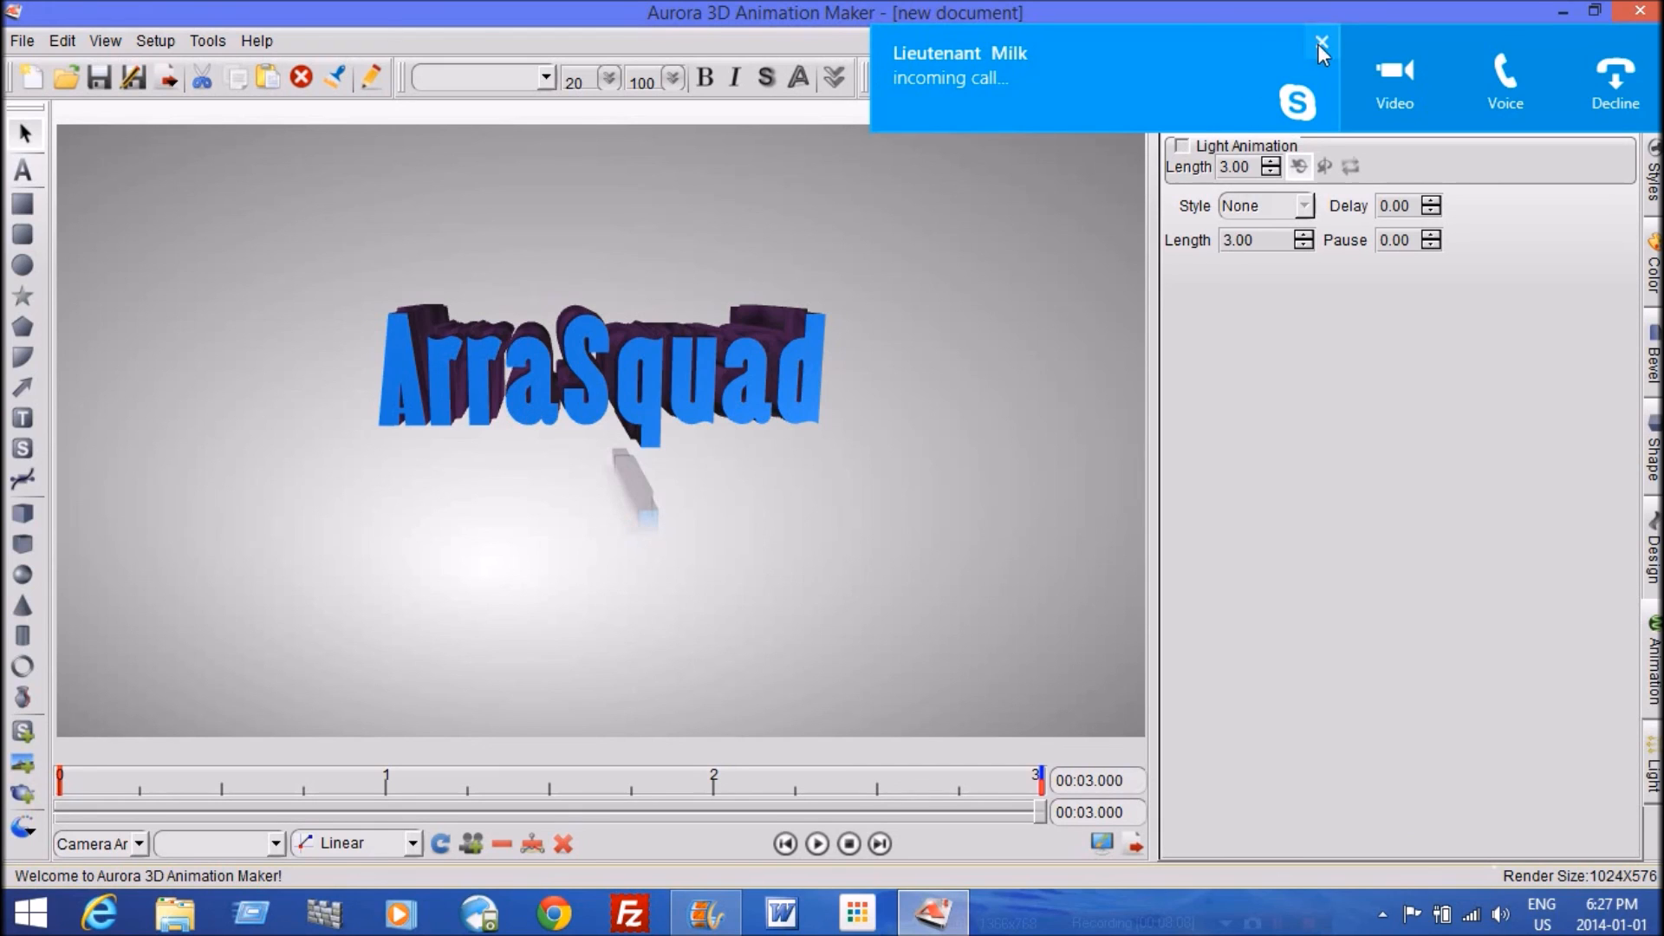
left_click(1320, 44)
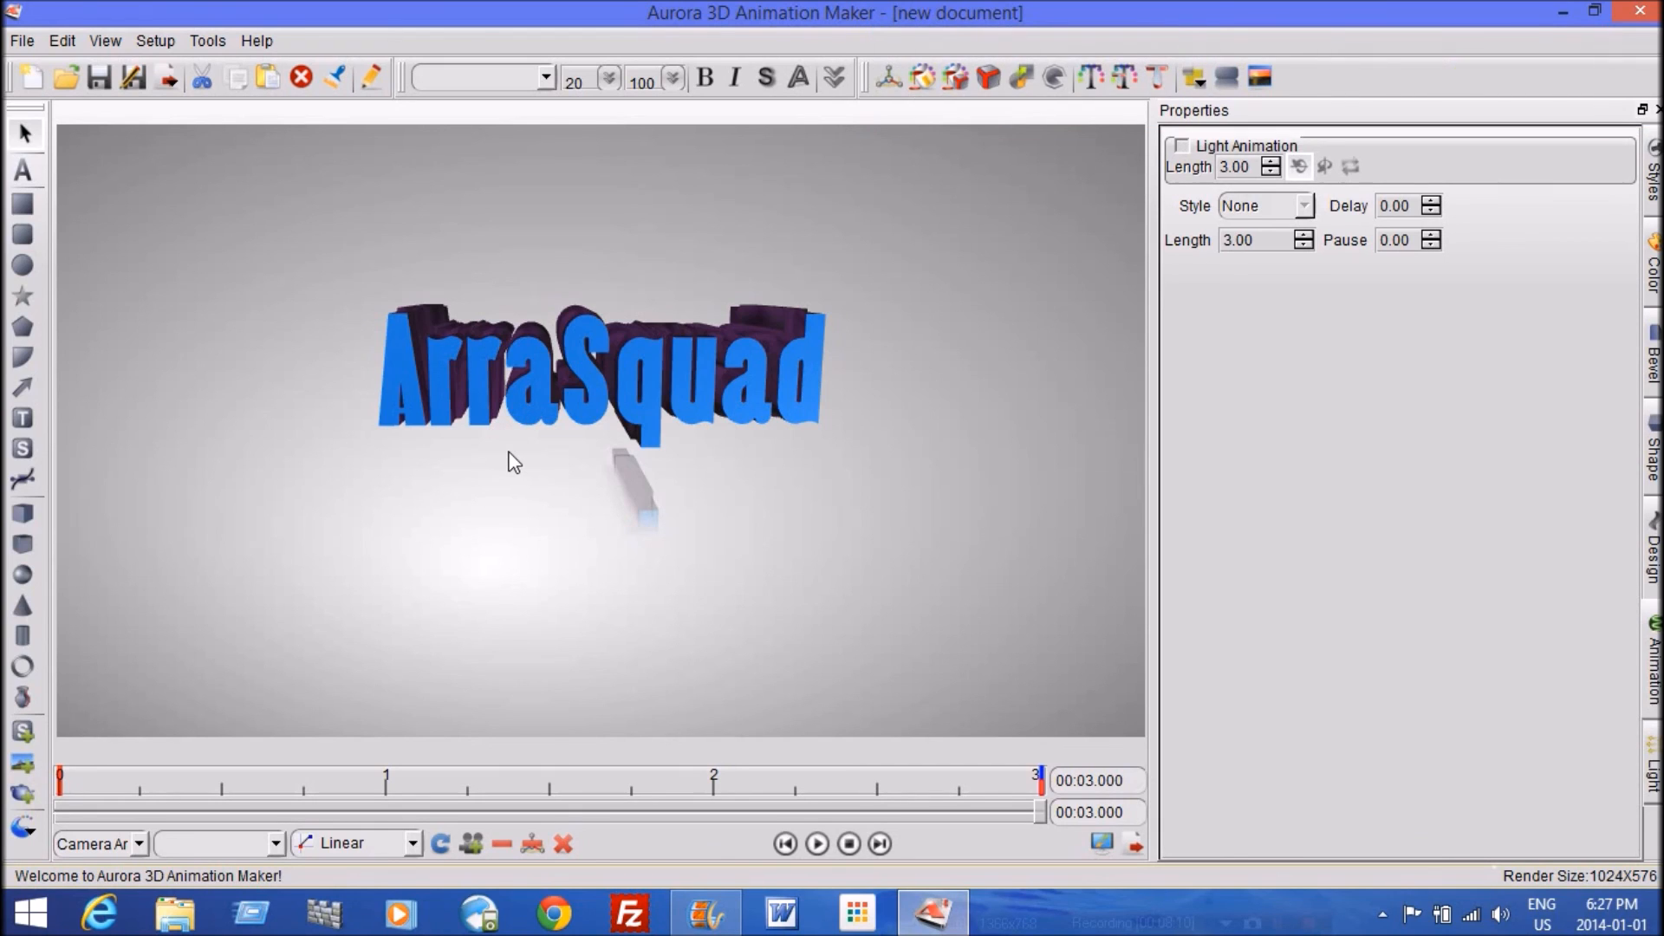